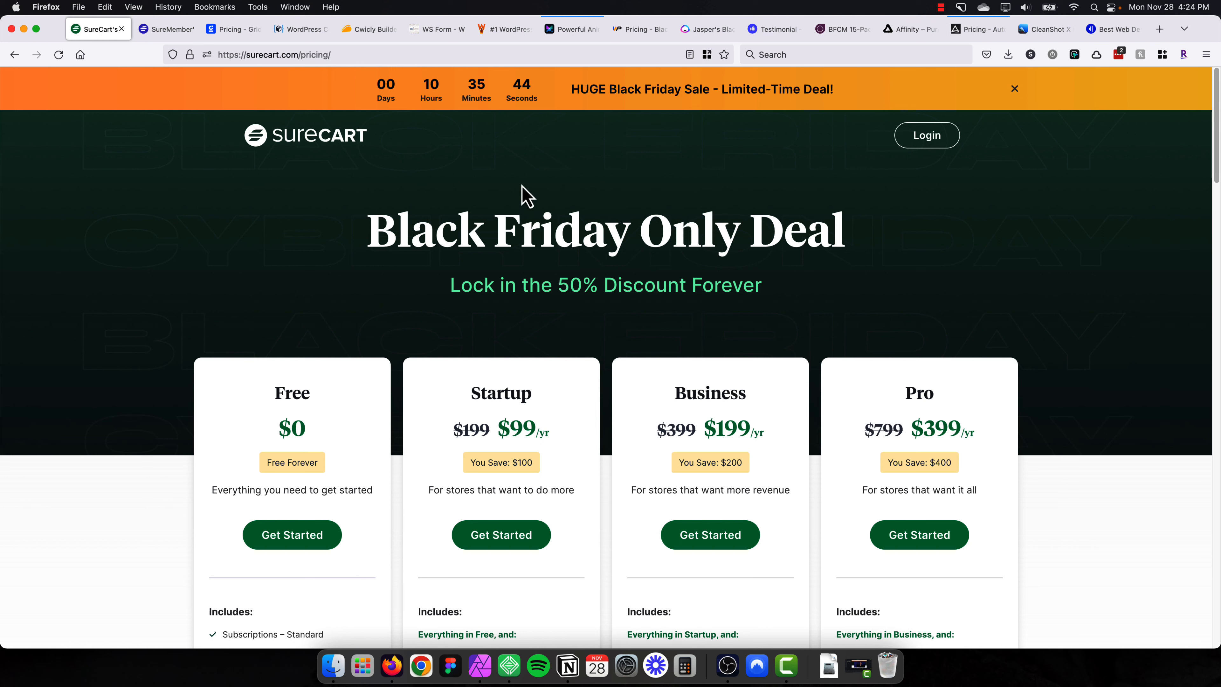
mouse_move(328, 156)
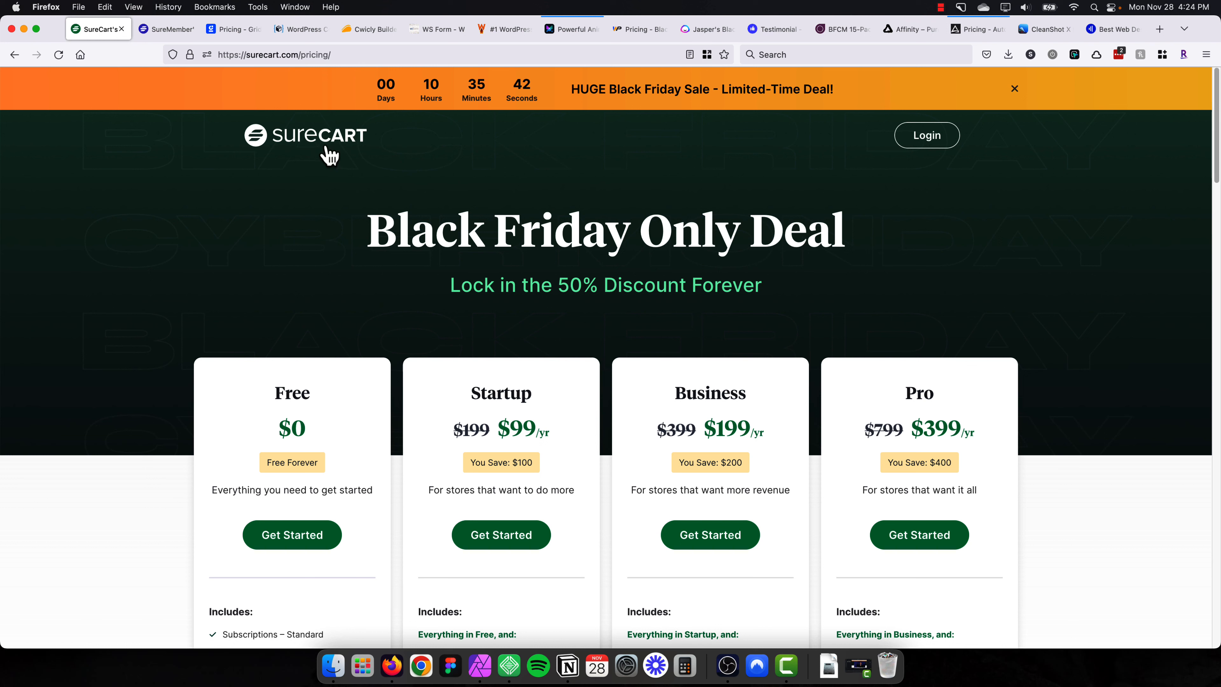
mouse_move(550, 222)
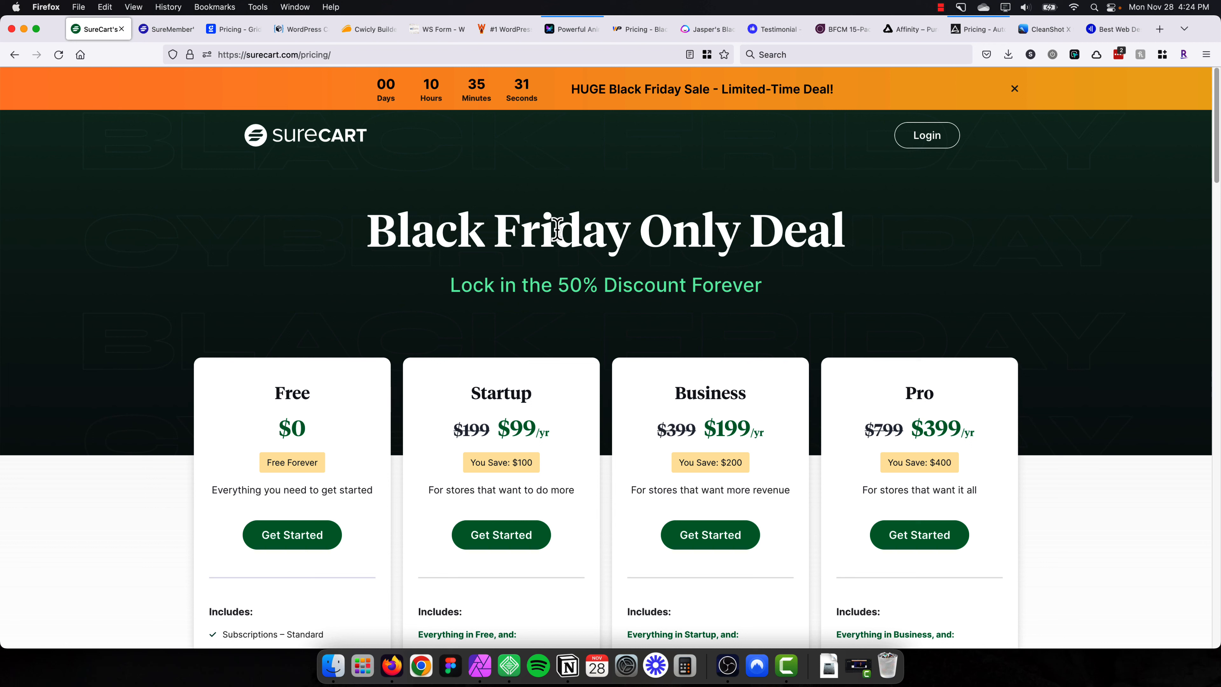
mouse_move(301, 152)
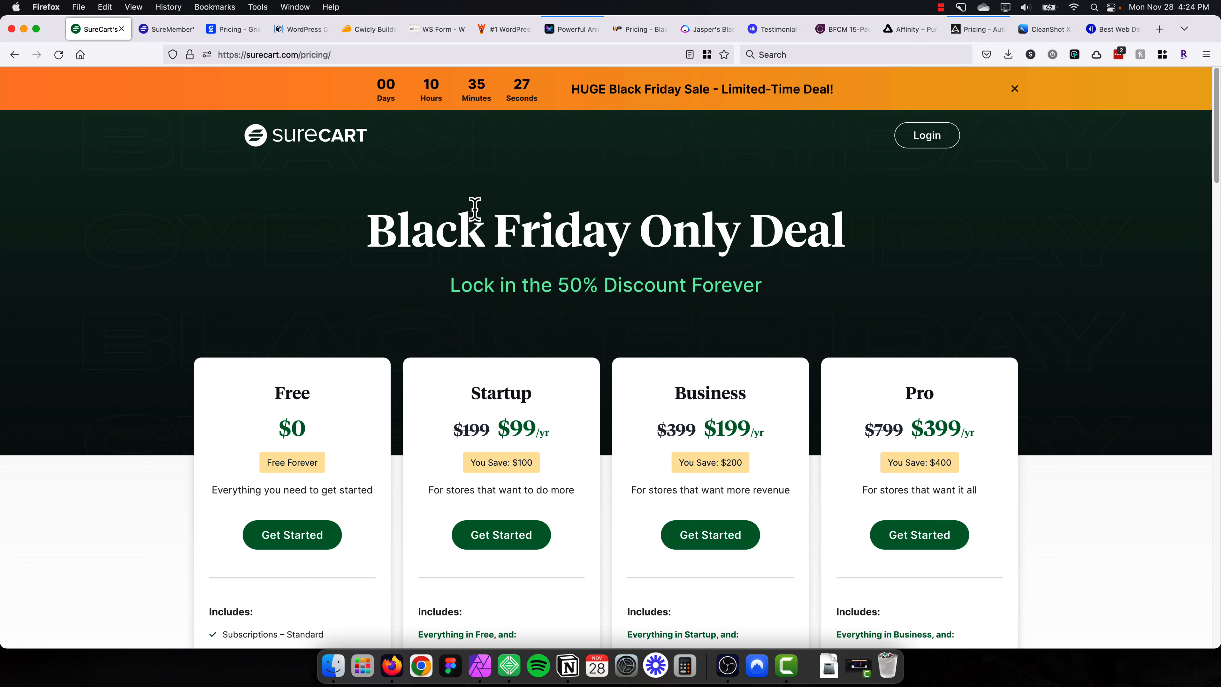
mouse_move(496, 181)
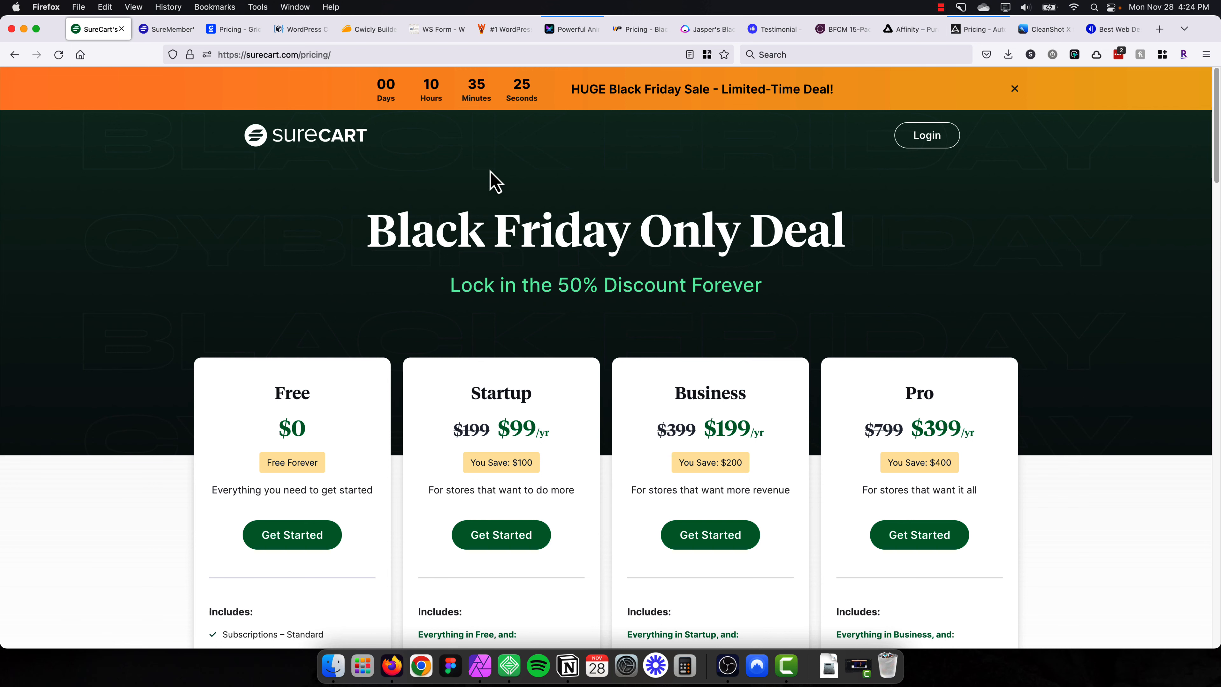
Scroll down through the current deal page before moving on.
scroll("down", 3)
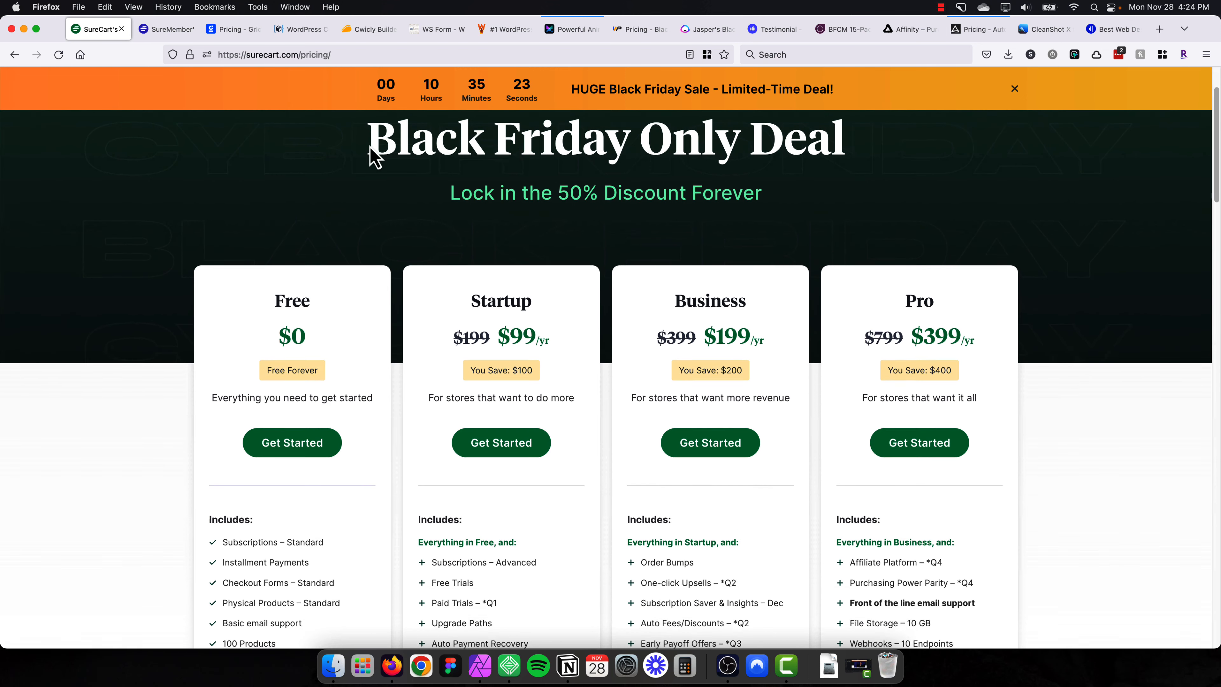
scroll("down", 3)
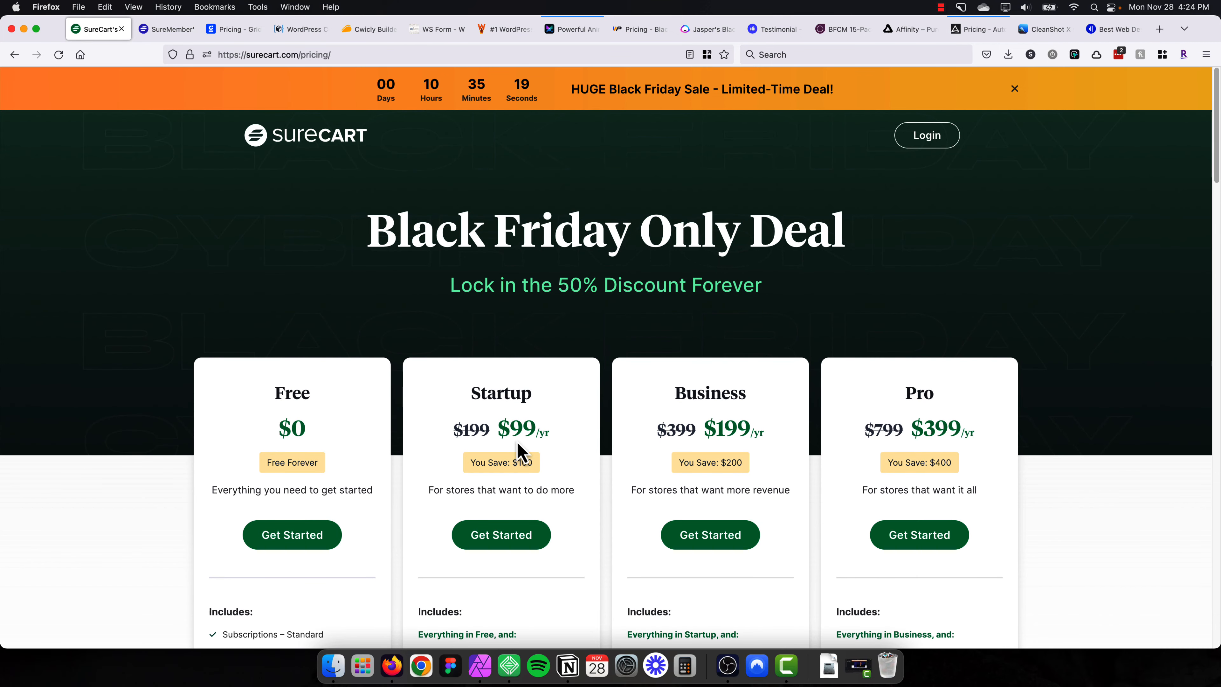
mouse_move(506, 236)
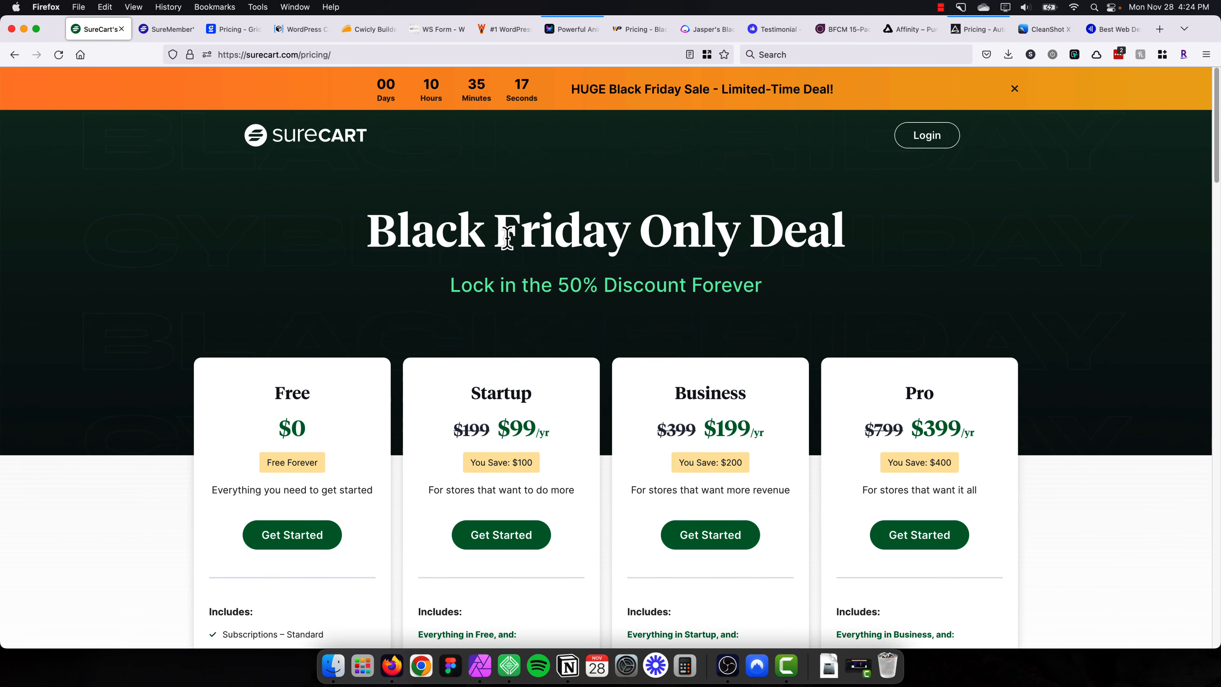
scroll("down", 3)
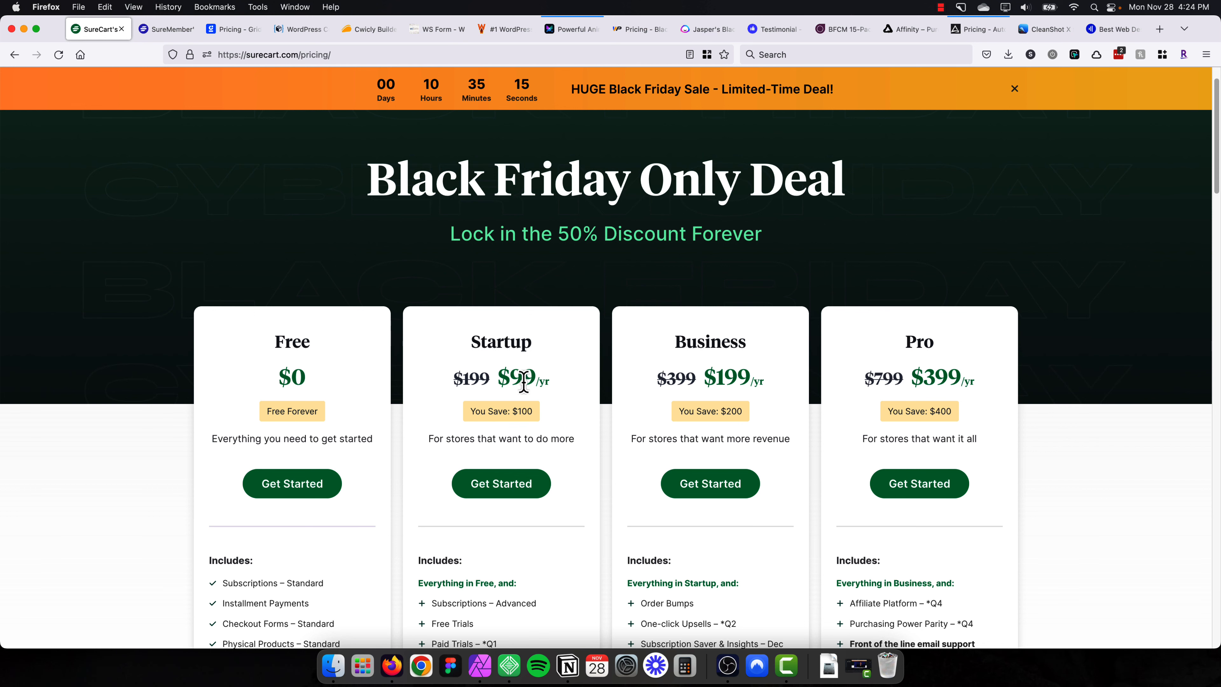
scroll("down", 3)
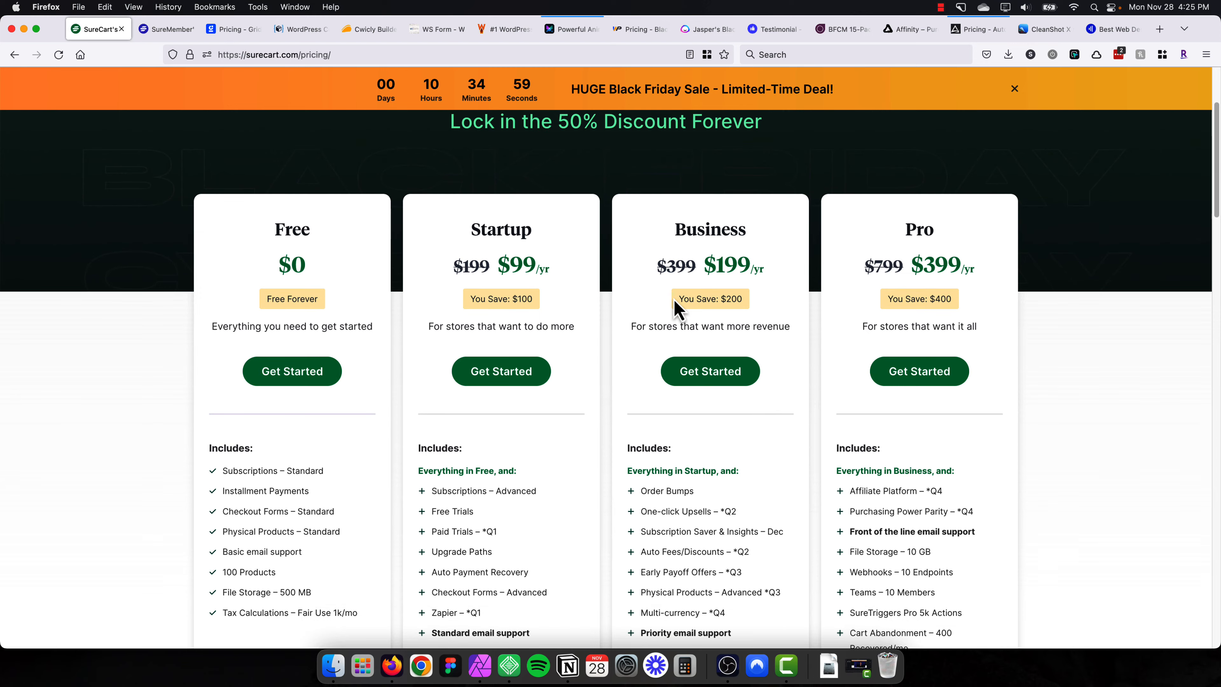
scroll("down", 3)
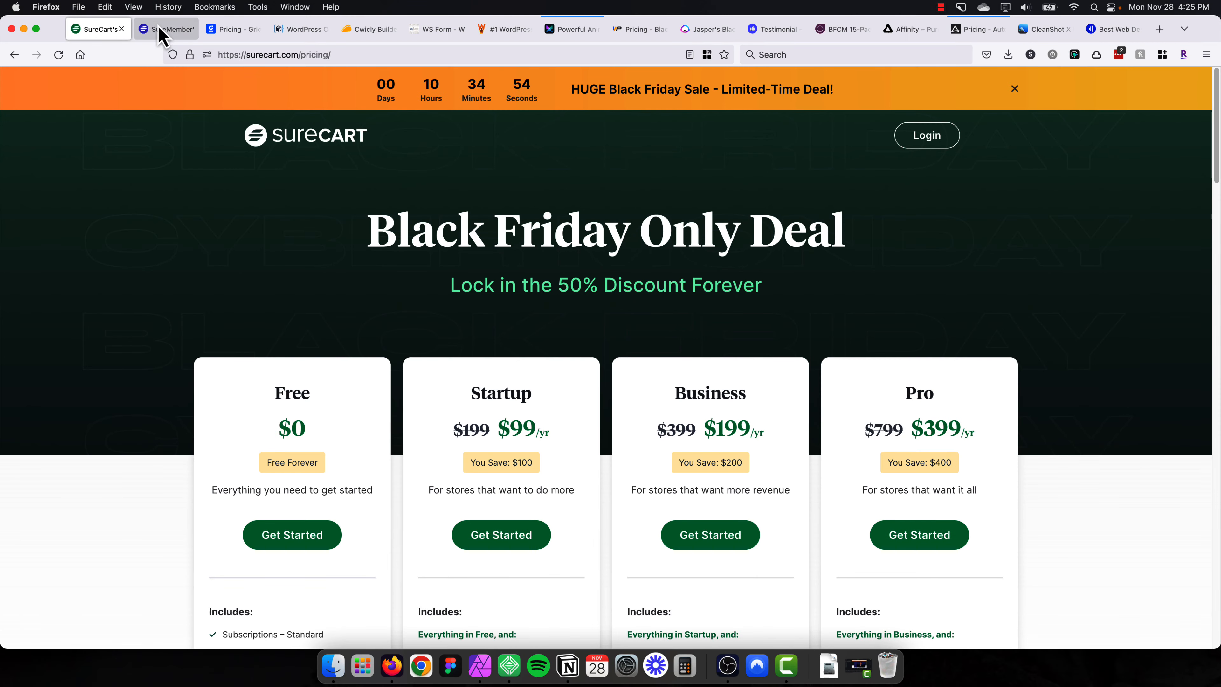
Switch to the SureMembers Black Friday pricing page and scroll through its four plans, including the $399 Agency Lifetime deal.
left_click(165, 29)
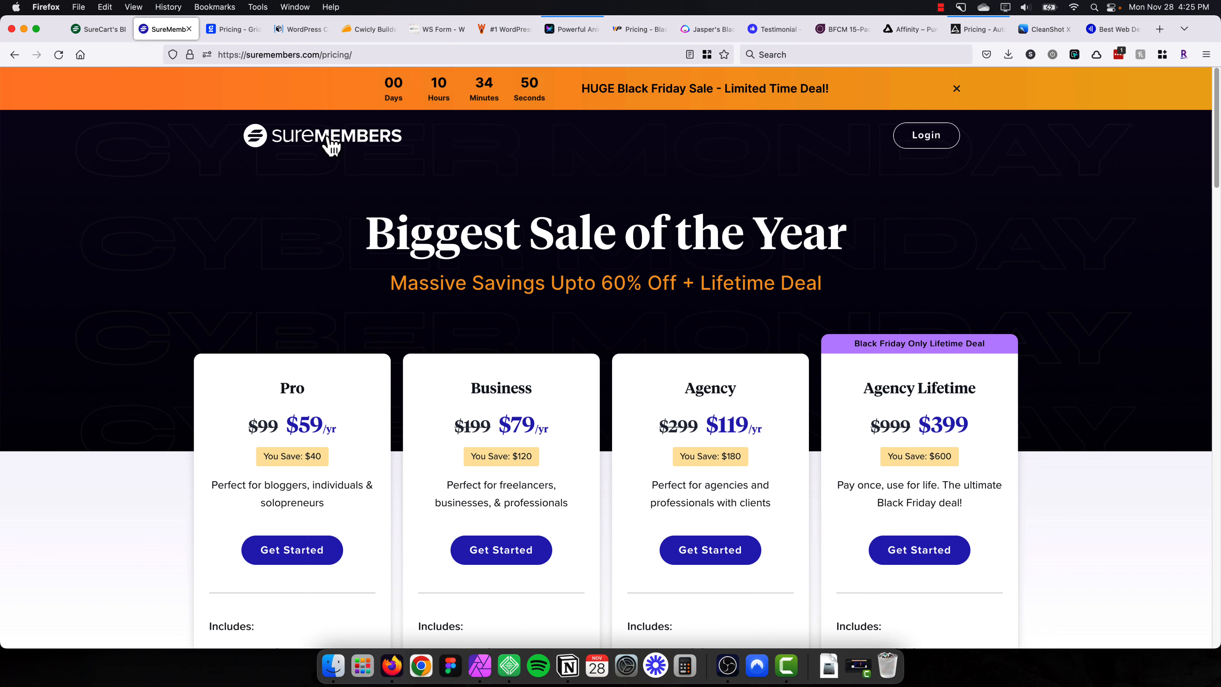
mouse_move(456, 211)
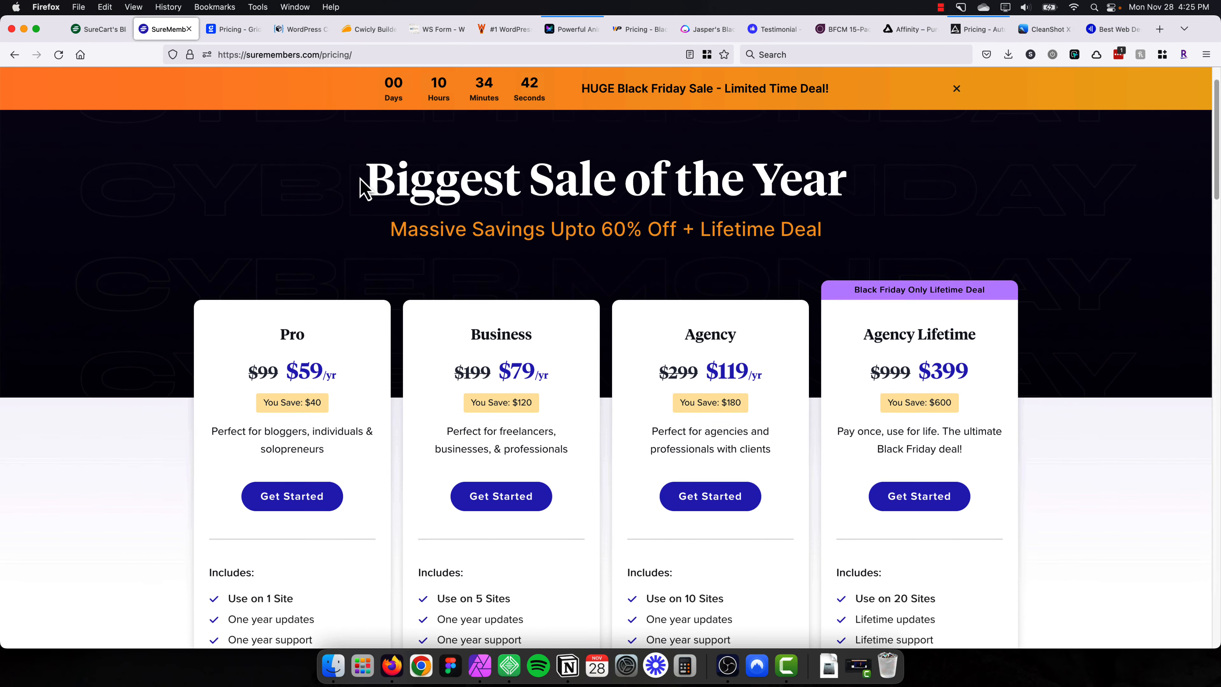
scroll("down", 3)
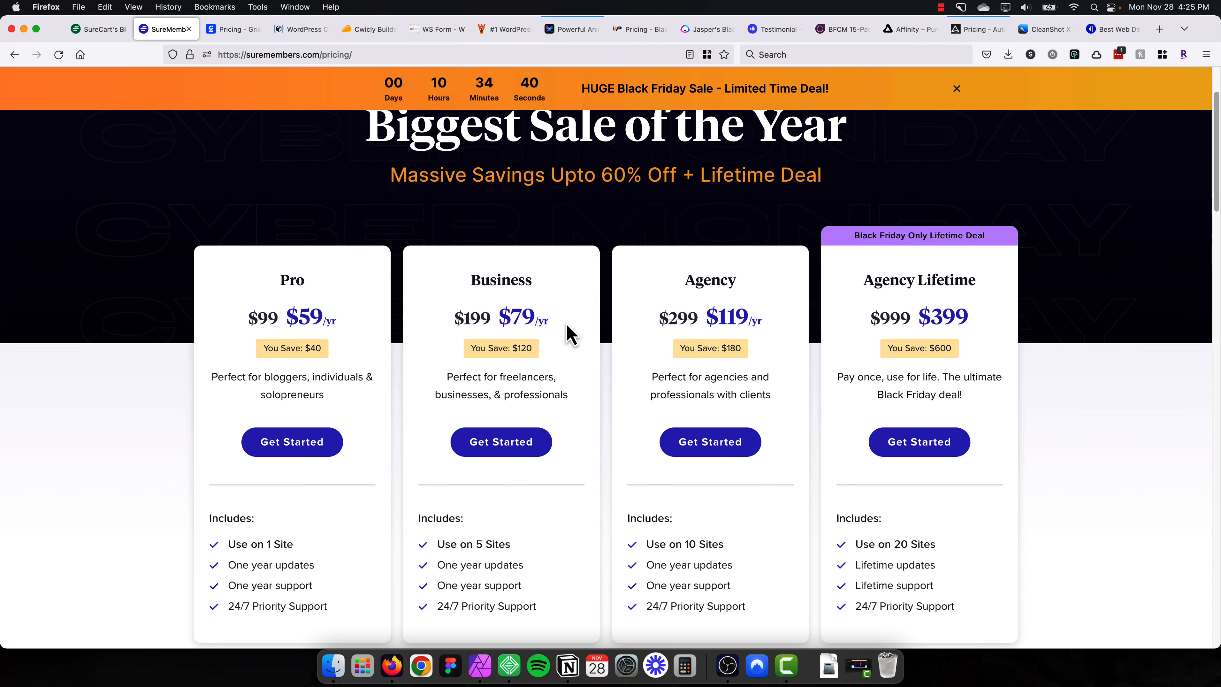
scroll("down", 3)
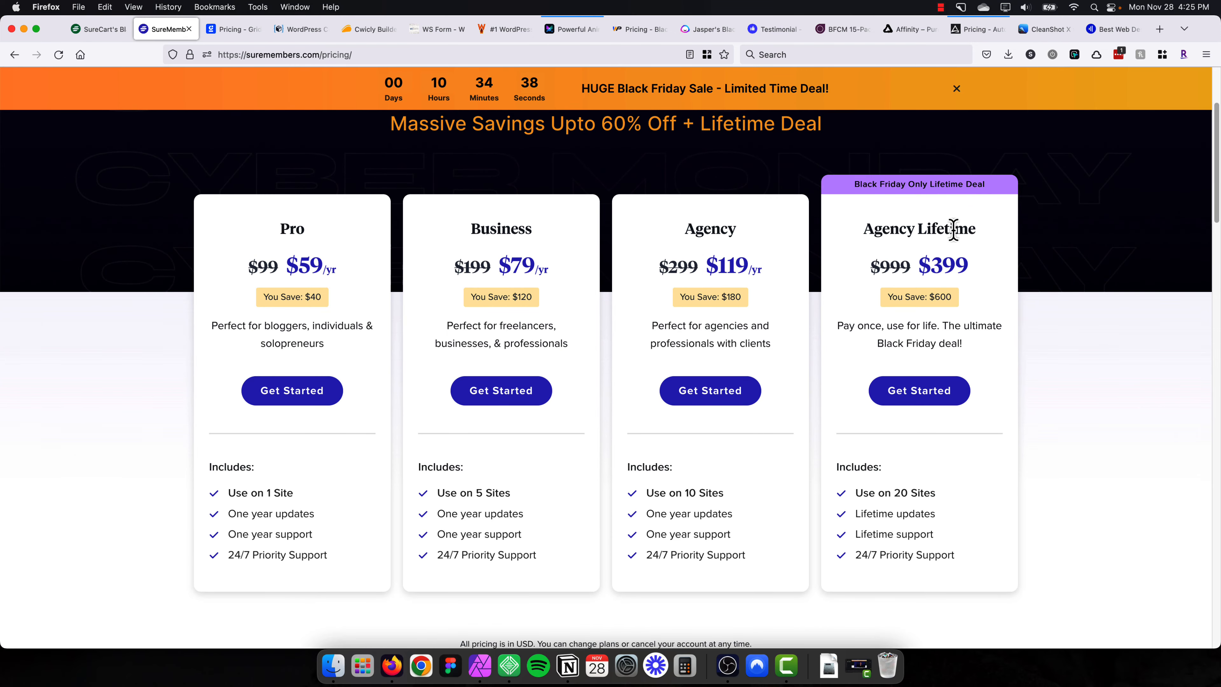
mouse_move(507, 263)
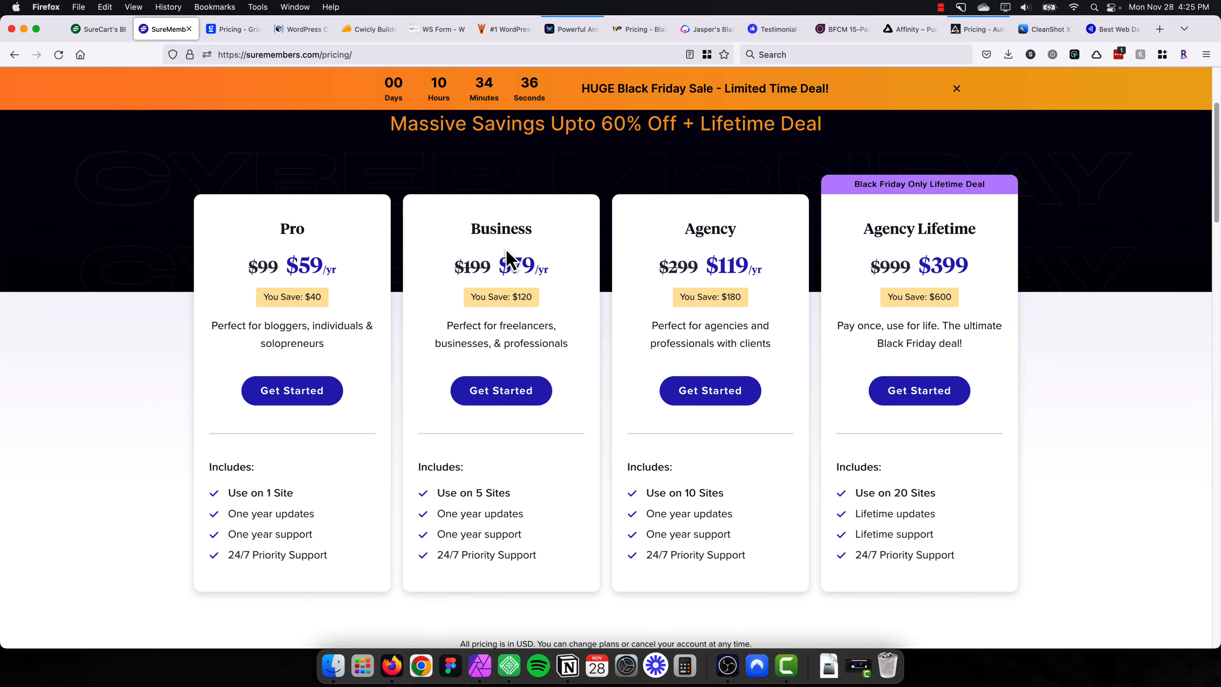
mouse_move(947, 265)
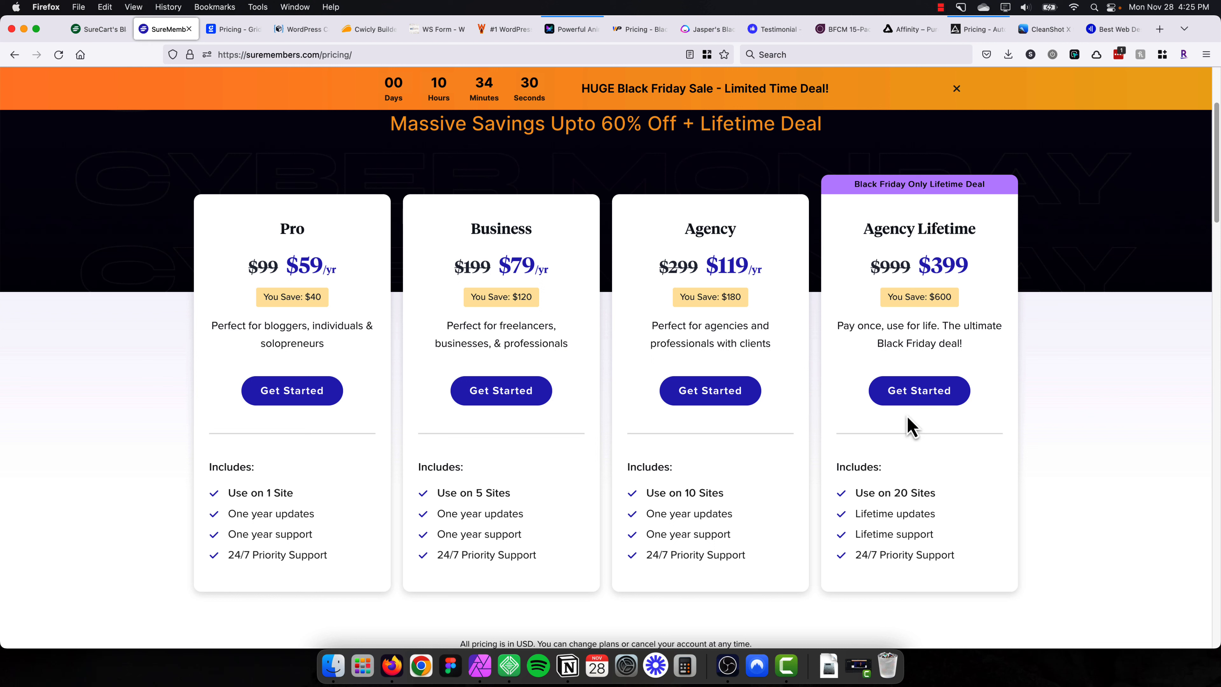
mouse_move(911, 495)
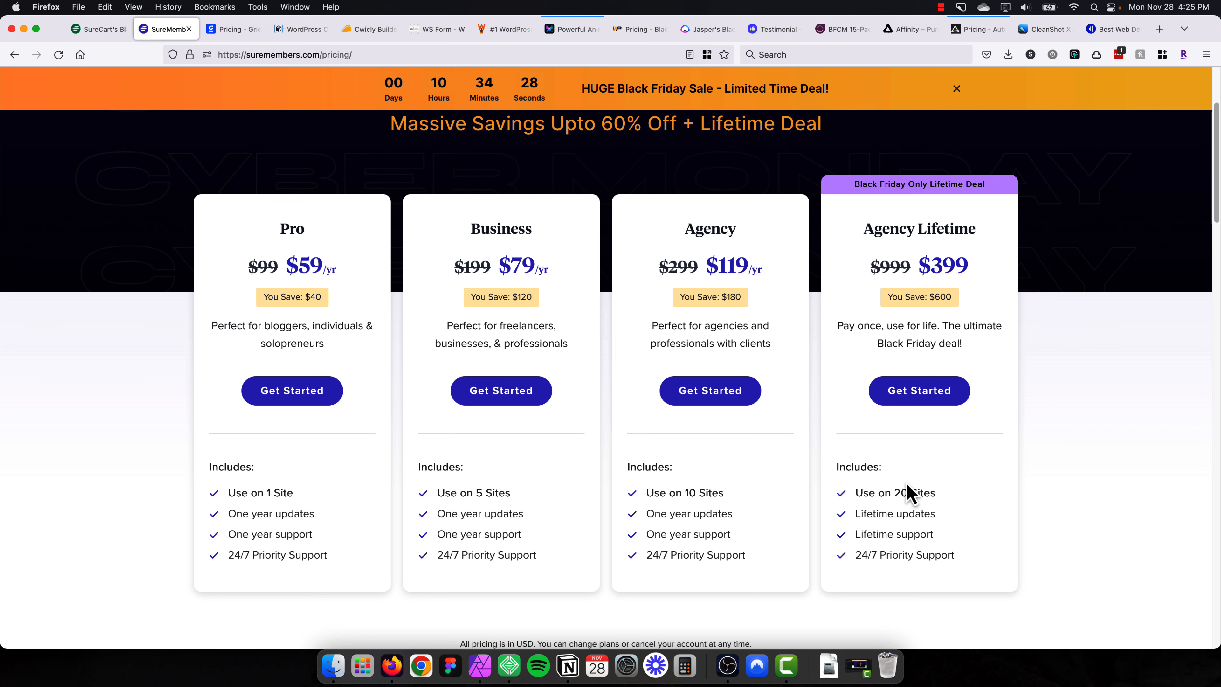
scroll("down", 3)
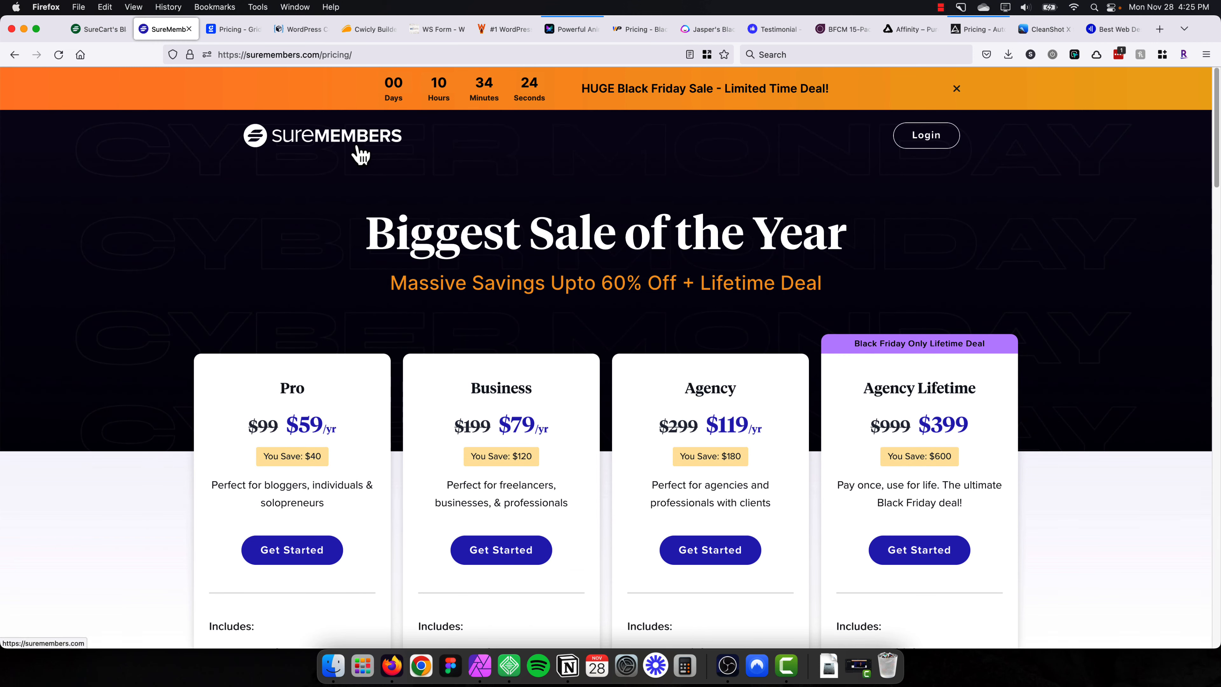
mouse_move(355, 152)
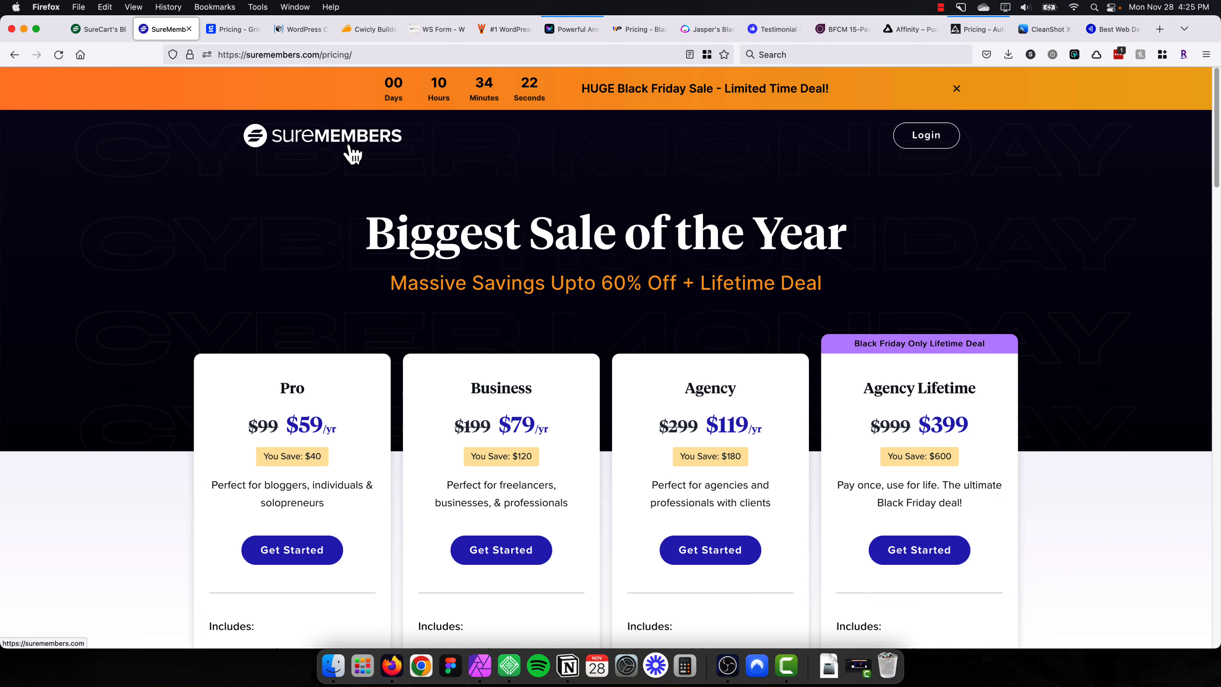
mouse_move(442, 188)
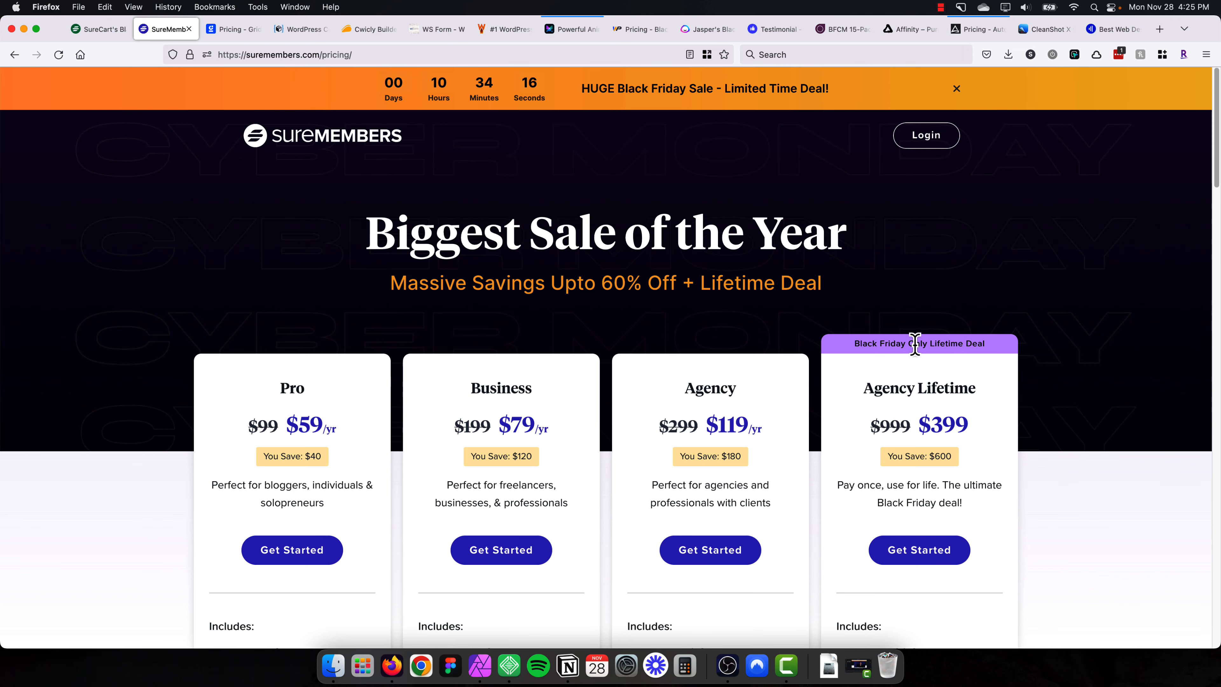
scroll("down", 3)
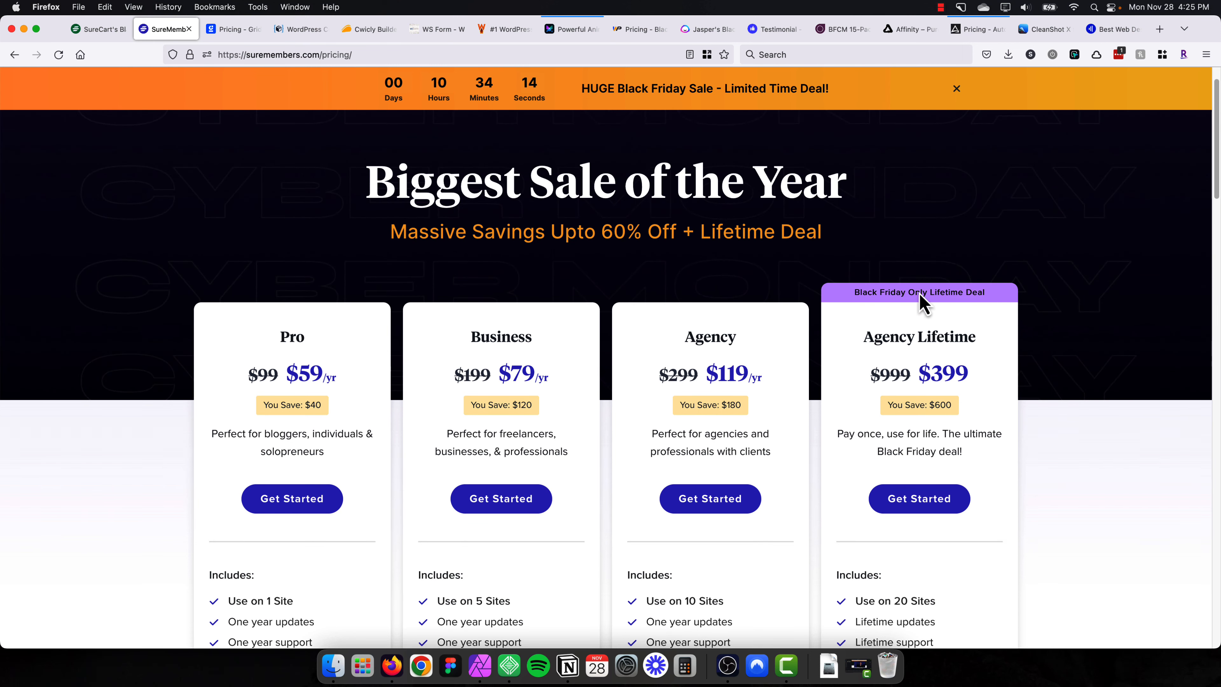
mouse_move(912, 319)
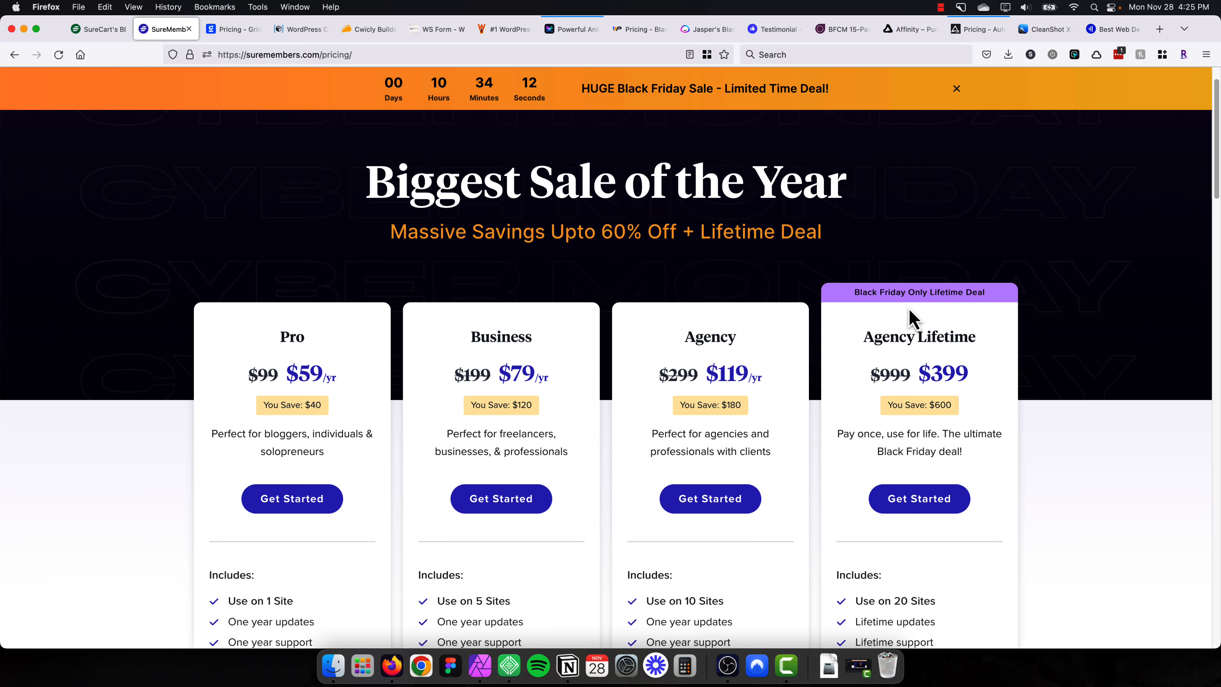
Switch to the WP Grid Builder pricing page and scroll to the 50%-off lifetime plans ($74.50 to $374.50).
left_click(228, 29)
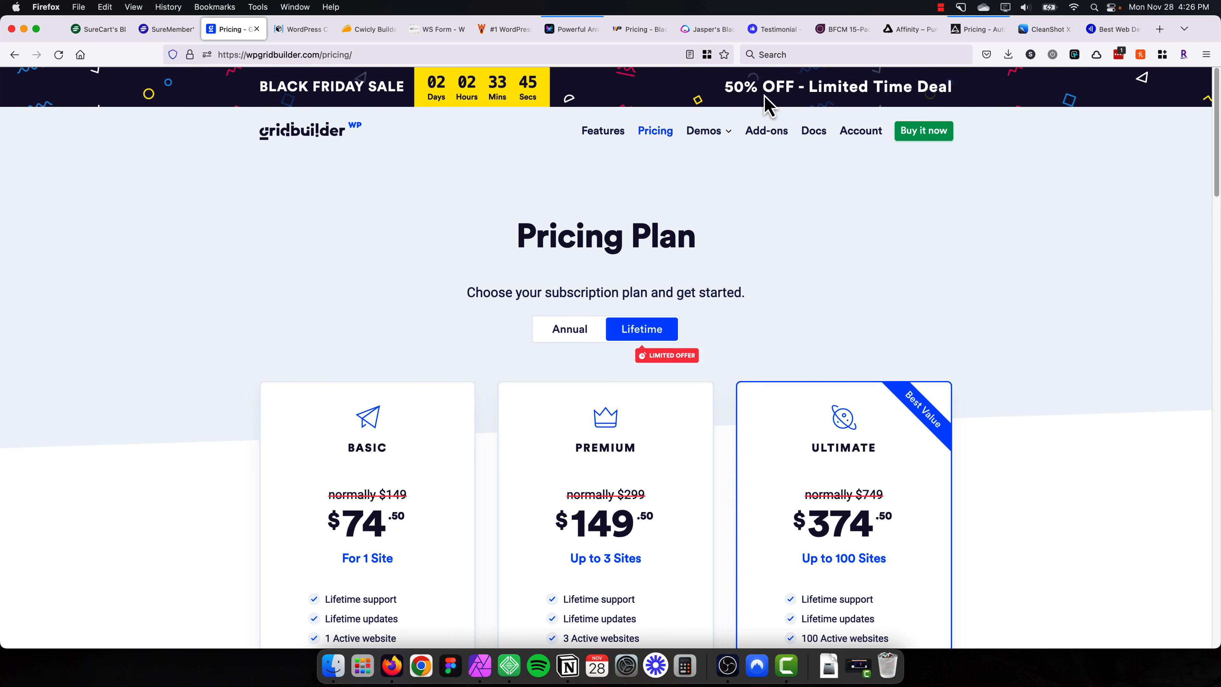
scroll("down", 3)
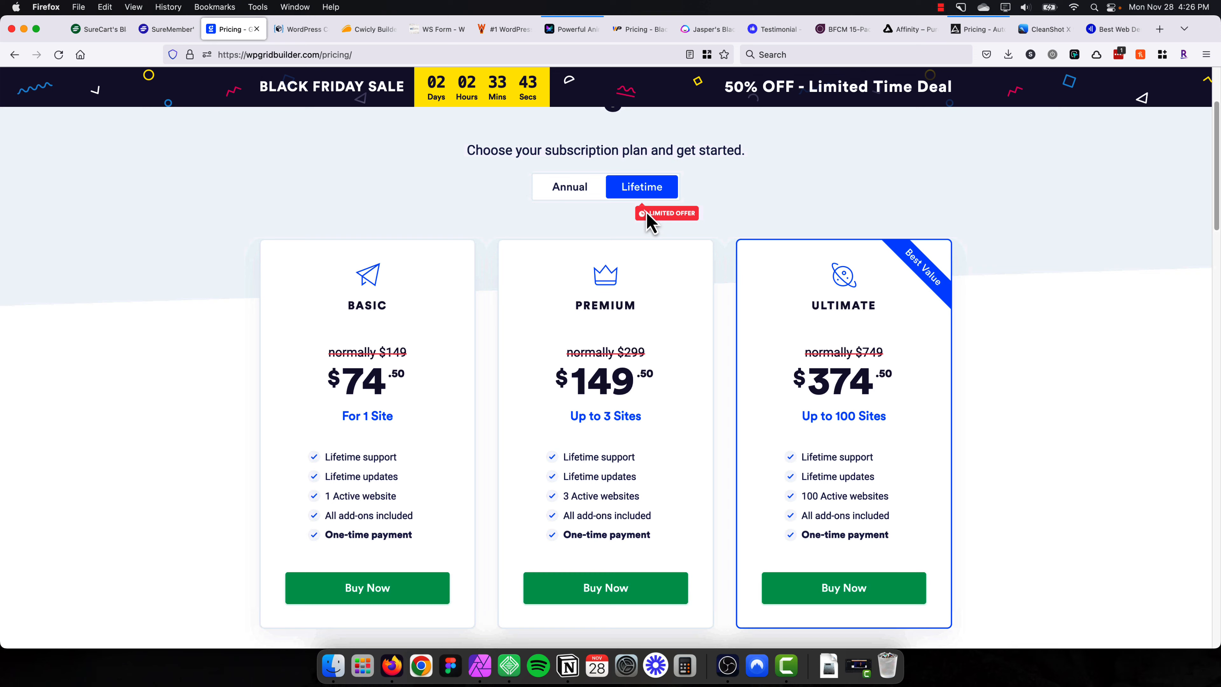
scroll("down", 3)
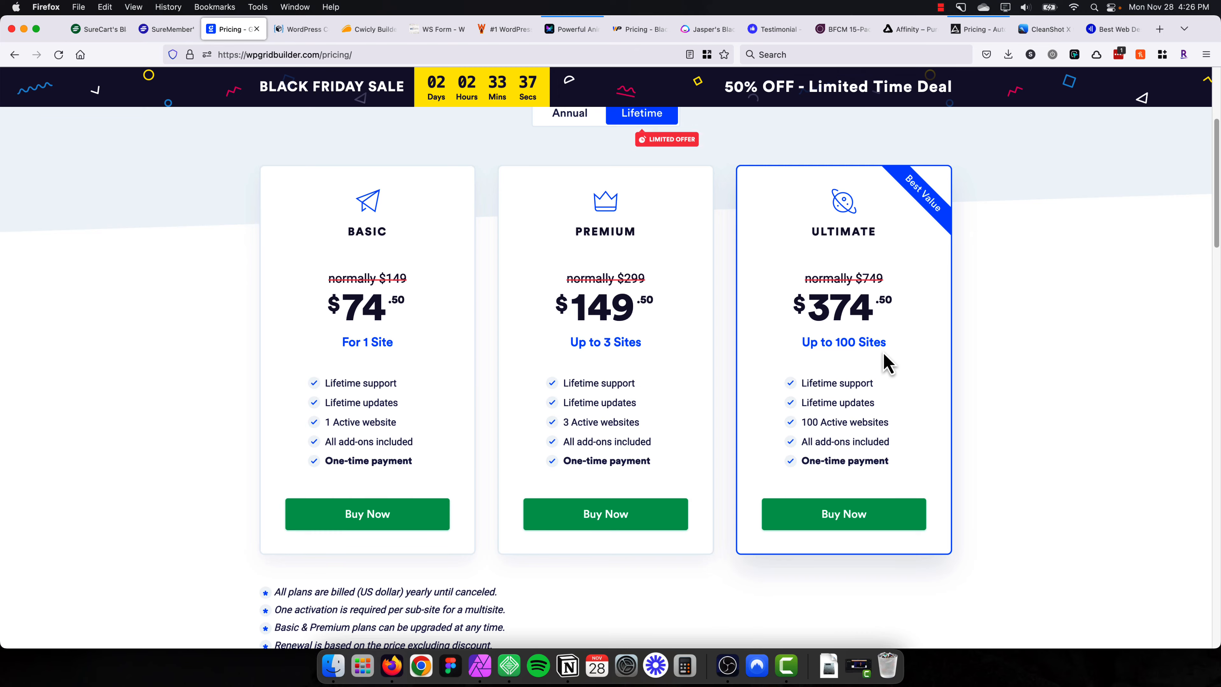
Go to the NewPulse Labs blog, filter posts to Tools and Tech, then return to All Posts.
left_click(1108, 29)
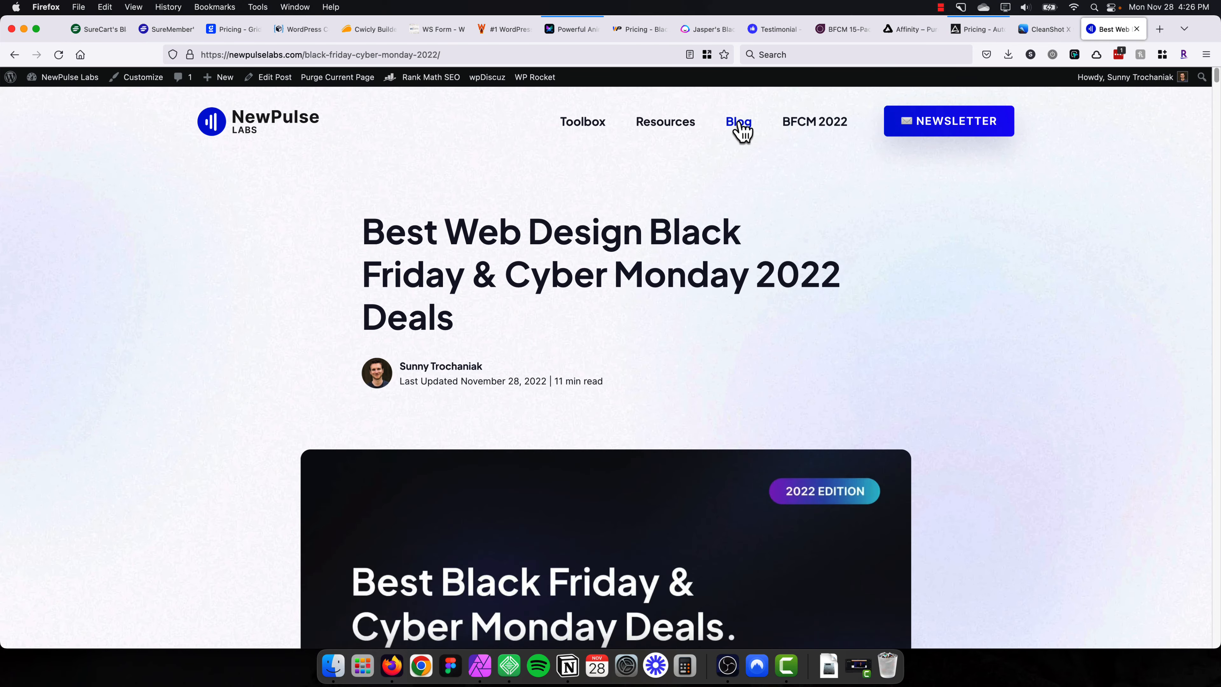
left_click(737, 122)
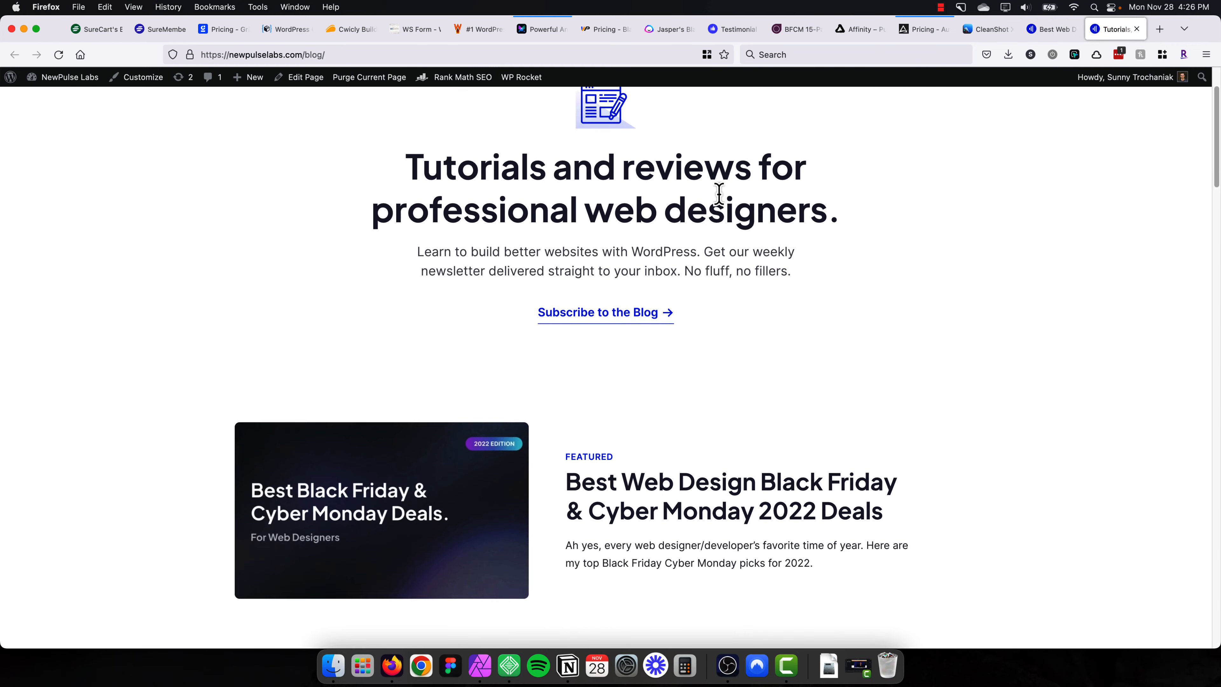
scroll("down", 3)
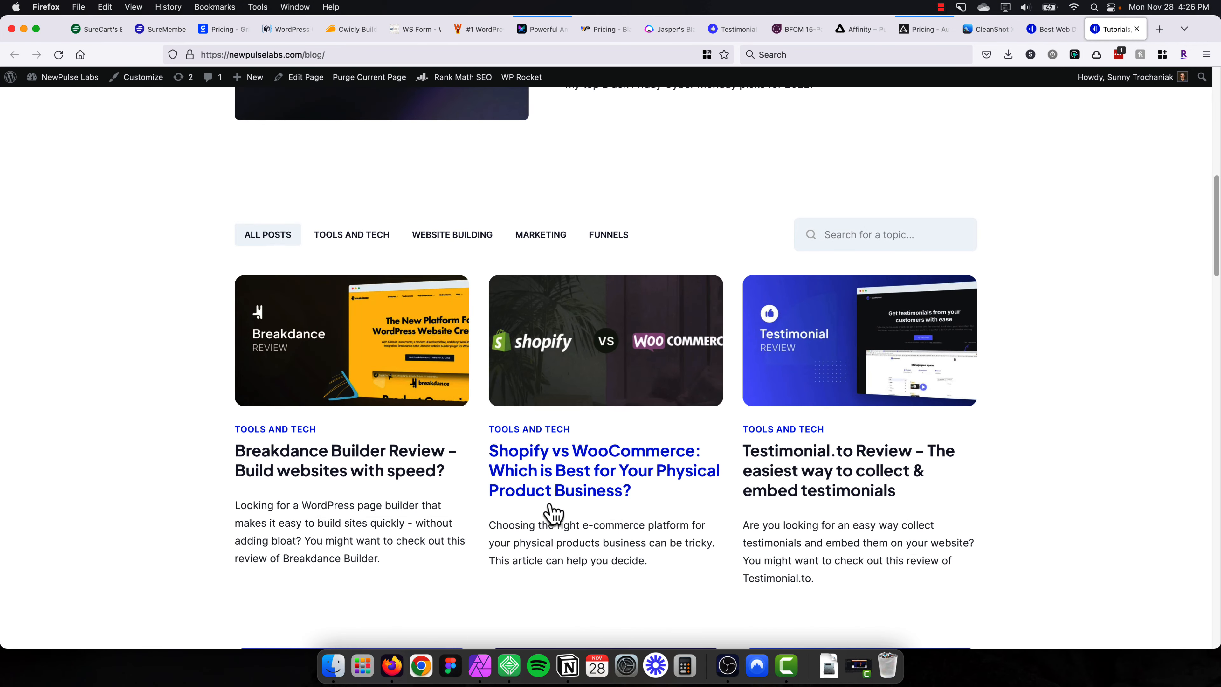
scroll("down", 3)
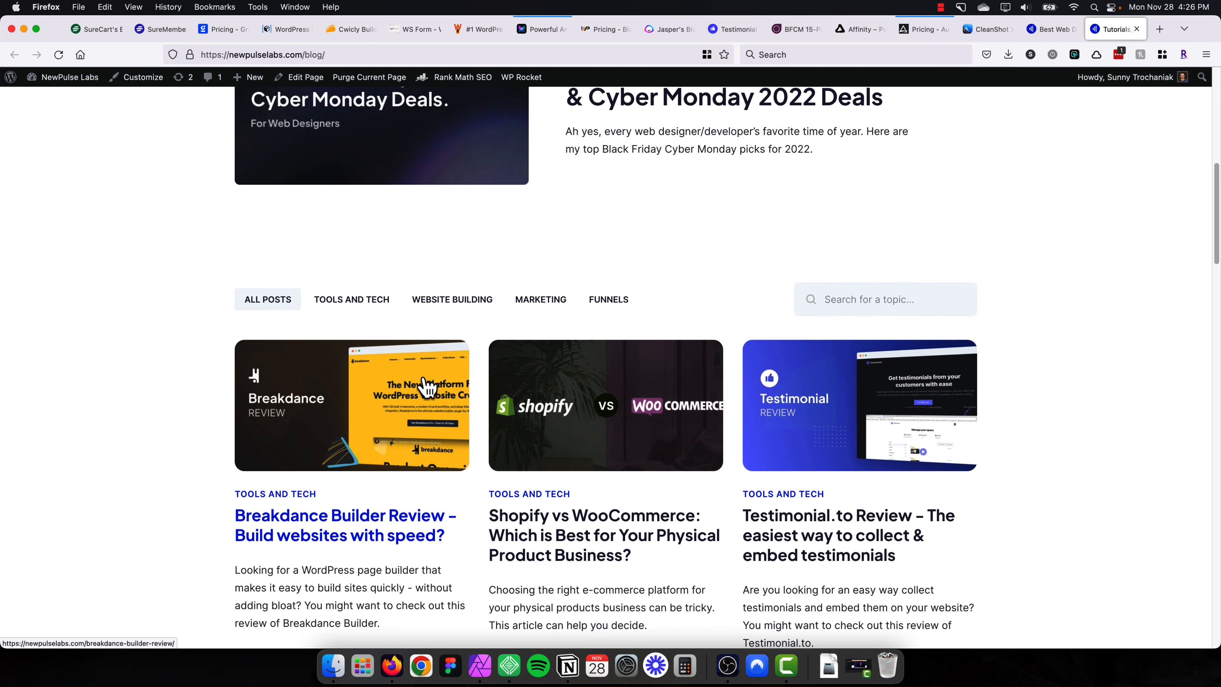
left_click(351, 299)
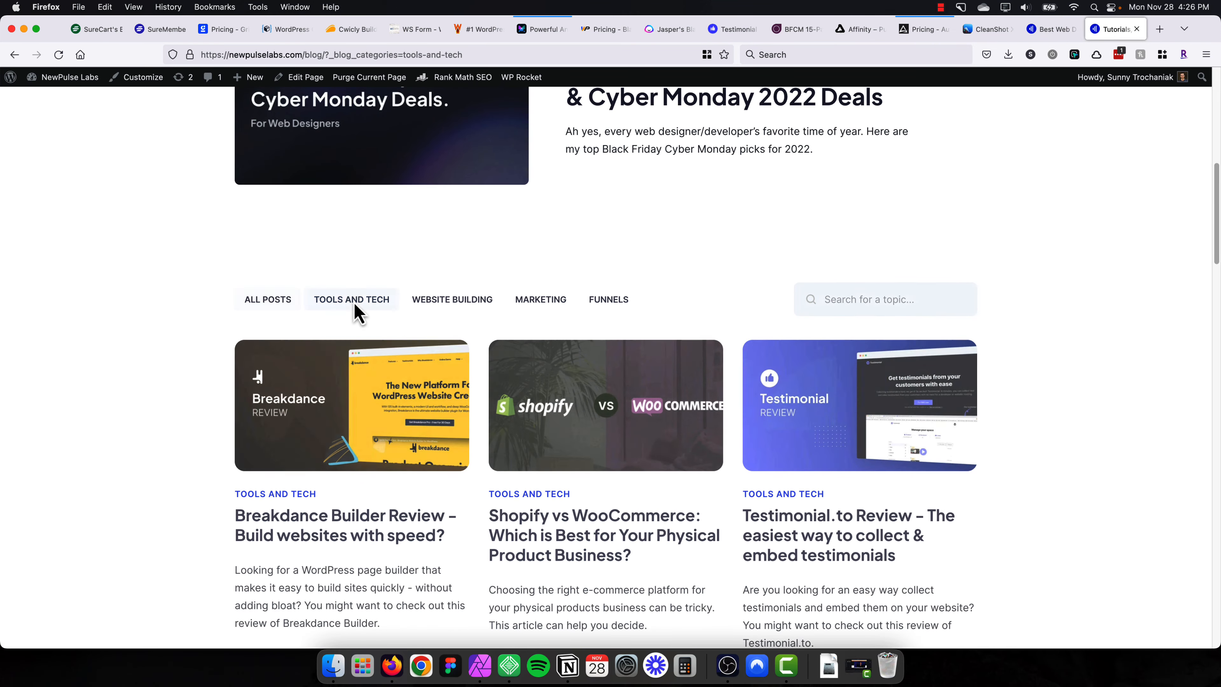
left_click(267, 298)
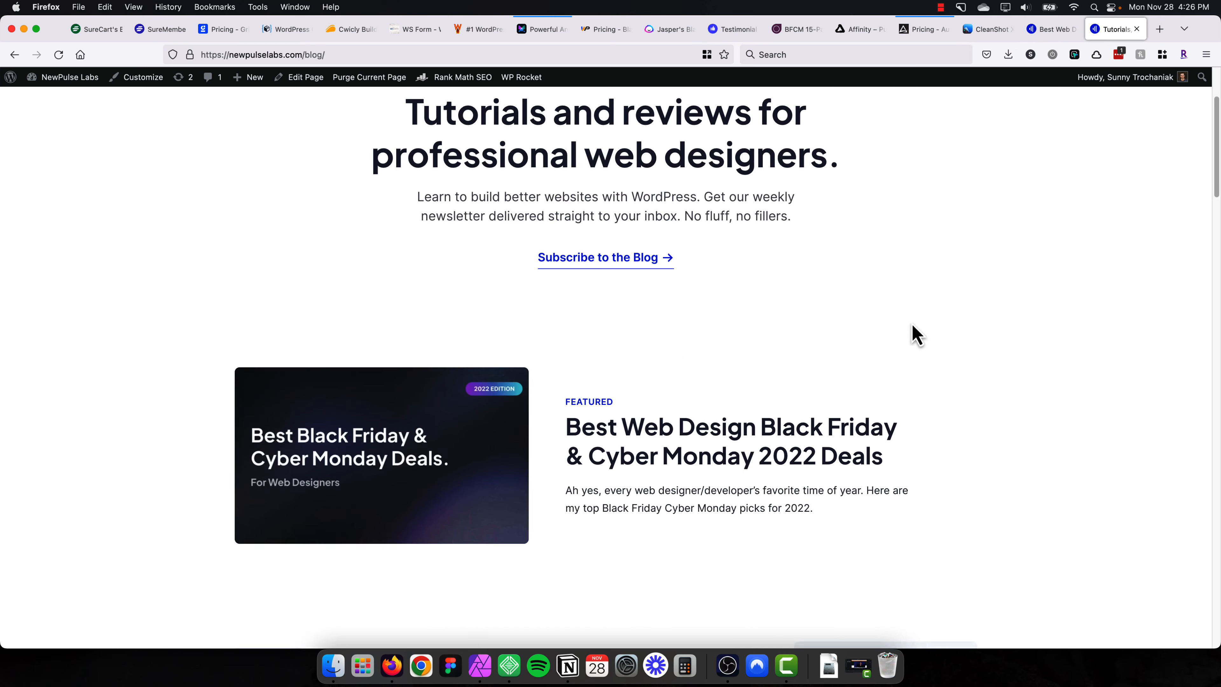
Open the Lab Report newsletter page and search its archive for 'figma'.
left_click(597, 258)
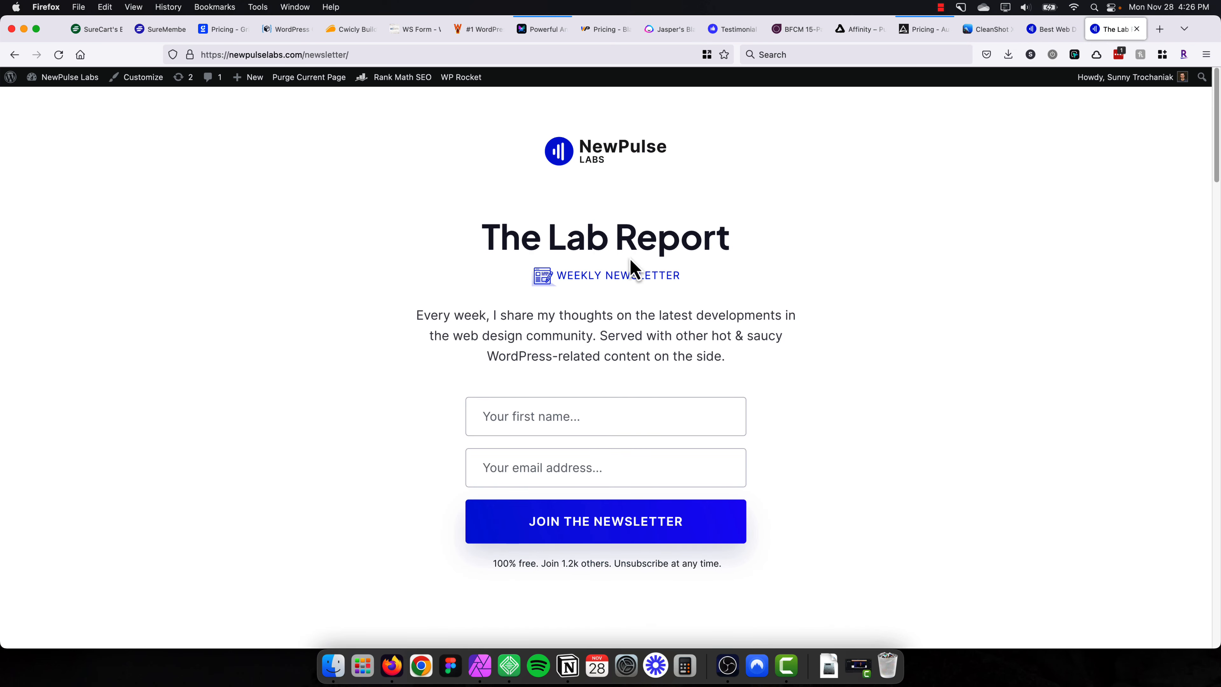
scroll("down", 3)
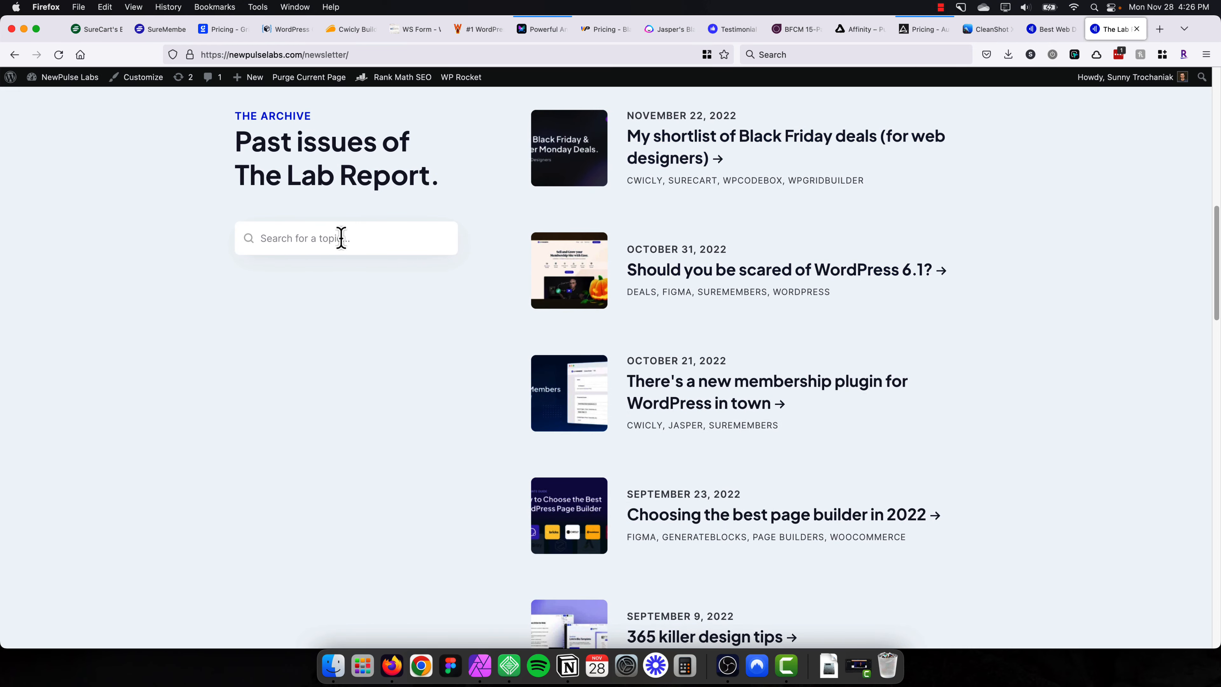
type("figma")
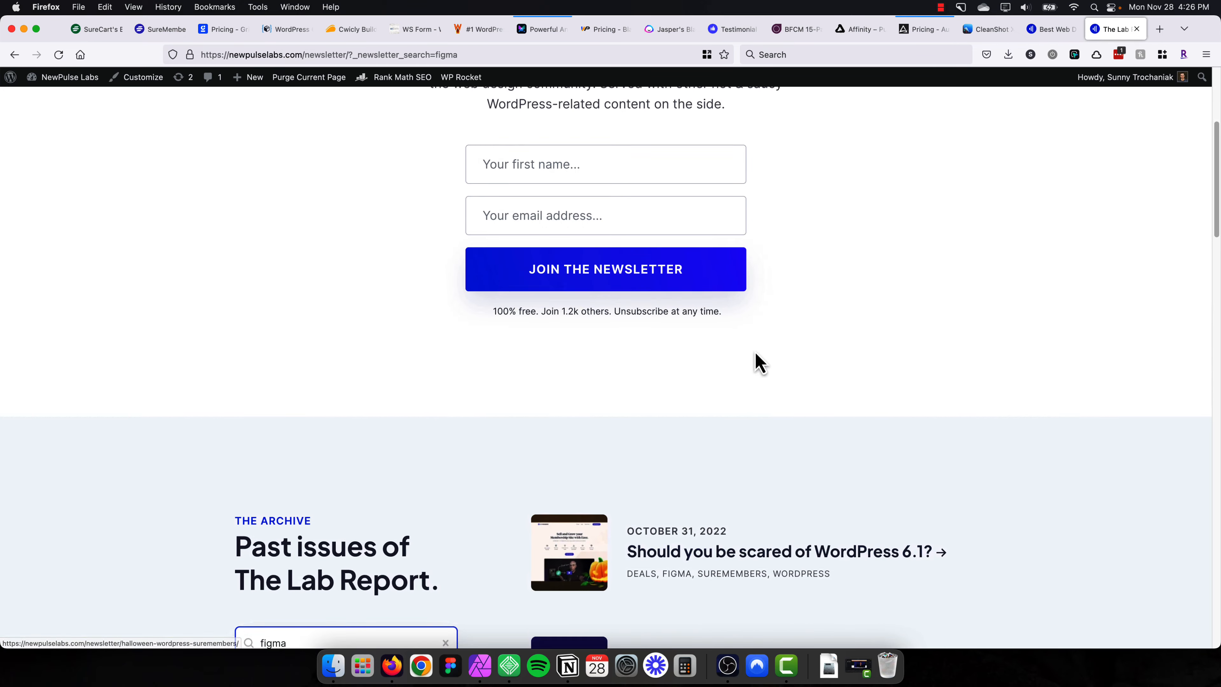
Switch to the WPCodeBox page and review its Black Friday plans: Team $79, Agency $149, Solo $39 one-time.
left_click(287, 28)
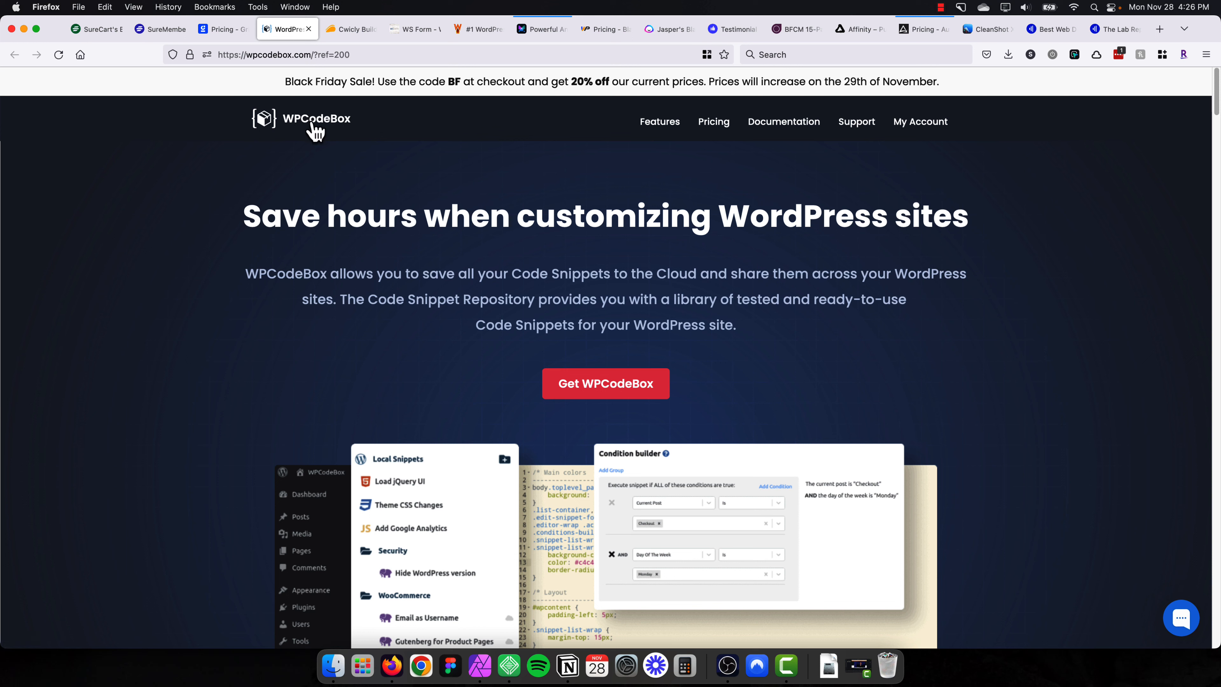
mouse_move(428, 83)
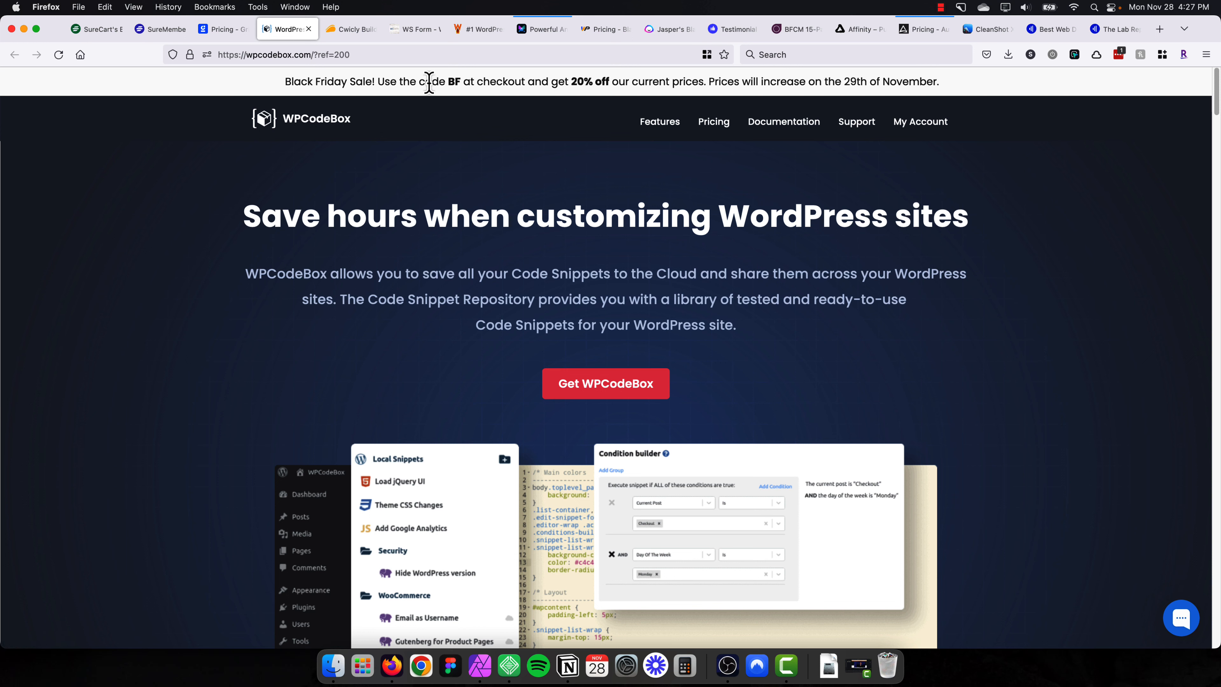
mouse_move(493, 82)
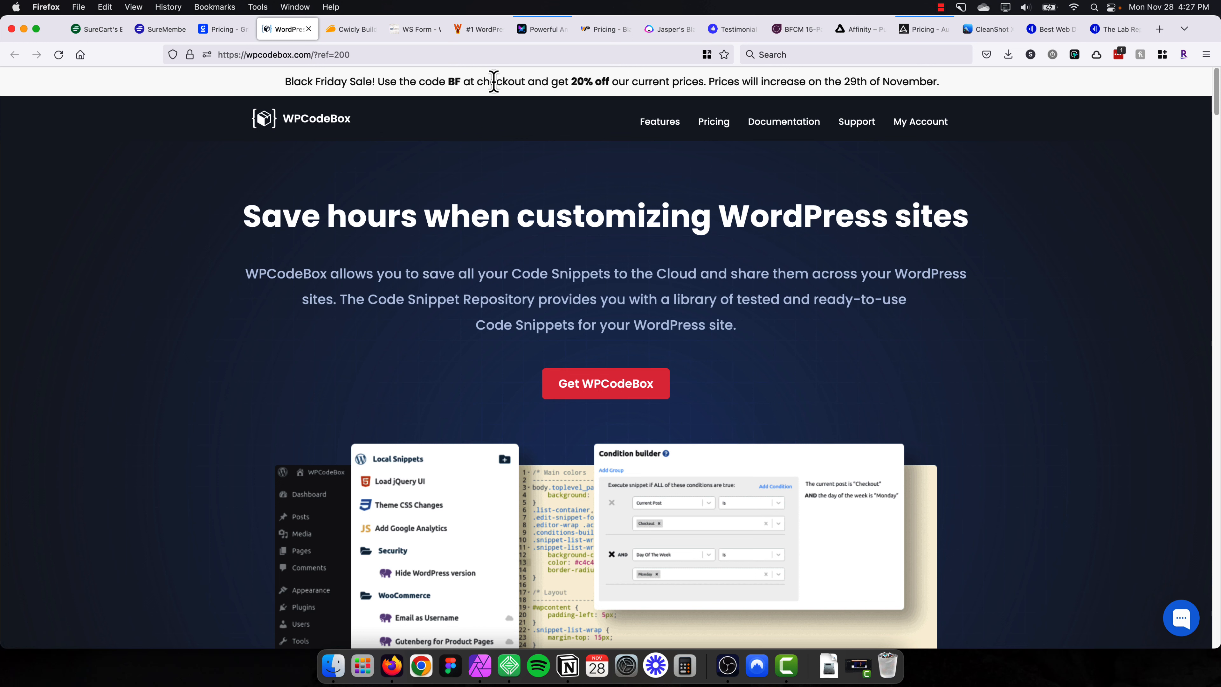
mouse_move(586, 82)
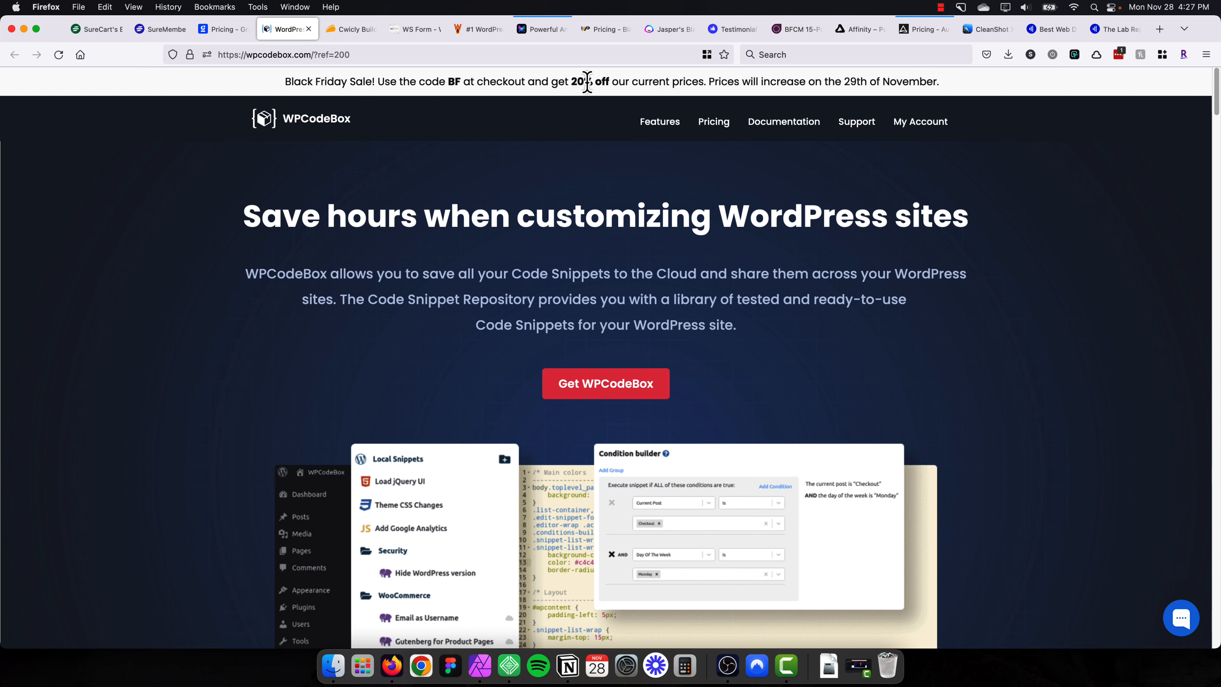
mouse_move(682, 102)
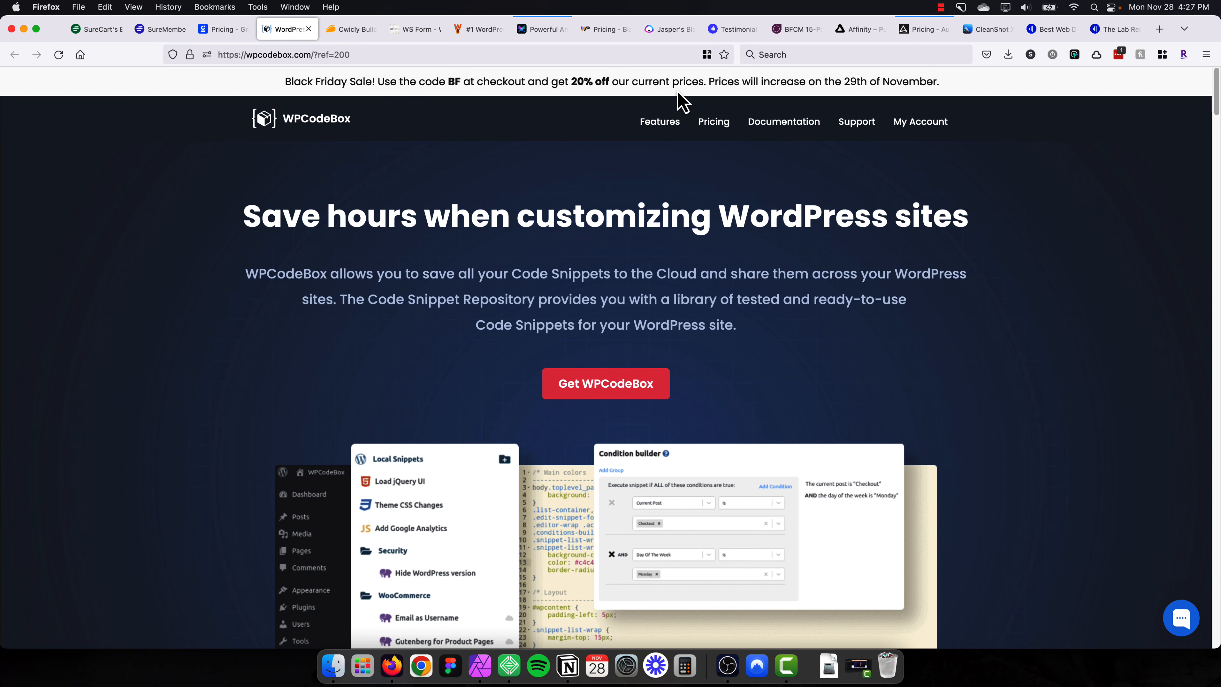
scroll("down", 3)
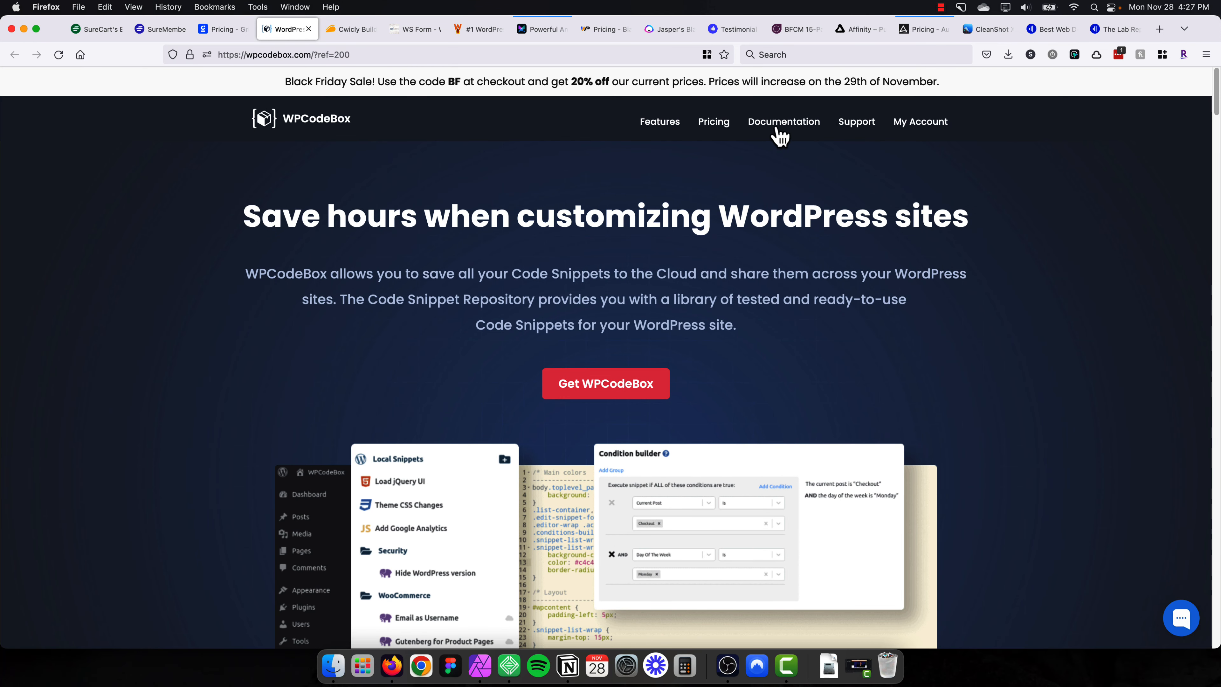
mouse_move(714, 122)
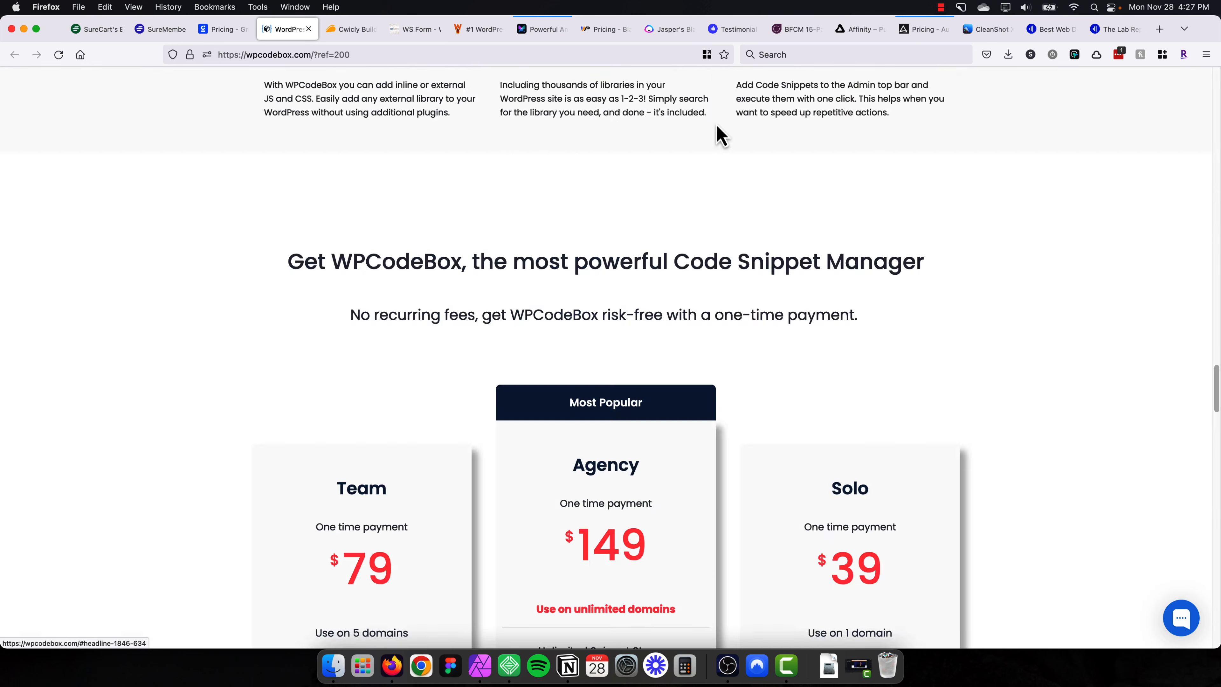
scroll("down", 3)
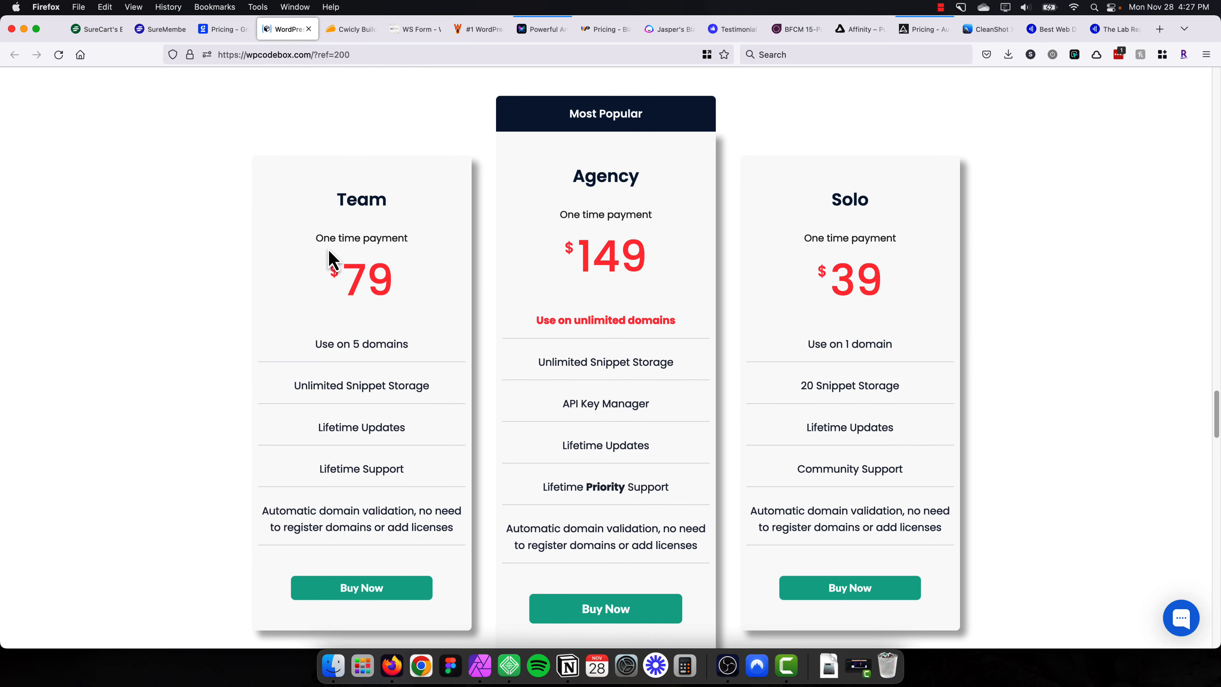
scroll("down", 3)
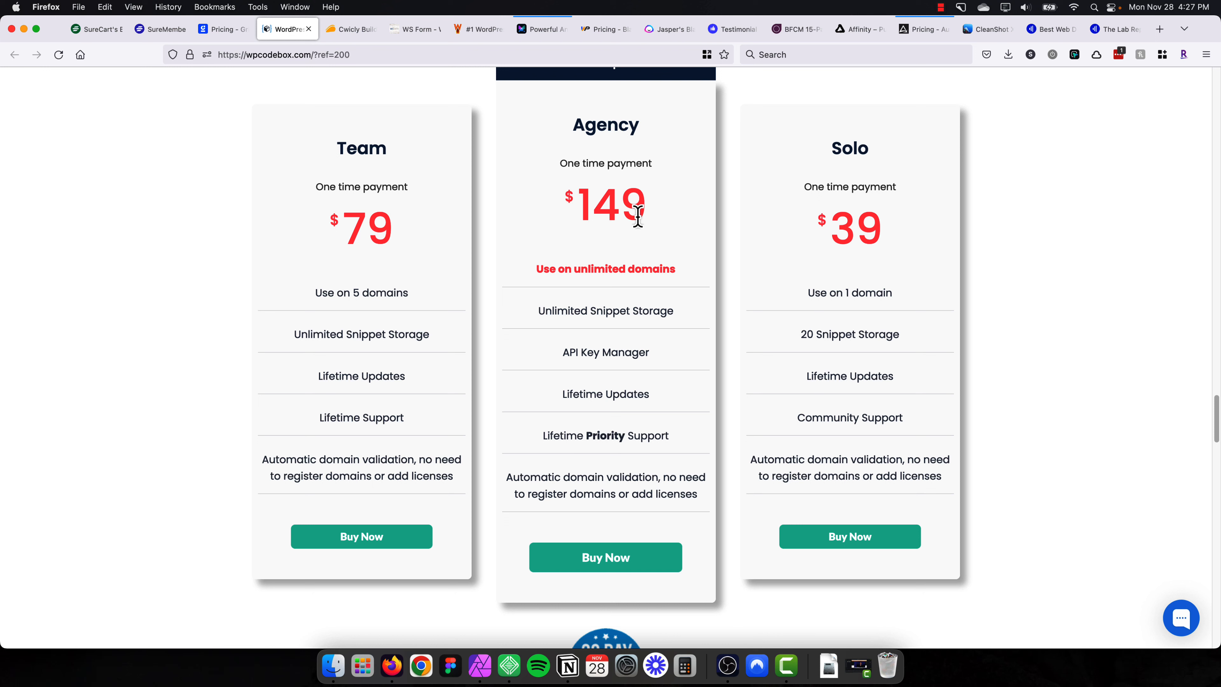
mouse_move(605, 268)
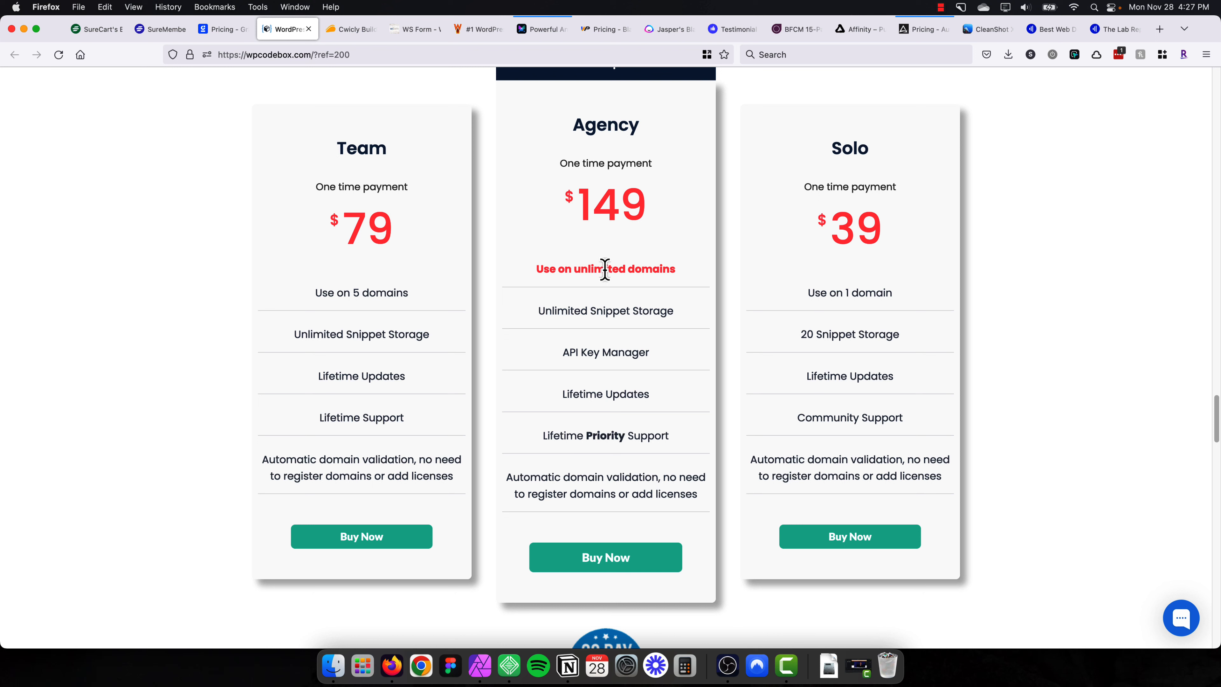
mouse_move(577, 369)
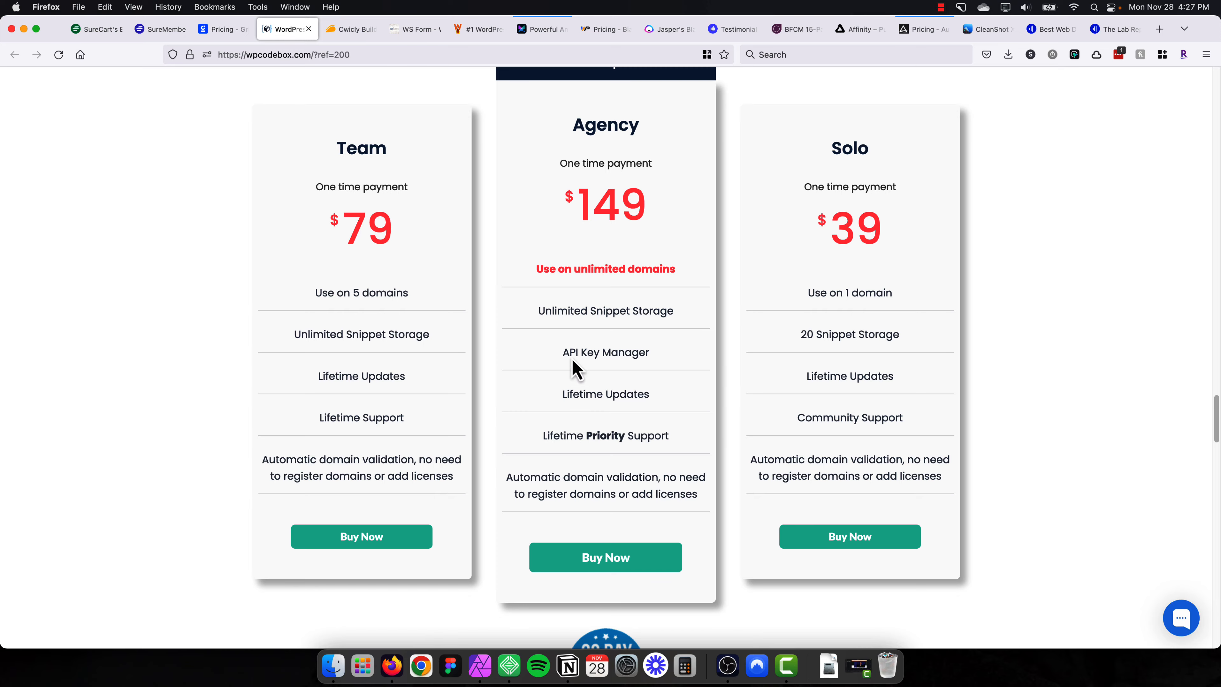
scroll("up", 3)
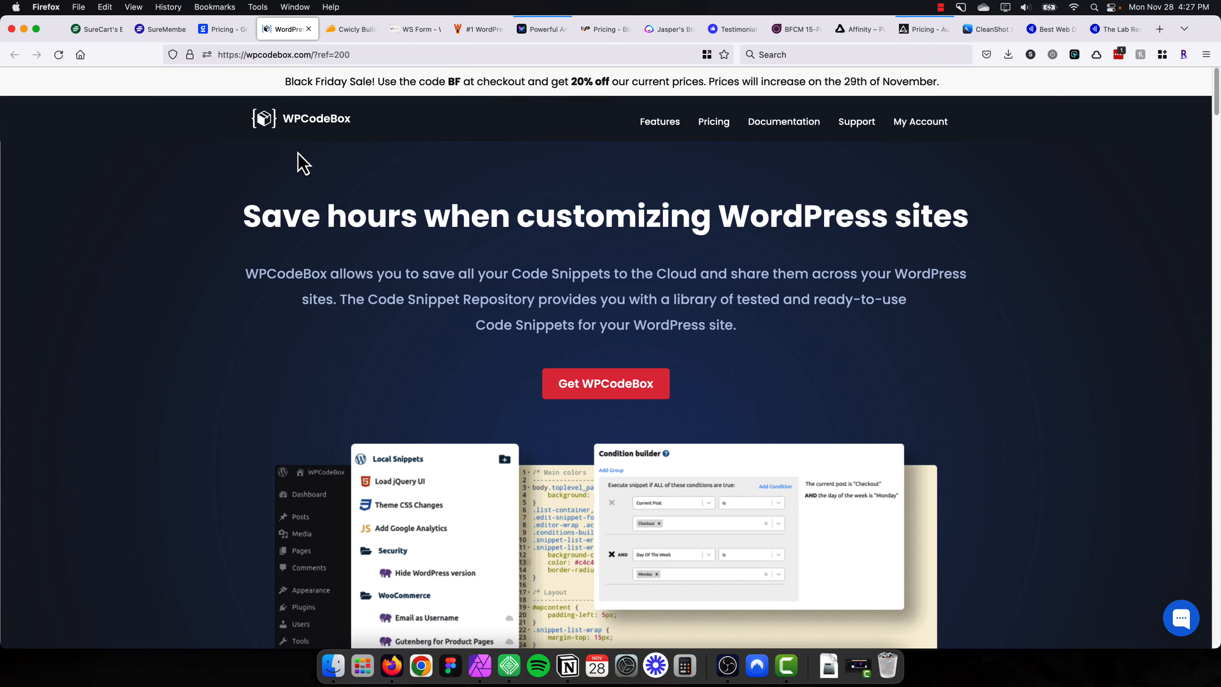
mouse_move(311, 171)
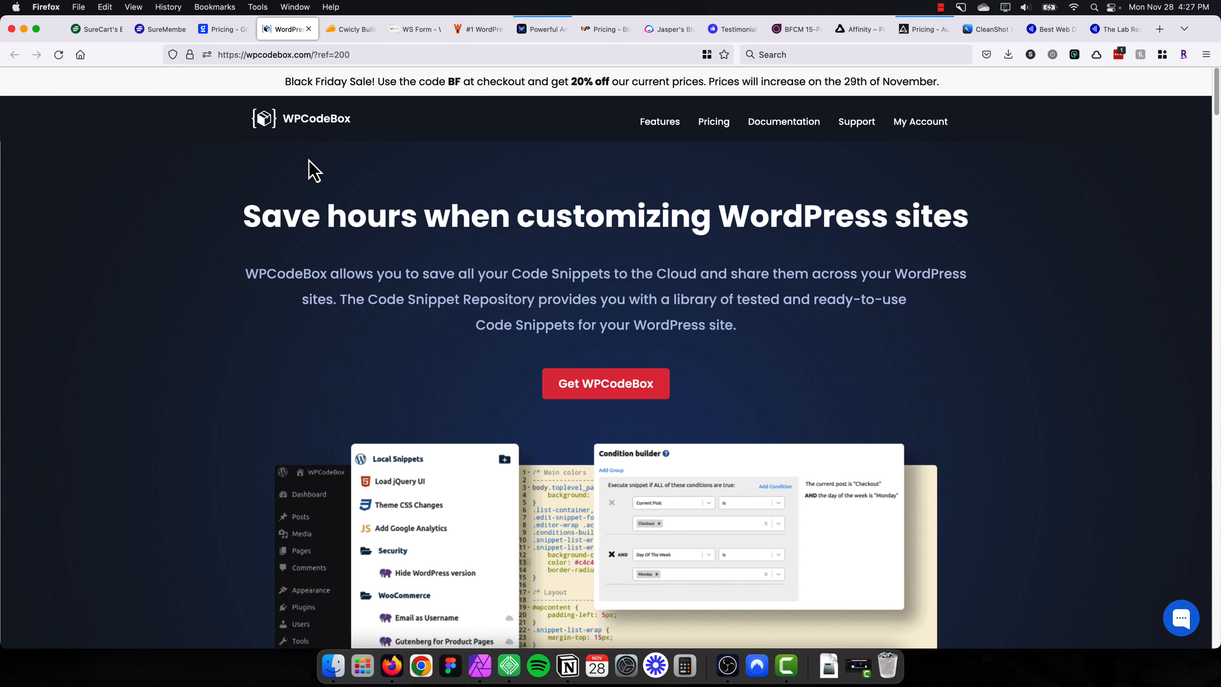
scroll("down", 3)
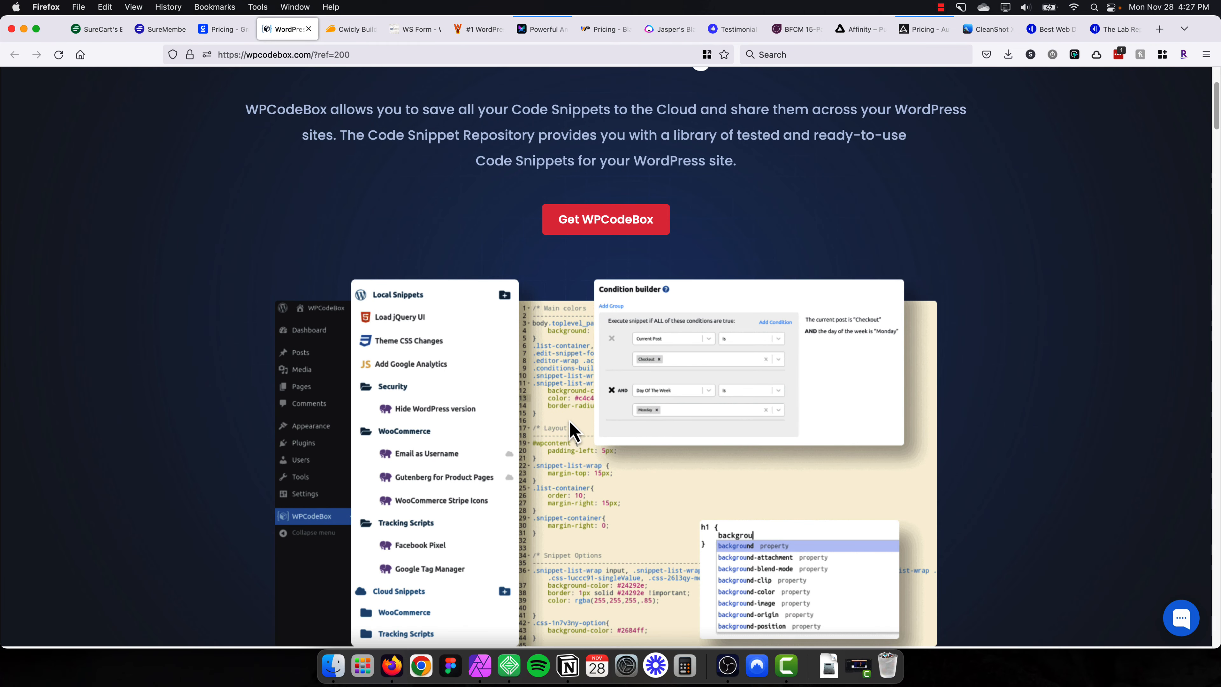
mouse_move(553, 335)
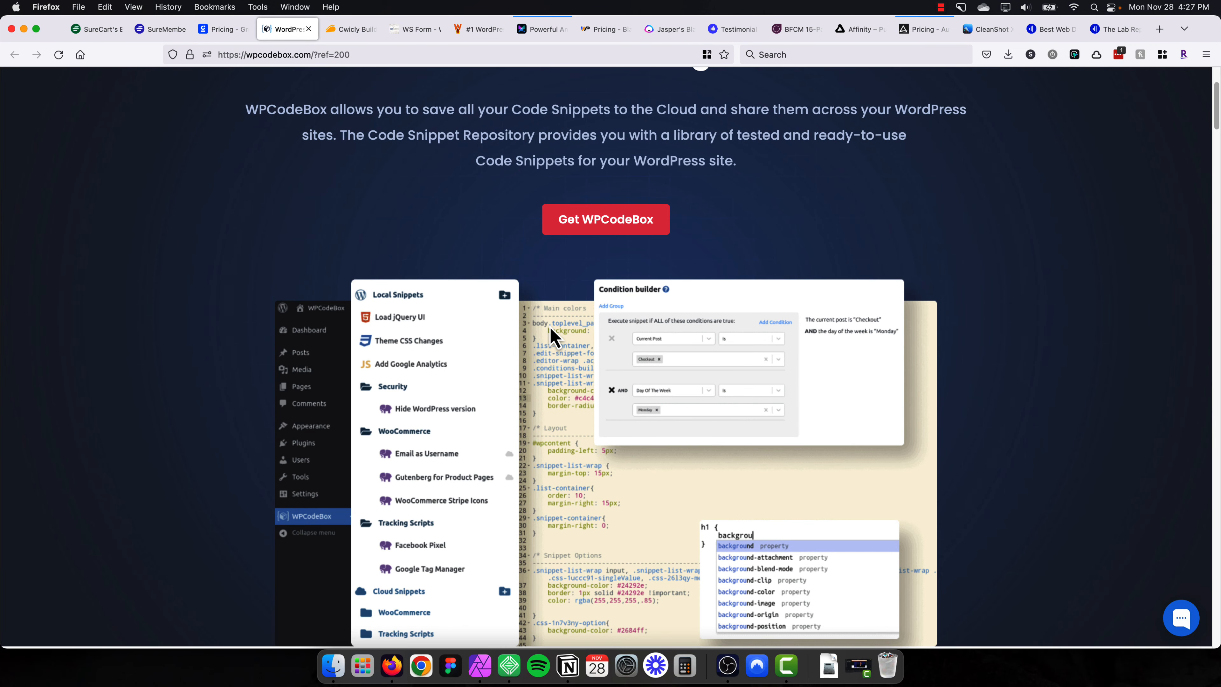
mouse_move(552, 346)
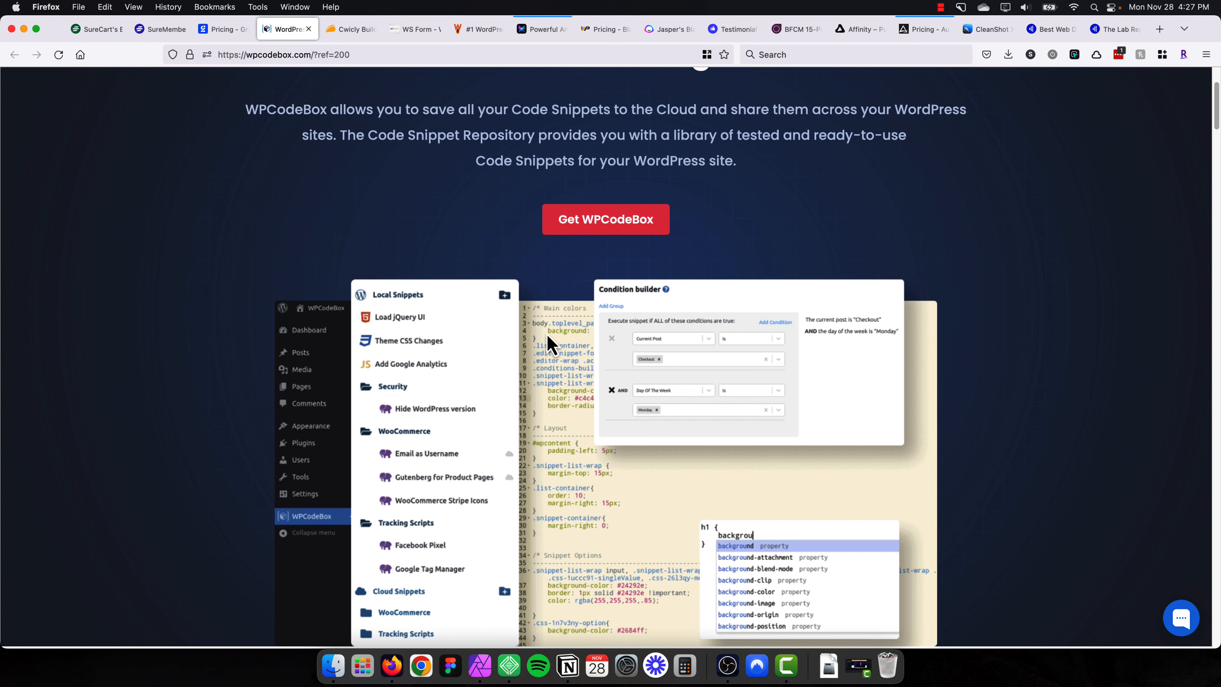
mouse_move(557, 349)
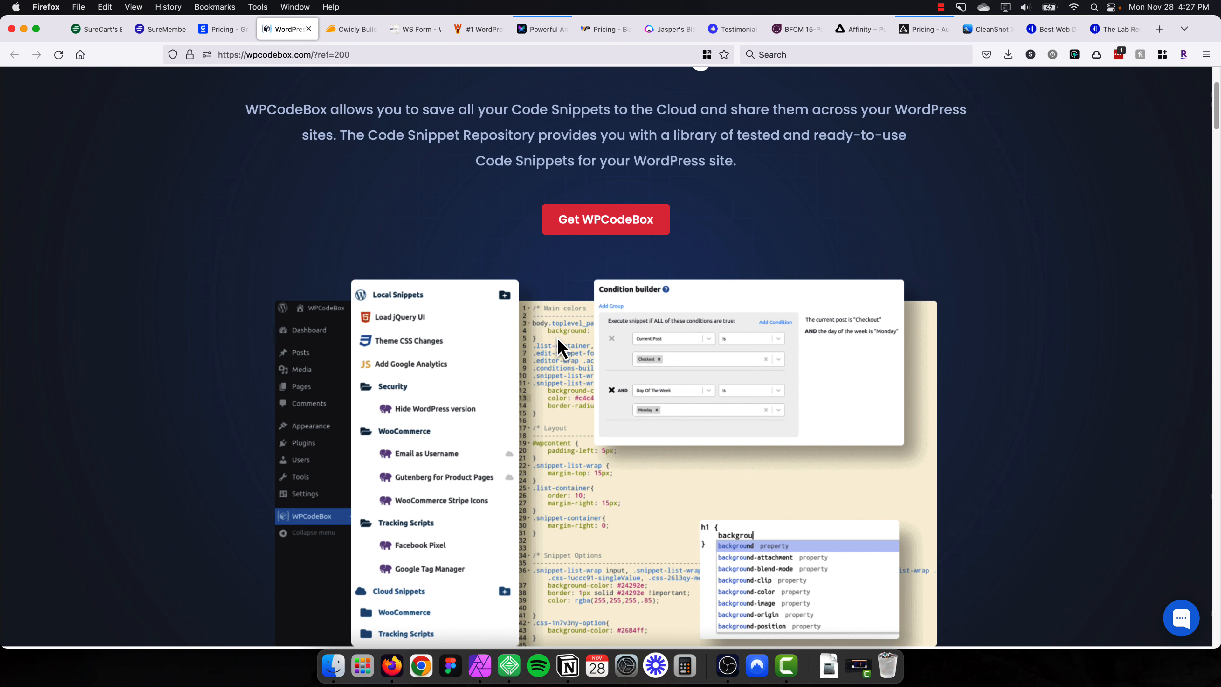
mouse_move(561, 281)
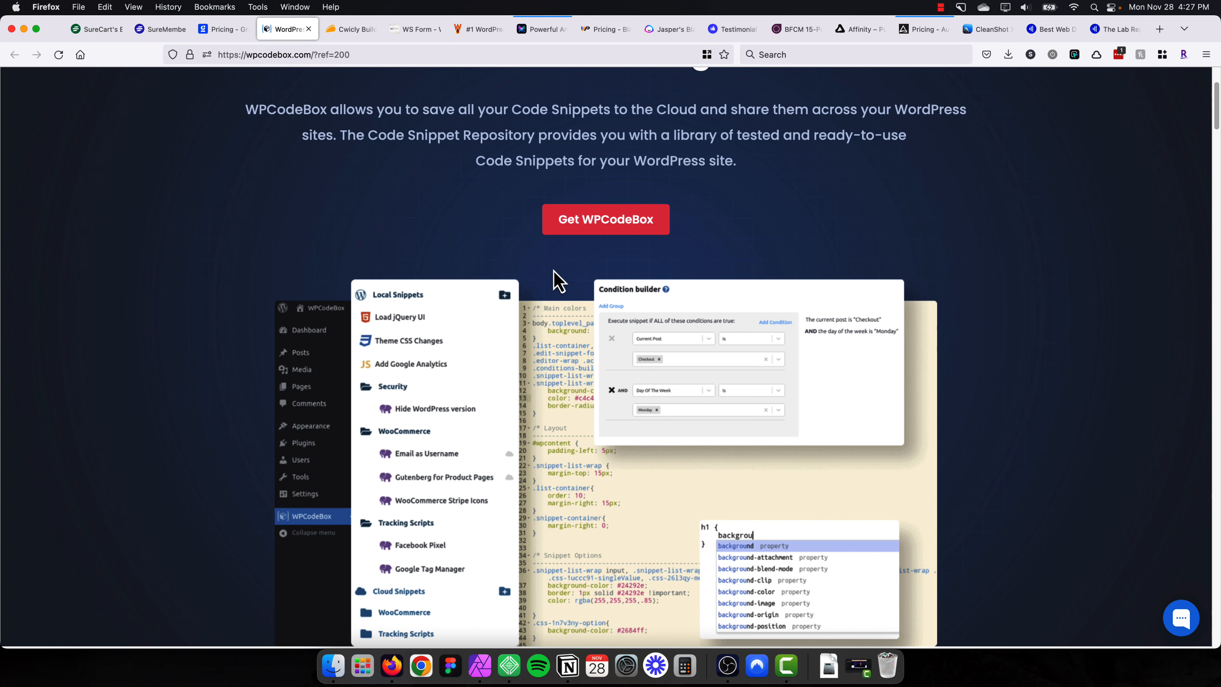
scroll("down", 3)
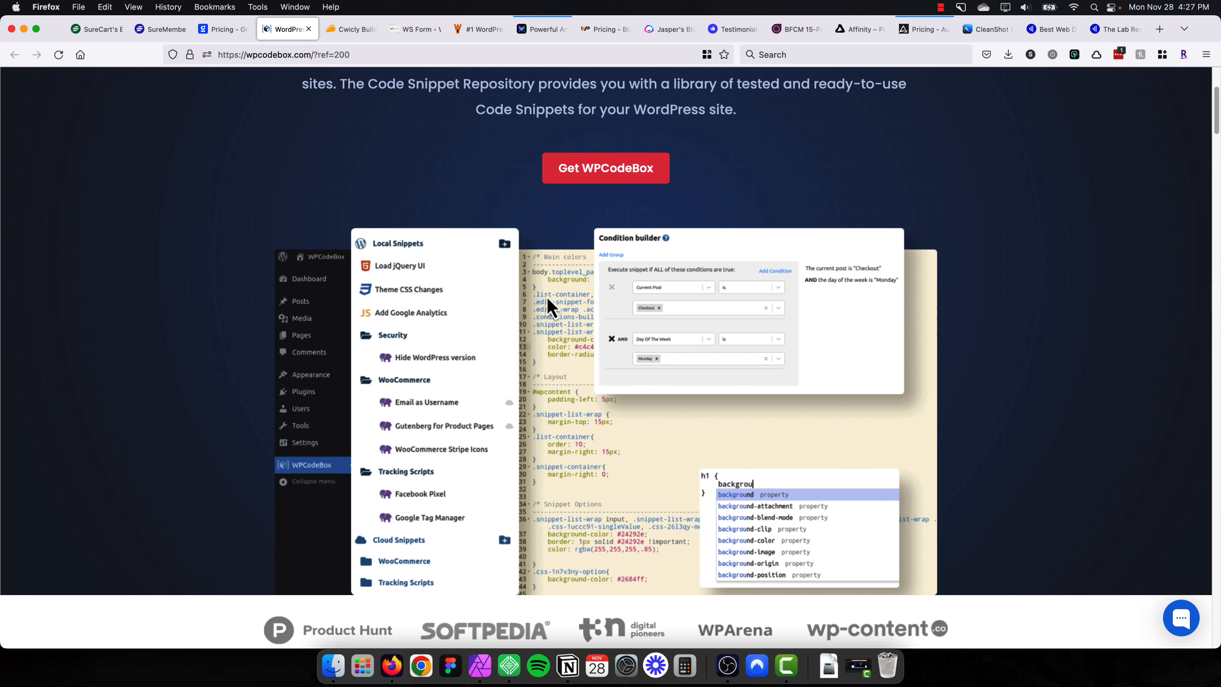
mouse_move(566, 310)
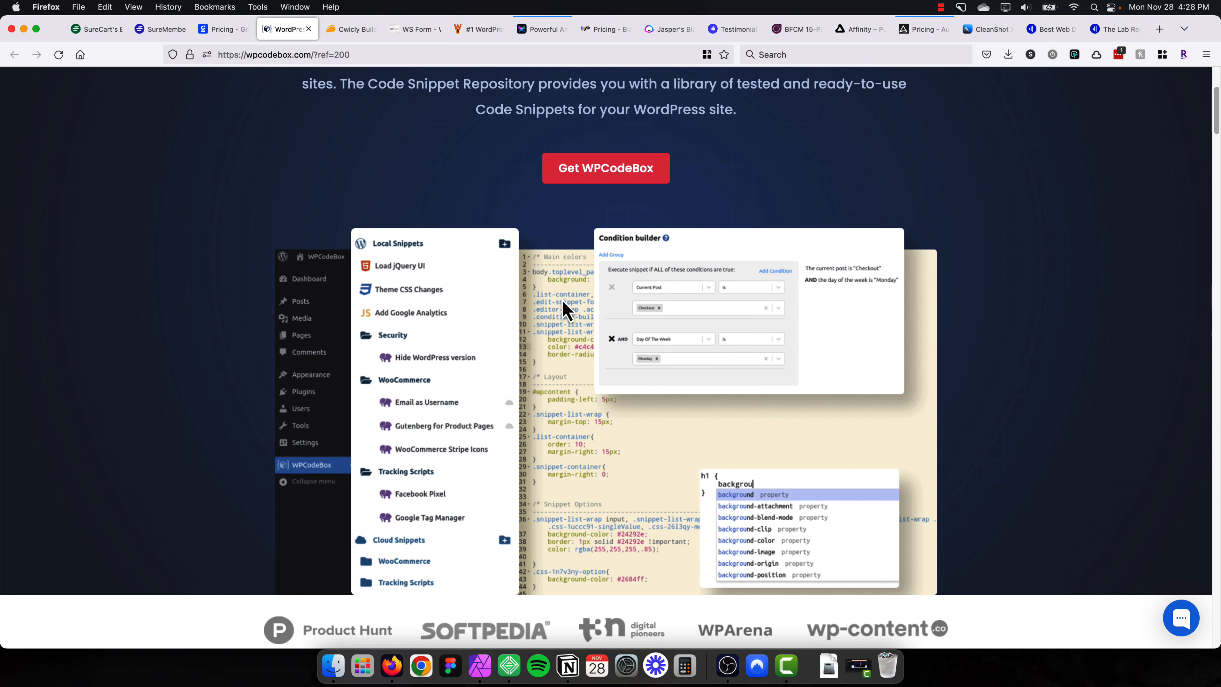
mouse_move(595, 282)
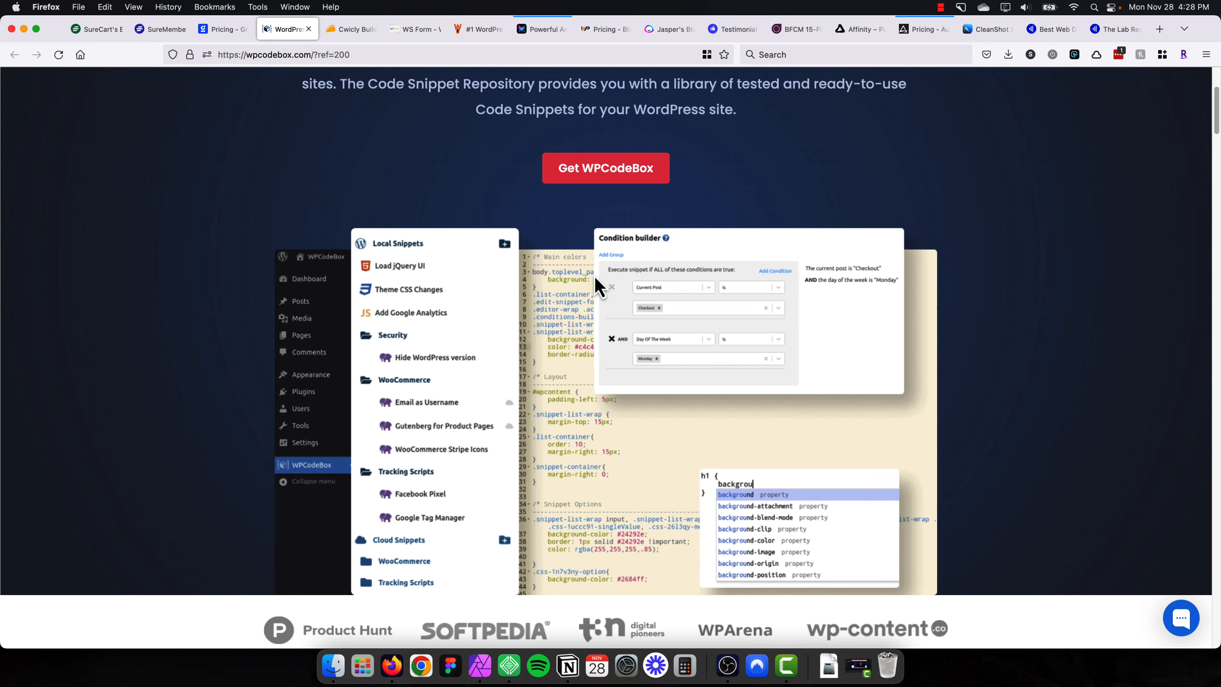
left_click(350, 28)
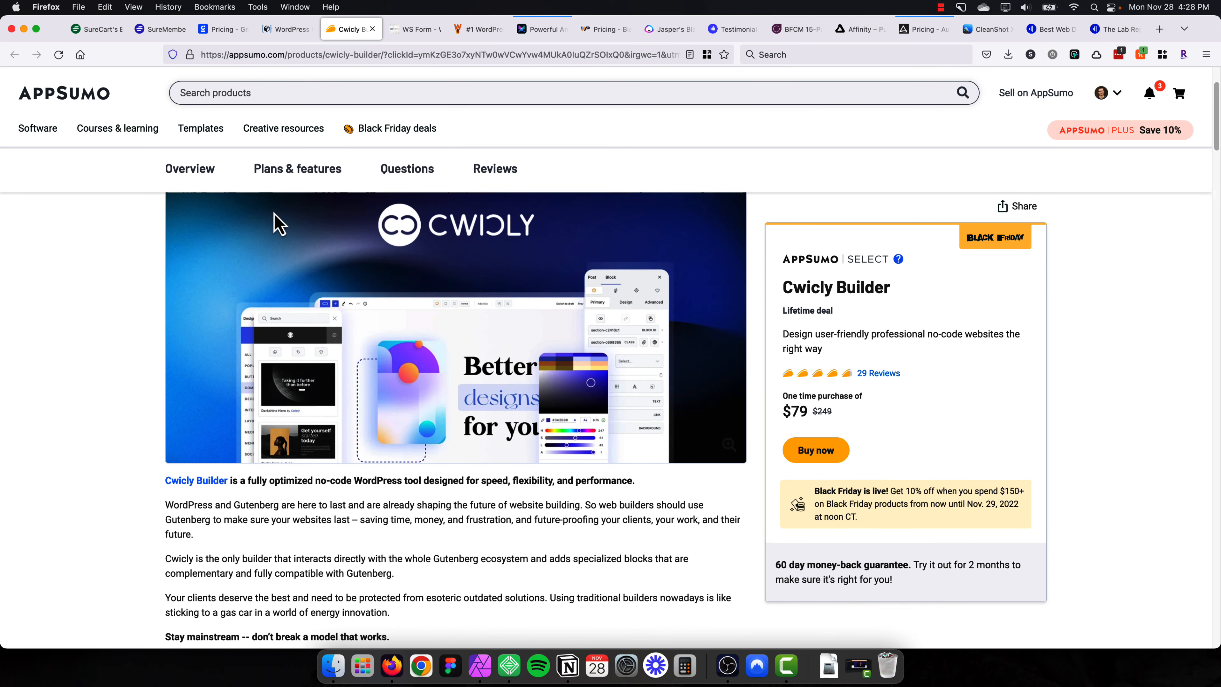
Scroll through the AppSumo Cwicly Builder lifetime deal overview, then move to the WS Form tab.
scroll("down", 3)
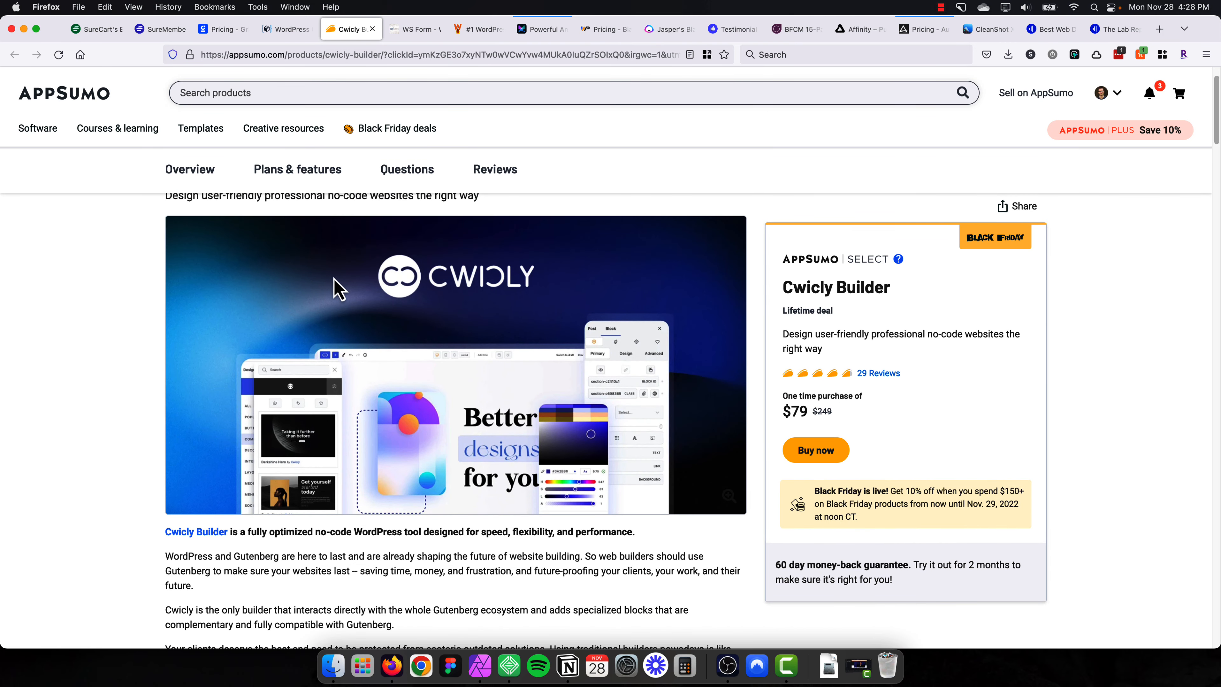
mouse_move(325, 280)
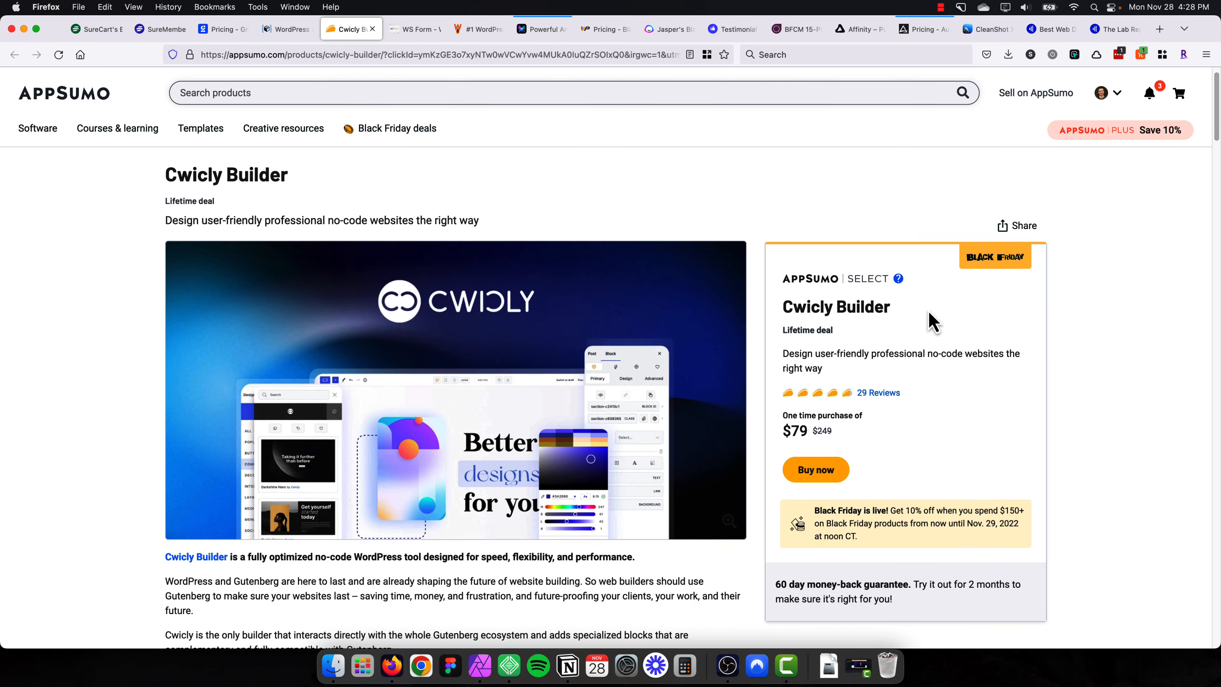
scroll("down", 3)
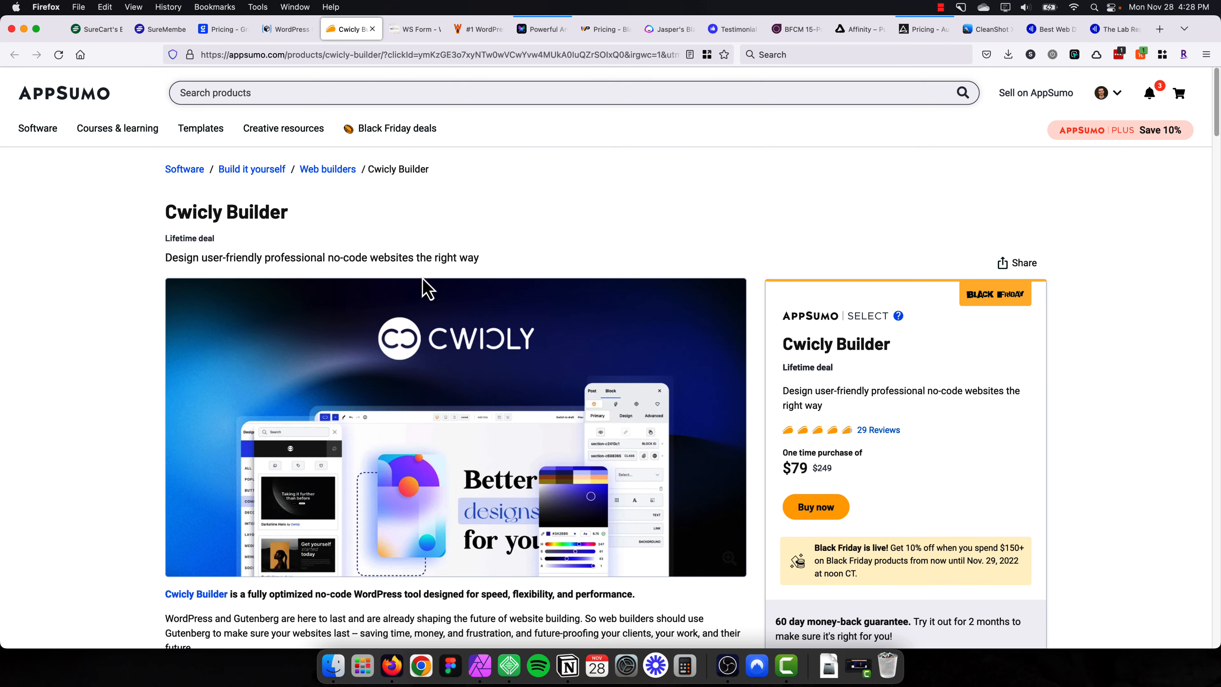
mouse_move(424, 261)
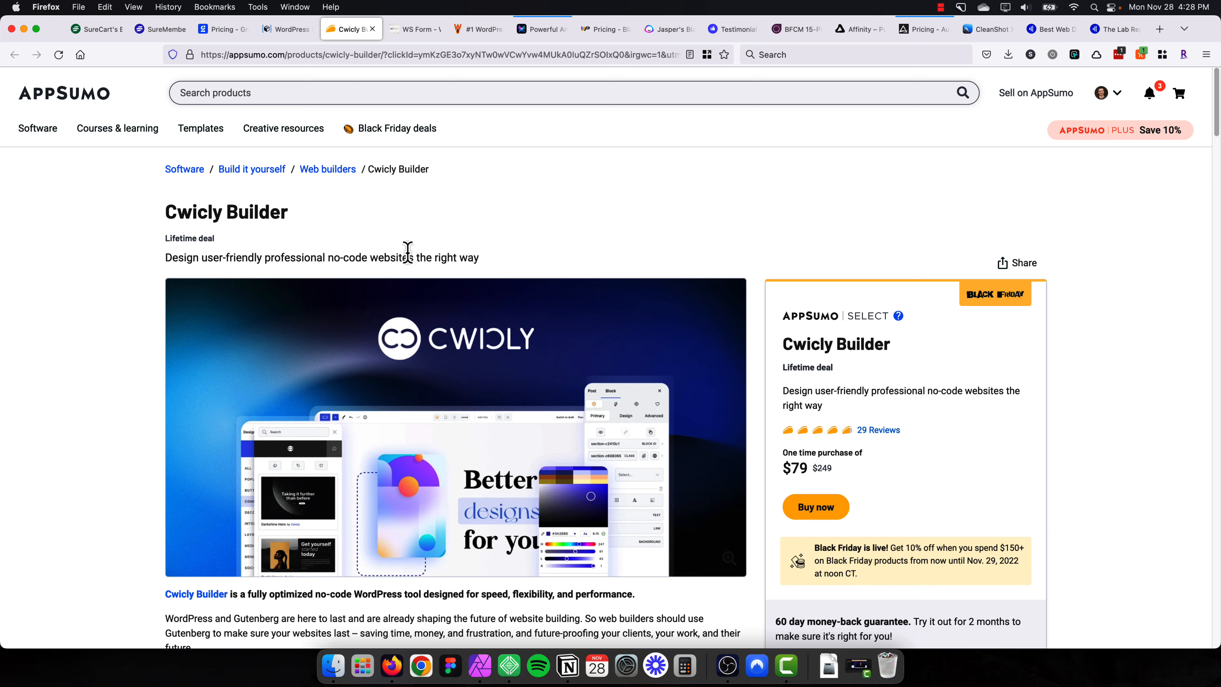
scroll("down", 3)
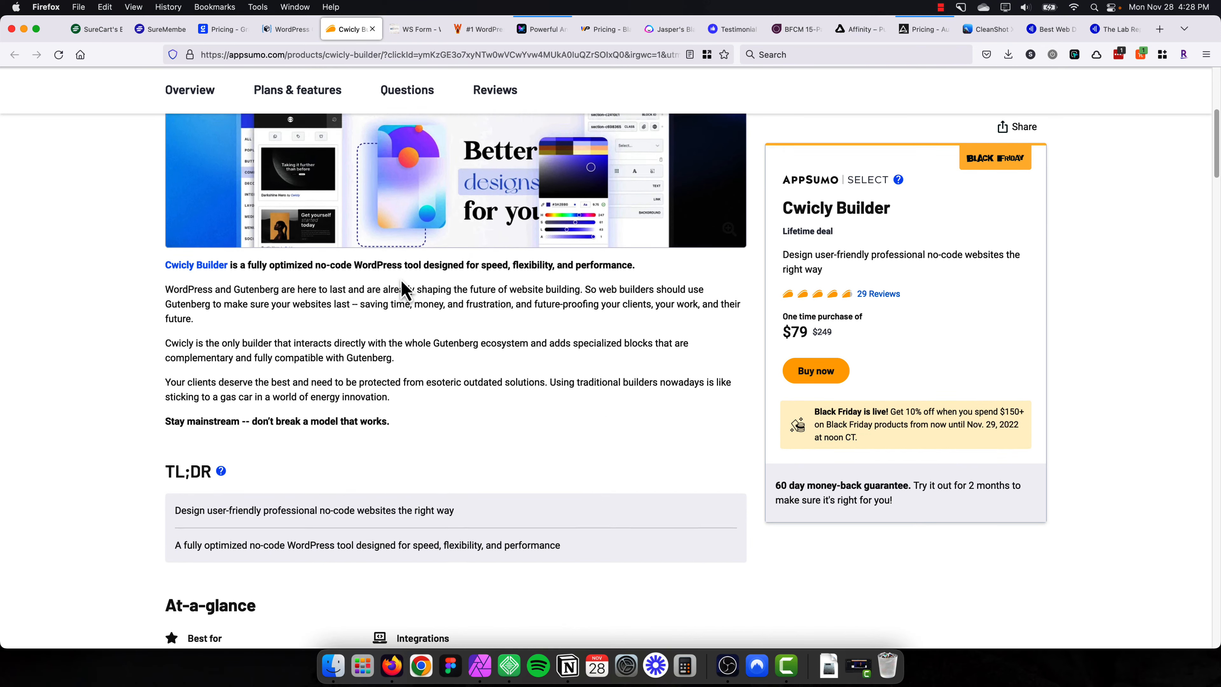
scroll("down", 3)
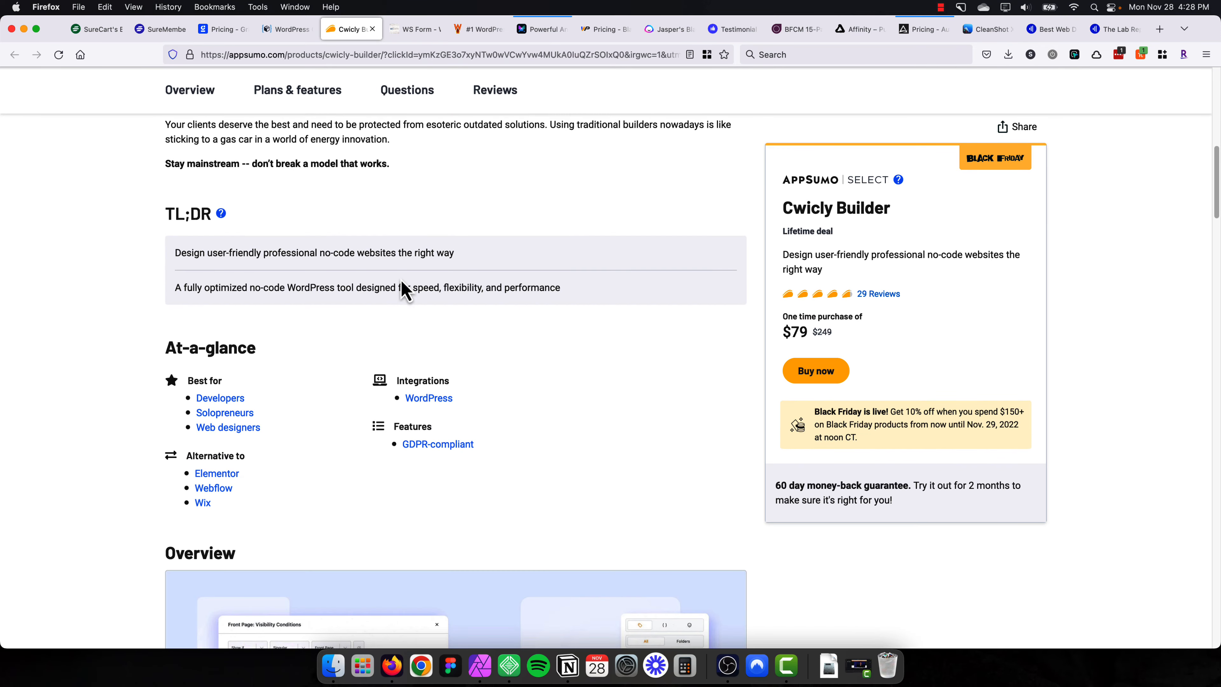
scroll("down", 3)
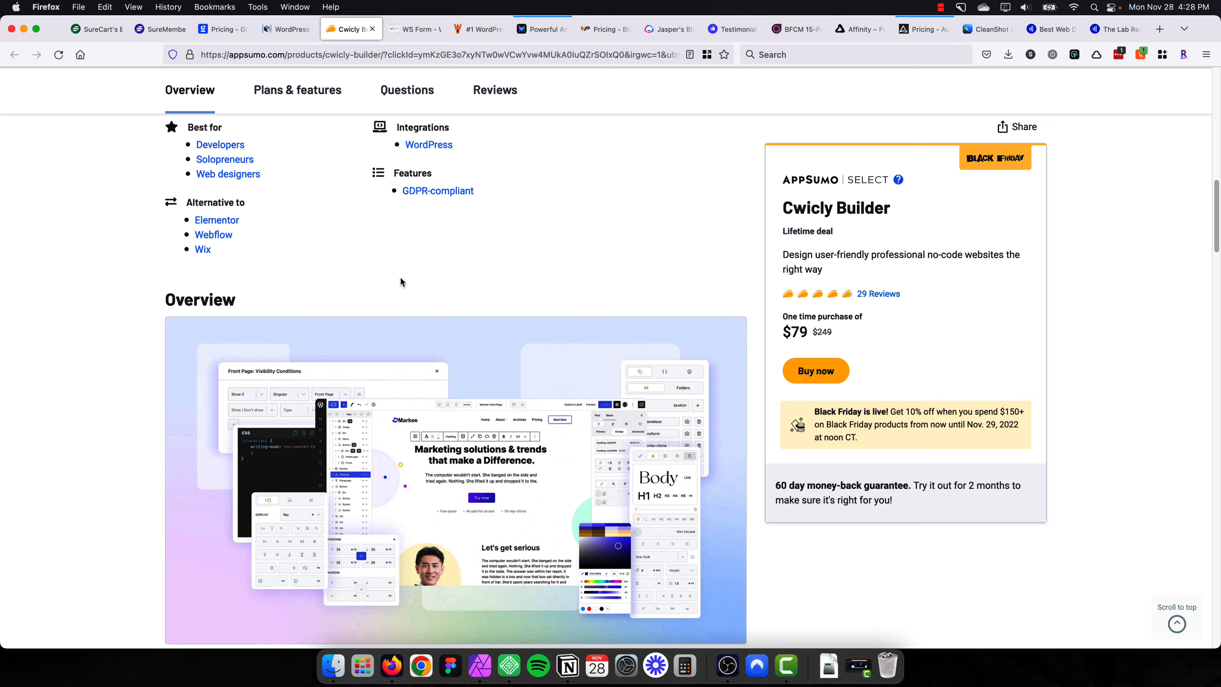
scroll("down", 3)
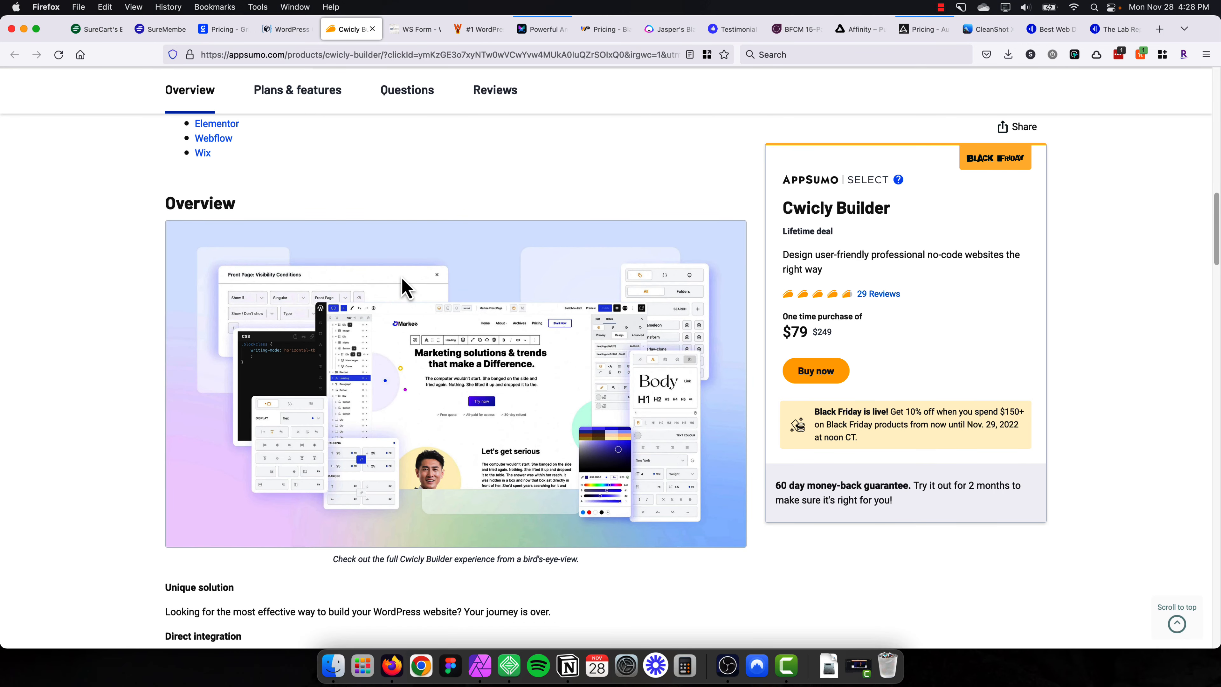
mouse_move(391, 288)
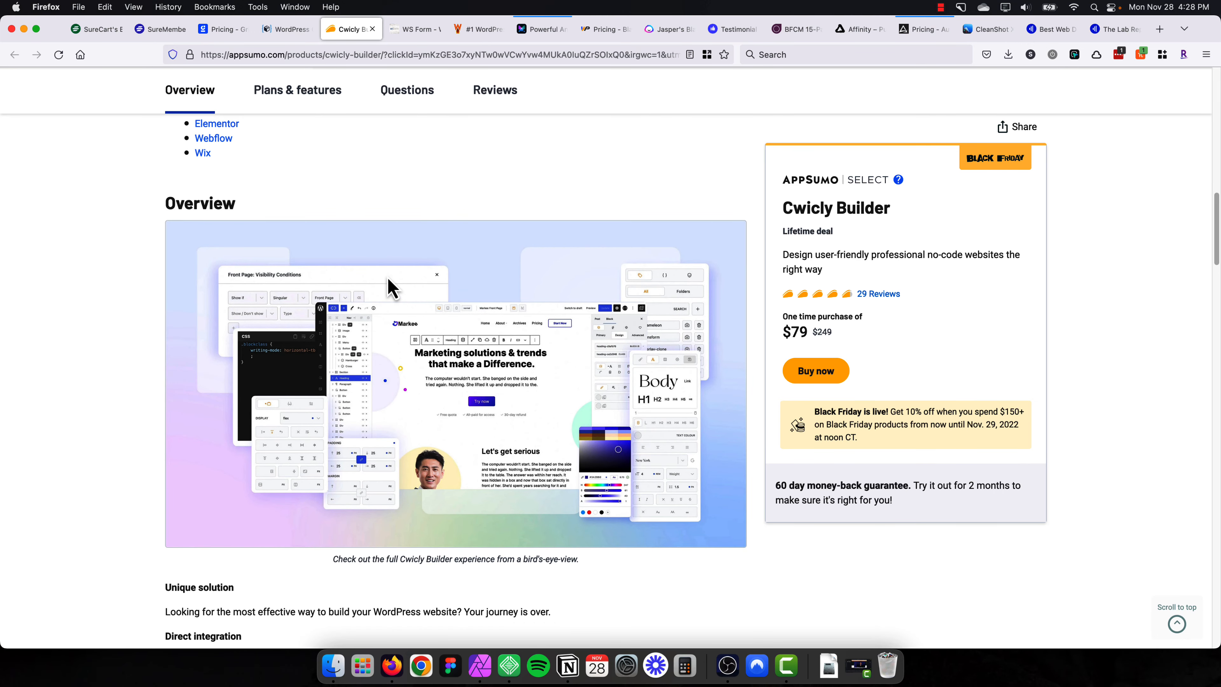
mouse_move(361, 281)
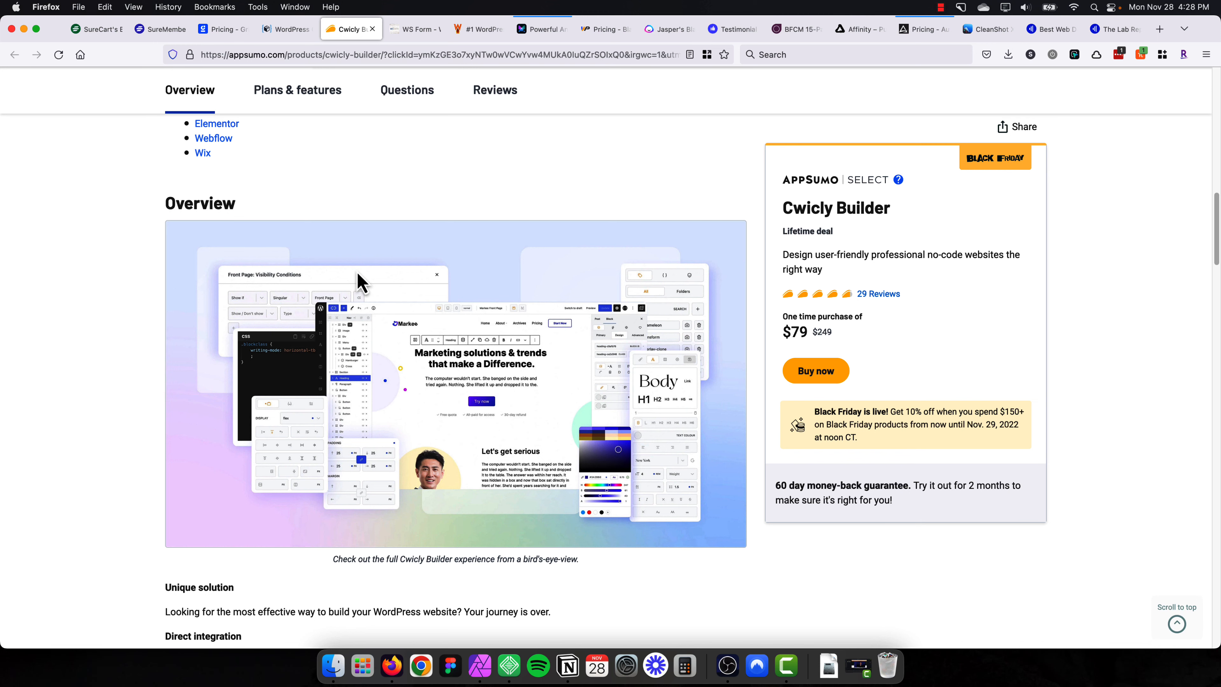
mouse_move(149, 411)
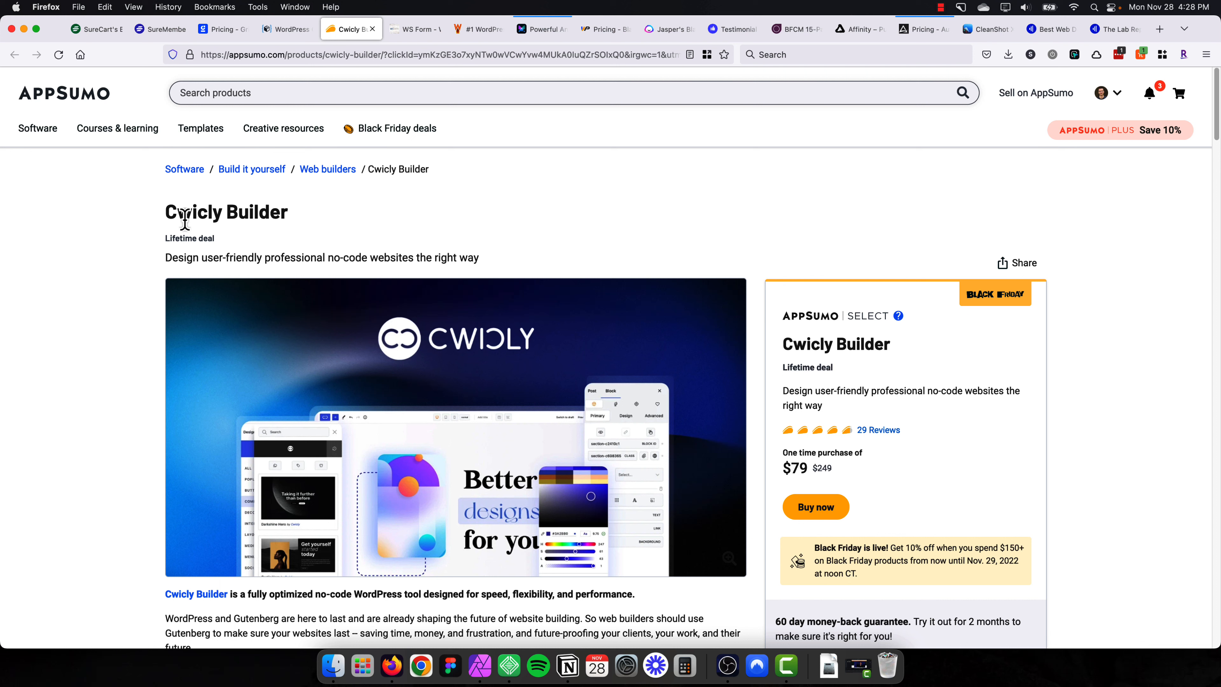
mouse_move(185, 218)
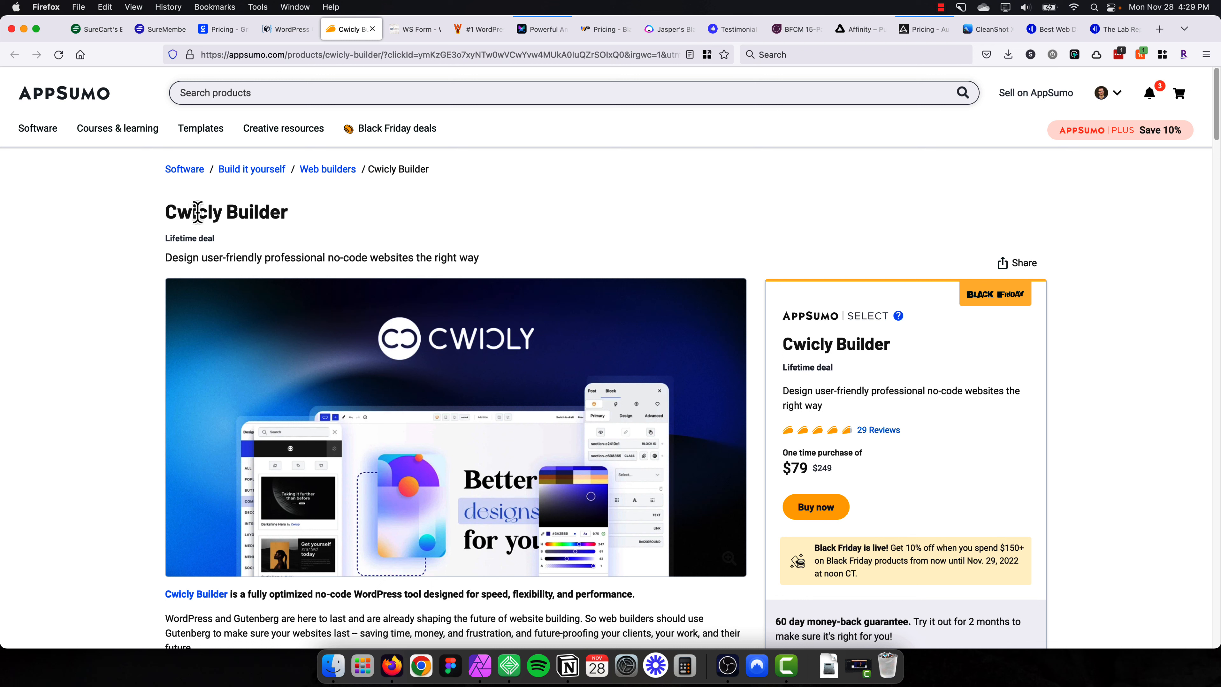
mouse_move(745, 226)
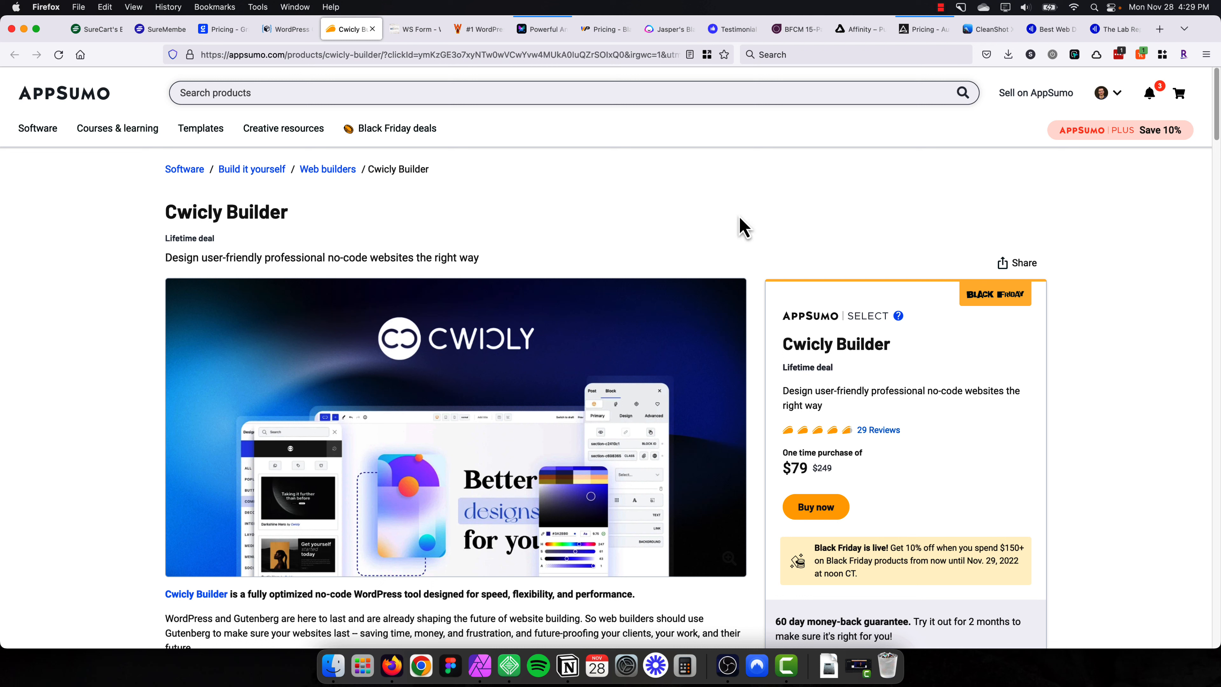
left_click(415, 29)
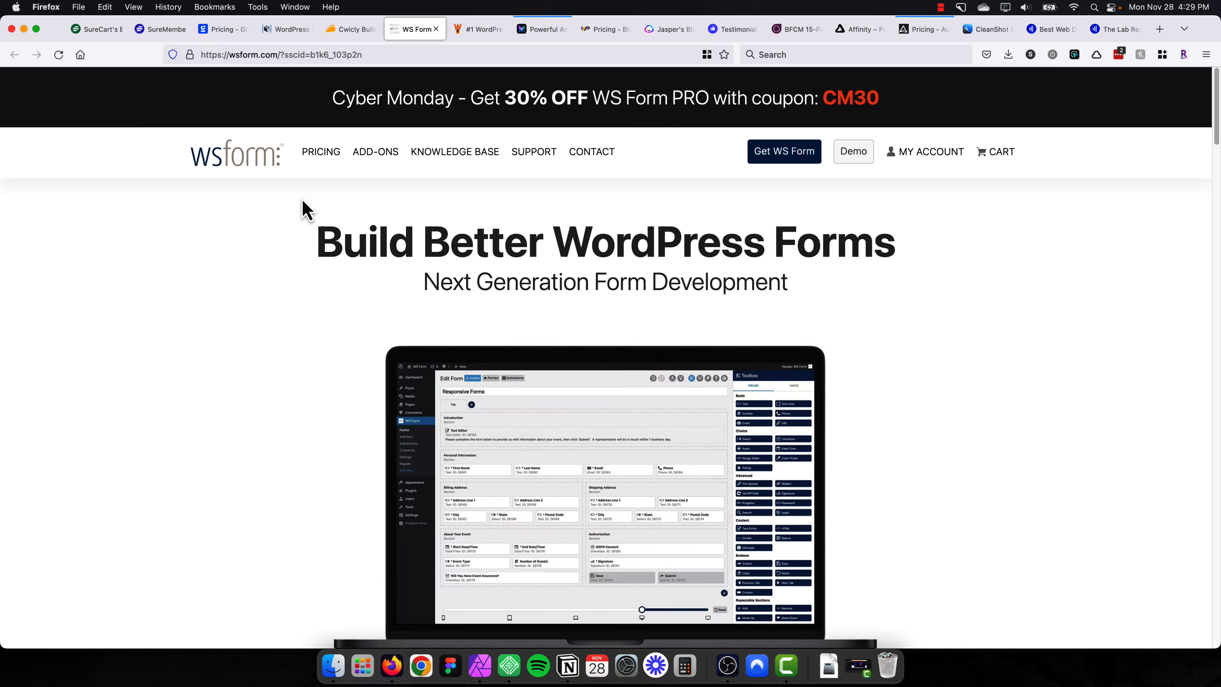
mouse_move(312, 236)
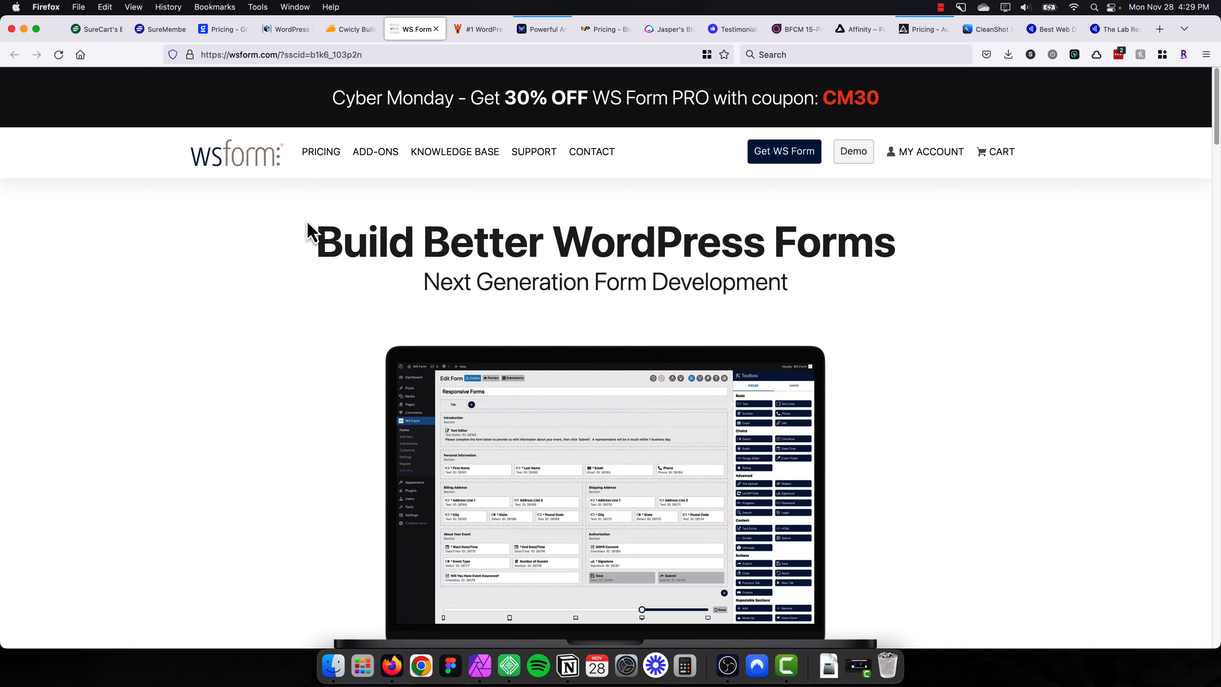
Scroll down the WS Form homepage with its Cyber Monday 30% off CM30 offer, then move to the WP Rocket tab.
scroll("down", 3)
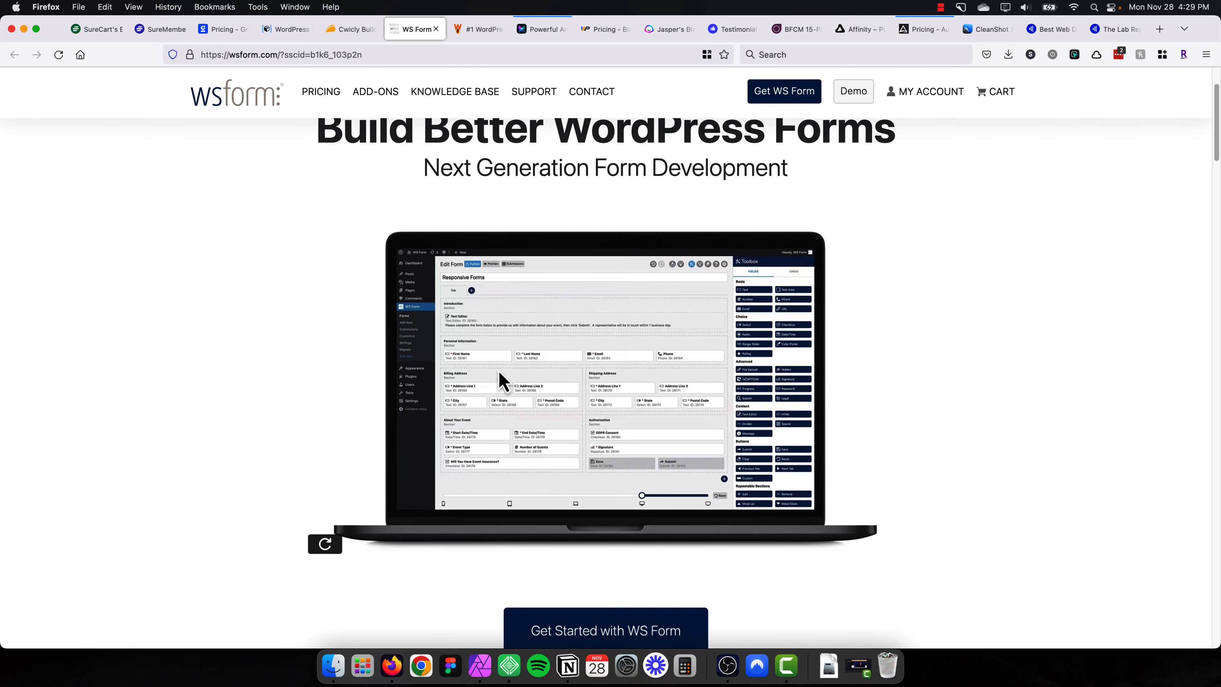
mouse_move(487, 362)
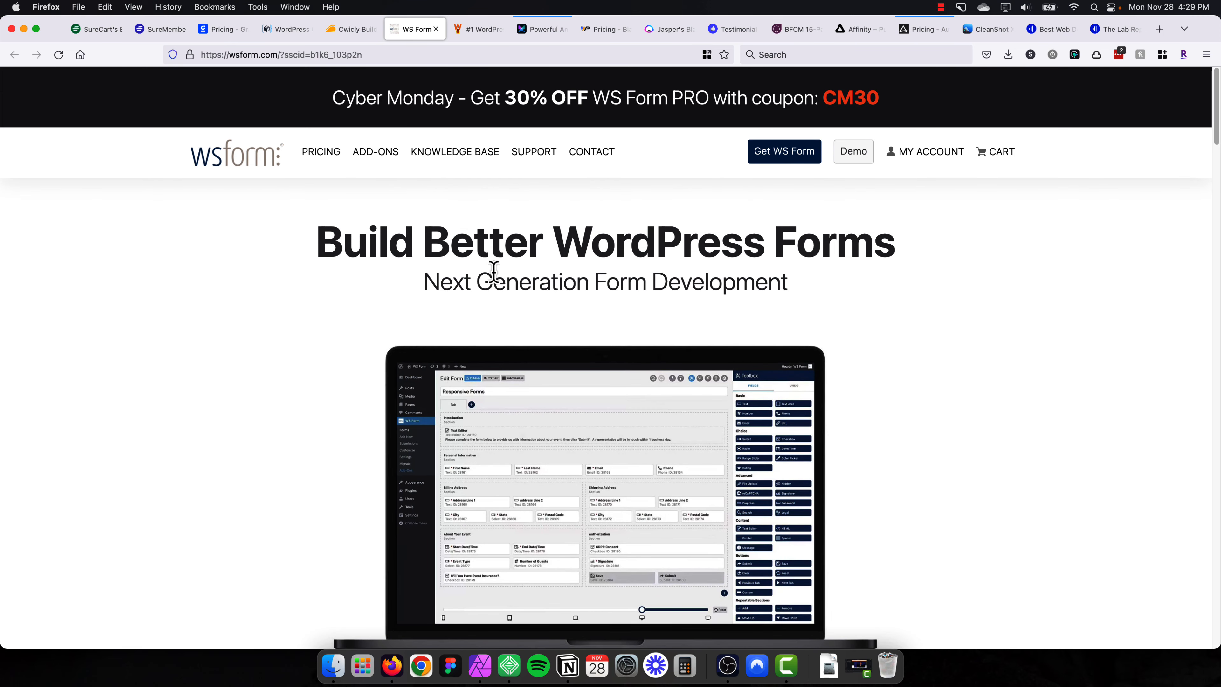
mouse_move(506, 353)
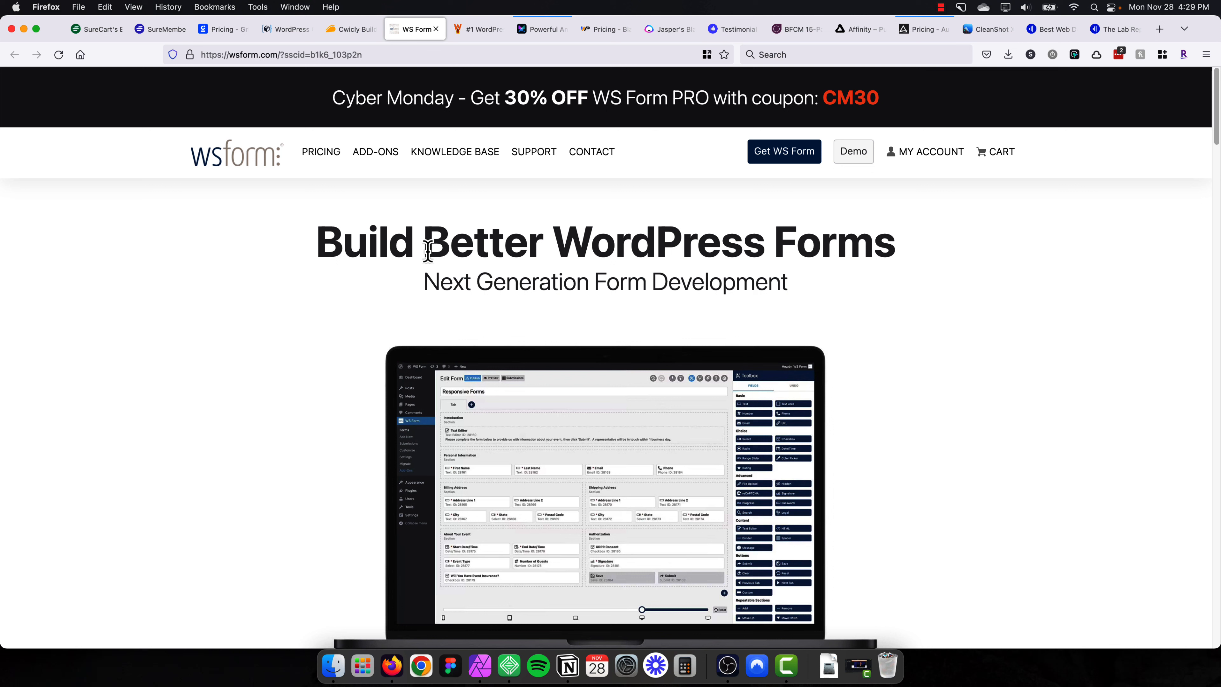
mouse_move(511, 130)
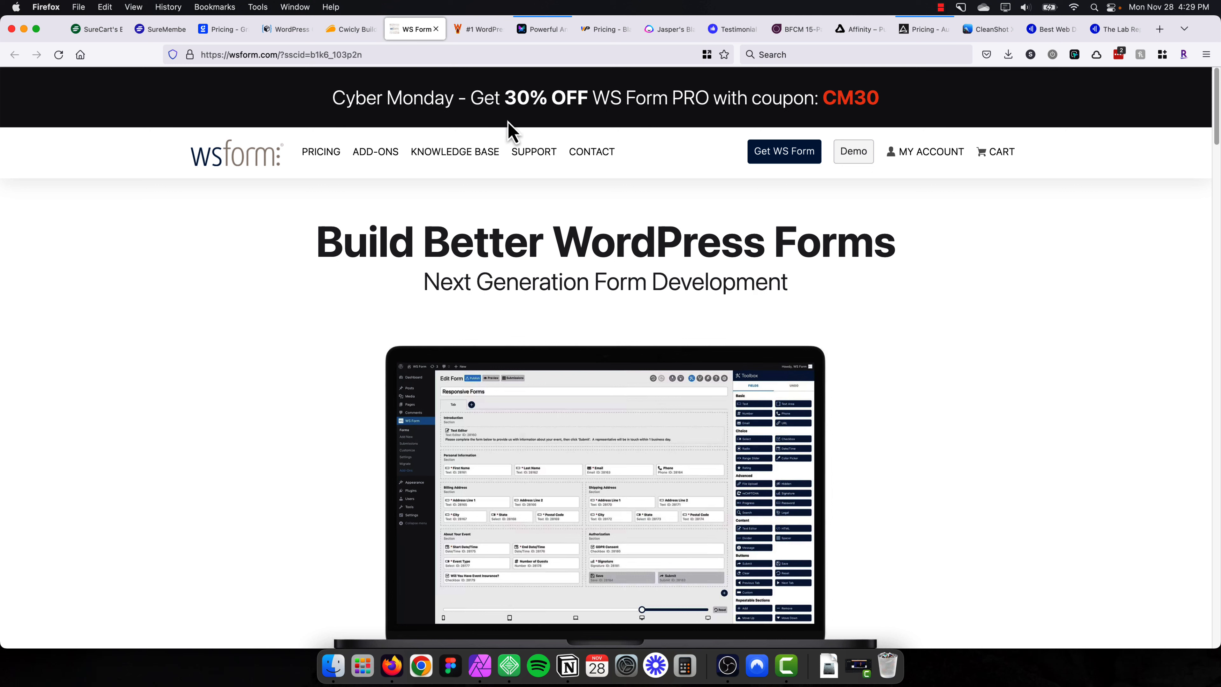
mouse_move(548, 94)
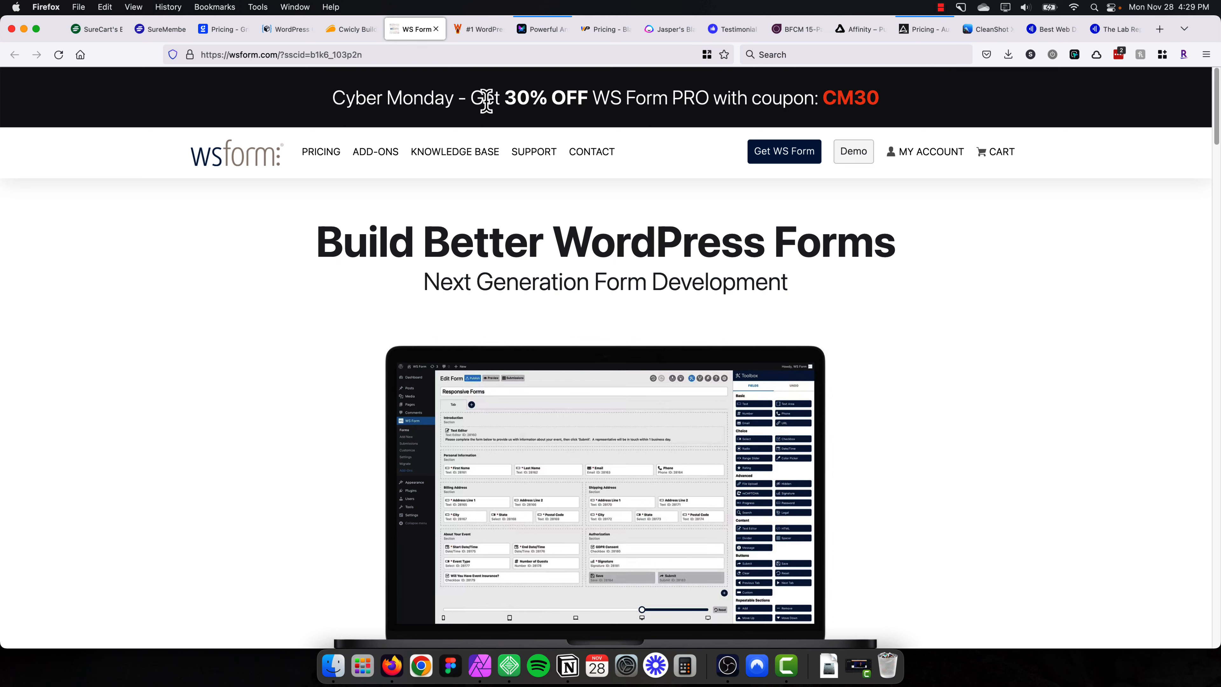
mouse_move(519, 100)
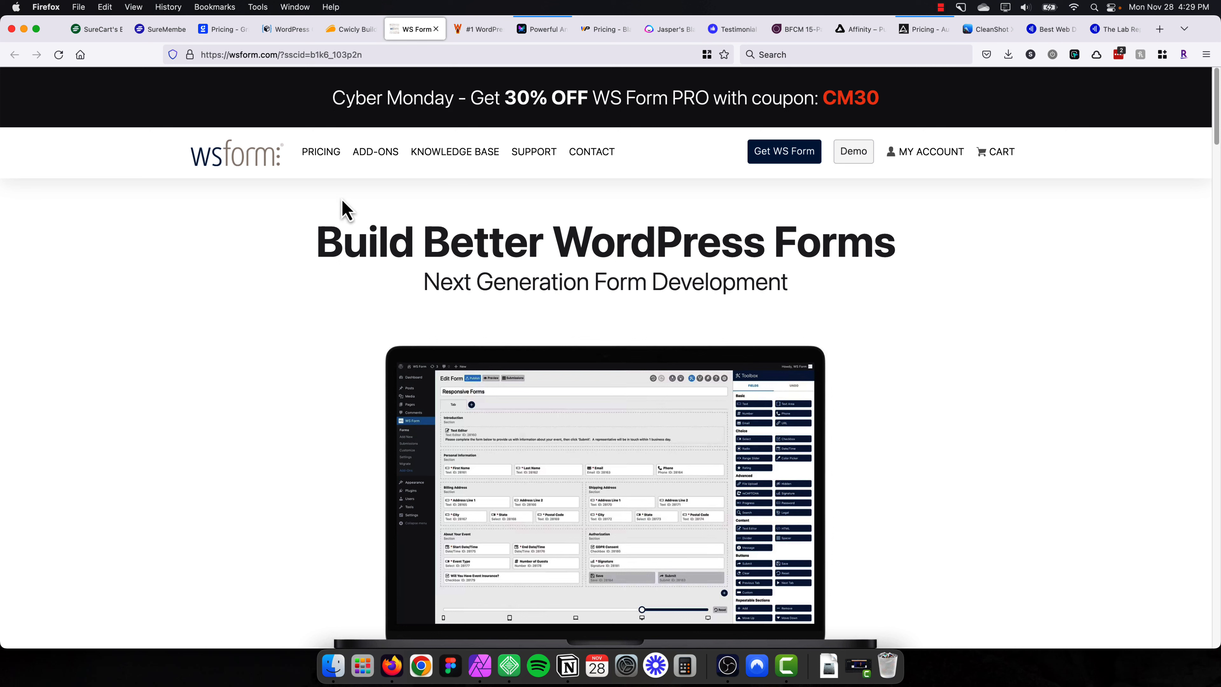
scroll("down", 3)
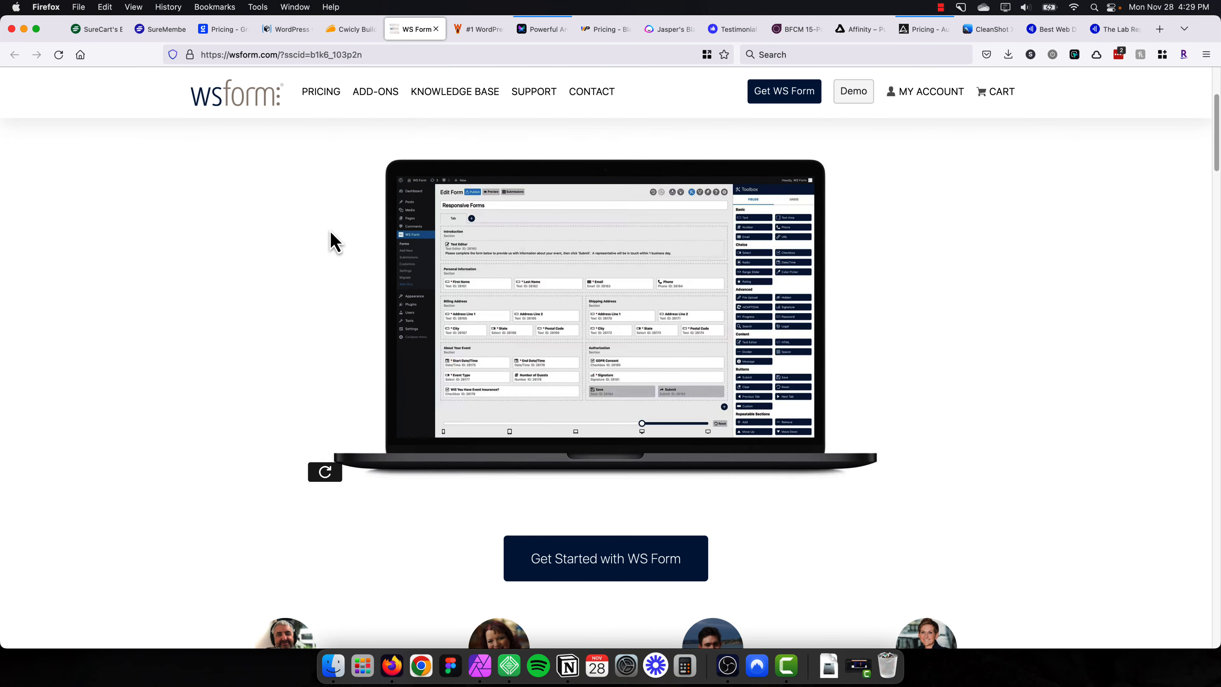
left_click(478, 28)
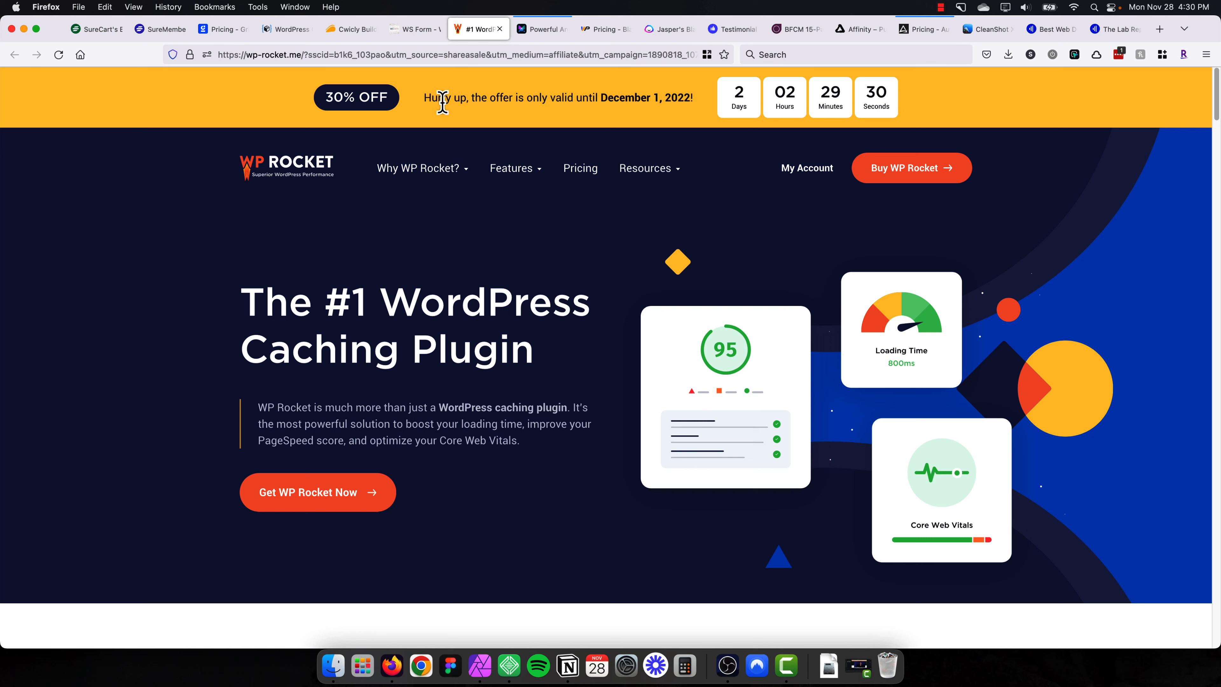
mouse_move(315, 150)
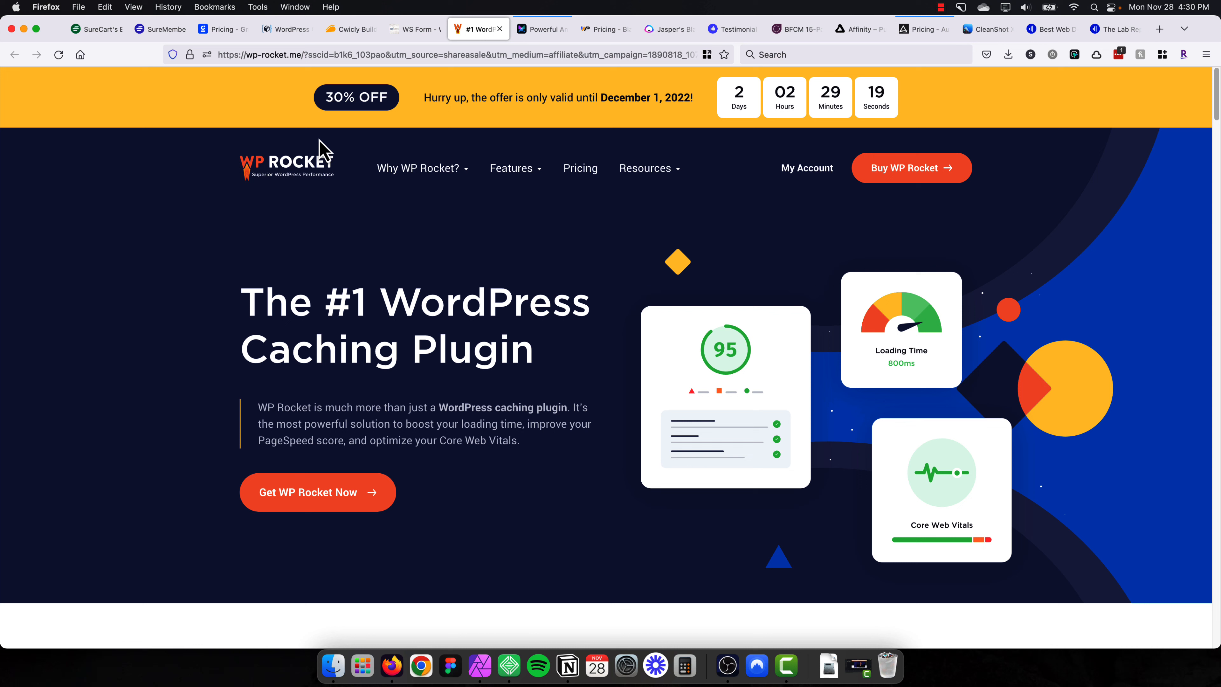
Review the WP Rocket 30% off countdown banner, then move to the motion.page tab.
left_click(417, 168)
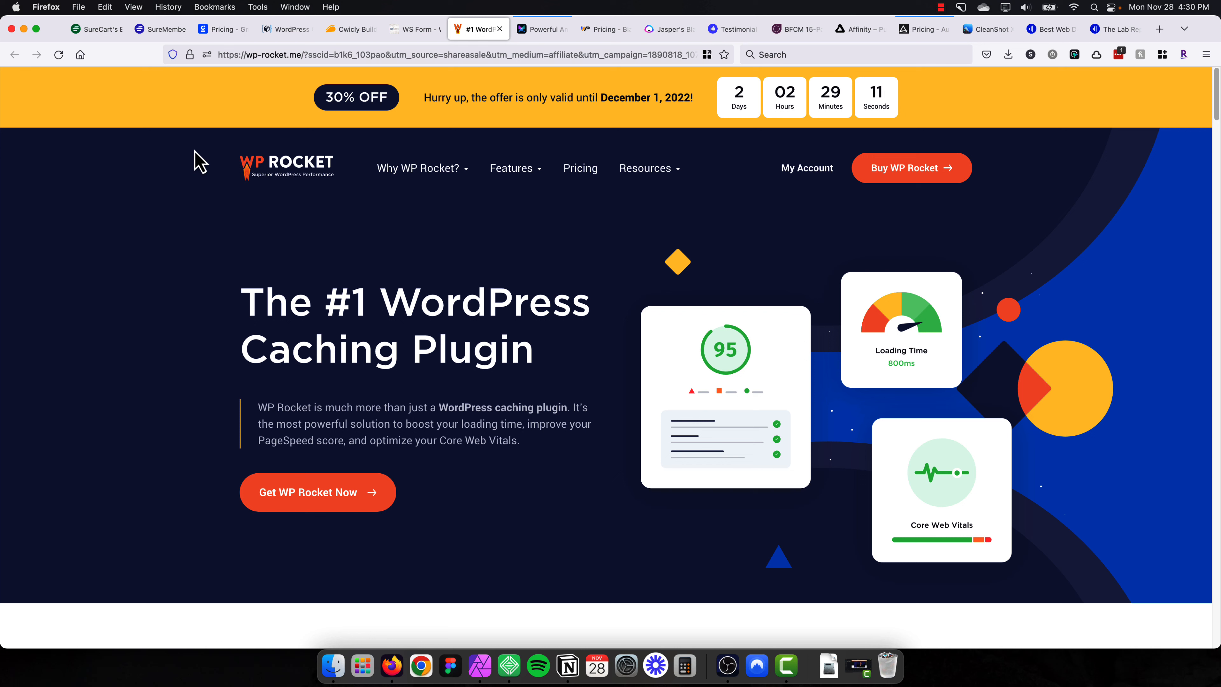
left_click(538, 29)
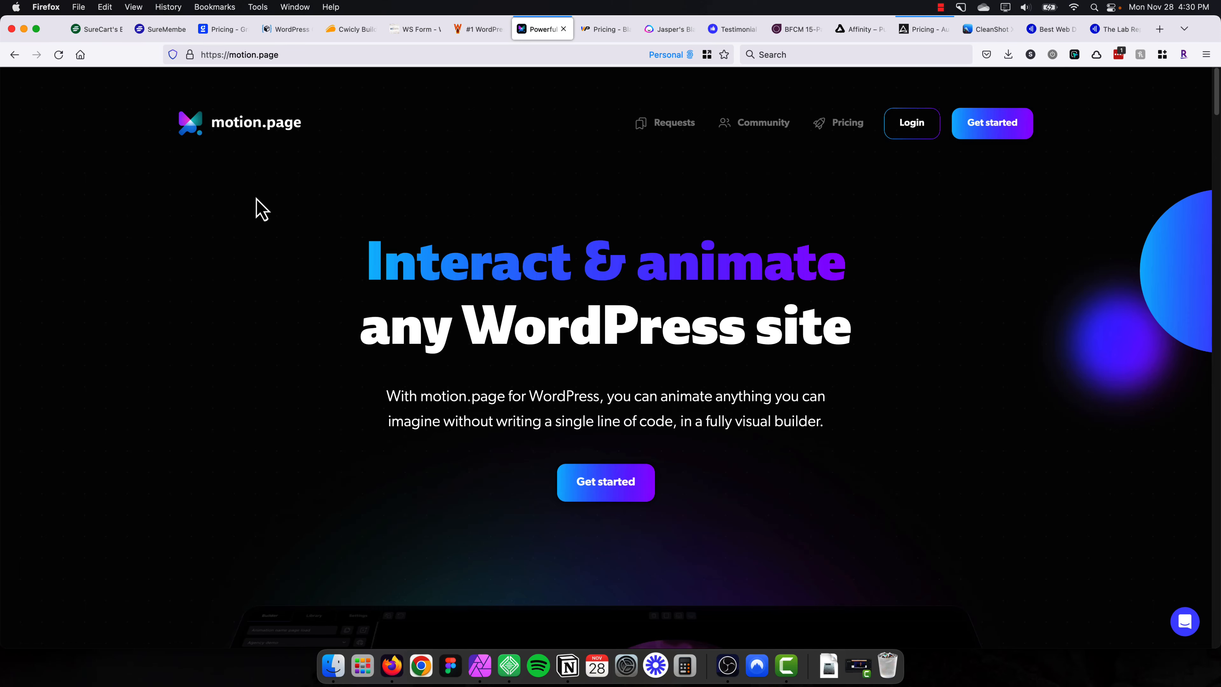
Scroll through motion.page features to the lifetime plans (5 sites €119, 10 sites €189, Unlimited €359), then move to the WPvivid tab.
scroll("down", 3)
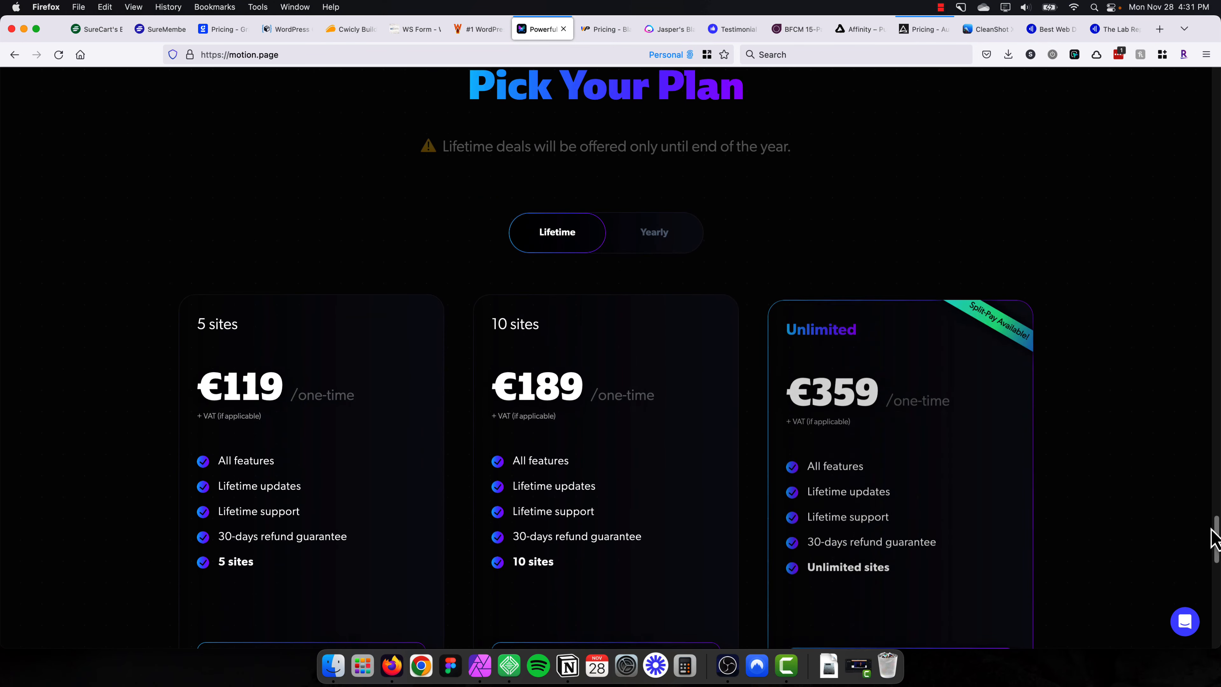
scroll("down", 3)
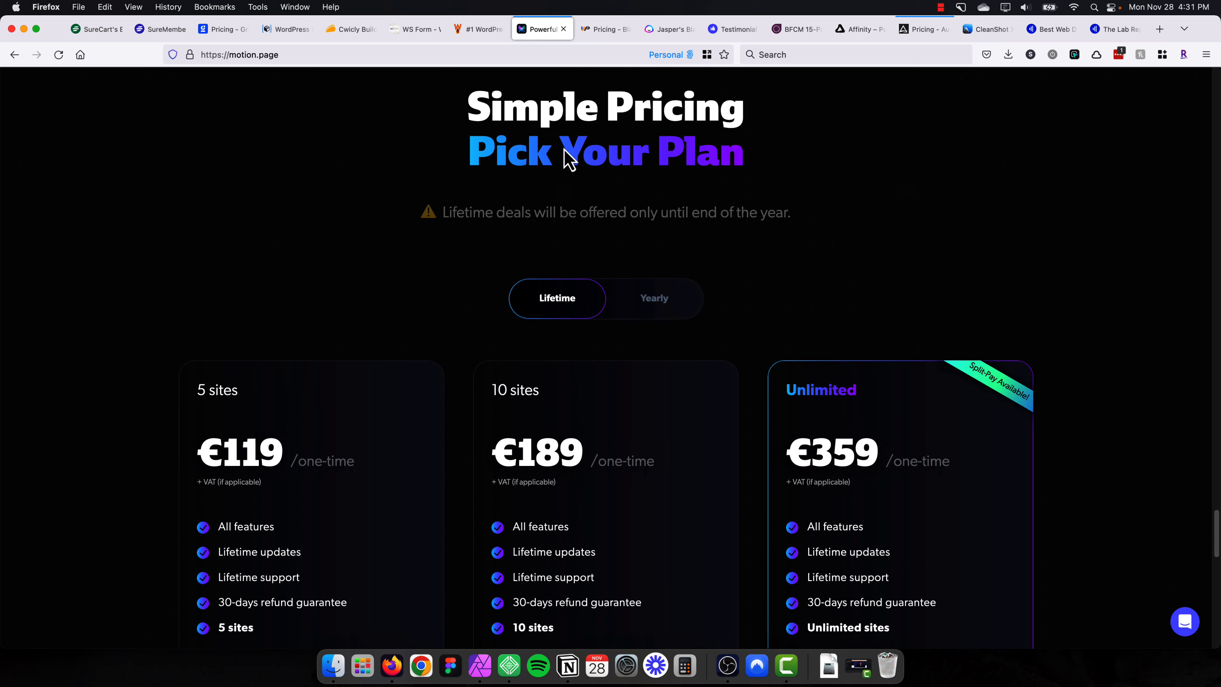
scroll("down", 3)
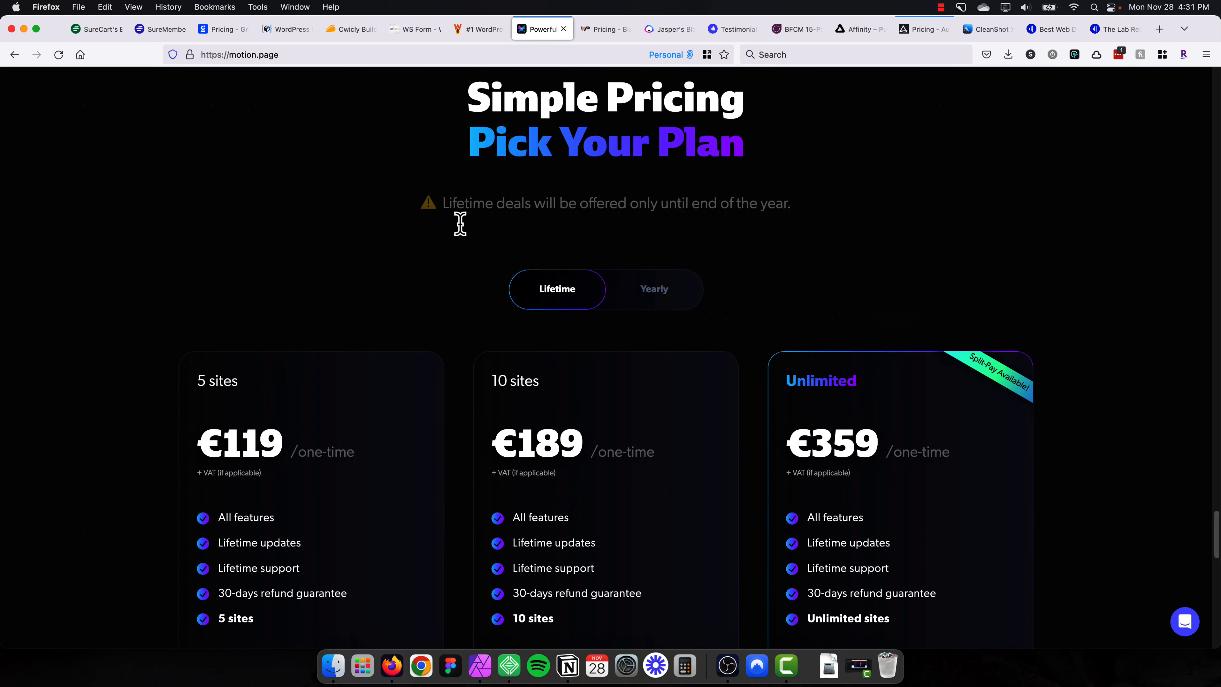
scroll("down", 3)
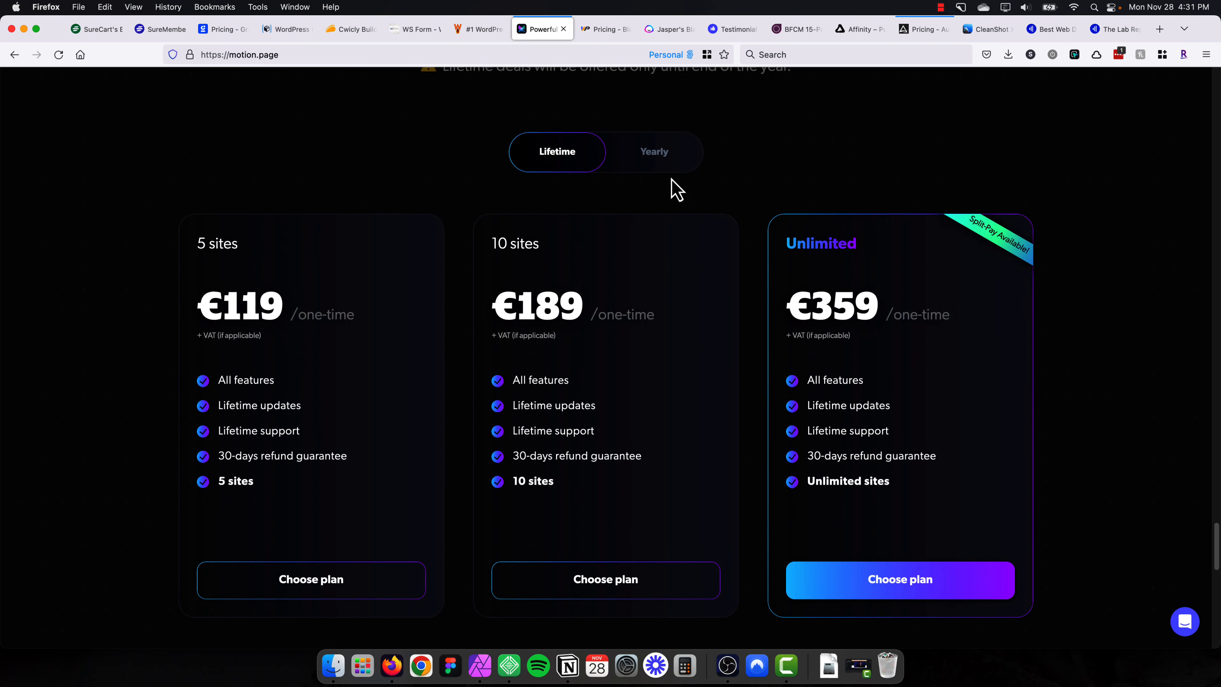
mouse_move(160, 277)
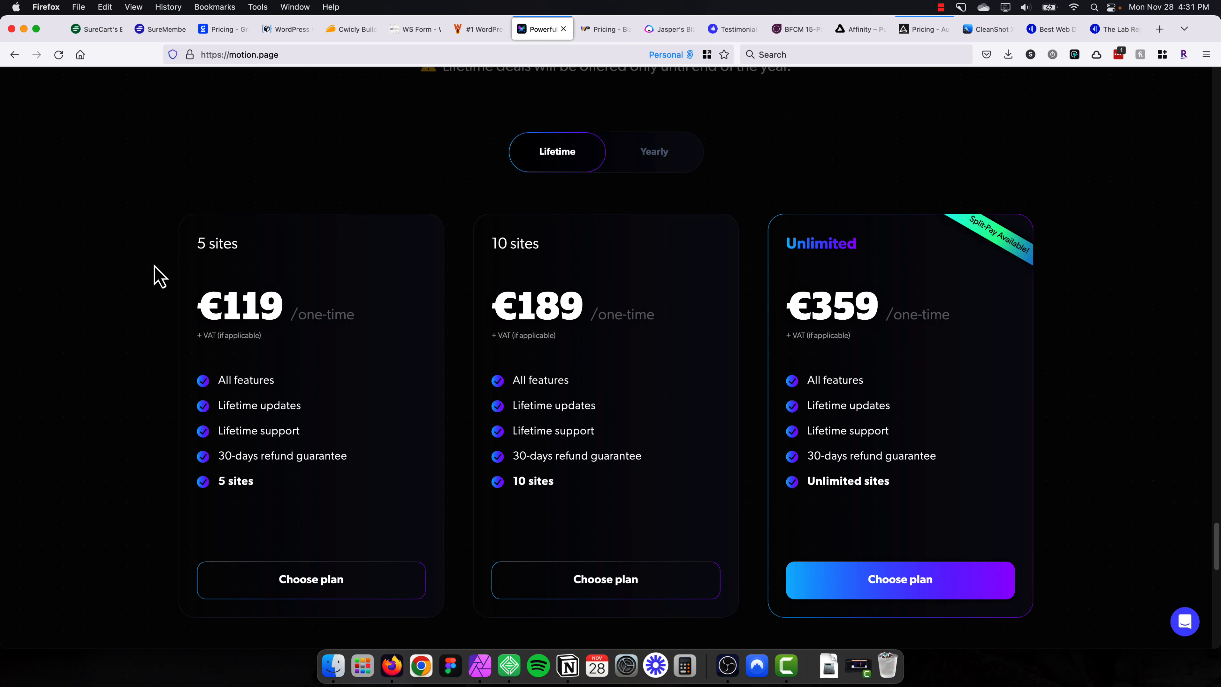
scroll("down", 3)
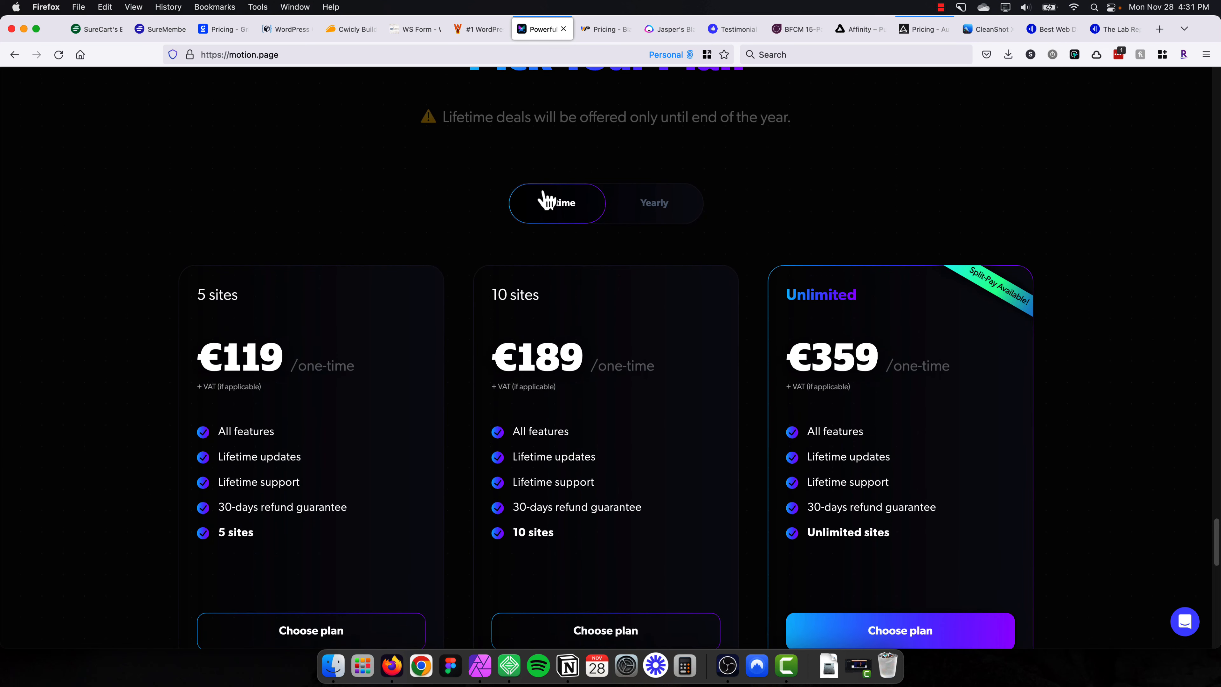
scroll("down", 3)
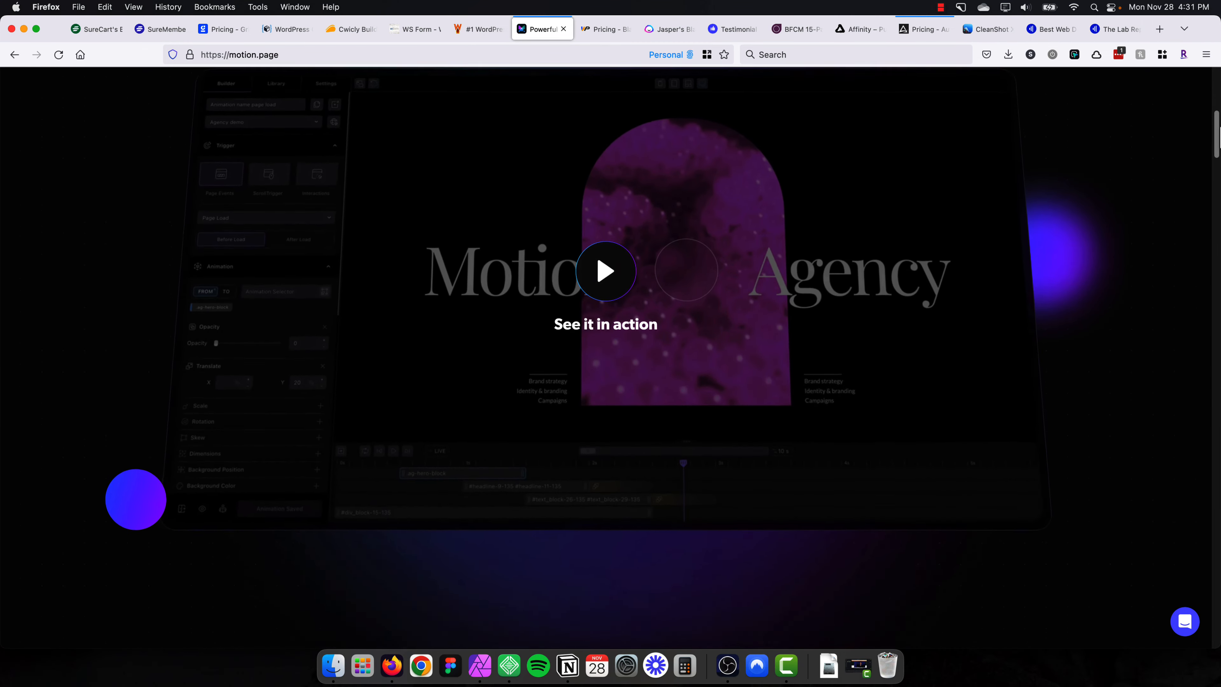
scroll("down", 3)
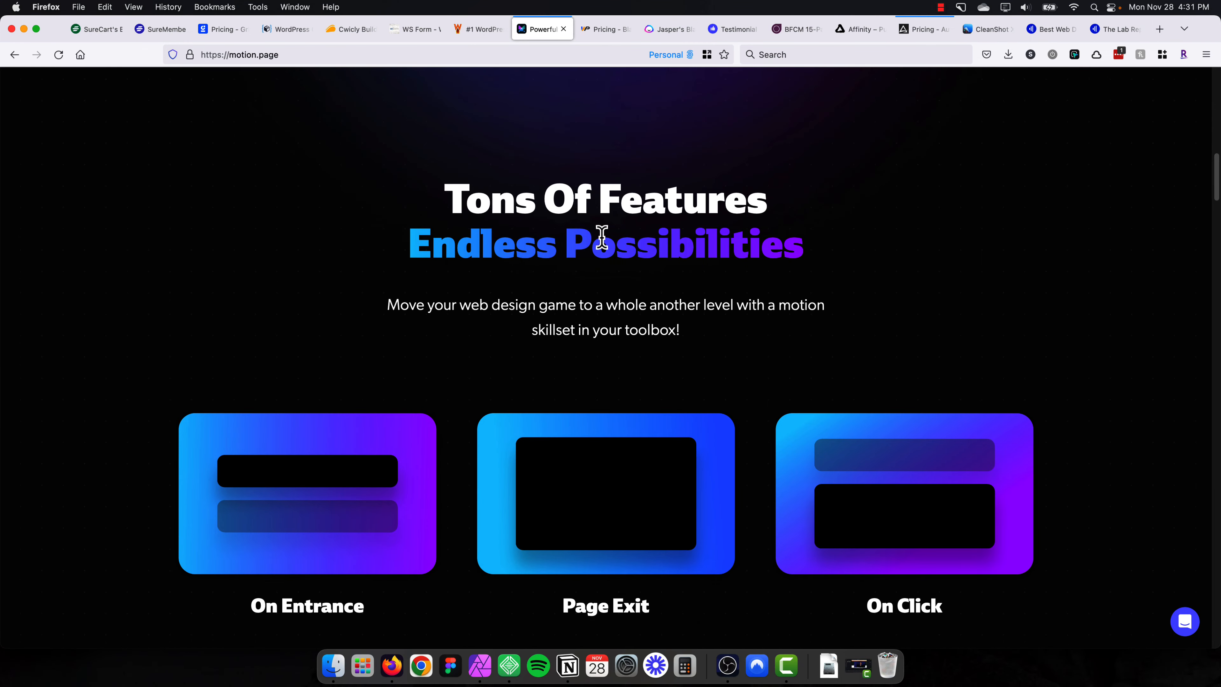
scroll("down", 3)
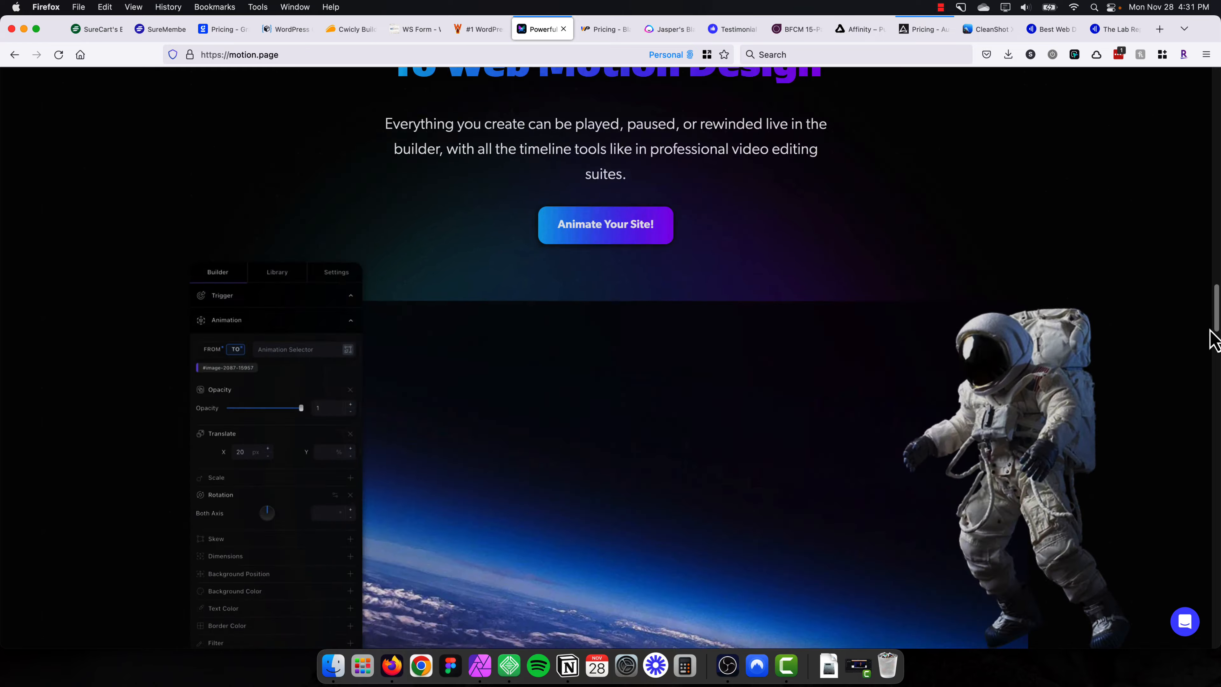
scroll("down", 3)
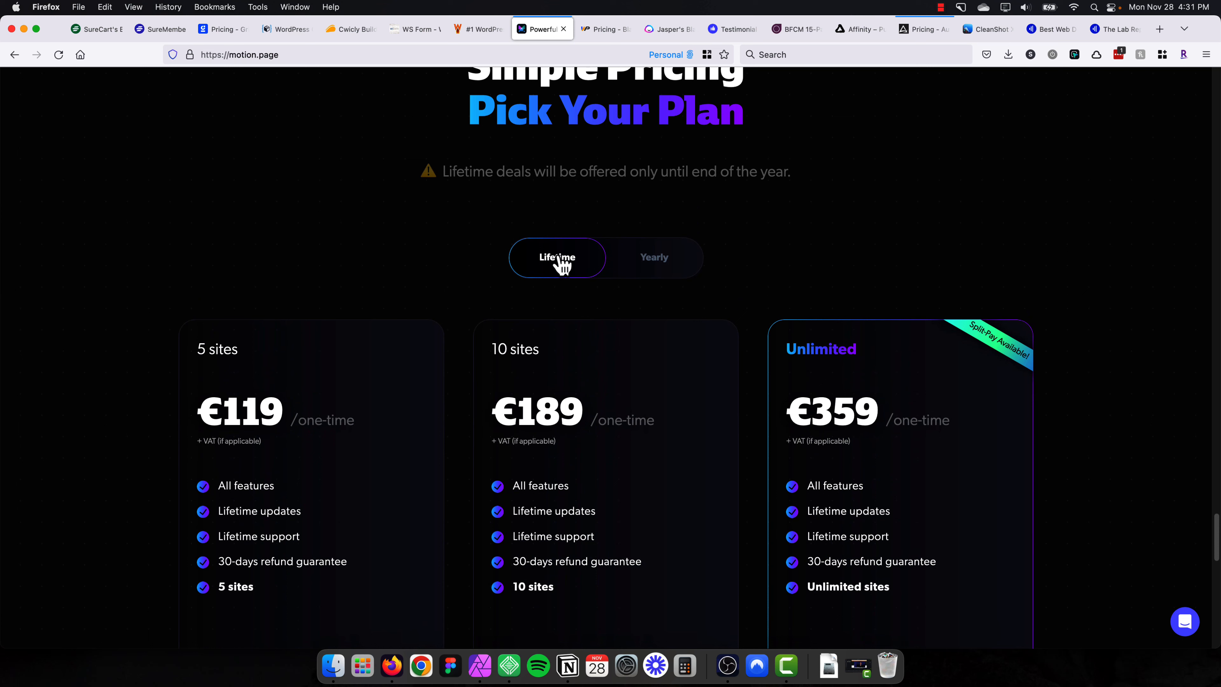
left_click(601, 29)
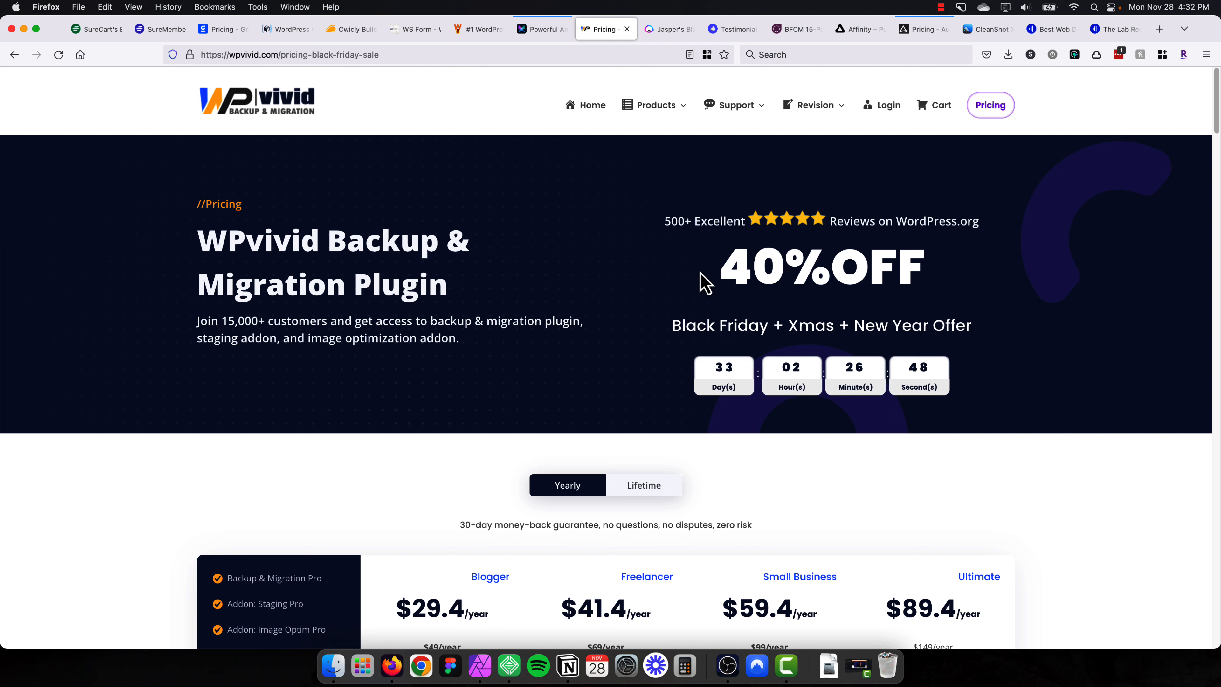
mouse_move(596, 237)
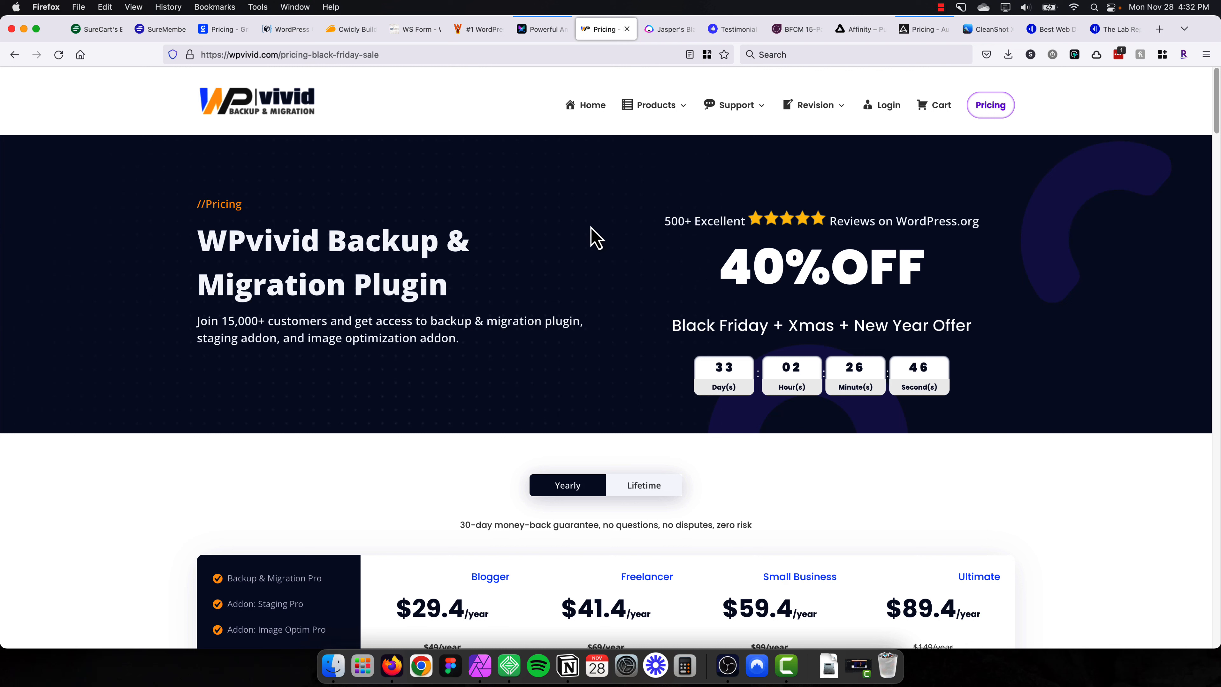
mouse_move(598, 235)
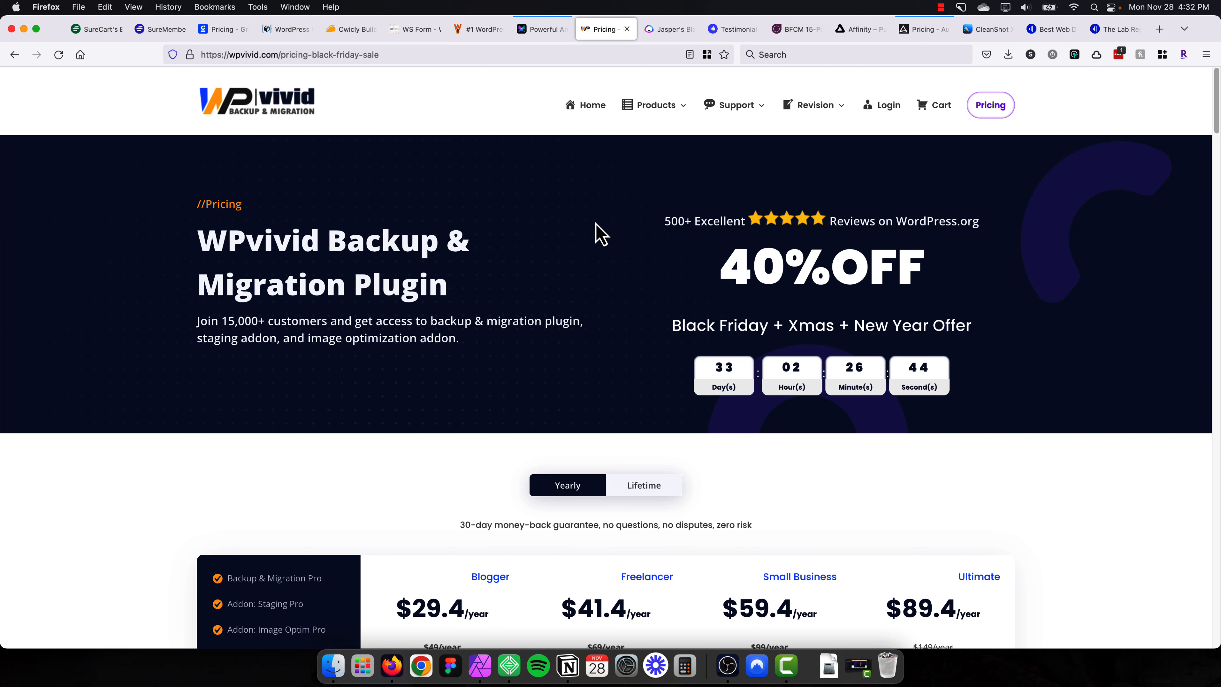
mouse_move(722, 366)
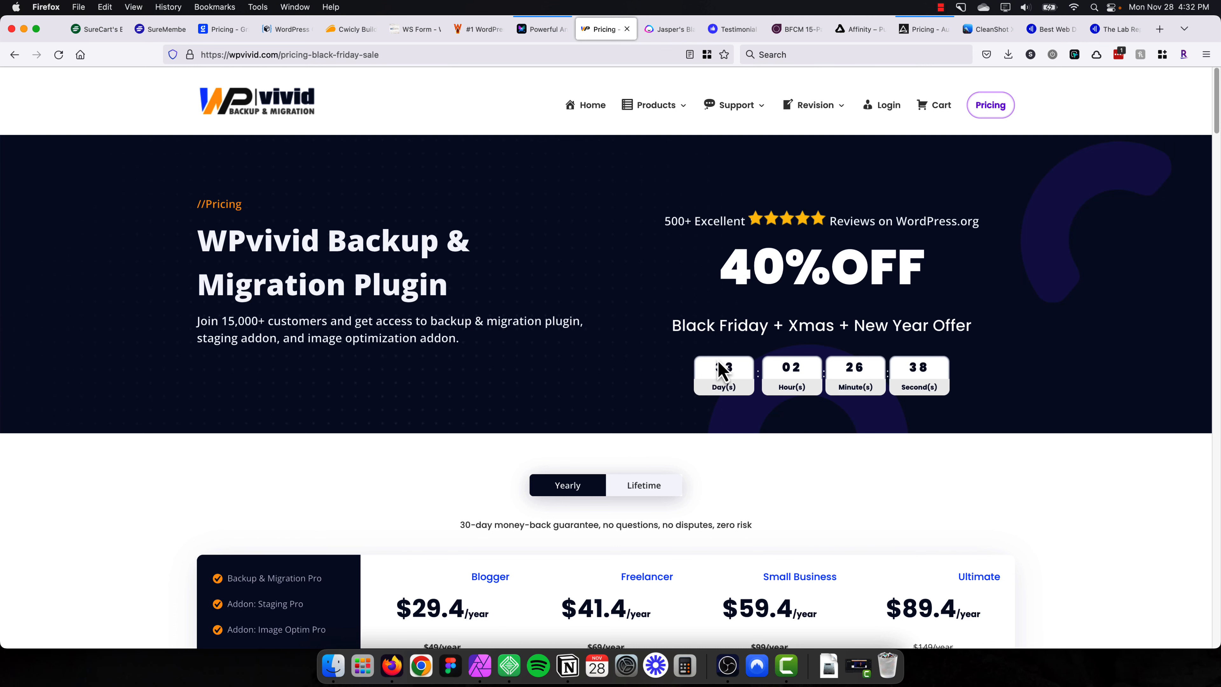
Scroll down the WPvivid 40% OFF pricing page and switch the plans from yearly to Lifetime.
scroll("down", 3)
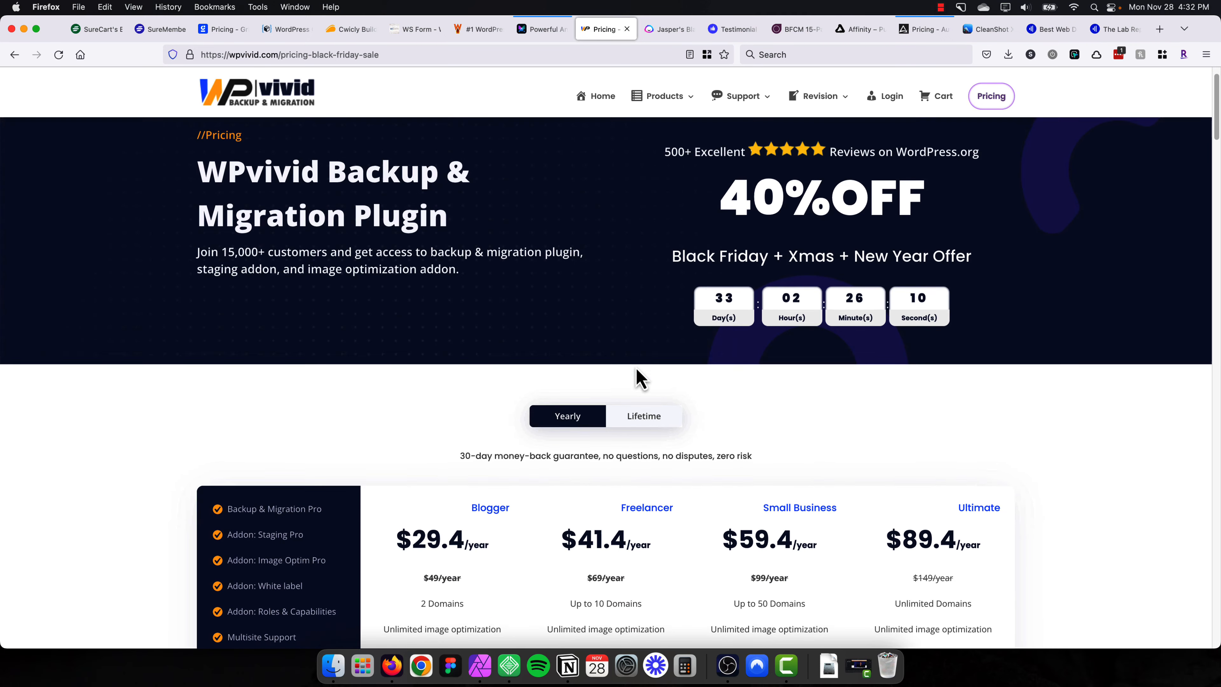
left_click(643, 416)
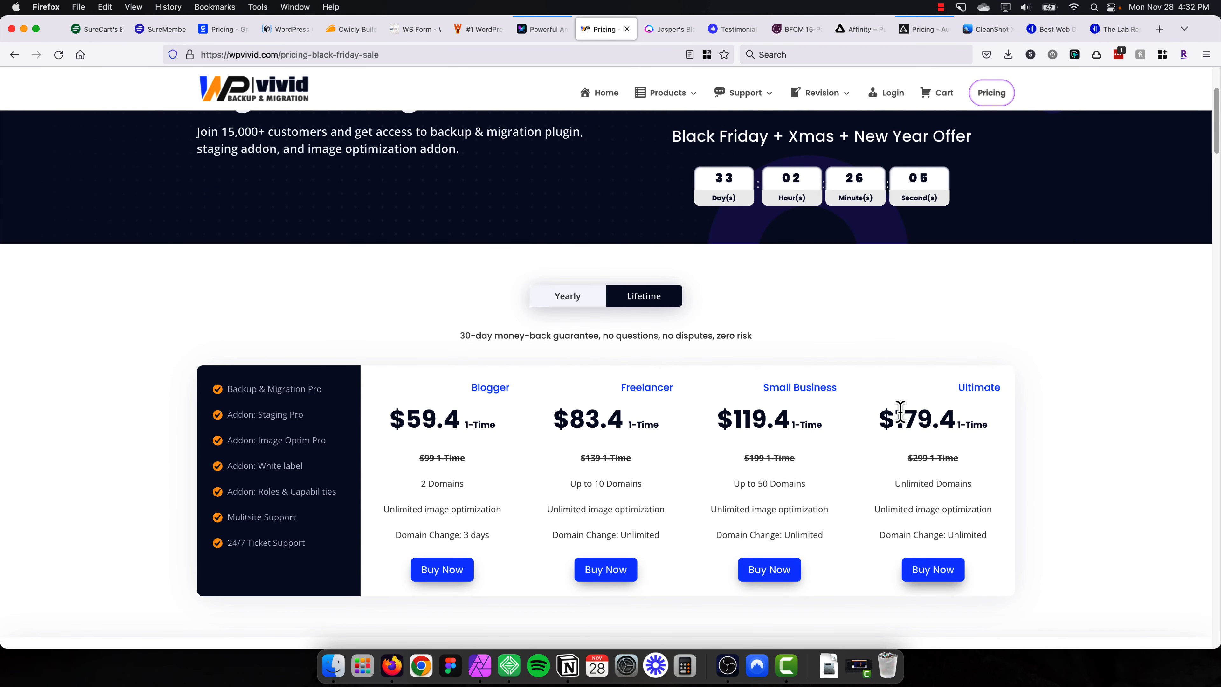
mouse_move(893, 381)
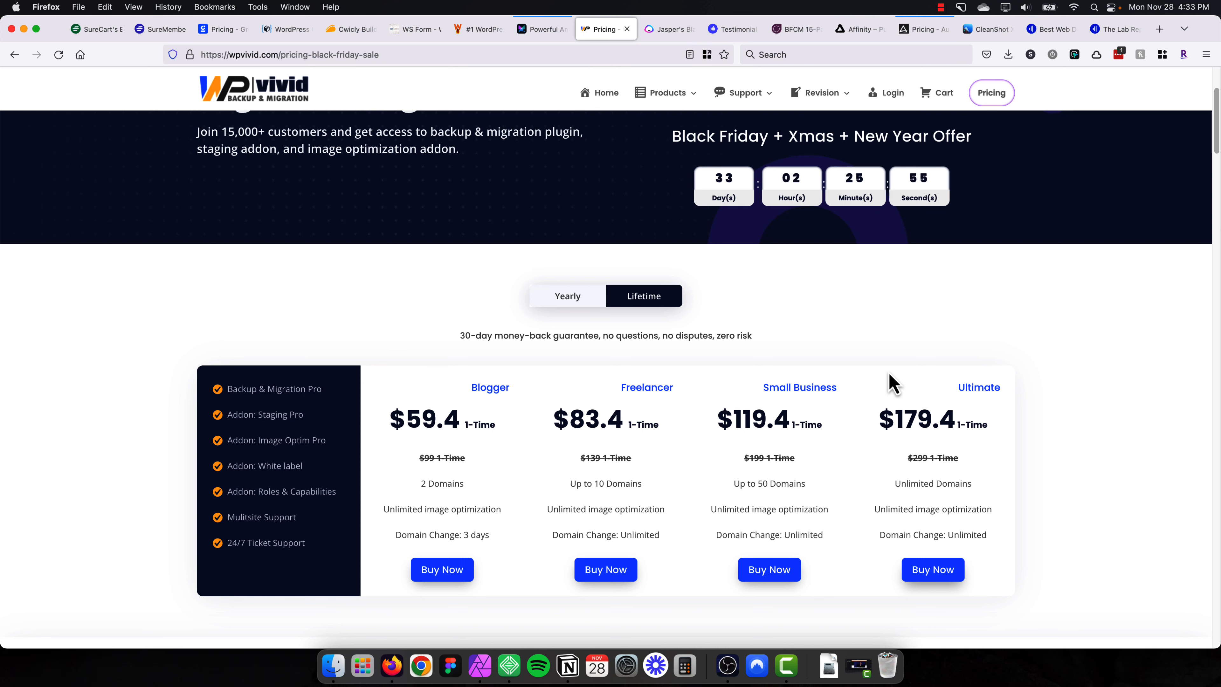
Review the WPvivid lifetime prices ($59.4, $83.4, $119.4, $179.4), then move to the Jasper Black Friday tab.
scroll("down", 3)
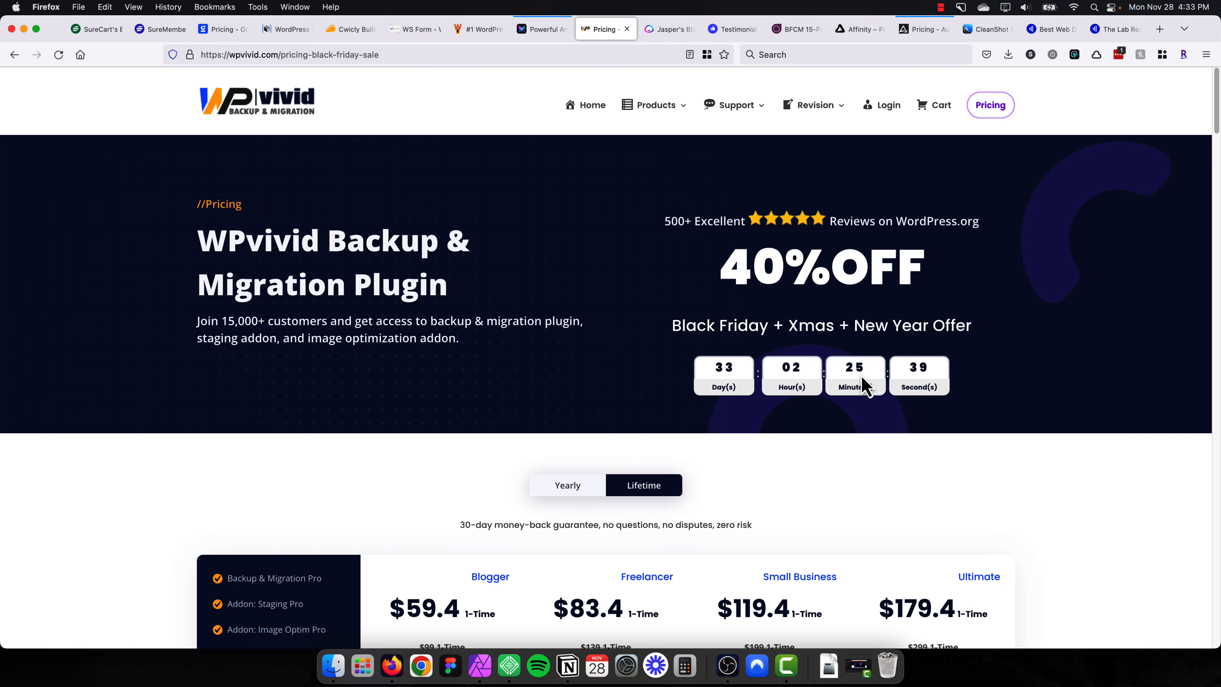
mouse_move(282, 201)
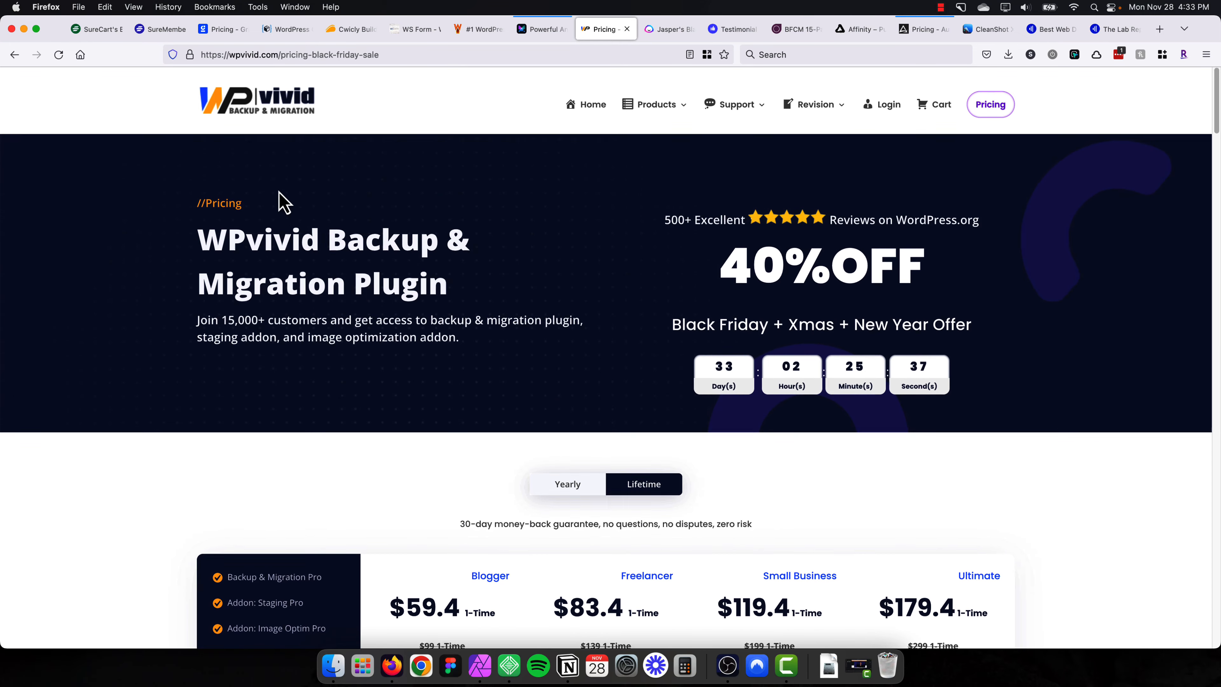
scroll("down", 3)
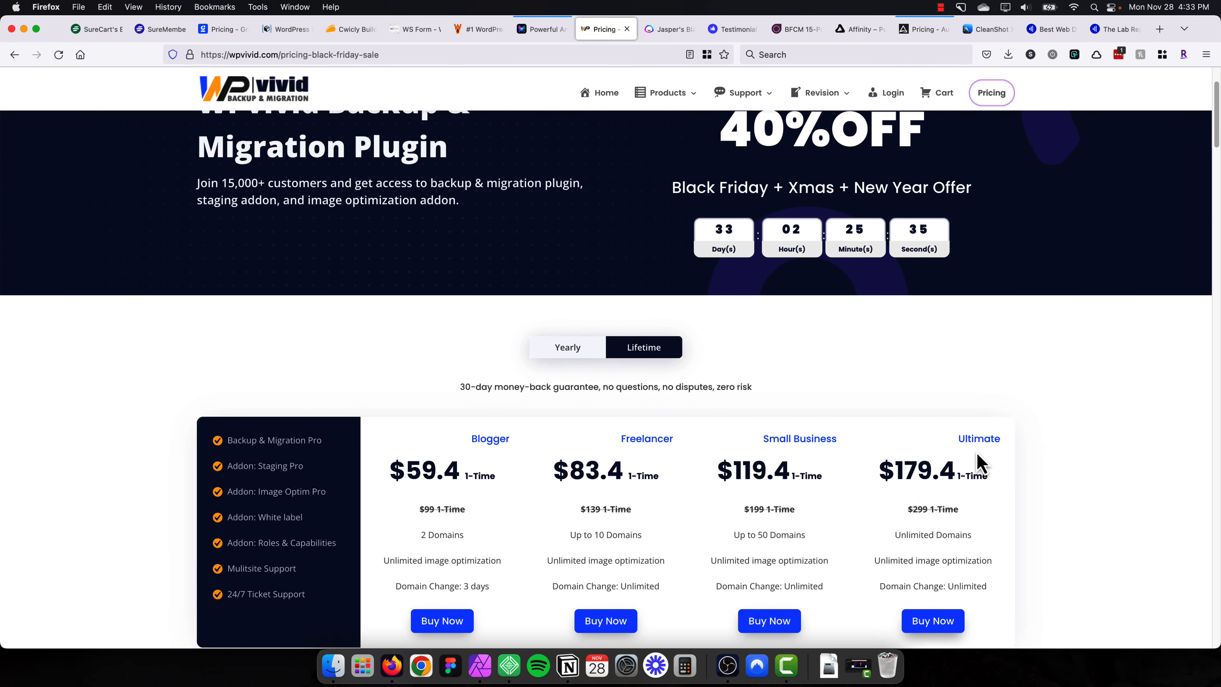
mouse_move(969, 249)
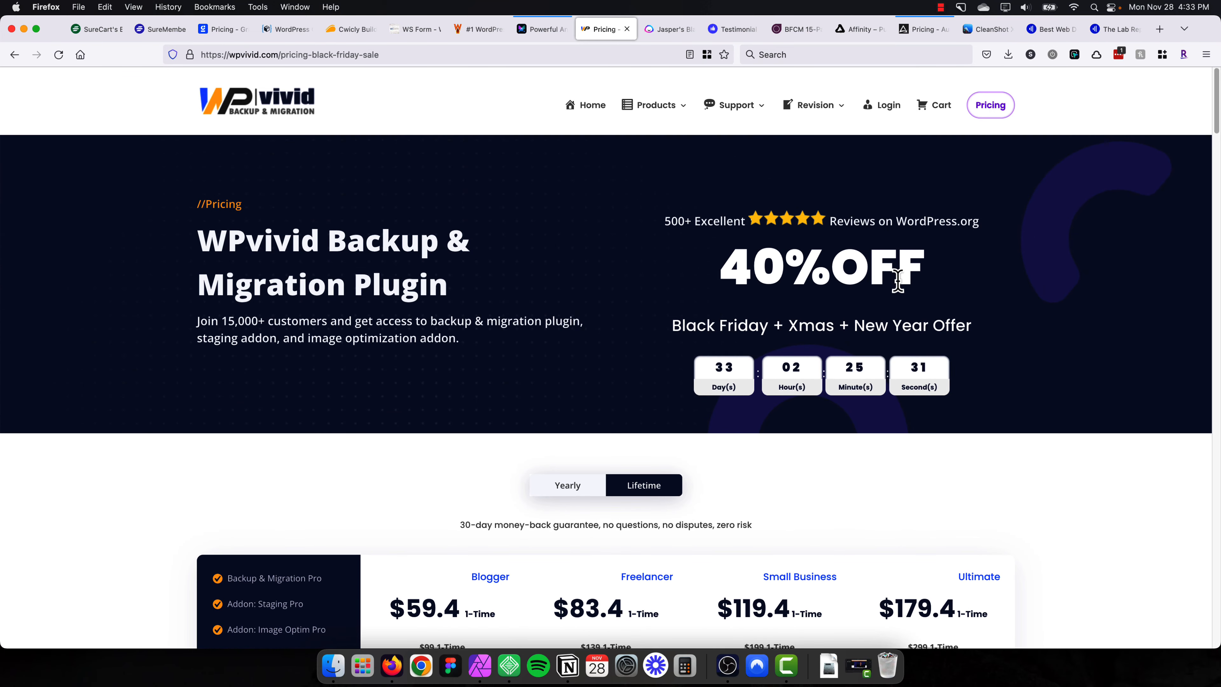
left_click(662, 29)
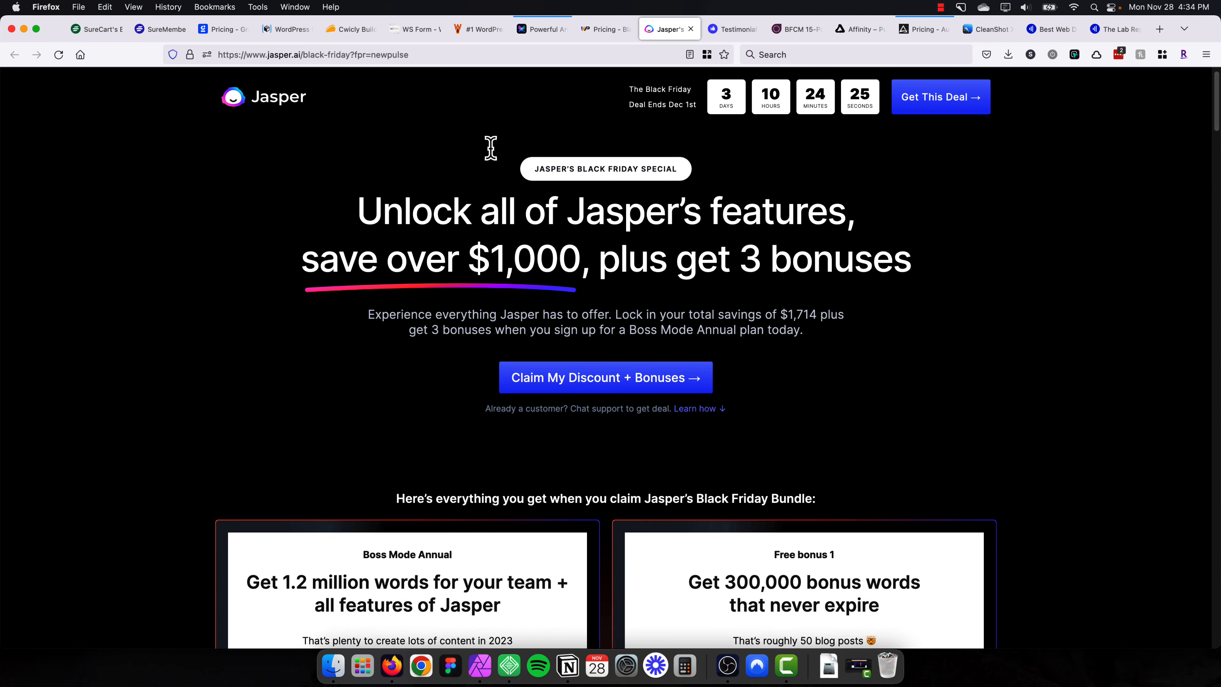
Scroll through Jasper's Black Friday bundle cards for the Boss Mode Annual plan and bonuses.
scroll("down", 3)
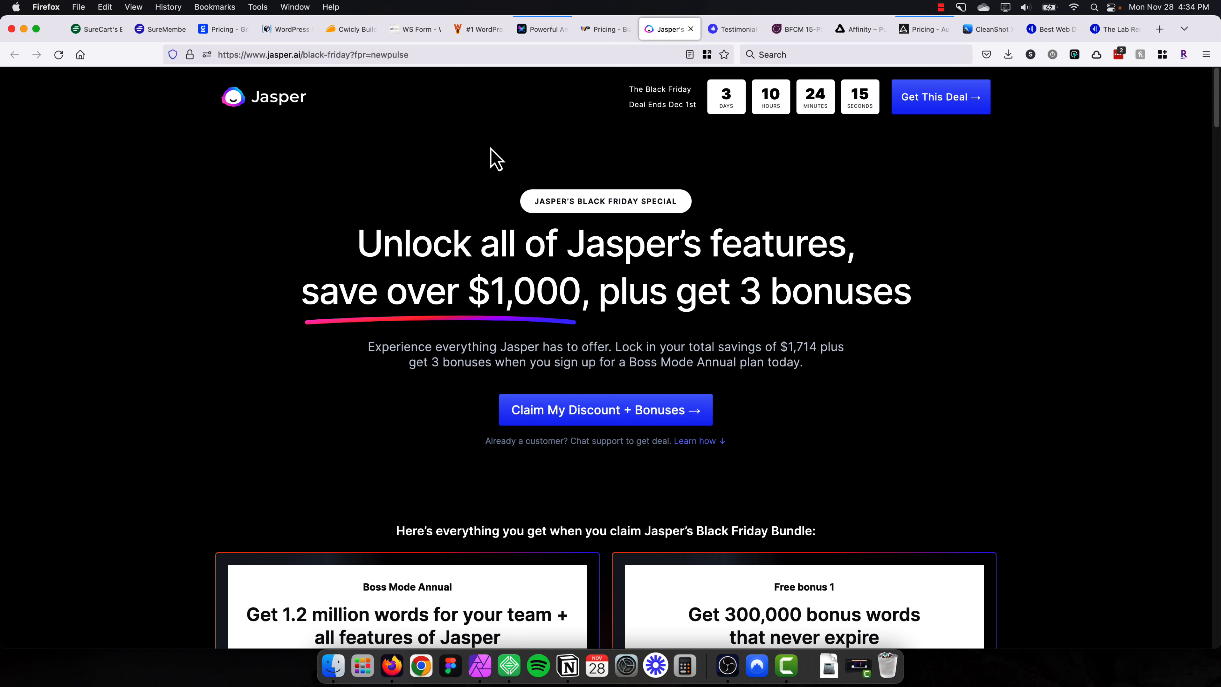
mouse_move(273, 235)
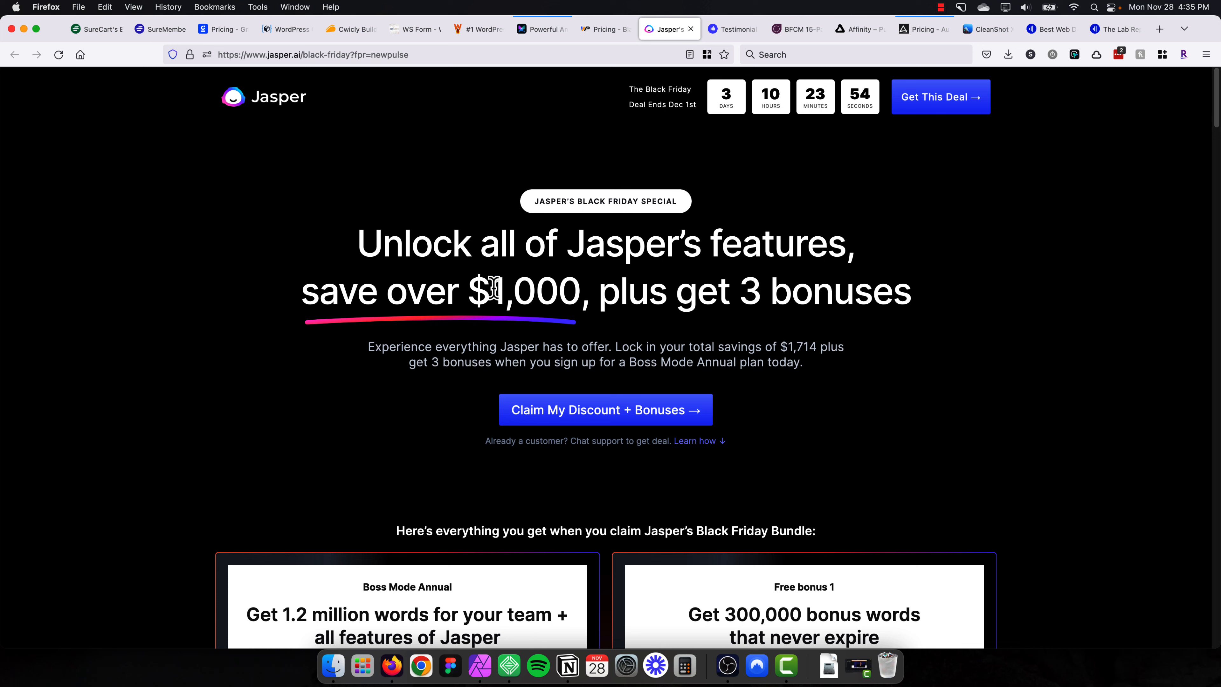
scroll("down", 3)
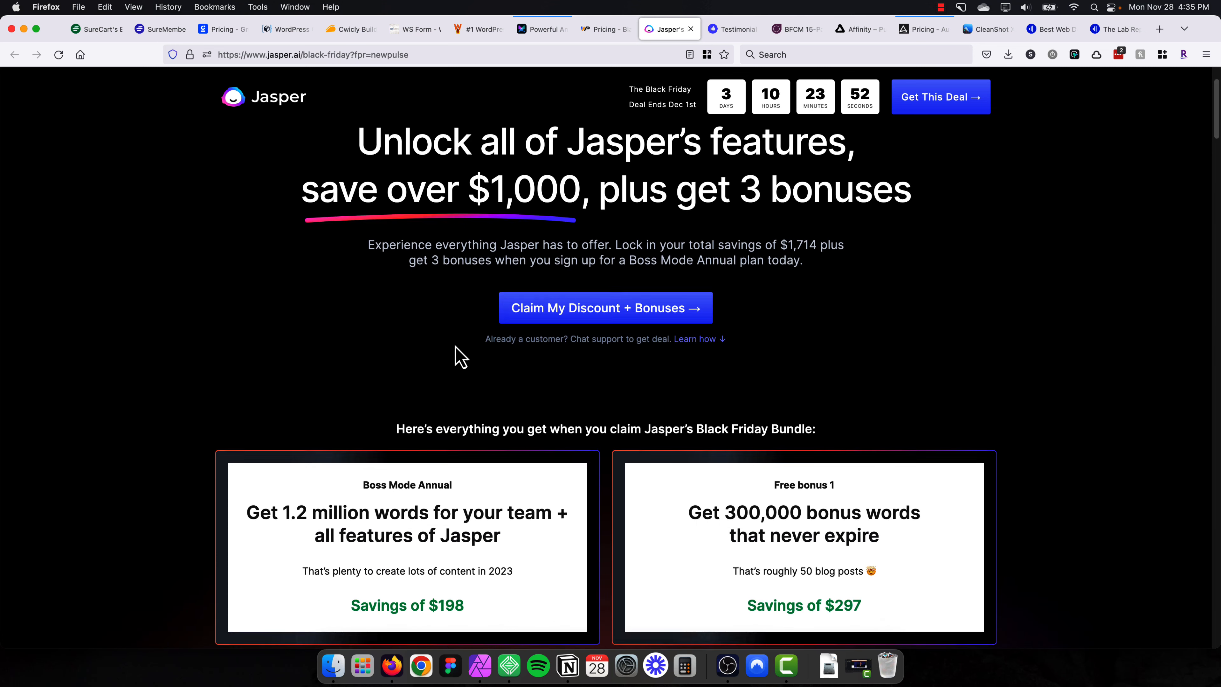
scroll("down", 3)
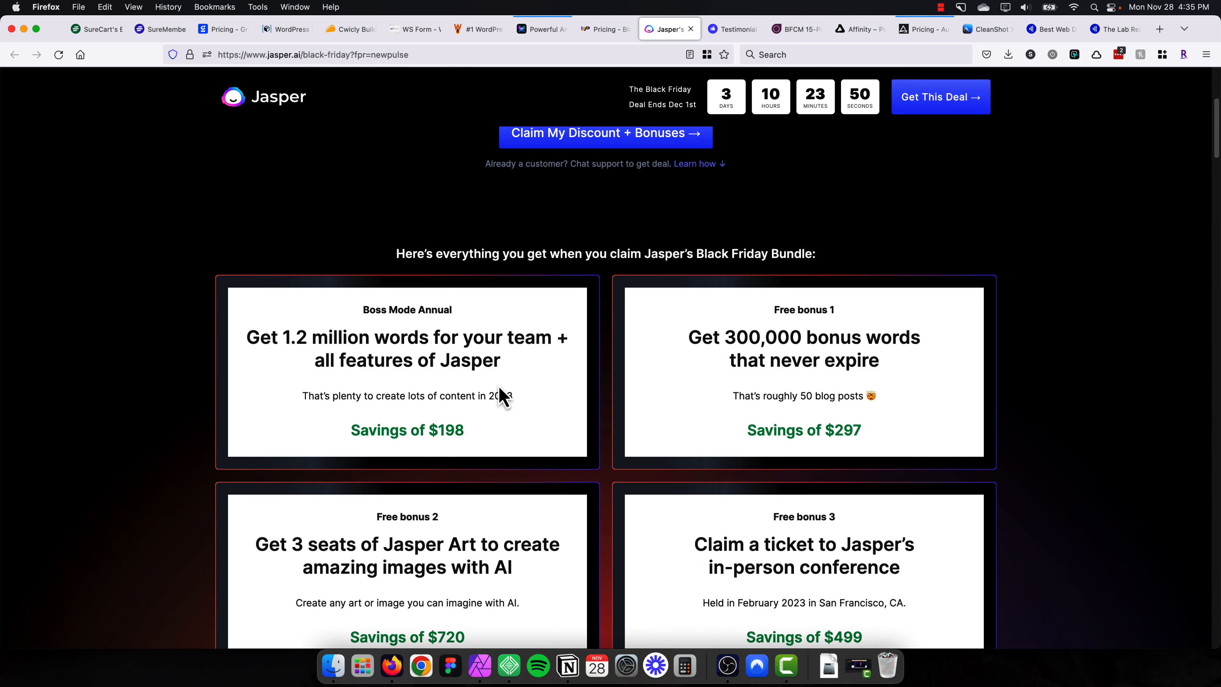
scroll("up", 3)
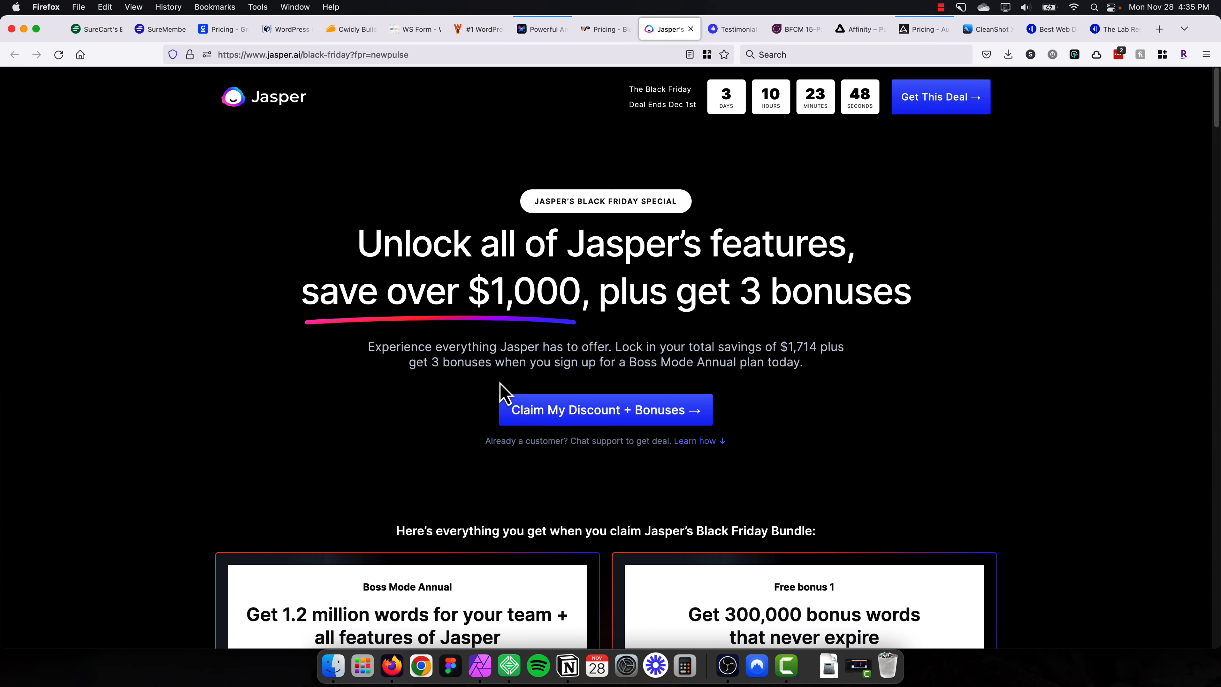
scroll("down", 3)
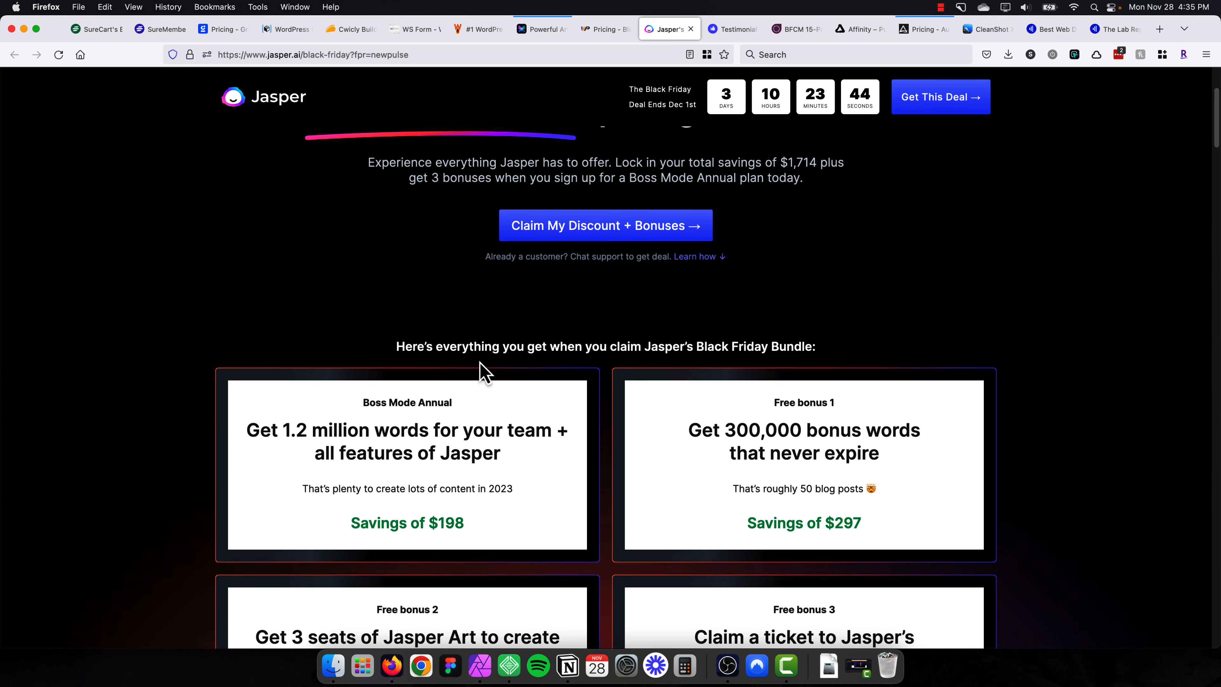
scroll("down", 3)
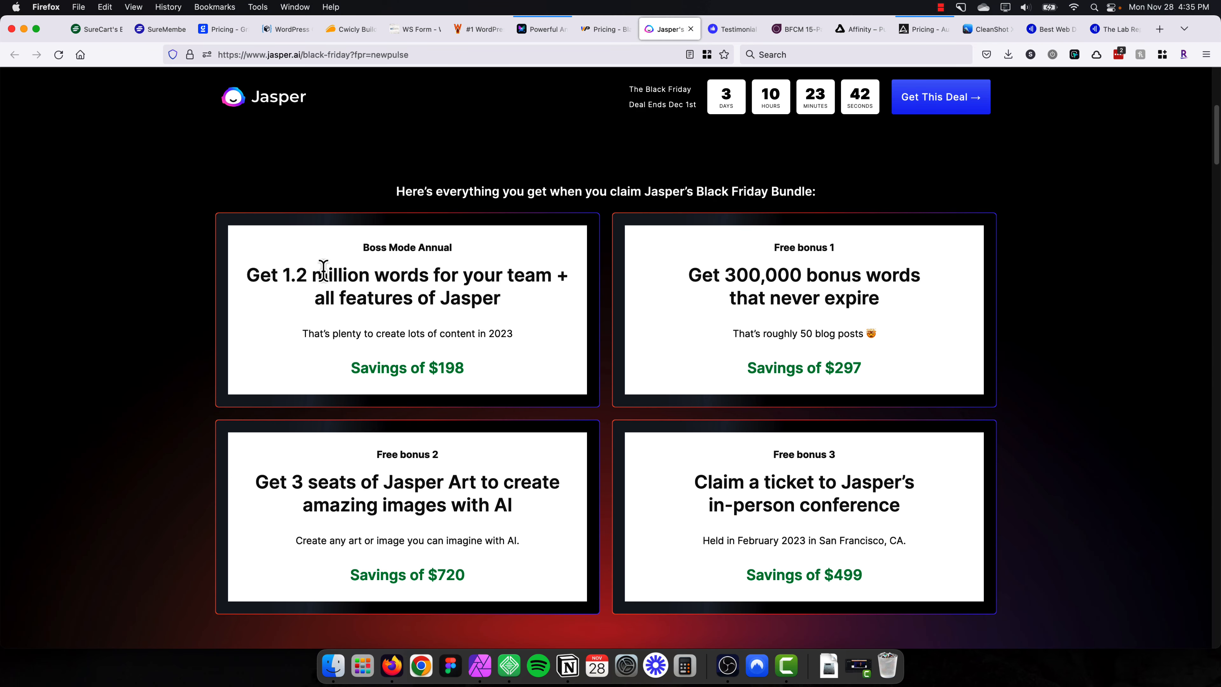
mouse_move(403, 271)
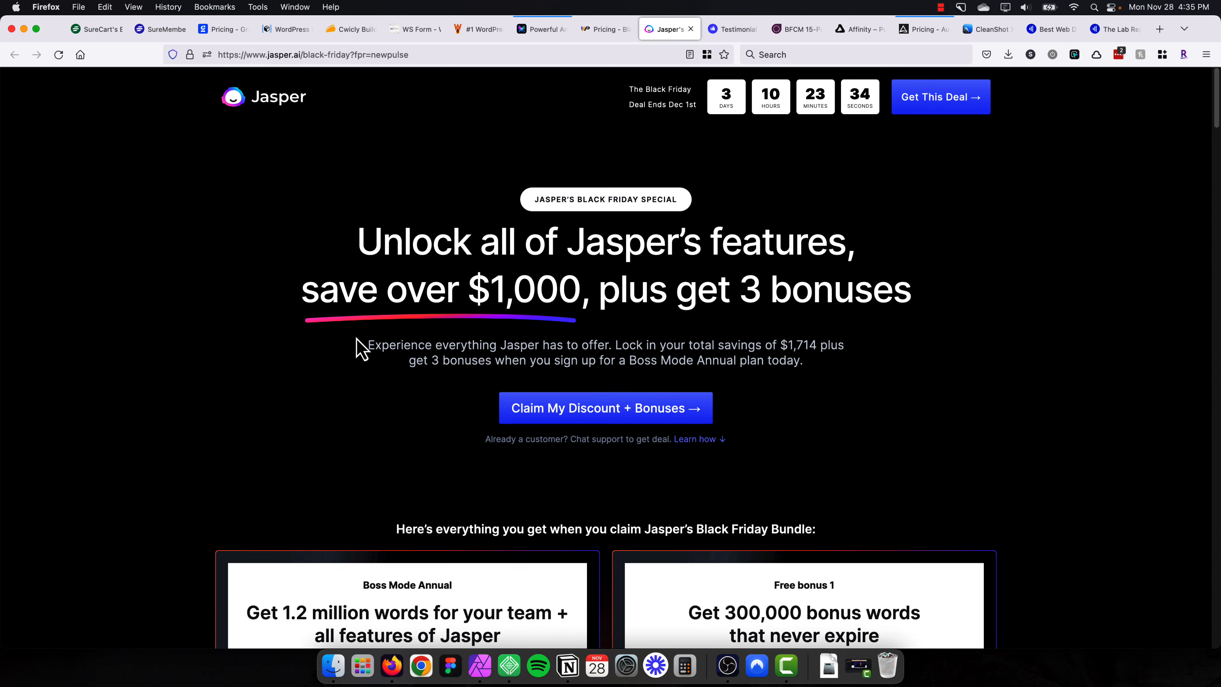
Review the remaining bundle bonuses and savings, then move on to the Testimonial tab.
scroll("down", 3)
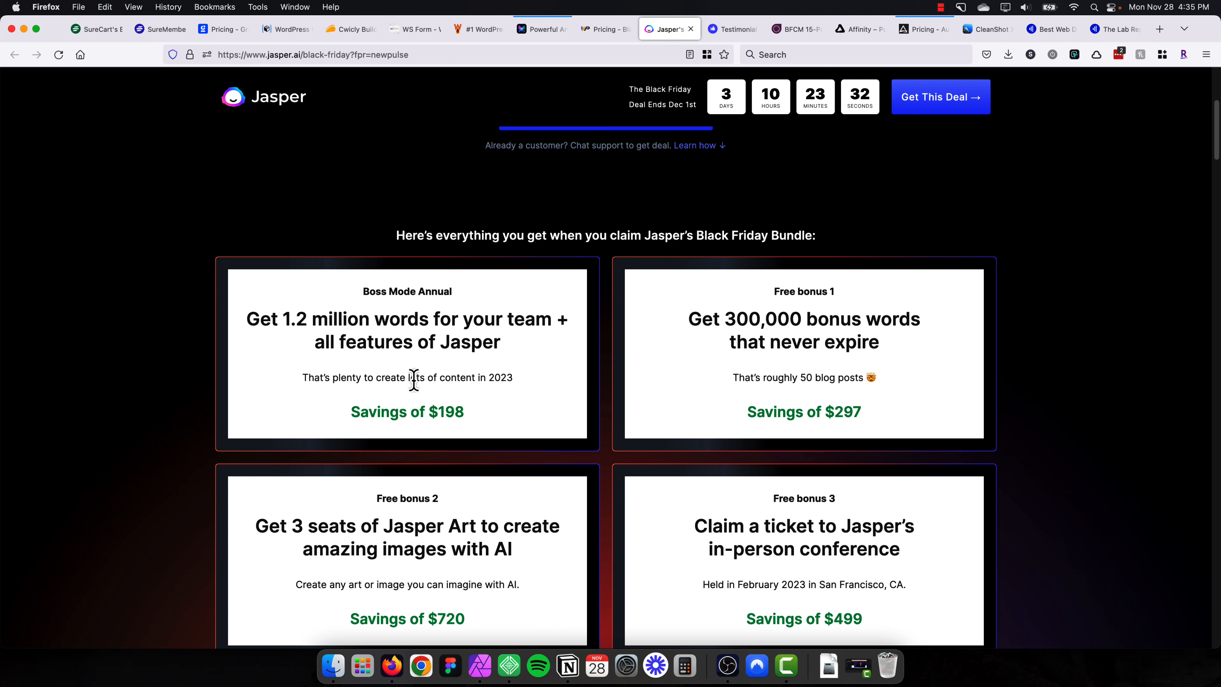
mouse_move(437, 412)
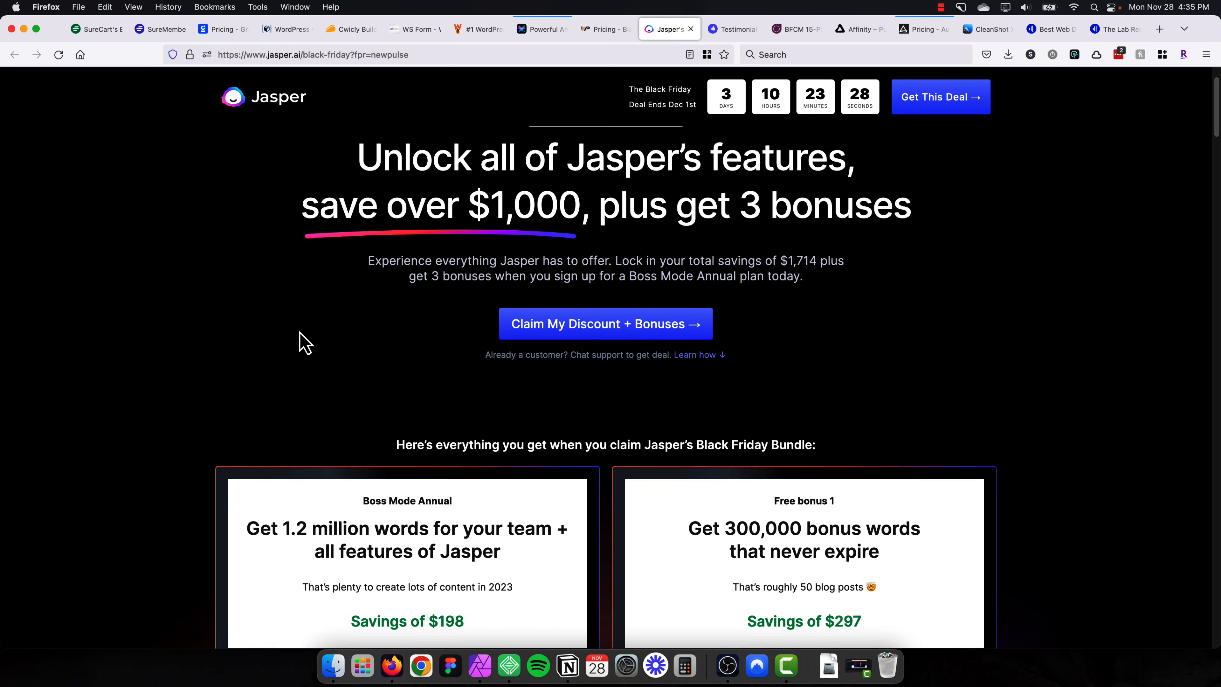
scroll("down", 3)
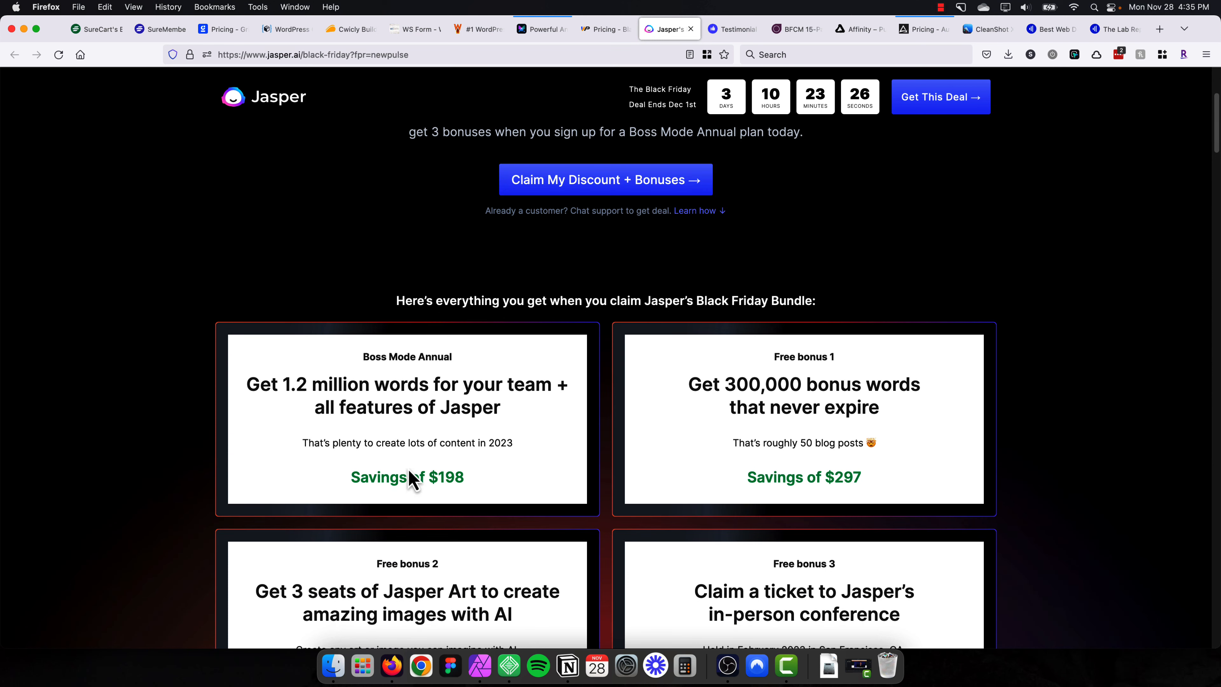
scroll("down", 3)
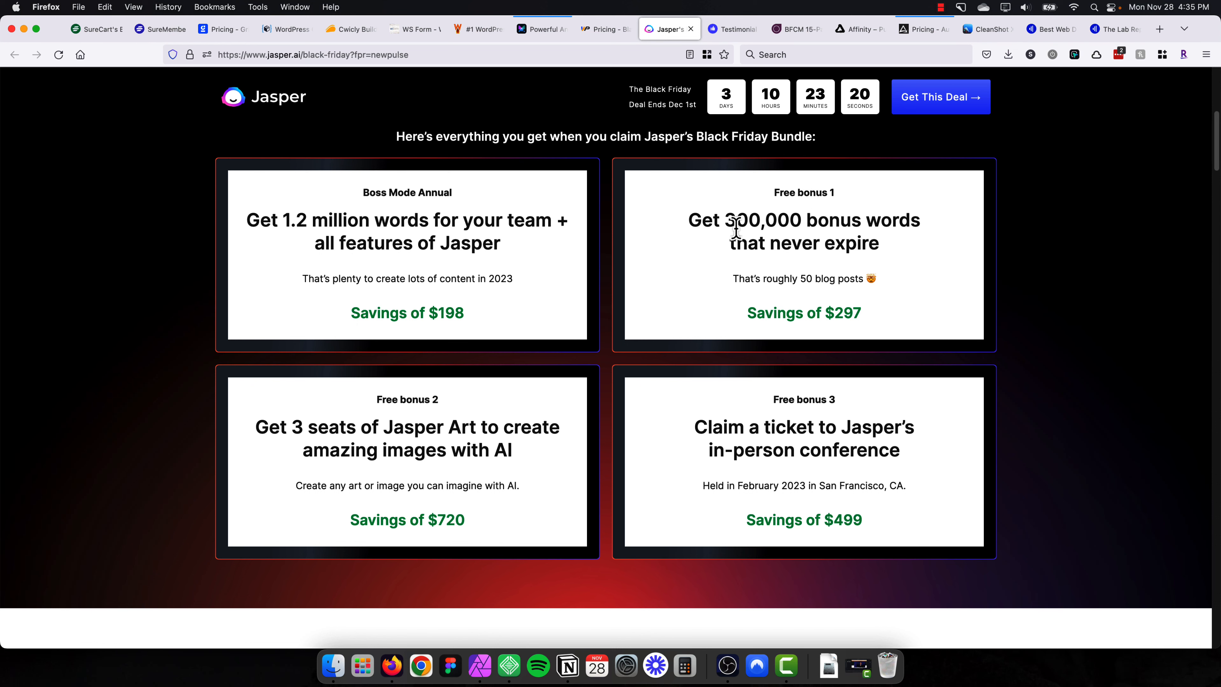
scroll("down", 3)
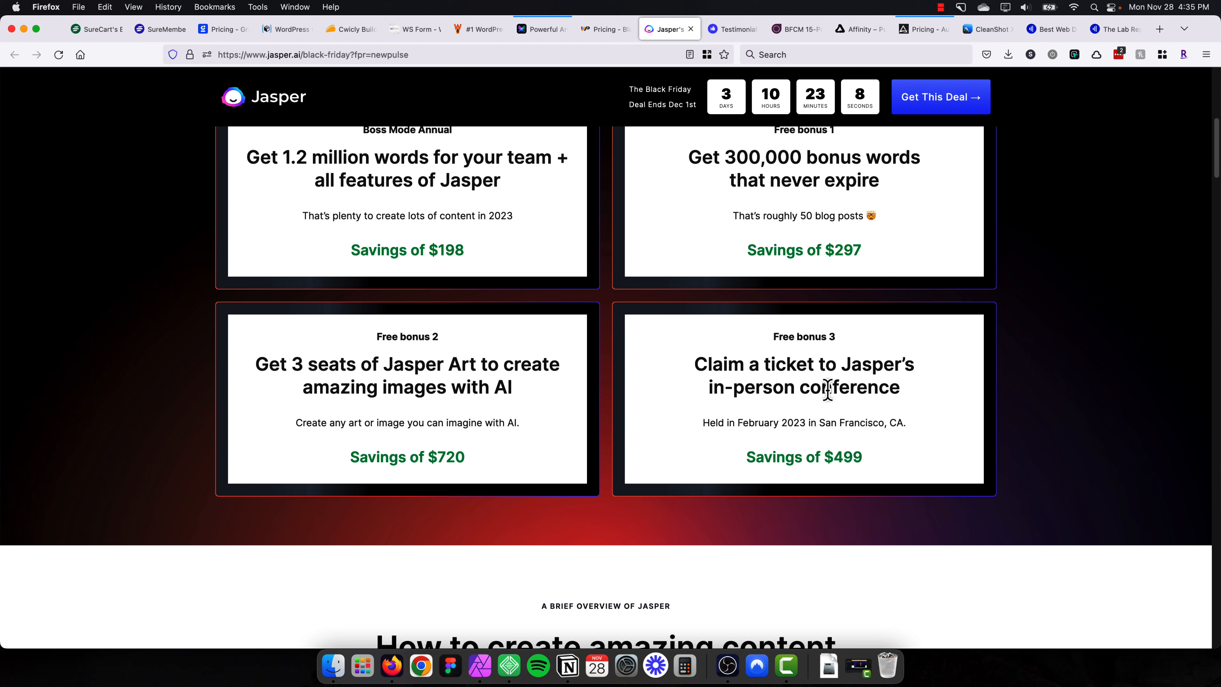
mouse_move(866, 355)
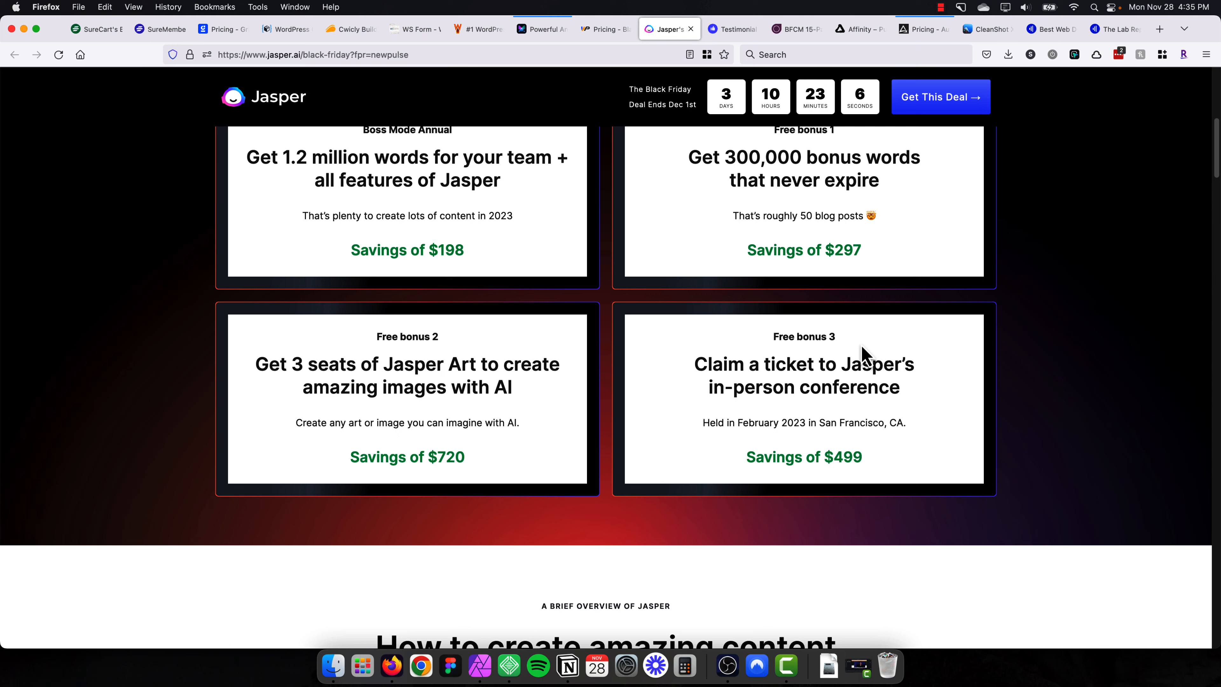
mouse_move(826, 417)
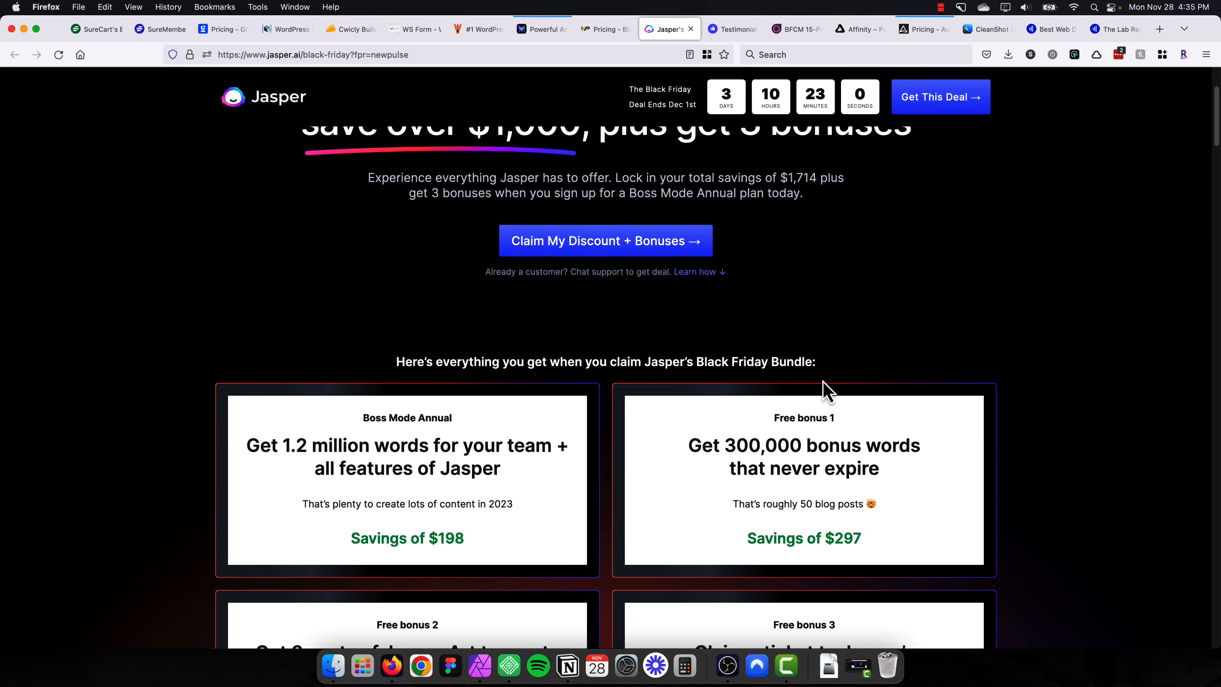
left_click(731, 29)
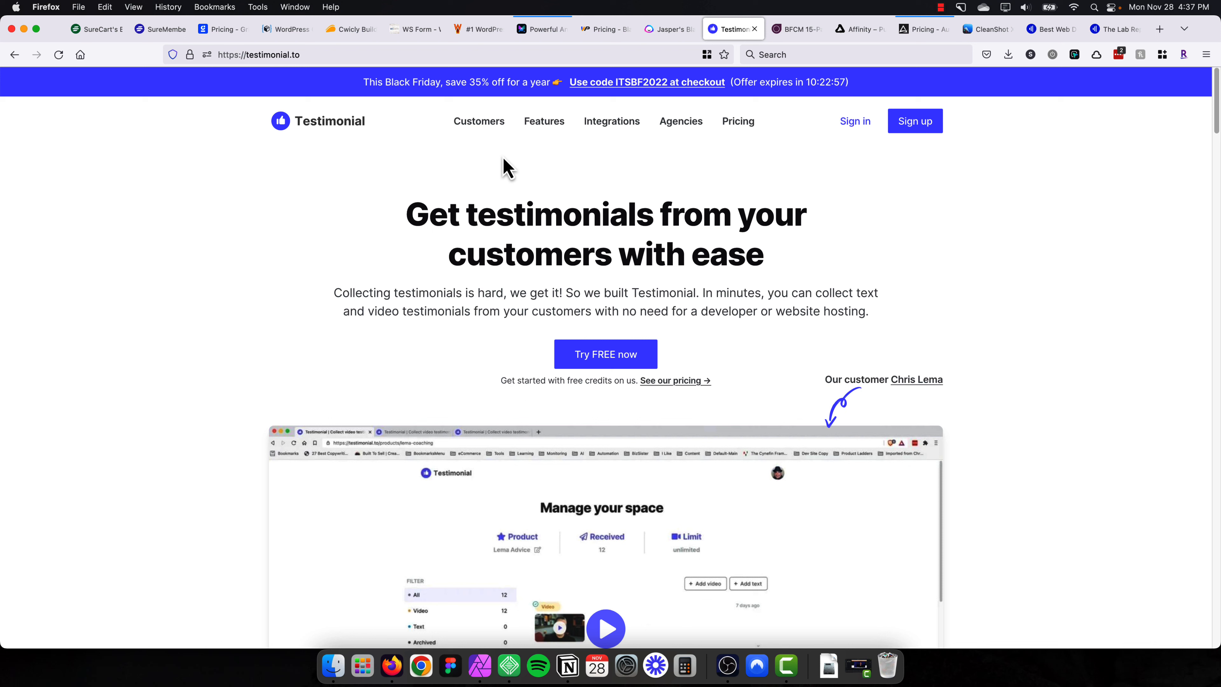
mouse_move(636, 232)
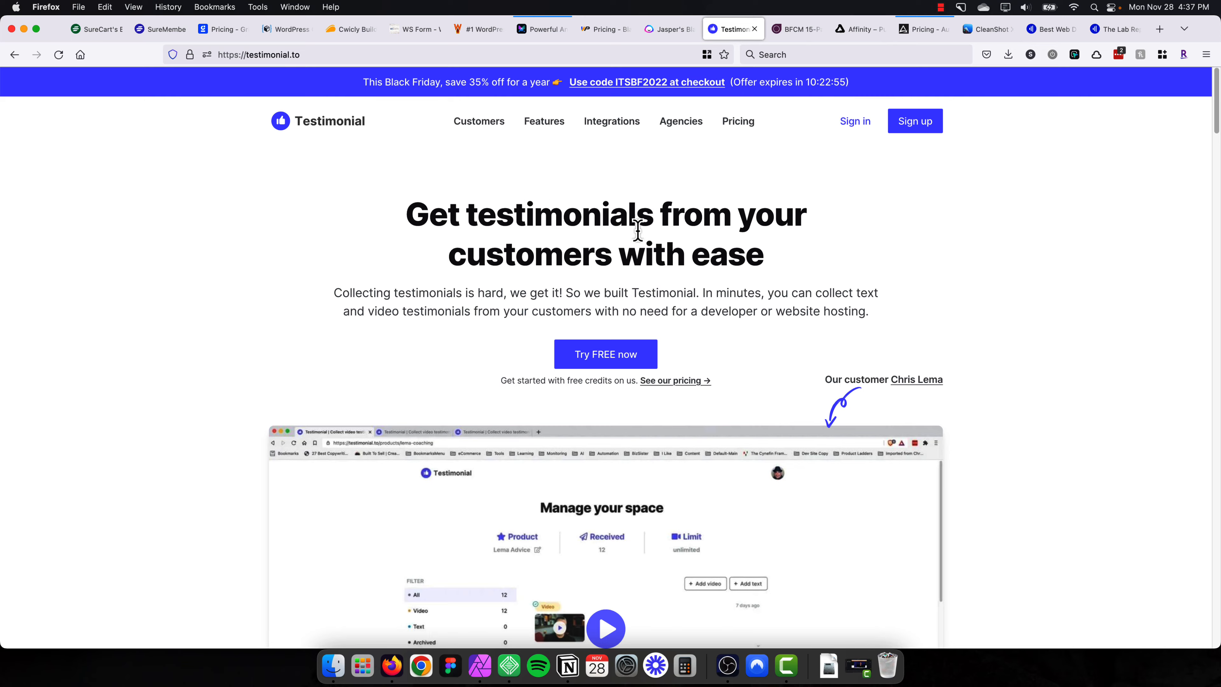
Scroll Testimonial's Wall of Love page and back up toward the 35% off ITSBF2022 banner.
scroll("down", 3)
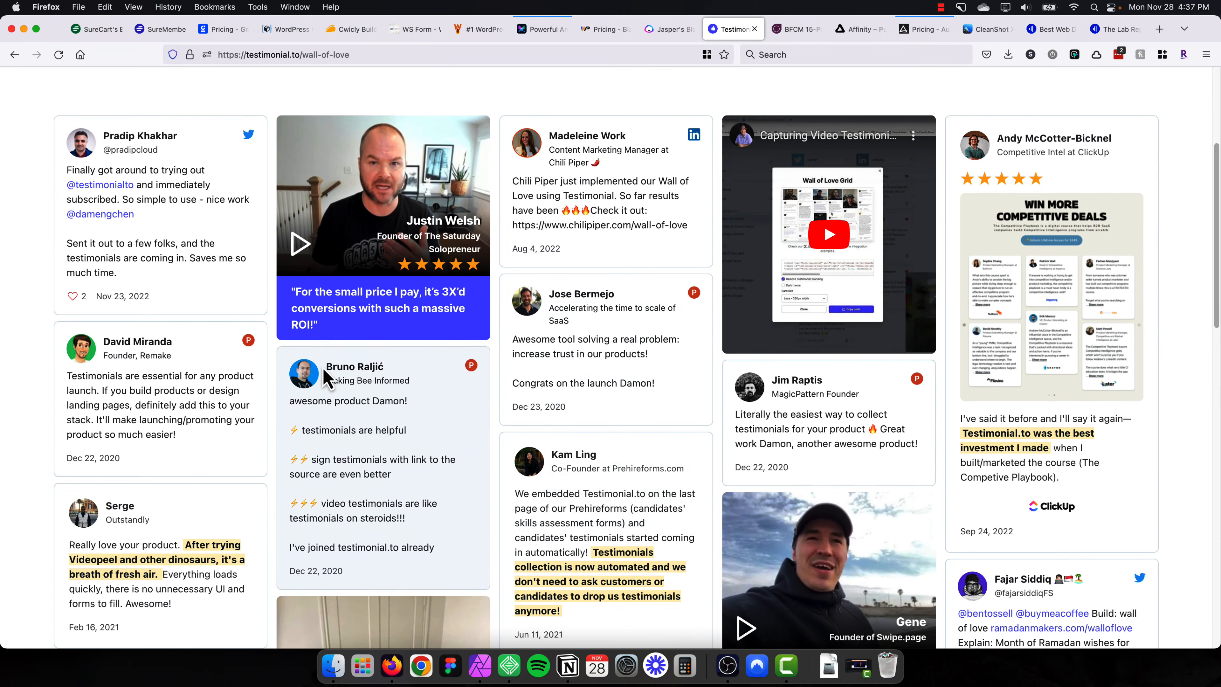
scroll("down", 3)
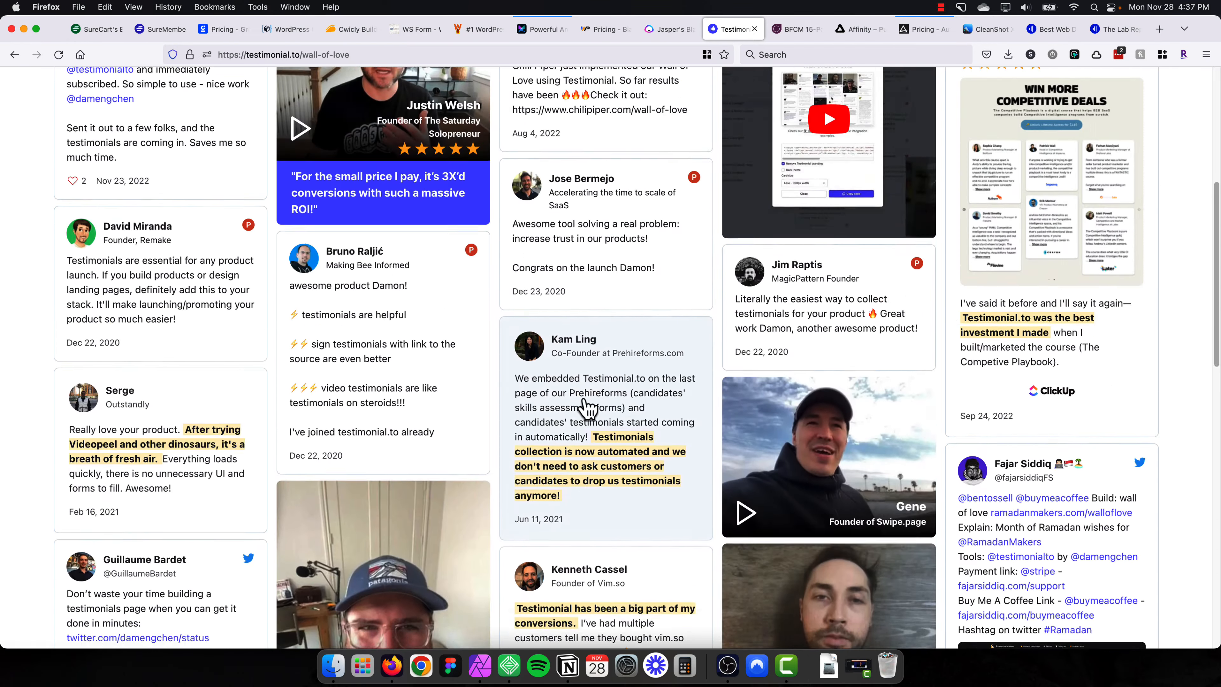
scroll("up", 3)
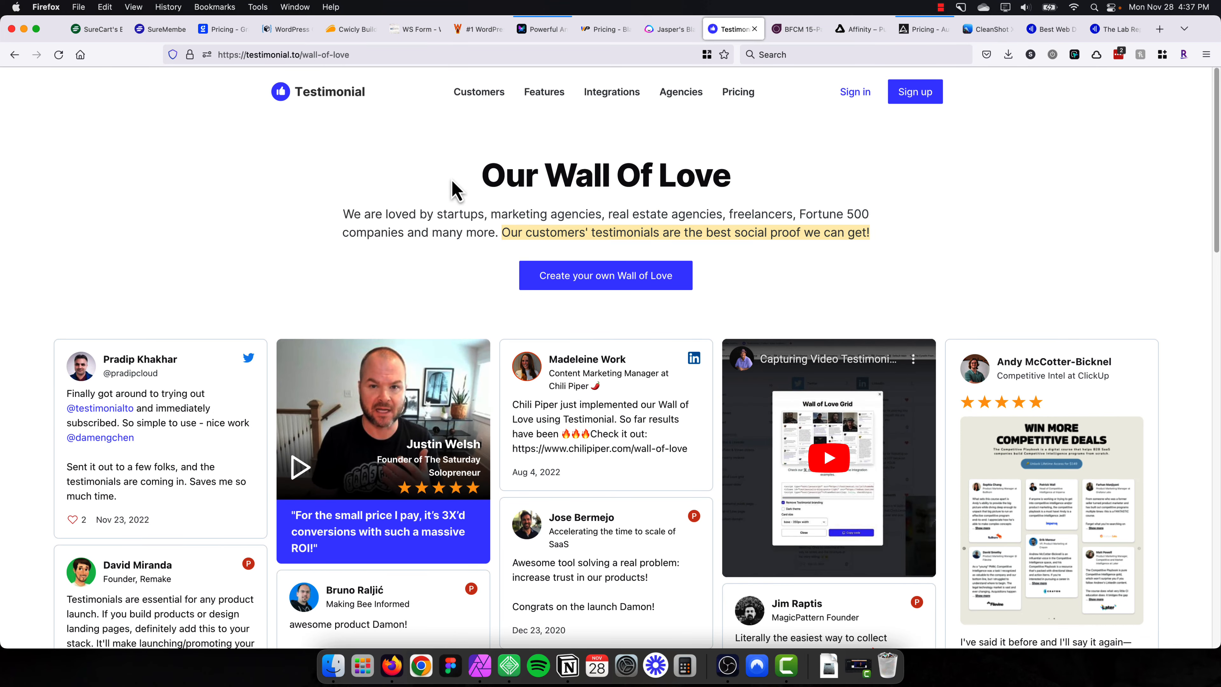
mouse_move(468, 187)
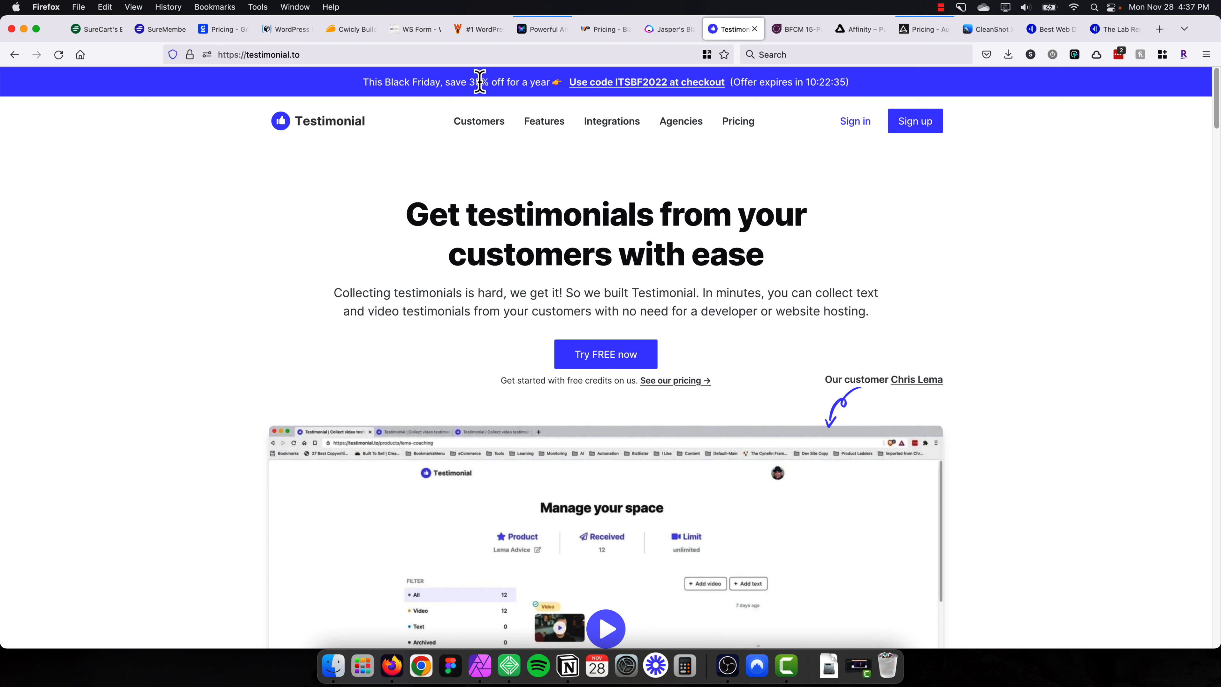
mouse_move(487, 84)
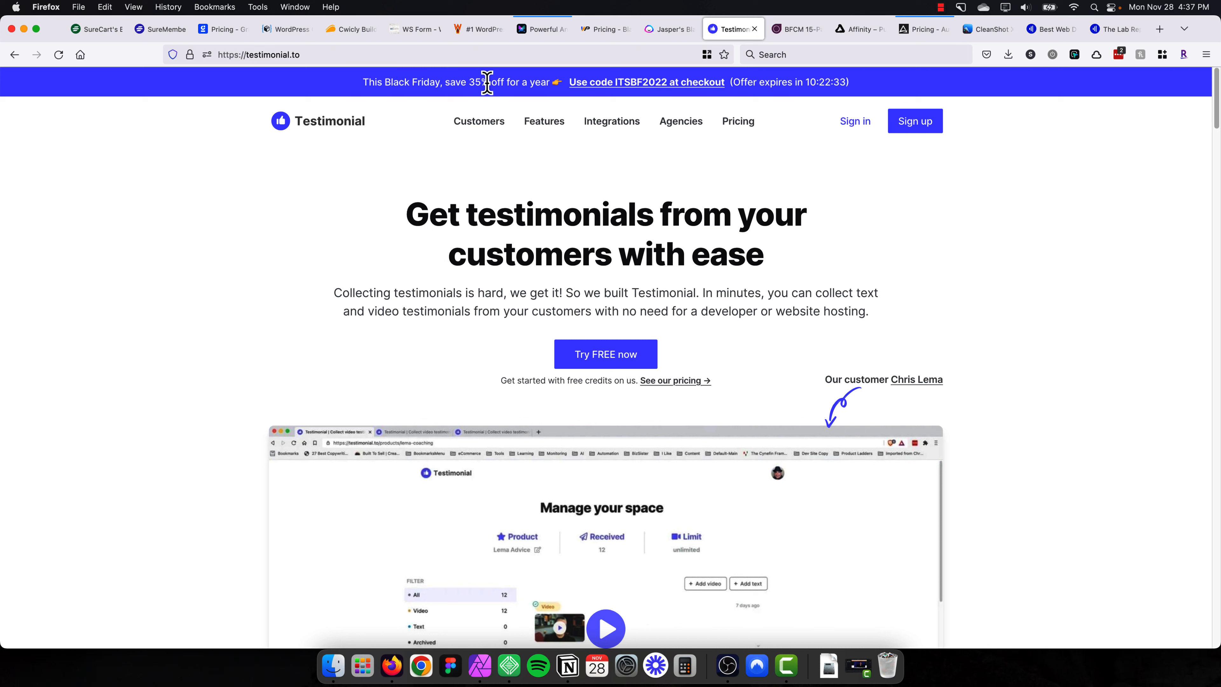
mouse_move(448, 82)
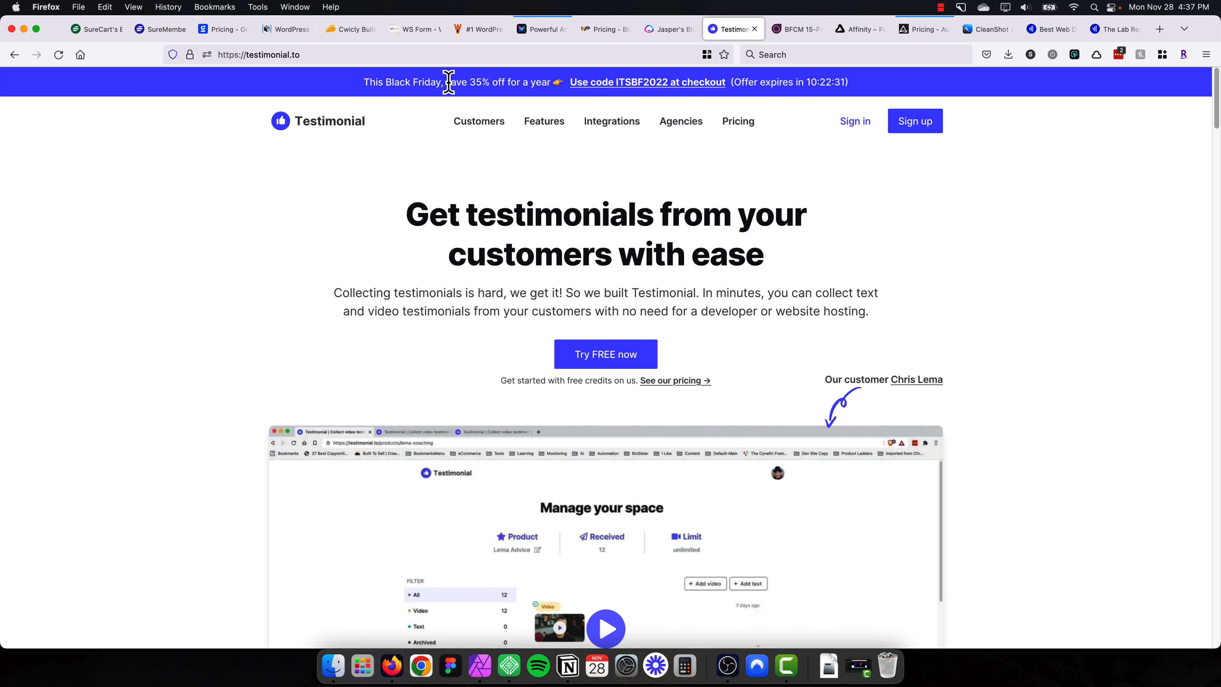
mouse_move(590, 84)
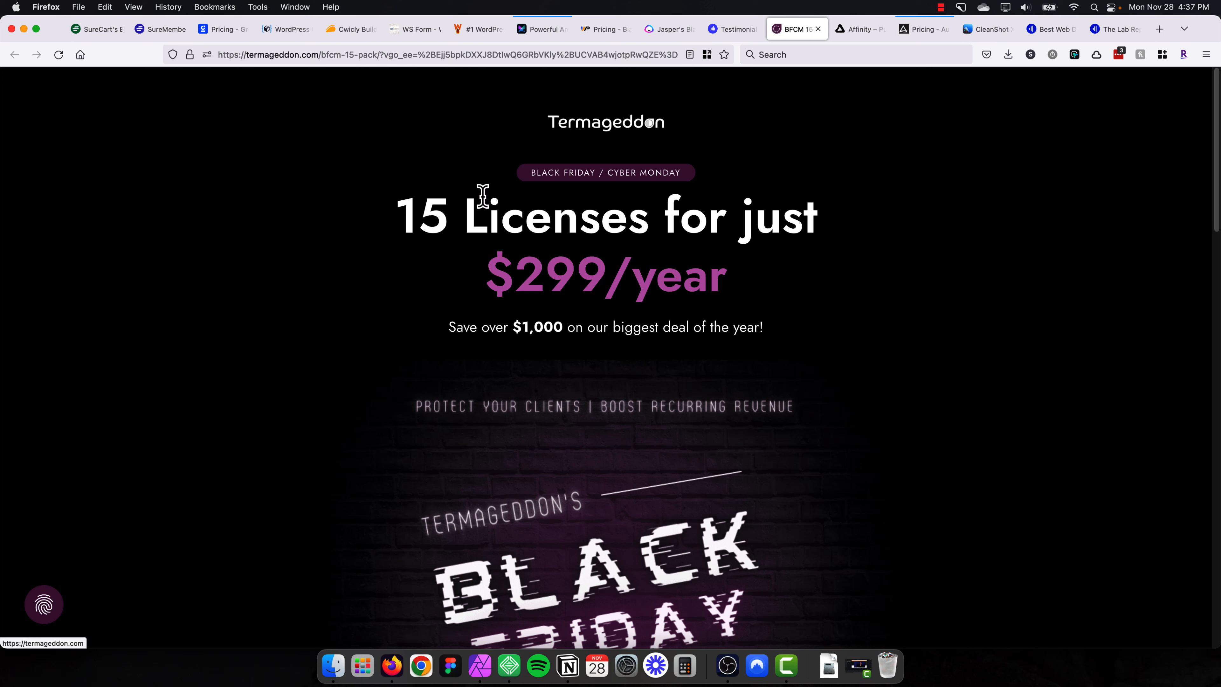
mouse_move(774, 247)
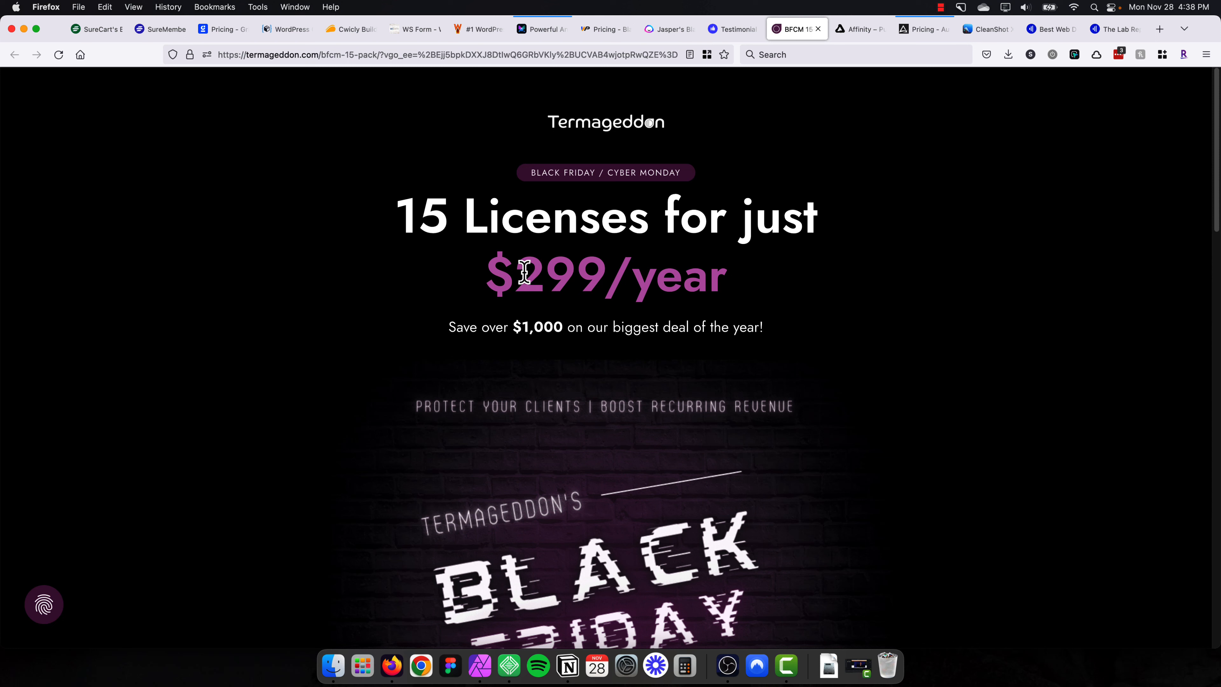
mouse_move(380, 216)
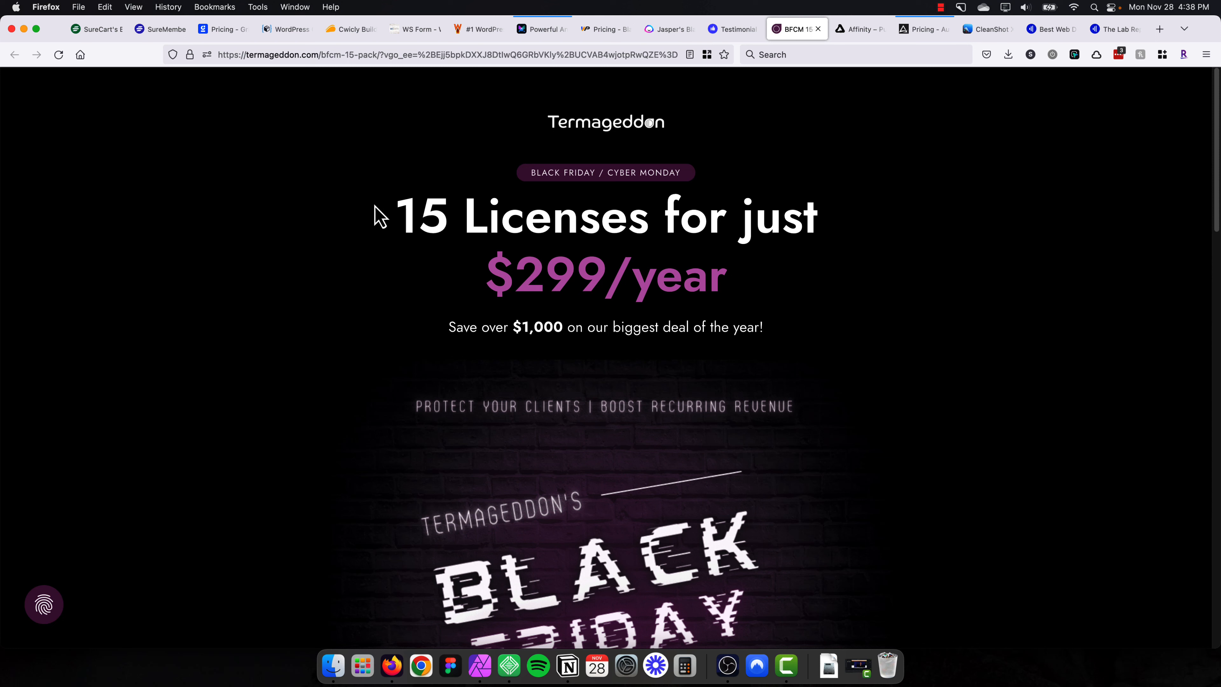
mouse_move(372, 197)
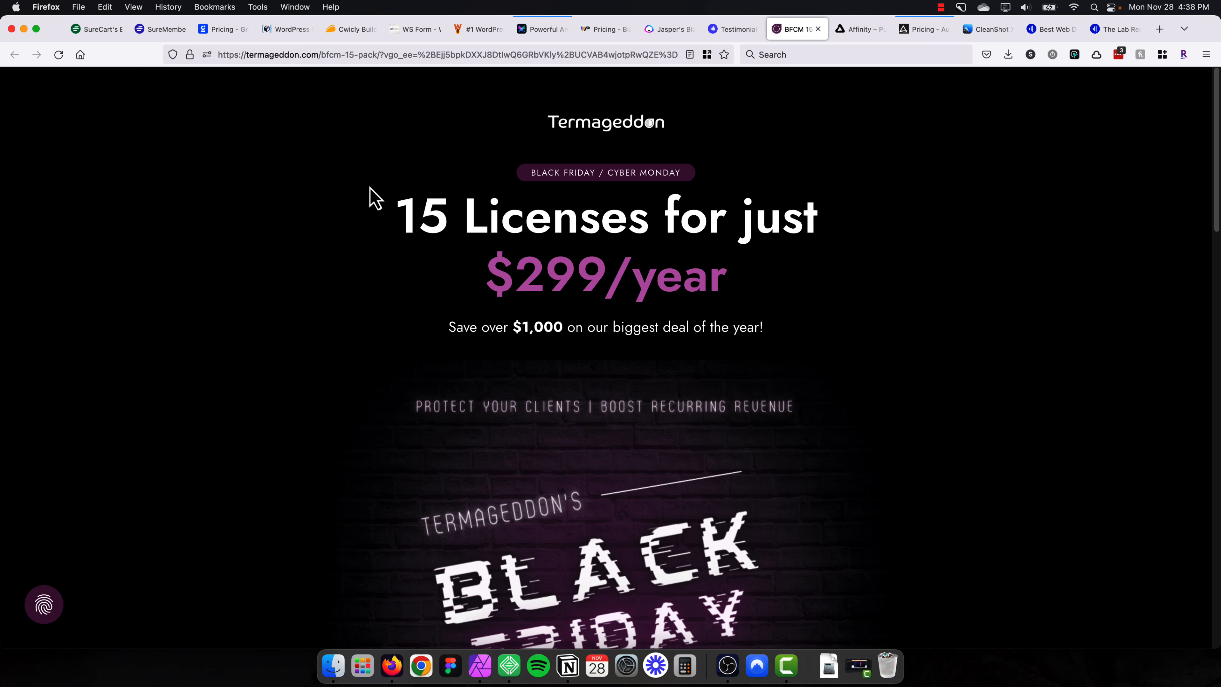
Review Termageddon's 15-license $299/year BFCM offer, then move on to the Affinity tab.
scroll("down", 3)
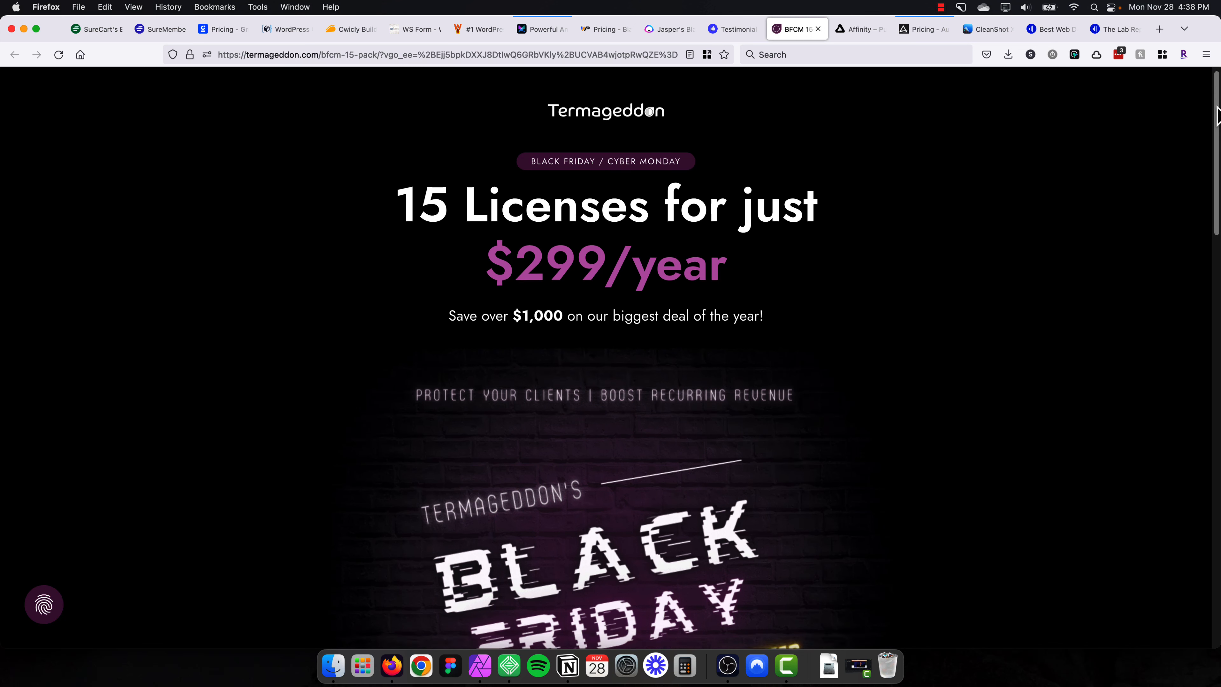
scroll("down", 3)
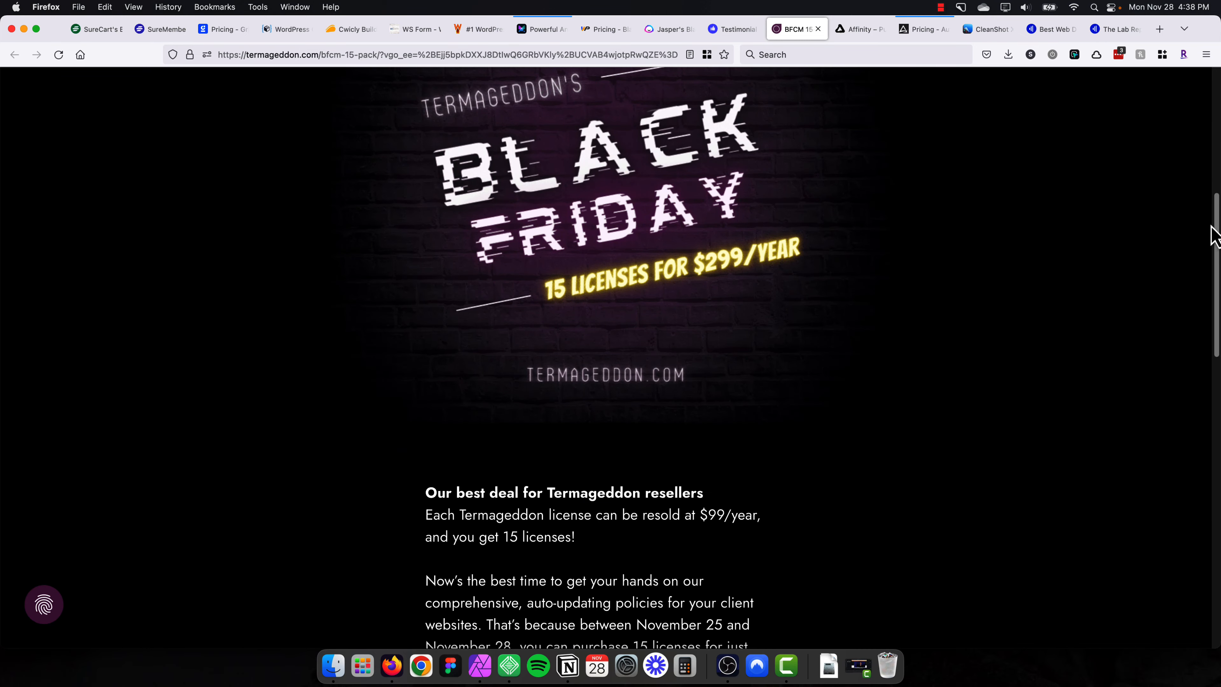
scroll("down", 3)
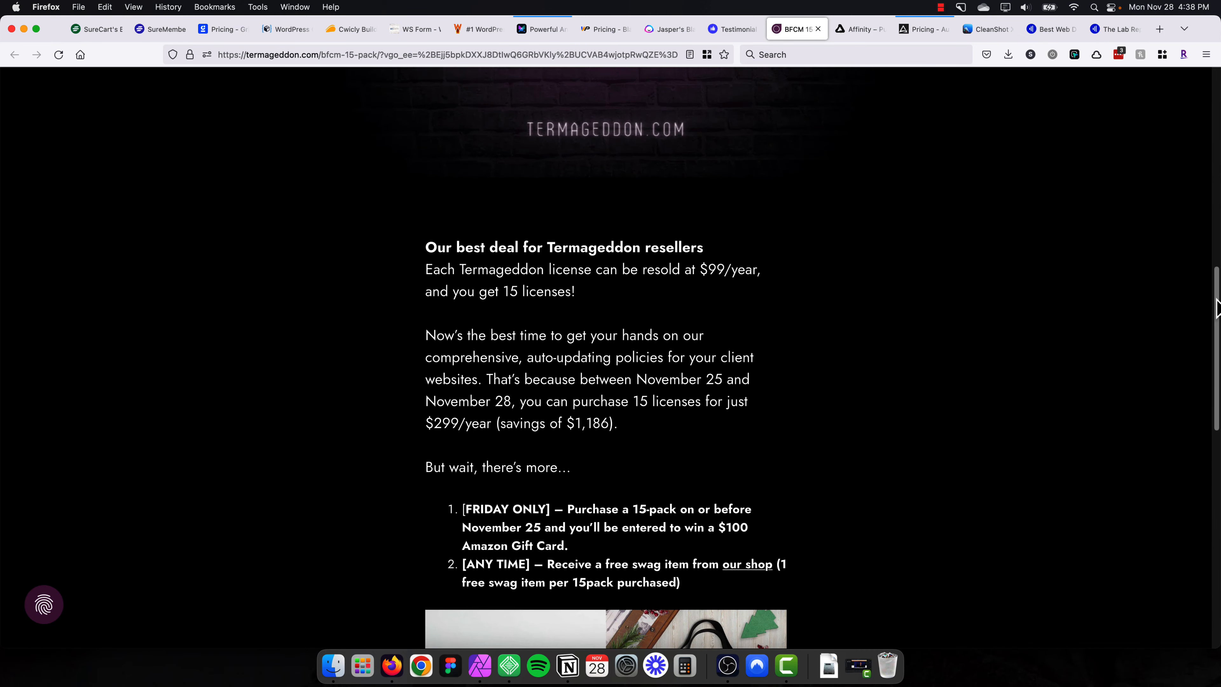
scroll("up", 3)
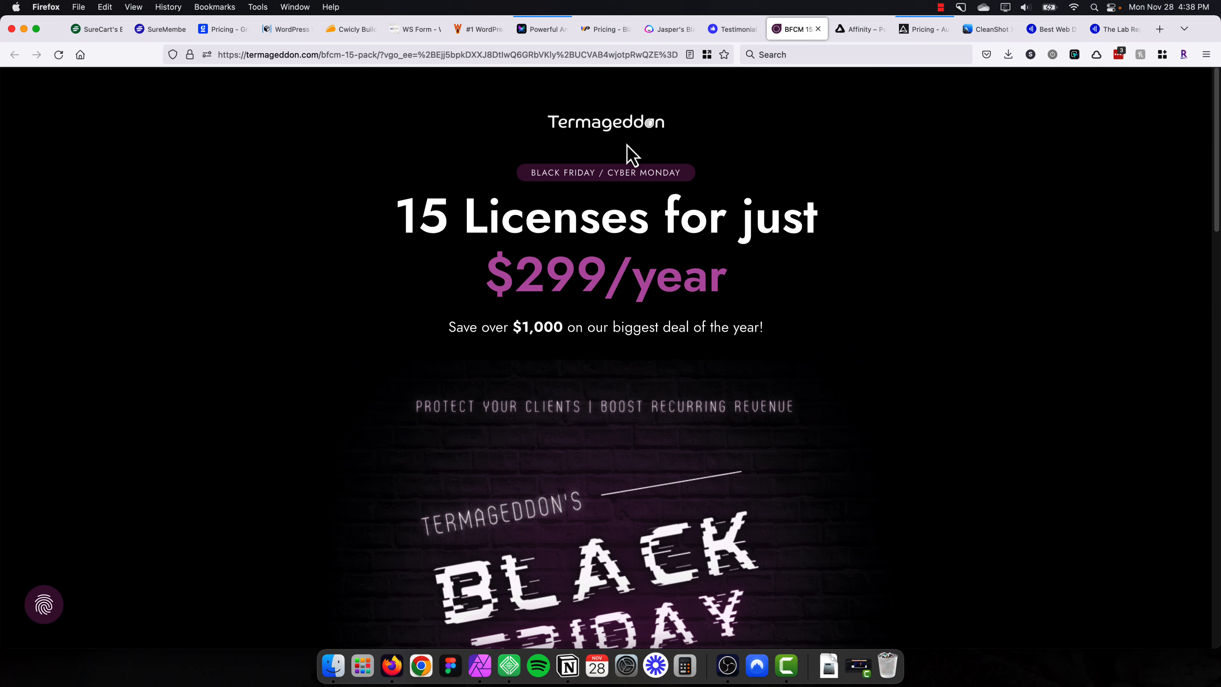
mouse_move(580, 227)
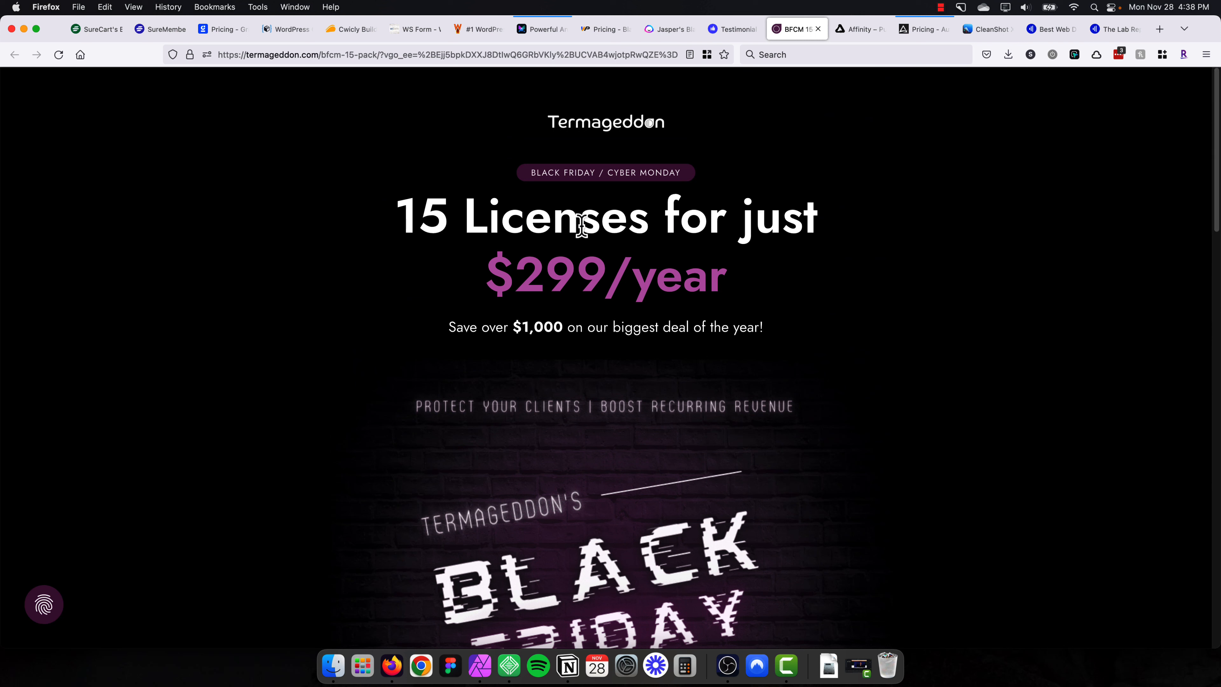
mouse_move(408, 216)
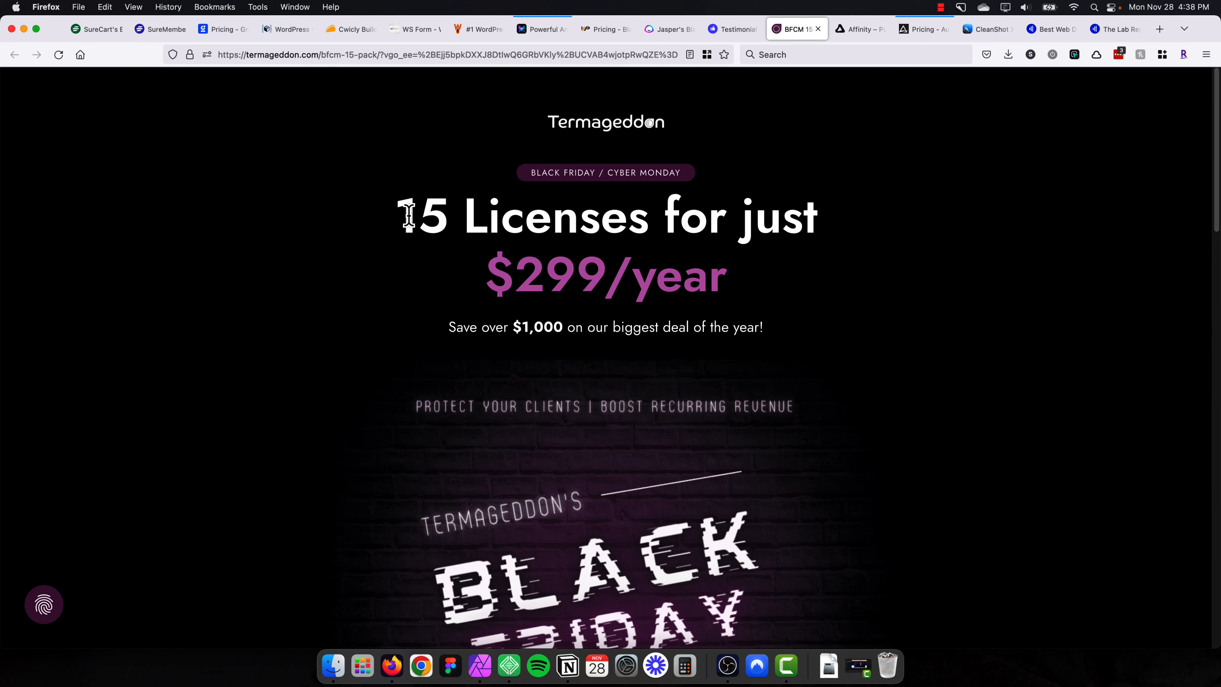
mouse_move(488, 201)
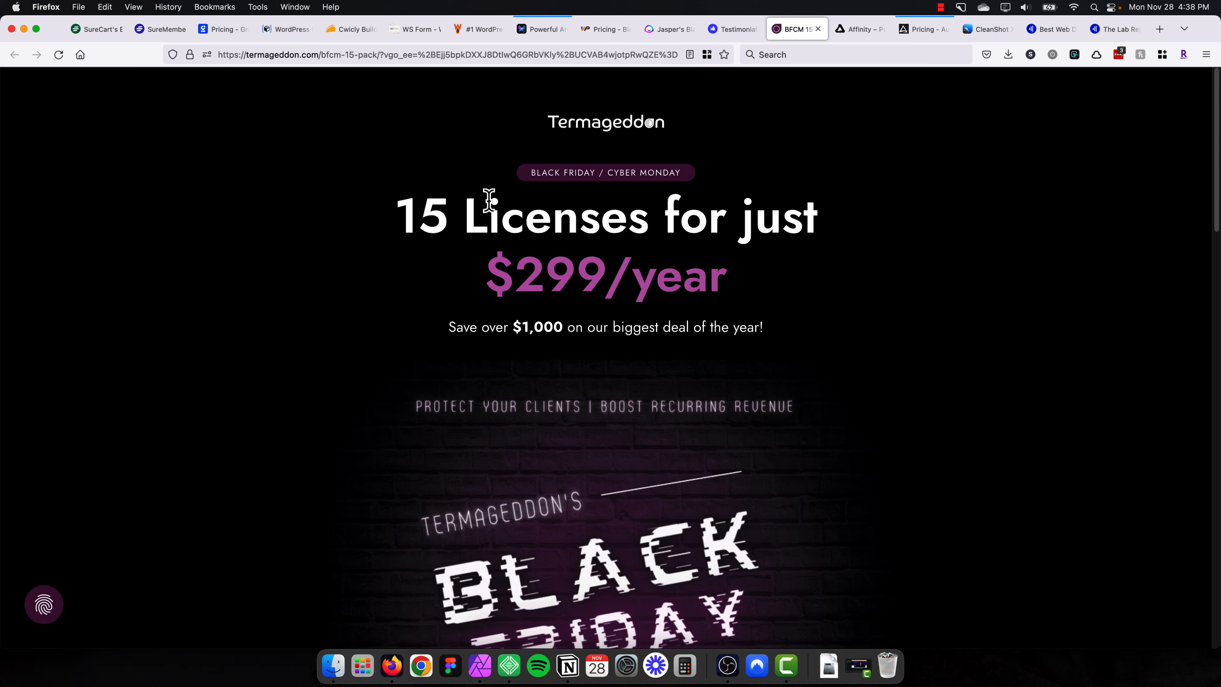
mouse_move(538, 254)
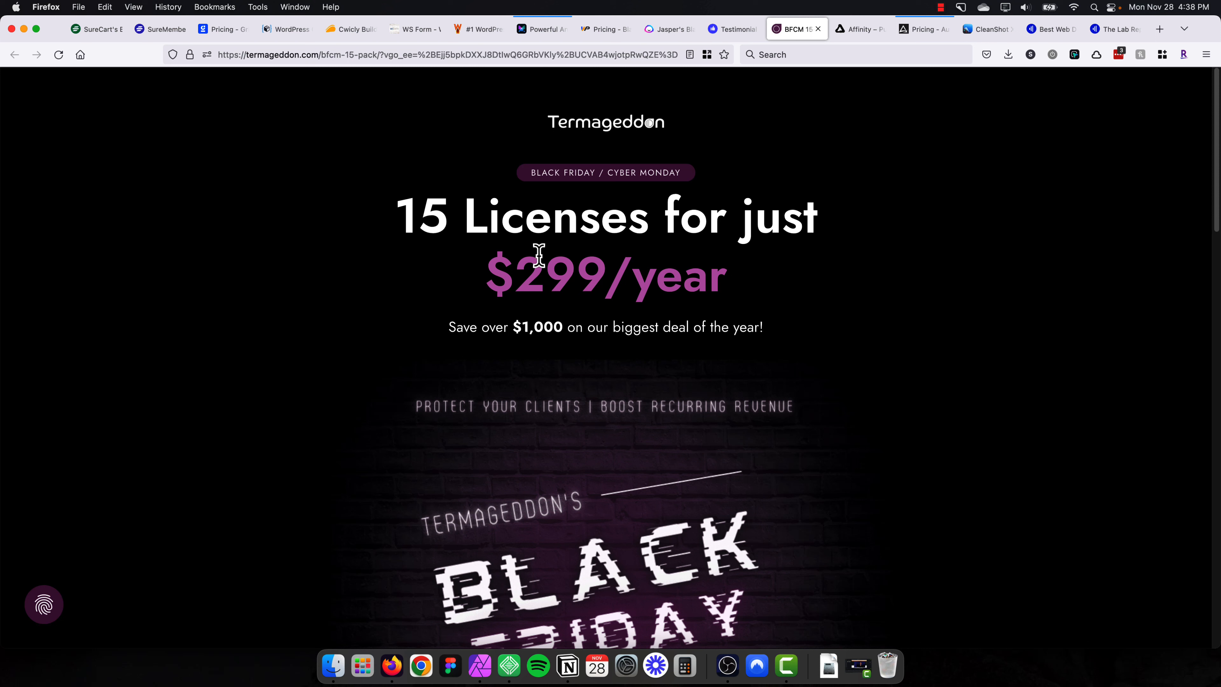
mouse_move(543, 242)
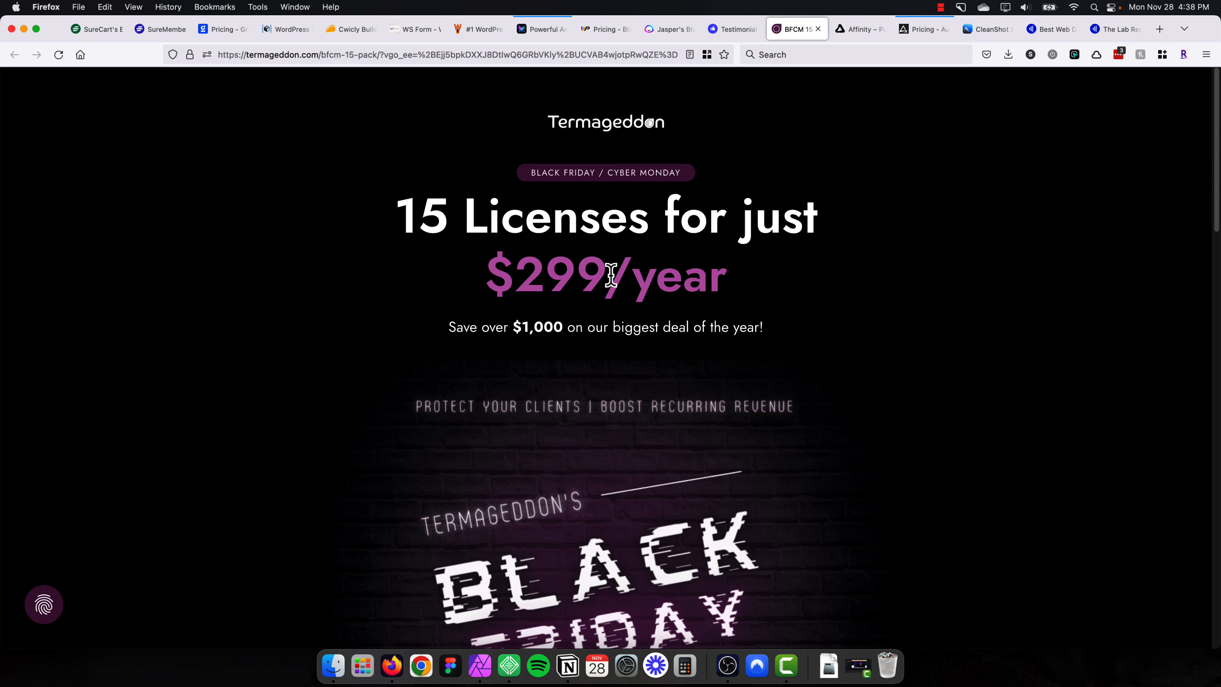
mouse_move(439, 257)
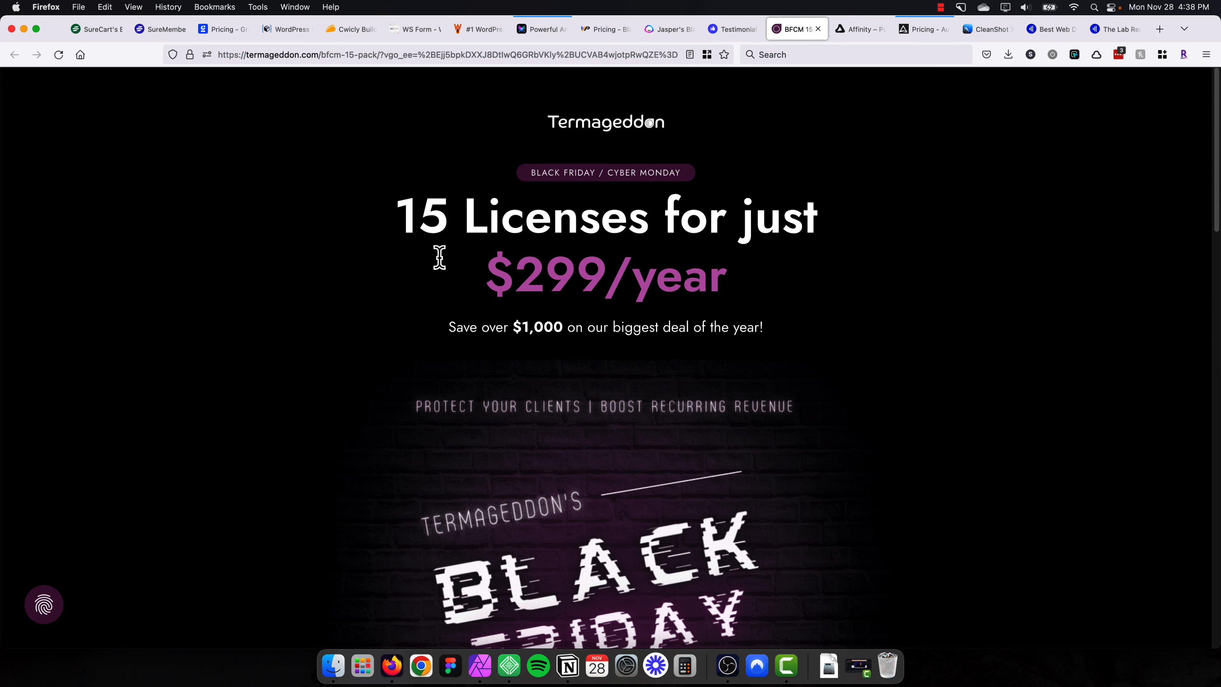
mouse_move(438, 217)
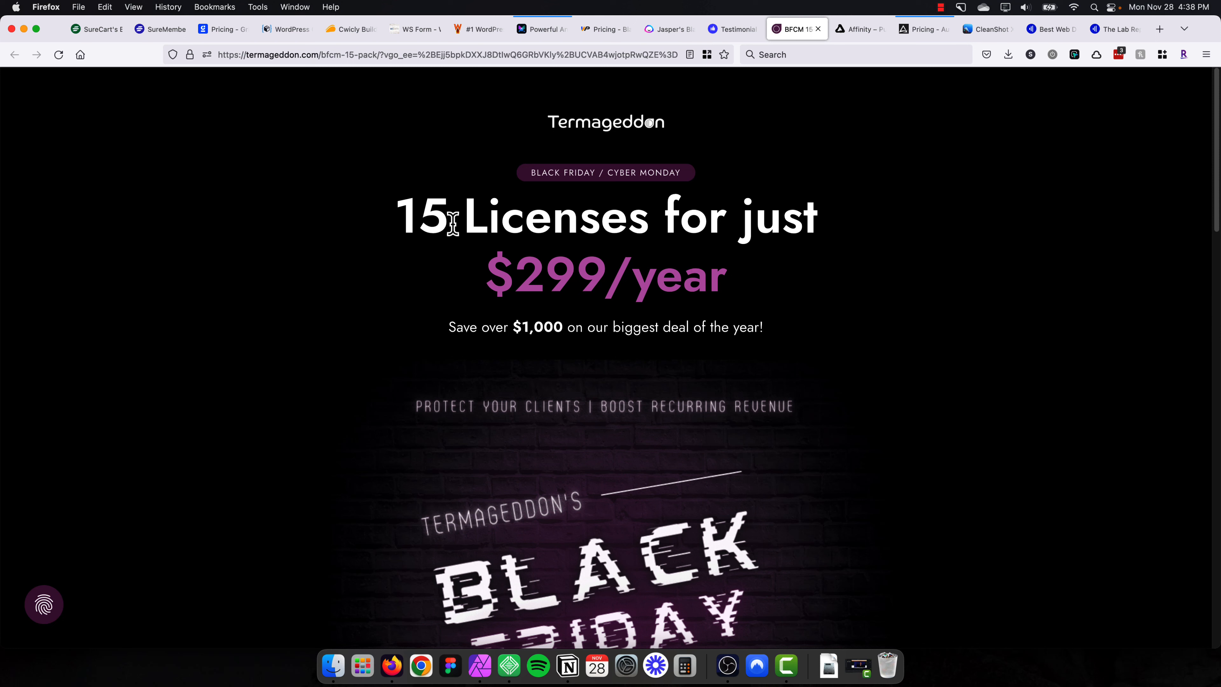
mouse_move(473, 205)
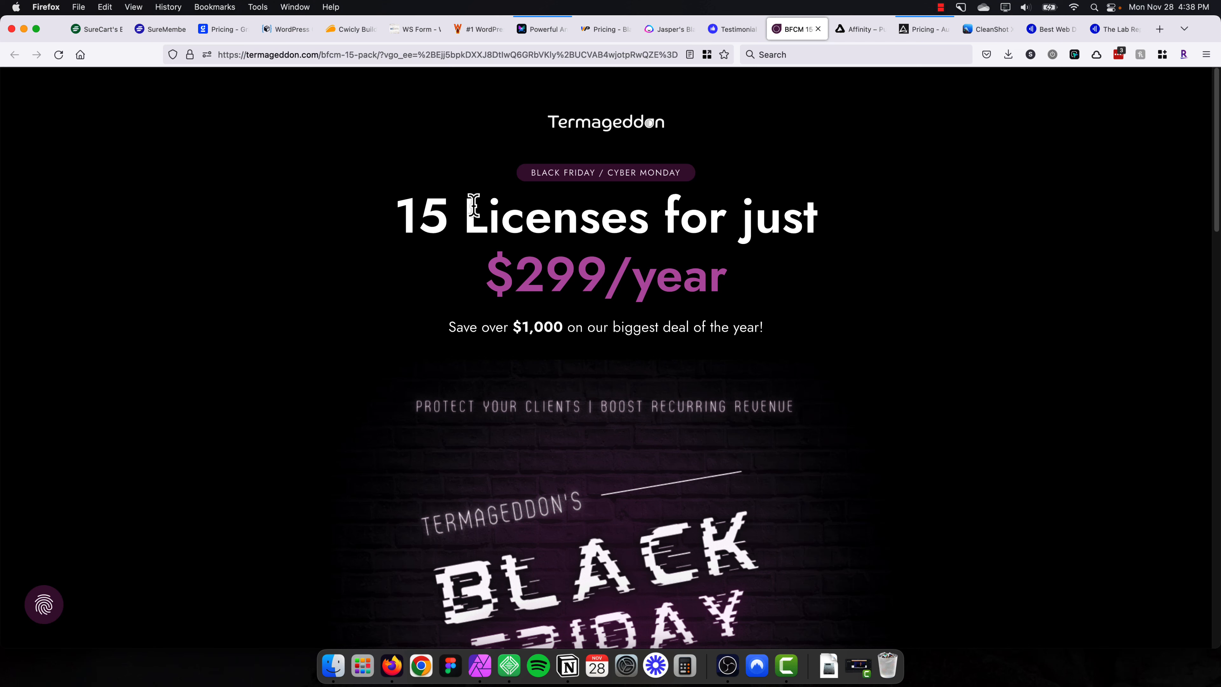
left_click(859, 28)
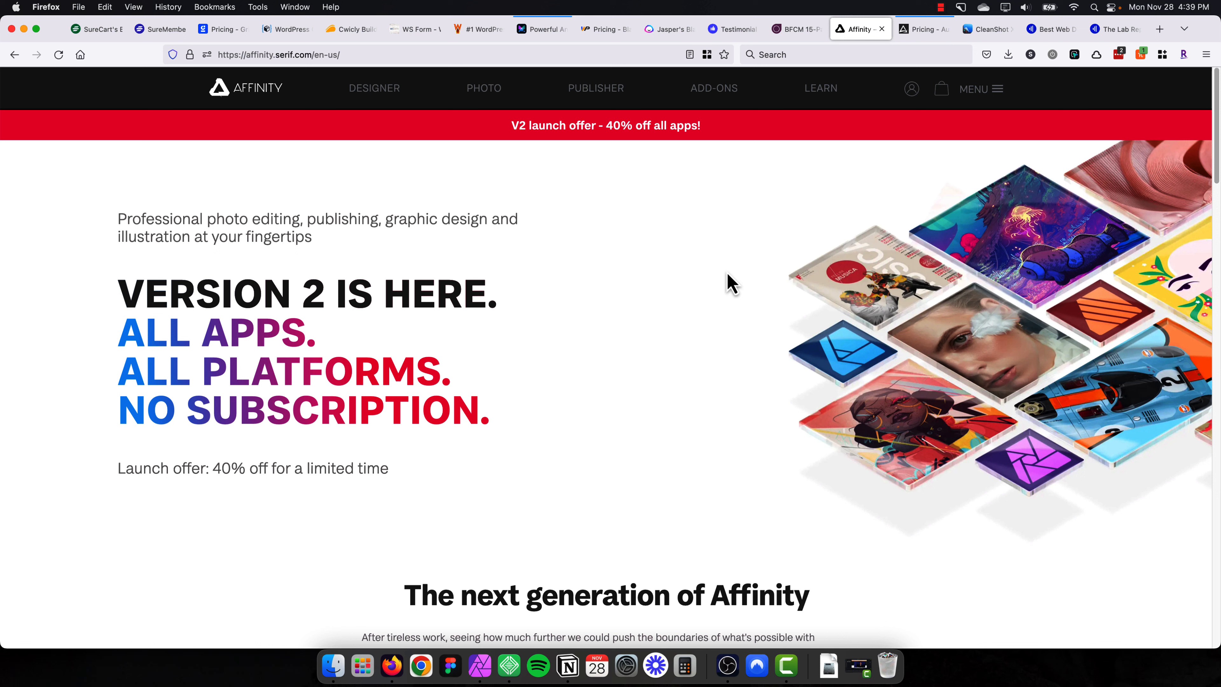
mouse_move(701, 277)
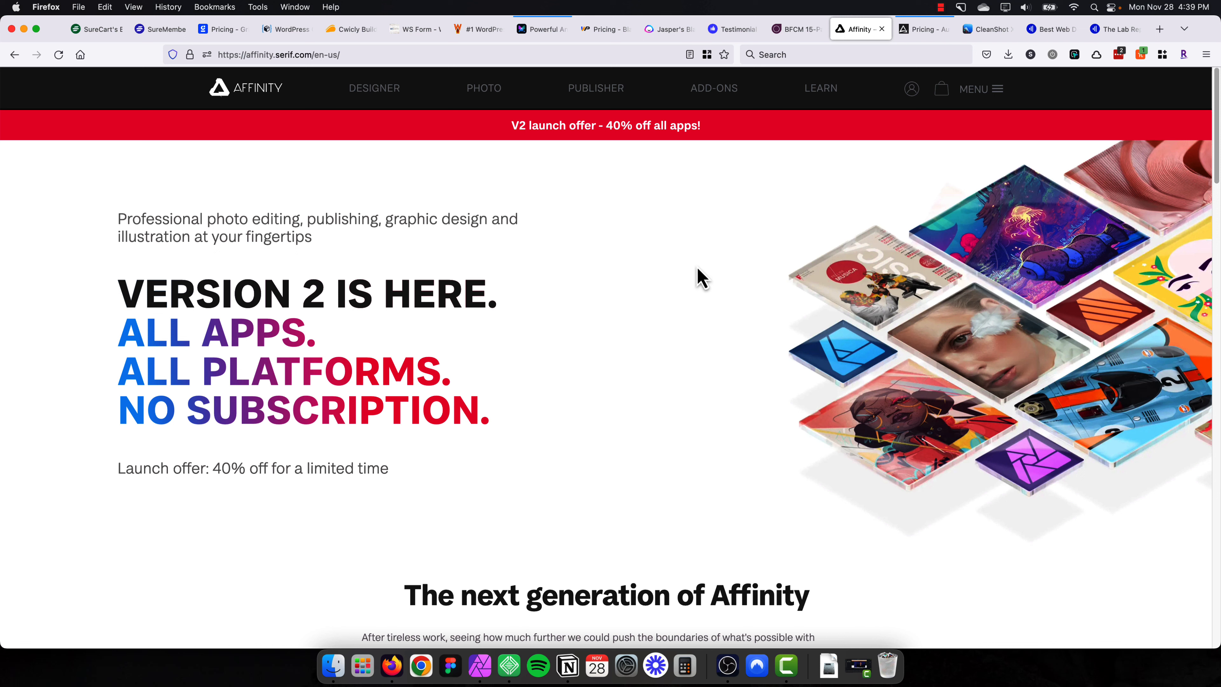
mouse_move(356, 350)
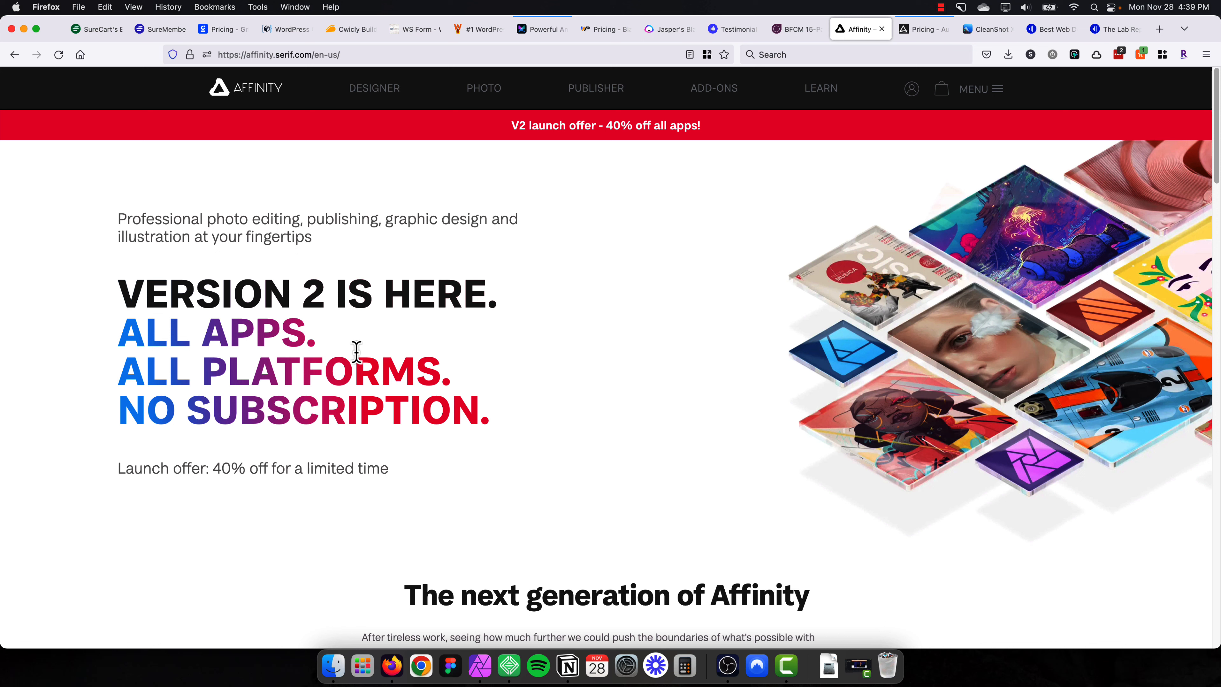
mouse_move(370, 346)
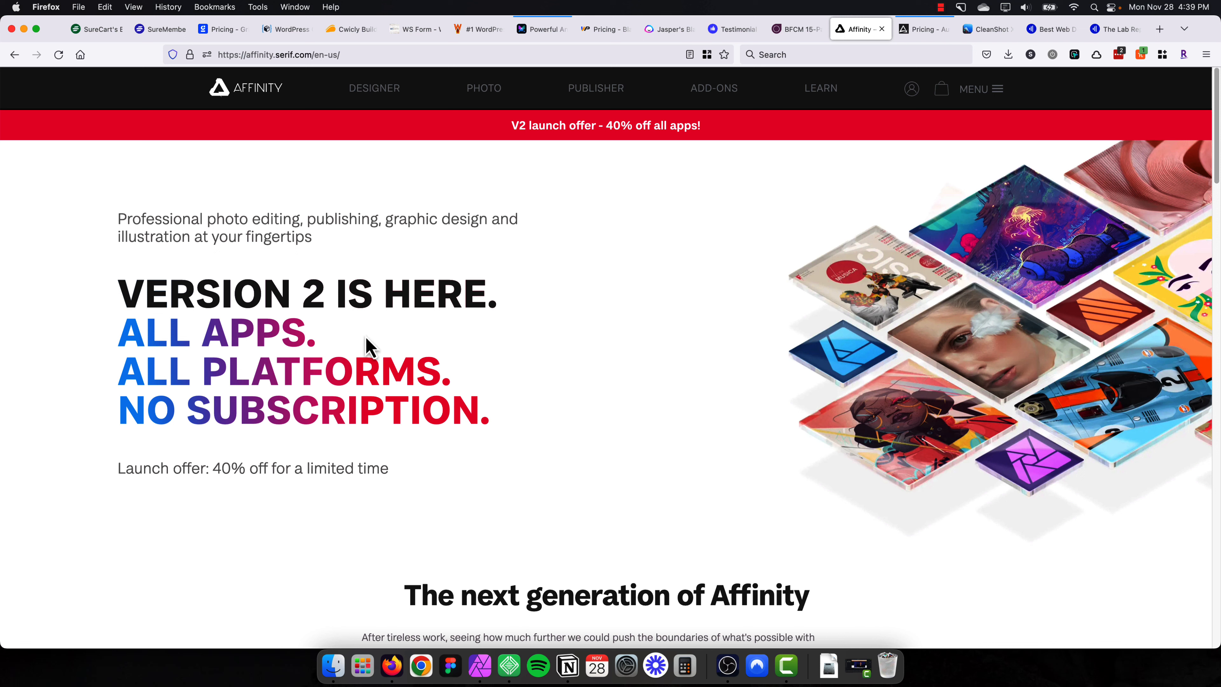
mouse_move(492, 275)
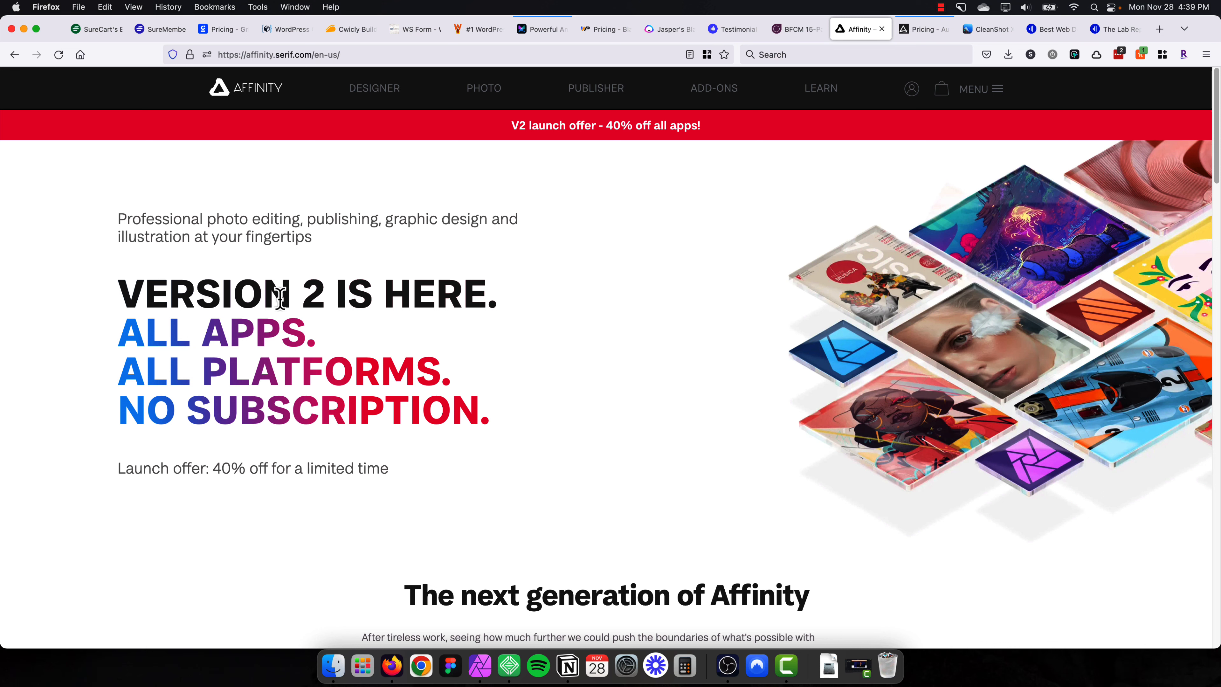
Read Affinity's V2 40% launch offer, then move on to the Automatic.css Pricing tab.
scroll("down", 3)
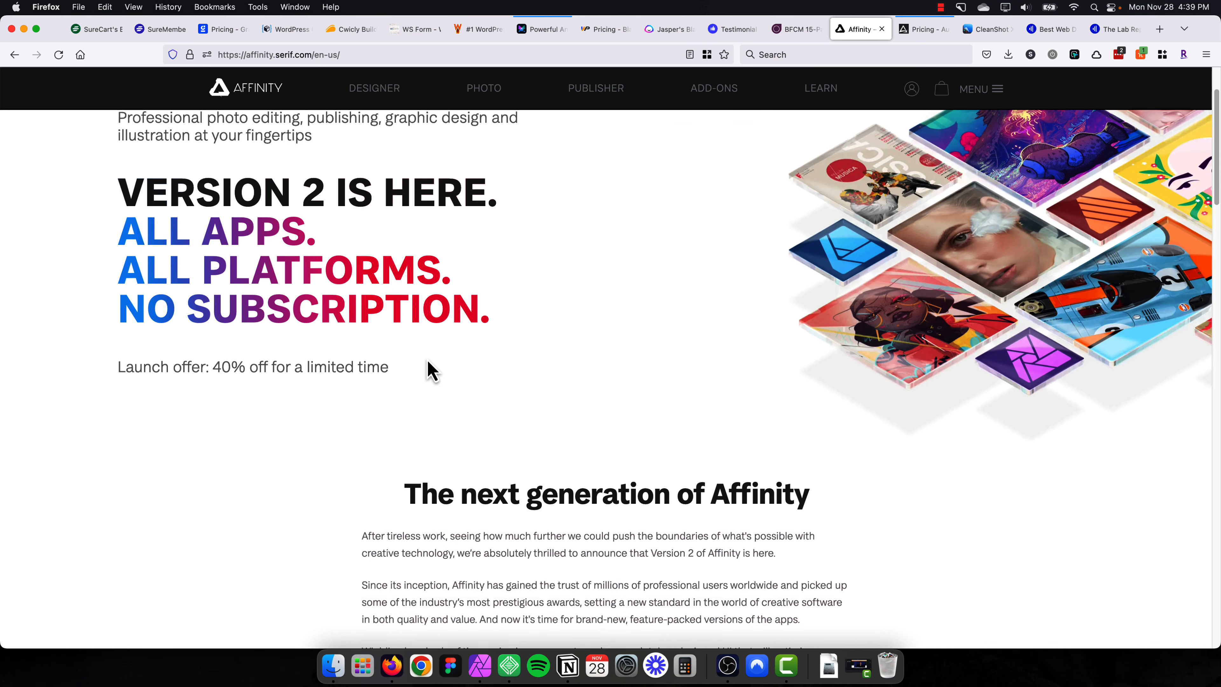
scroll("down", 3)
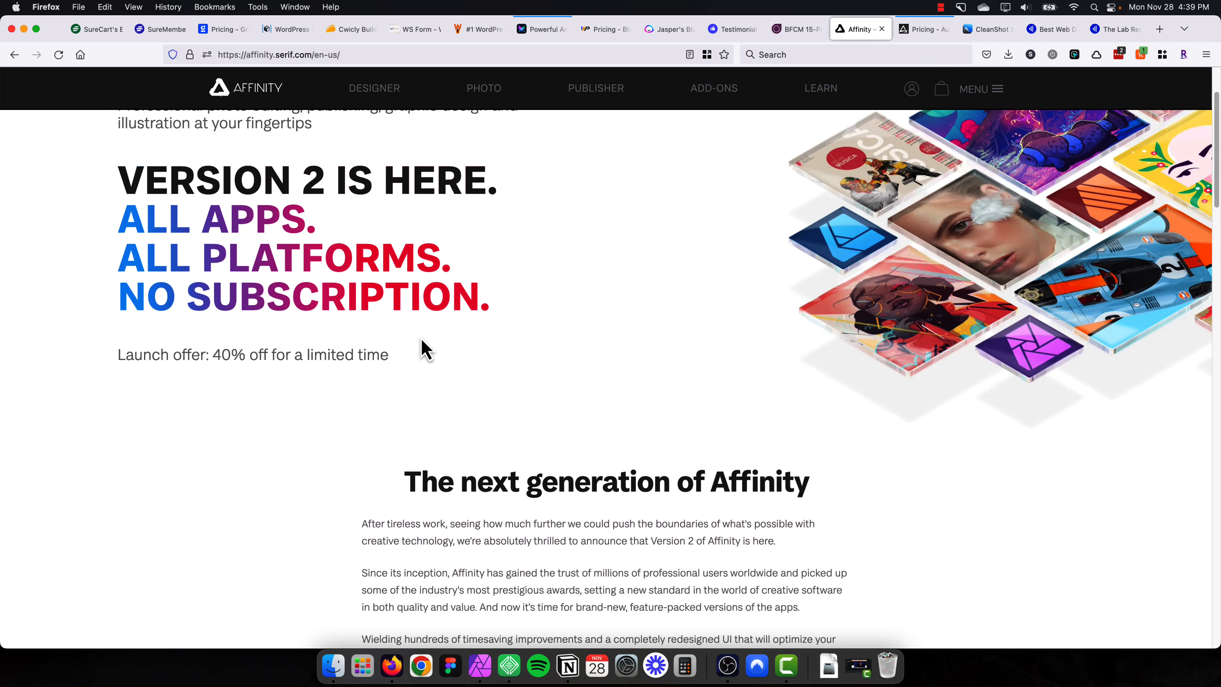
mouse_move(437, 367)
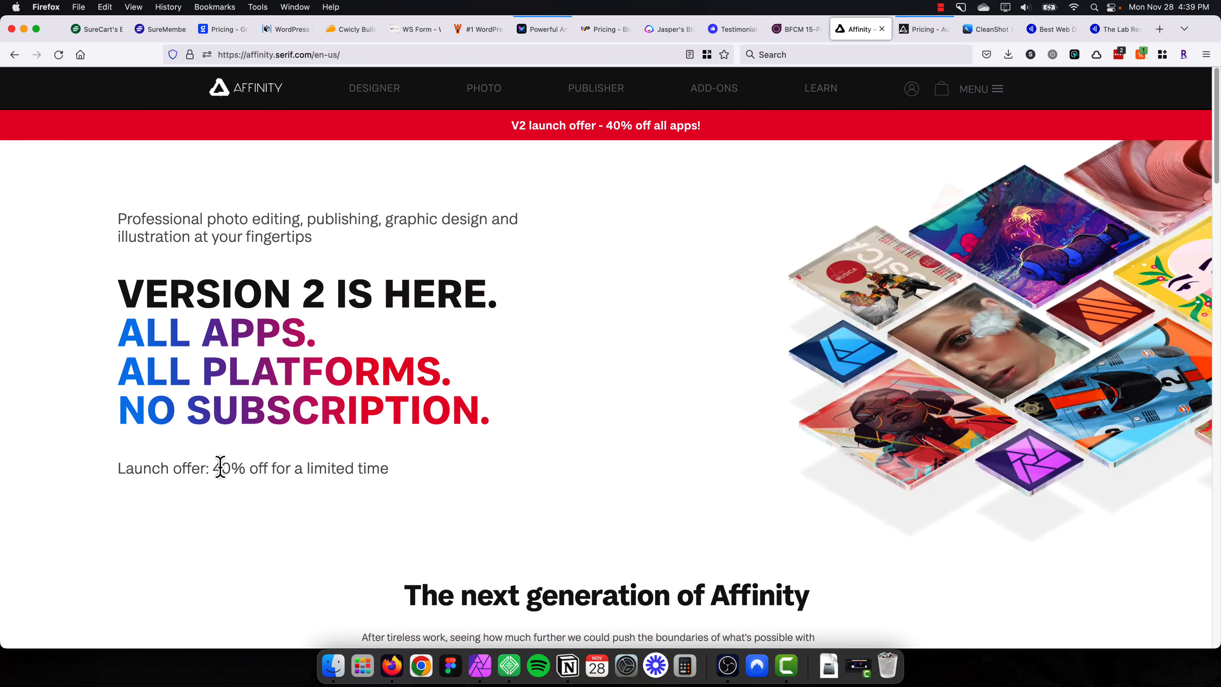
mouse_move(406, 282)
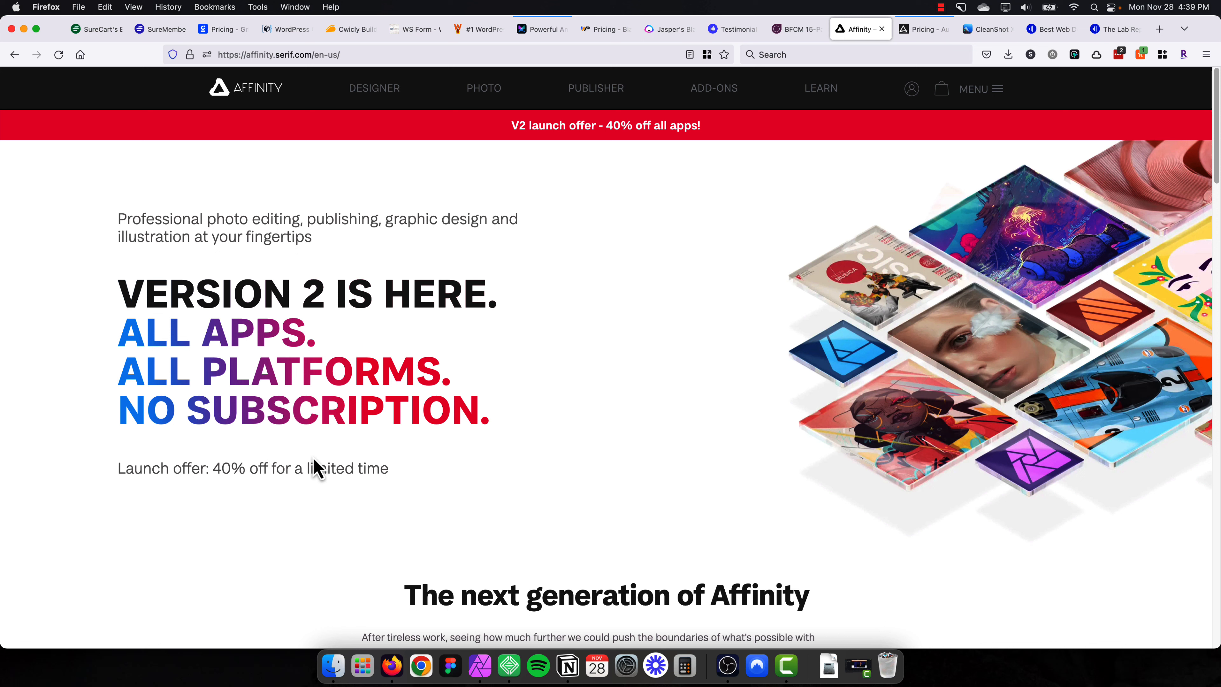
mouse_move(312, 459)
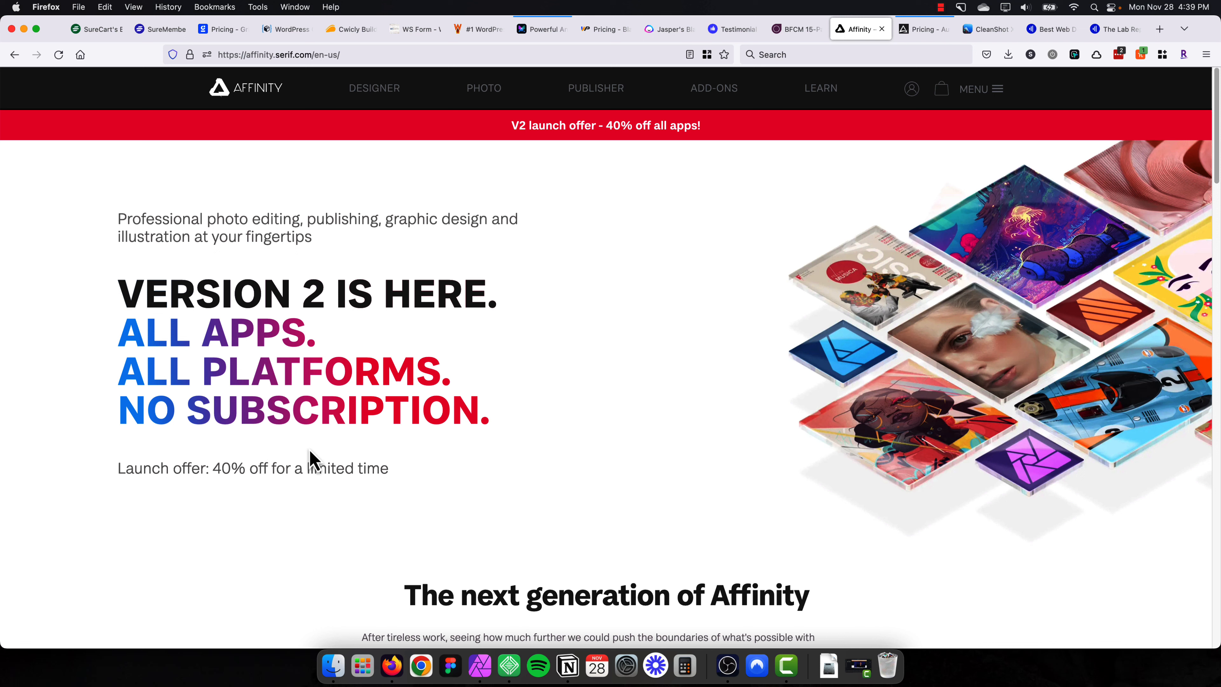
mouse_move(684, 176)
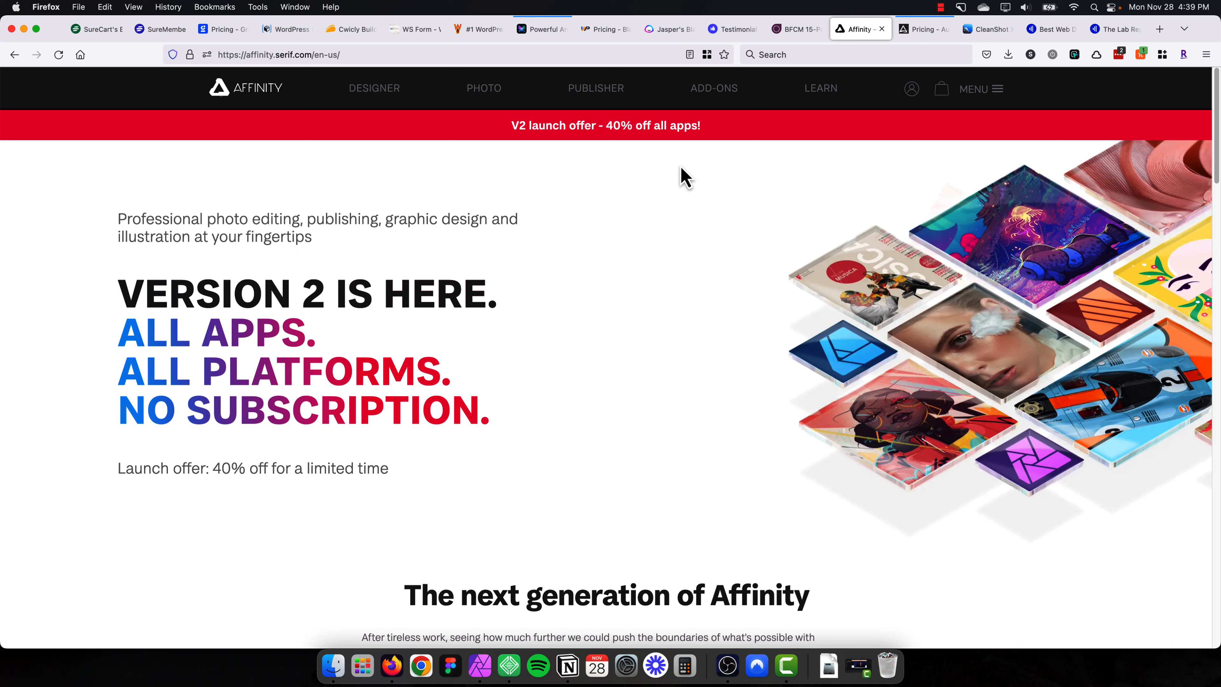
mouse_move(1213, 146)
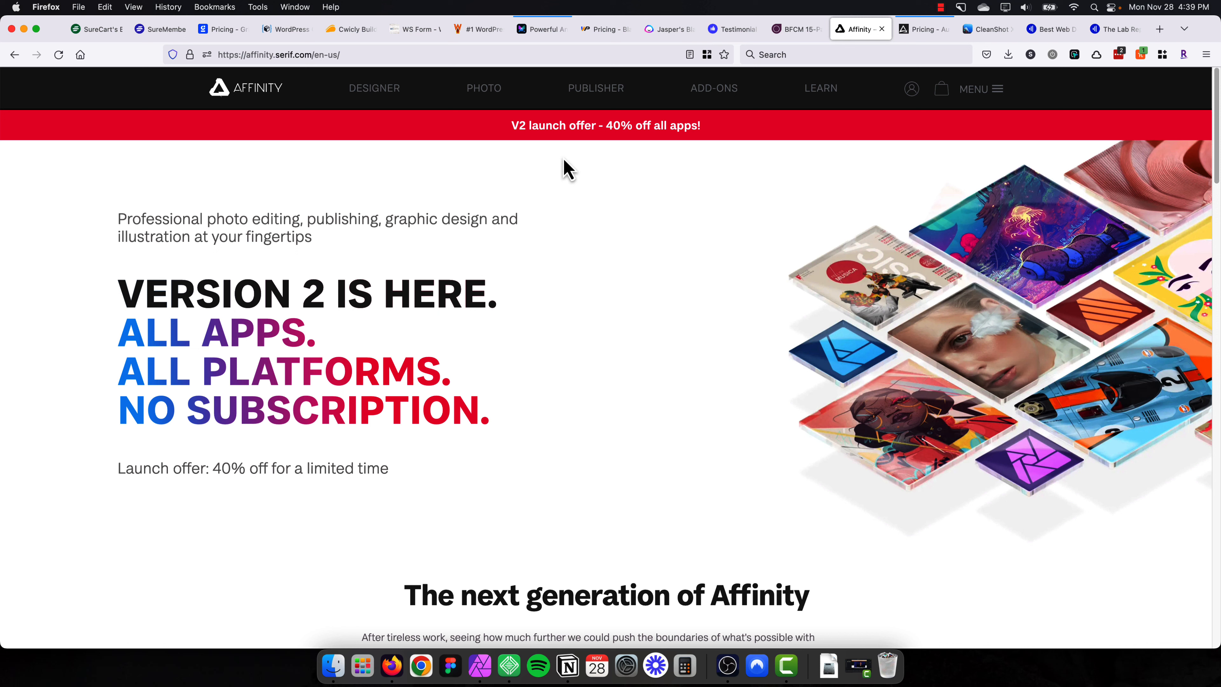
mouse_move(216, 159)
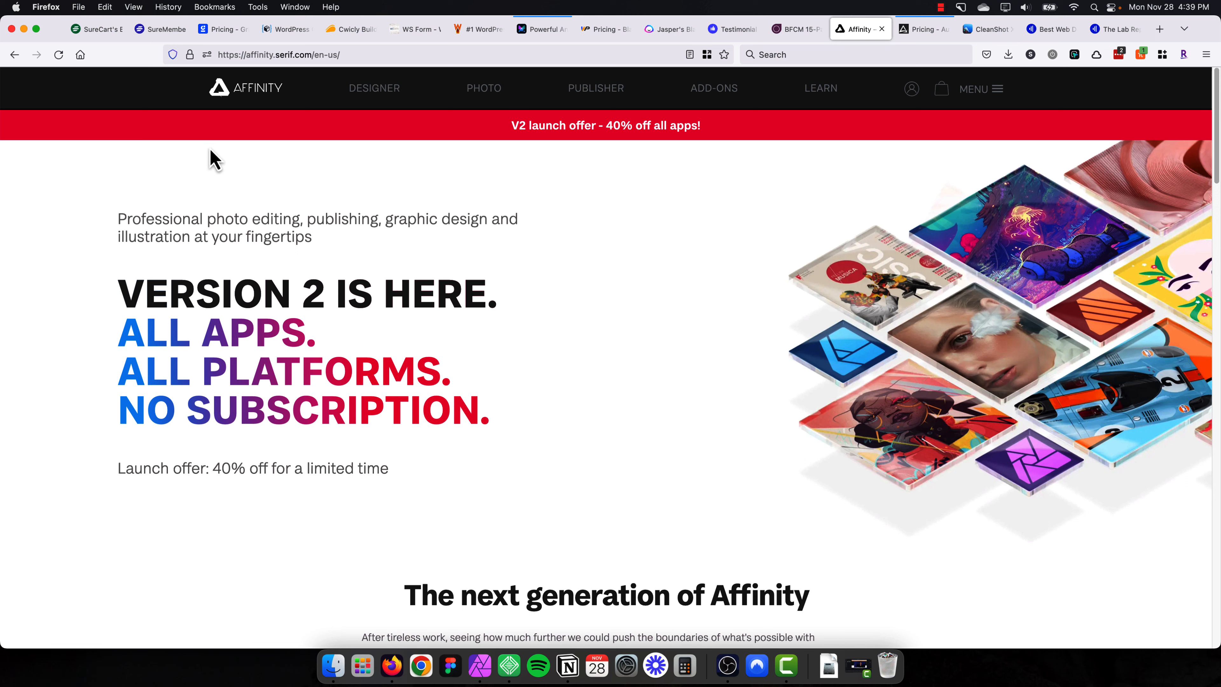
mouse_move(257, 98)
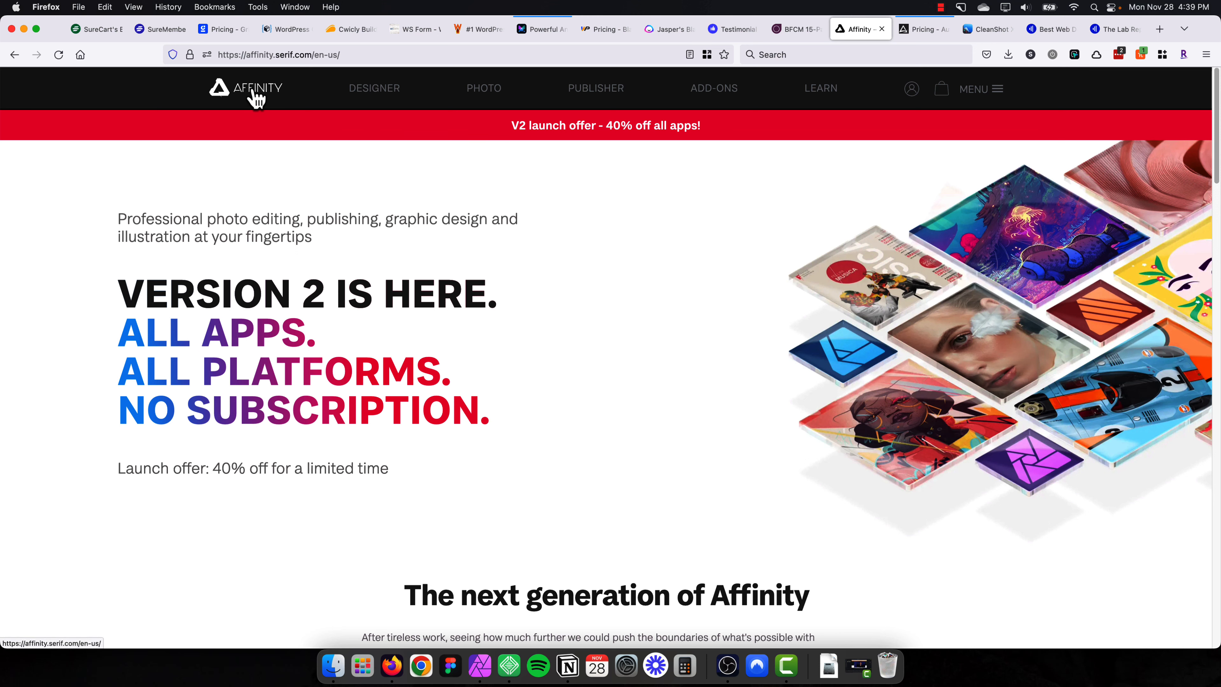
scroll("down", 3)
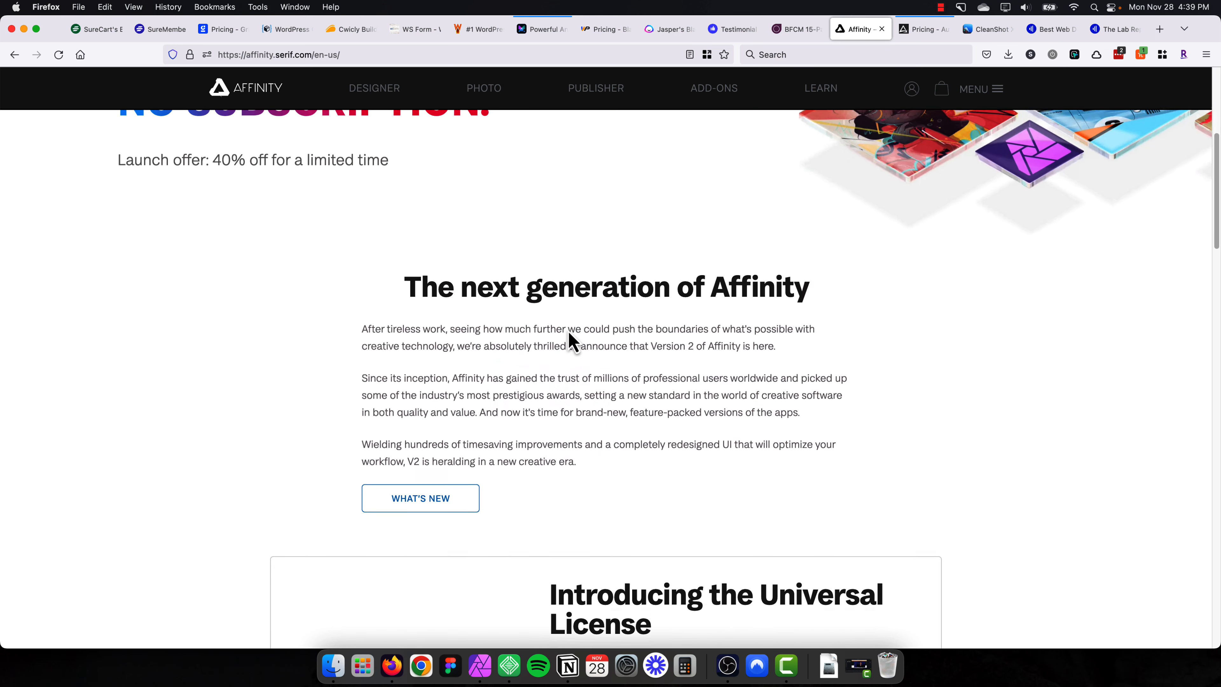
scroll("up", 3)
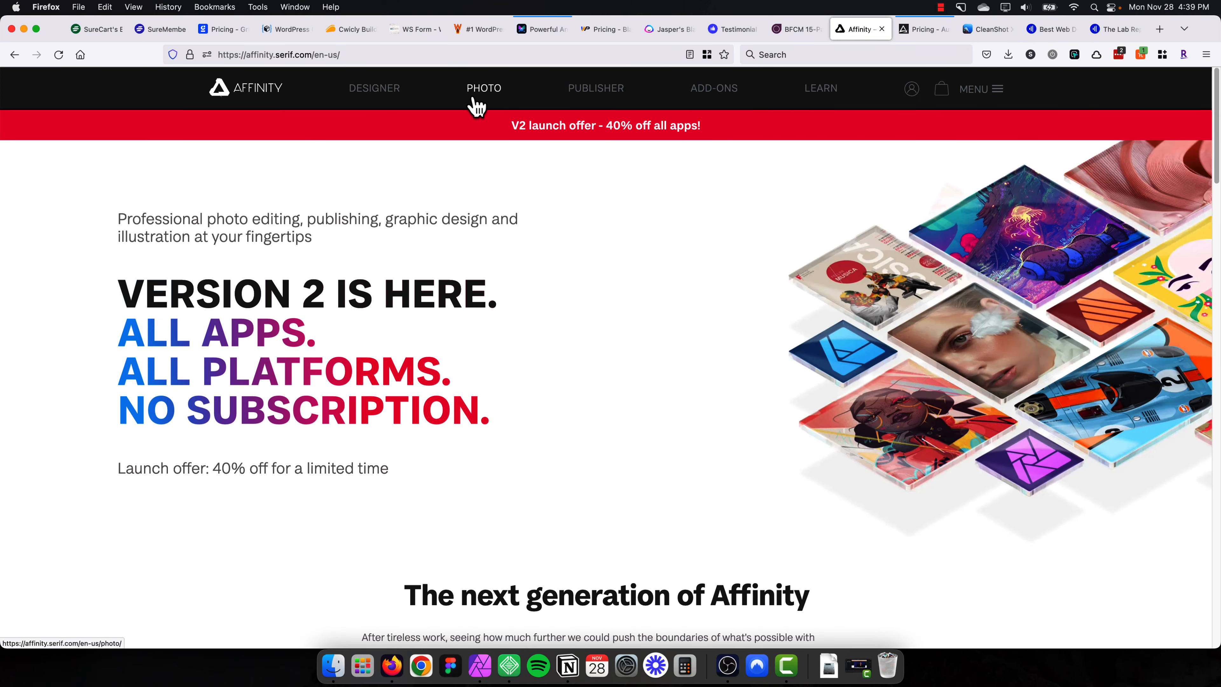
mouse_move(373, 97)
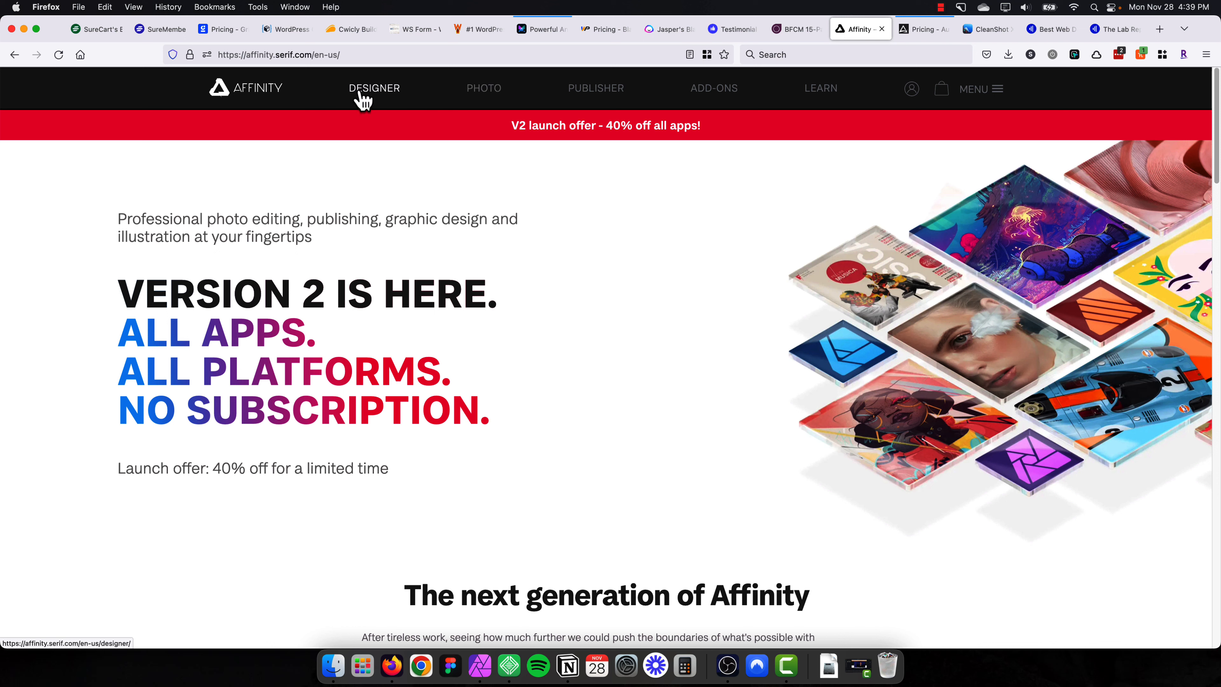
mouse_move(483, 88)
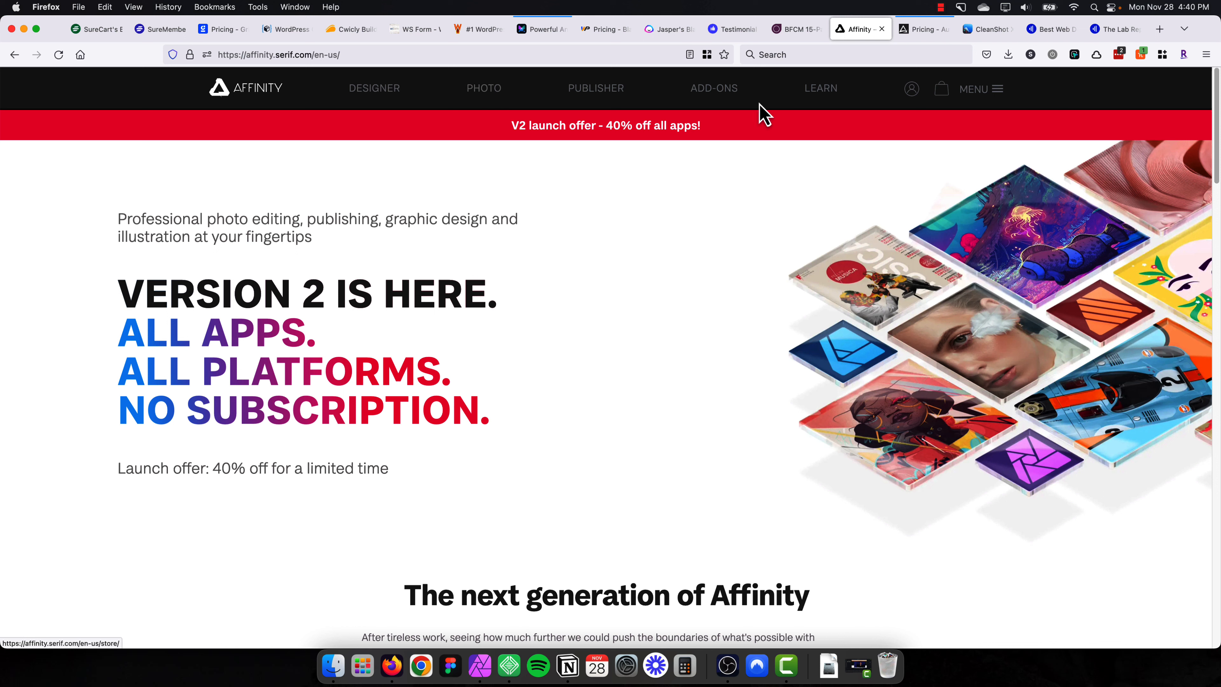
mouse_move(440, 97)
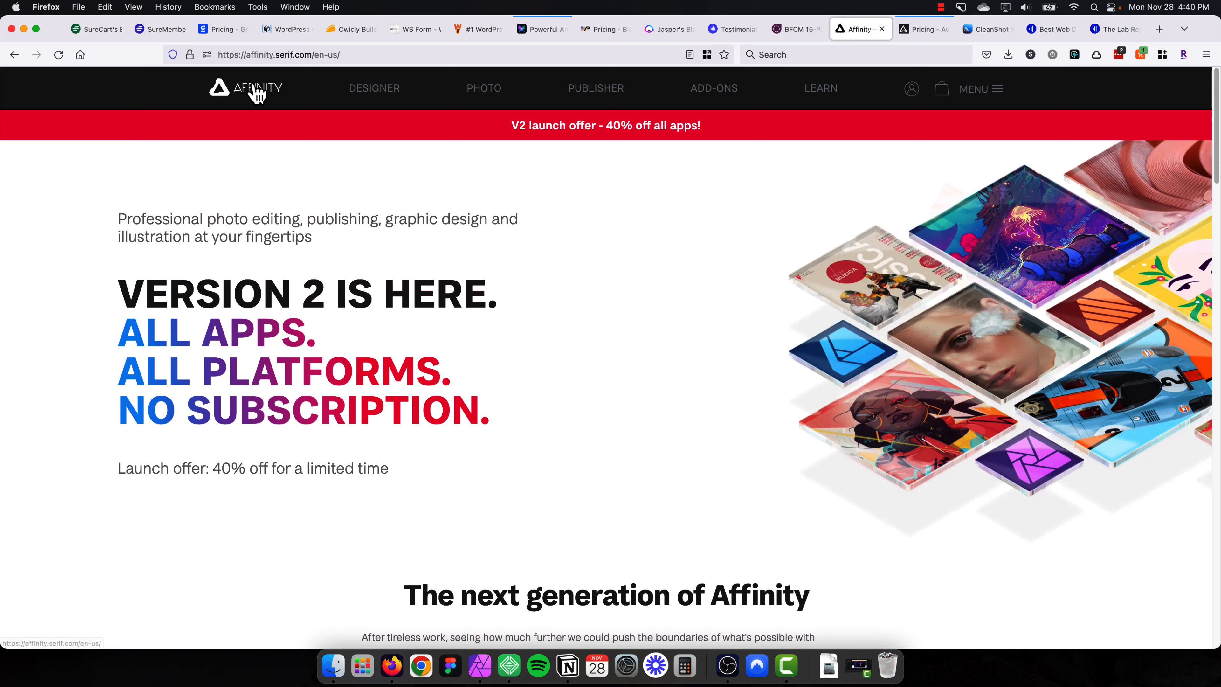
mouse_move(259, 97)
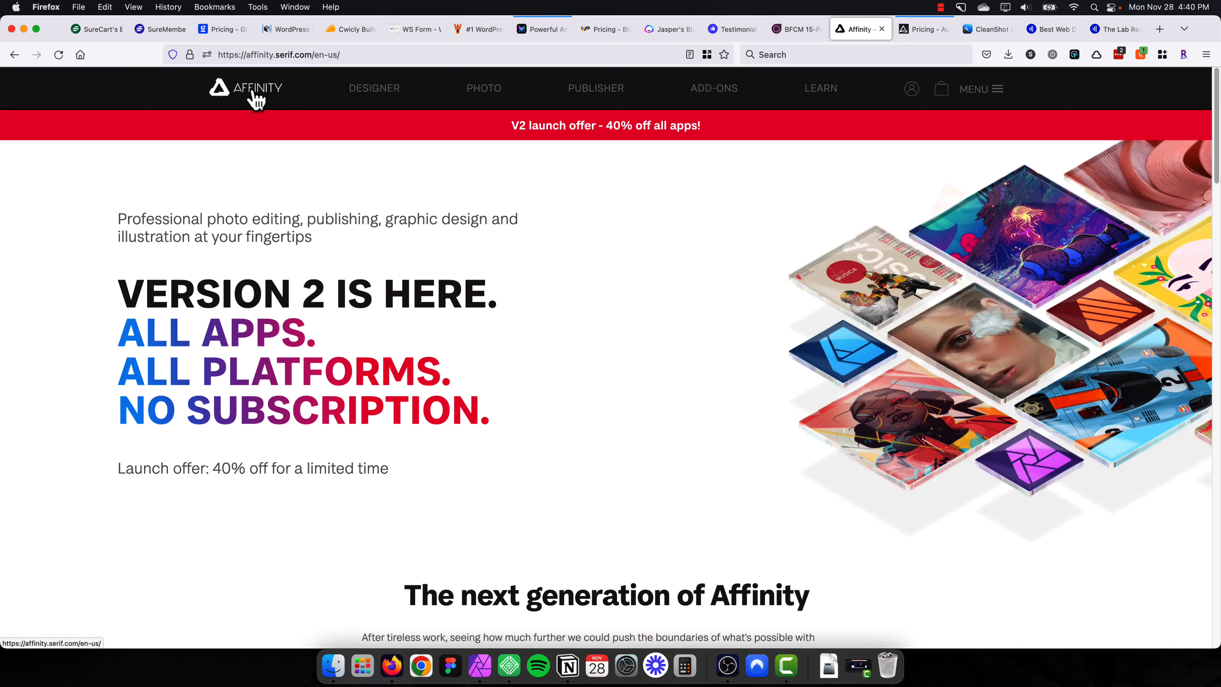
left_click(874, 29)
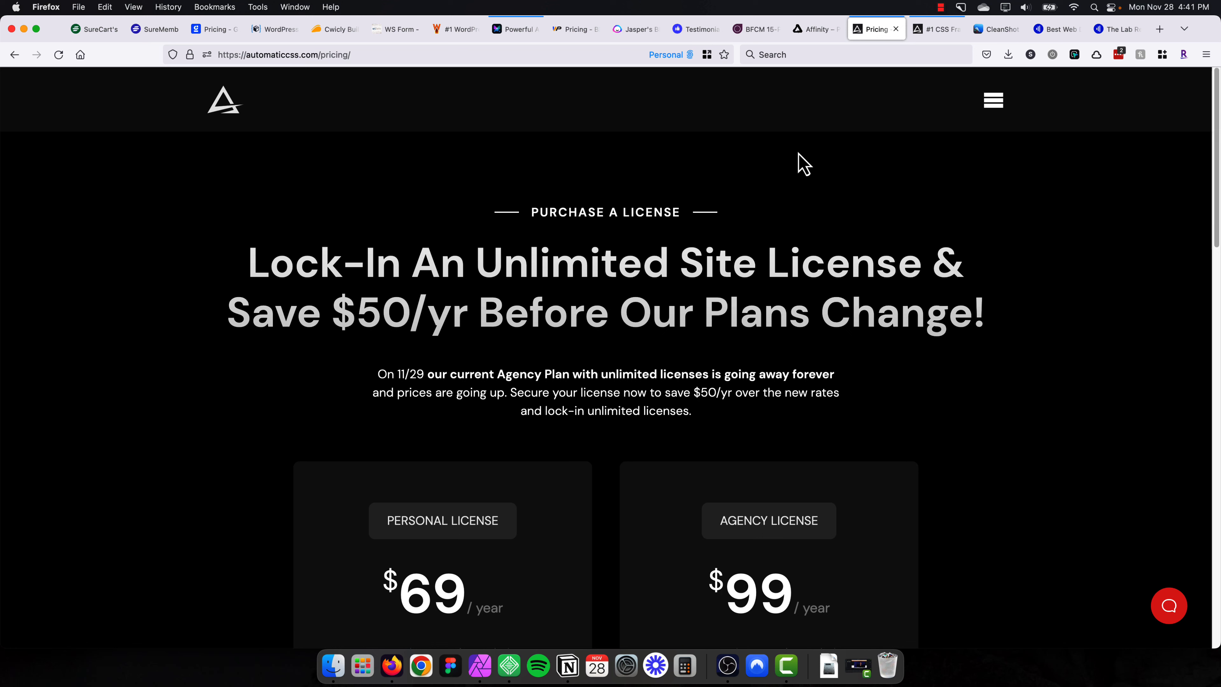
View the Automatic.css $69 Personal and $99 Agency license cards, then move on to CleanShot X.
left_click(934, 29)
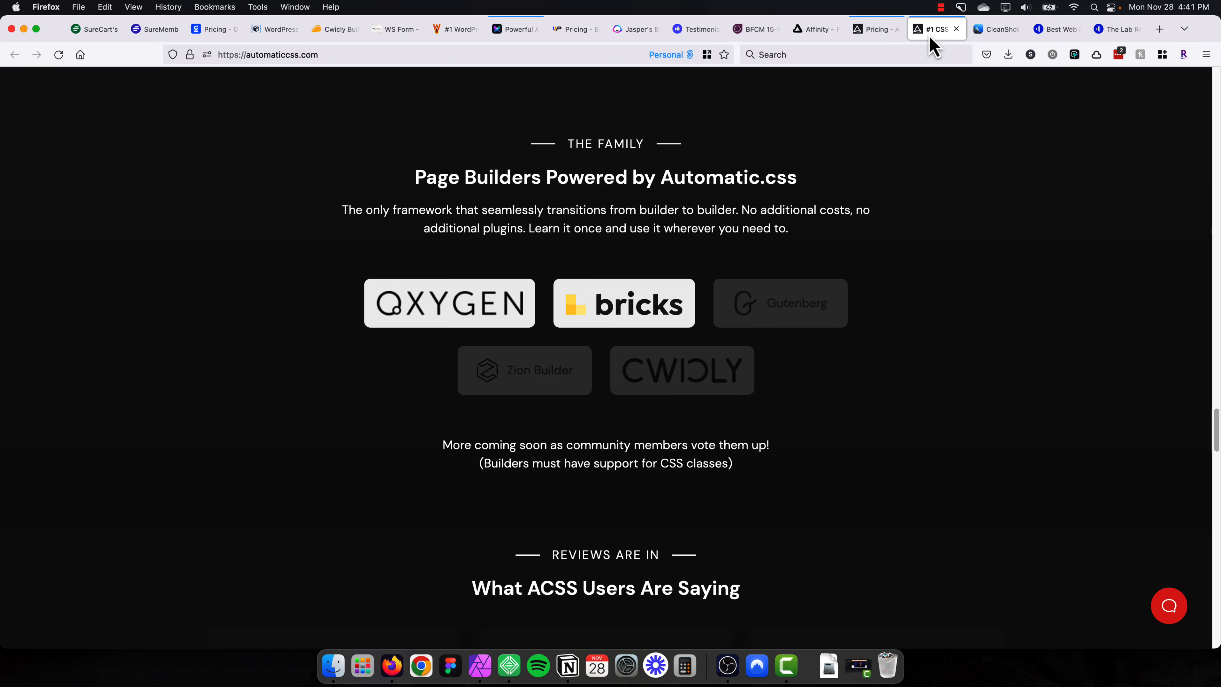
mouse_move(639, 305)
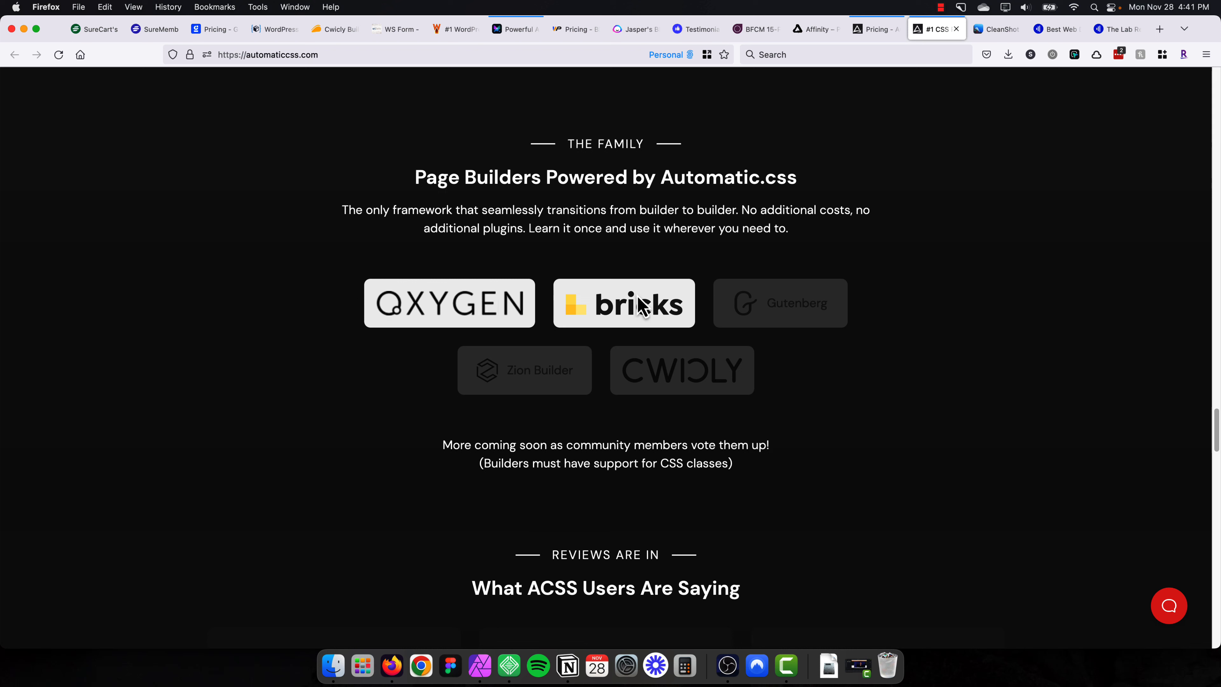
mouse_move(767, 311)
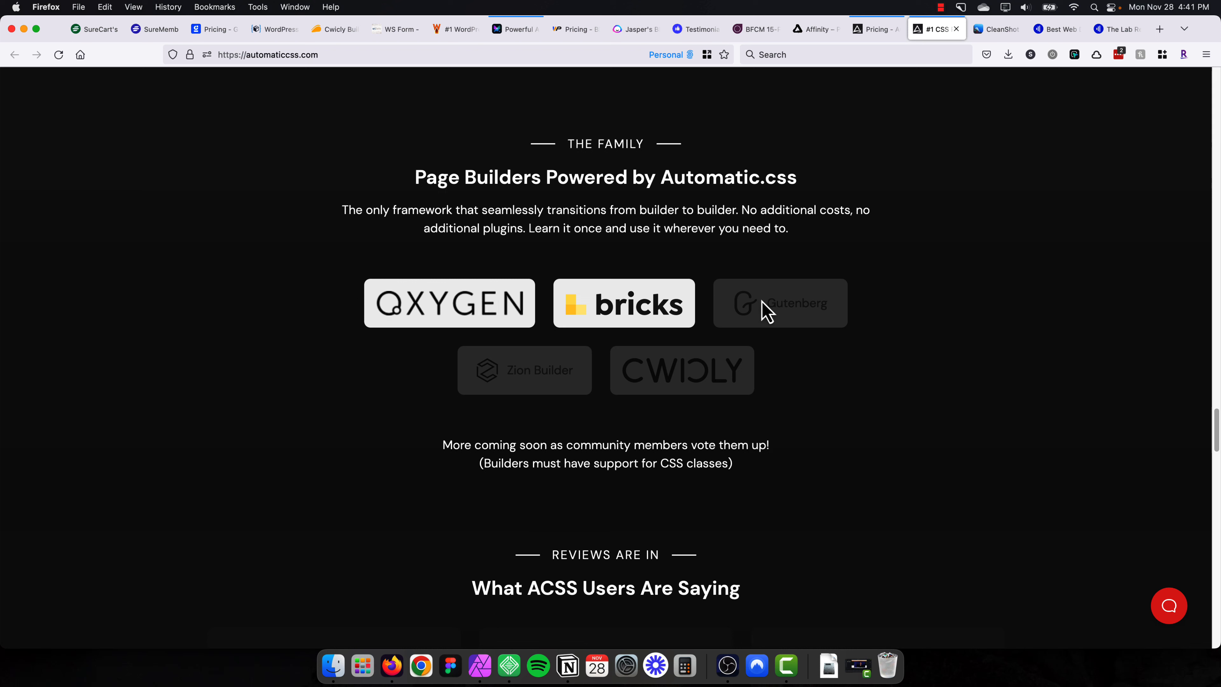
mouse_move(694, 386)
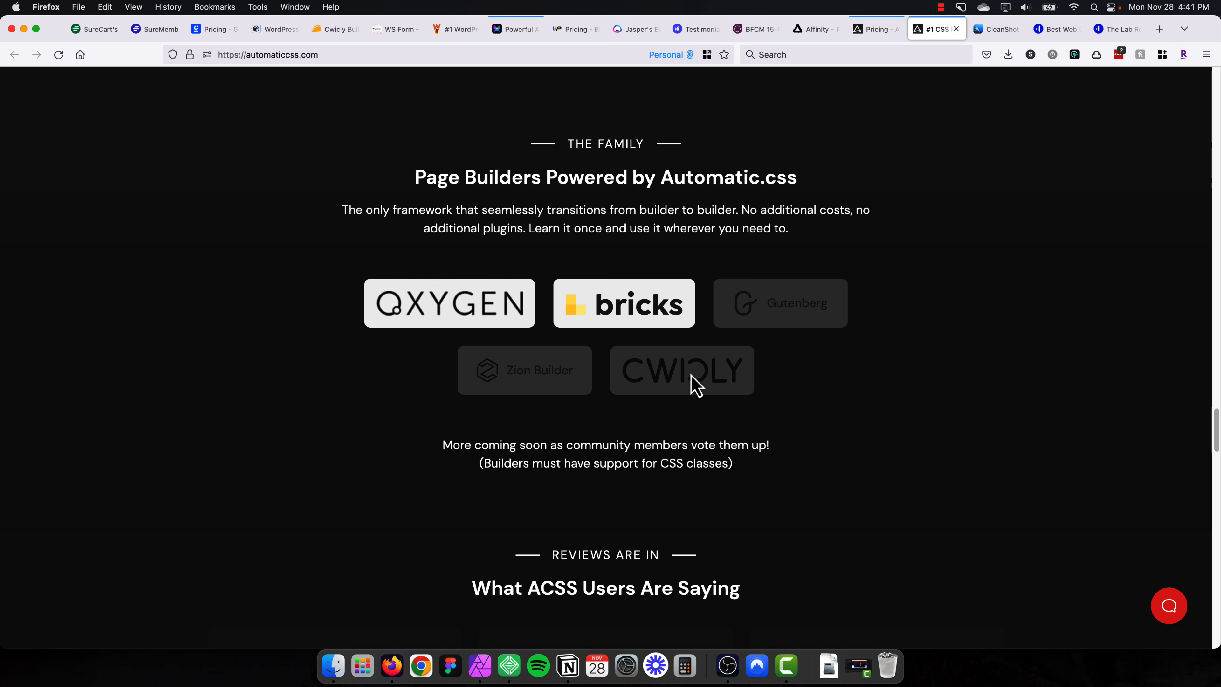
mouse_move(518, 374)
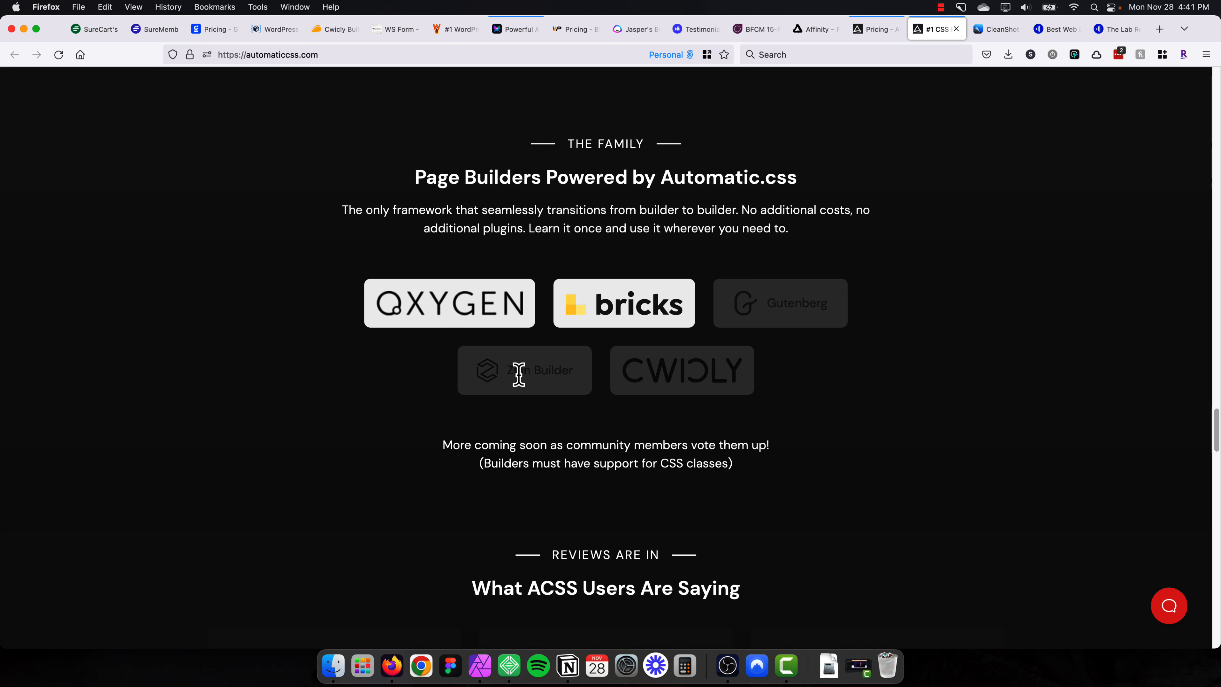
left_click(872, 28)
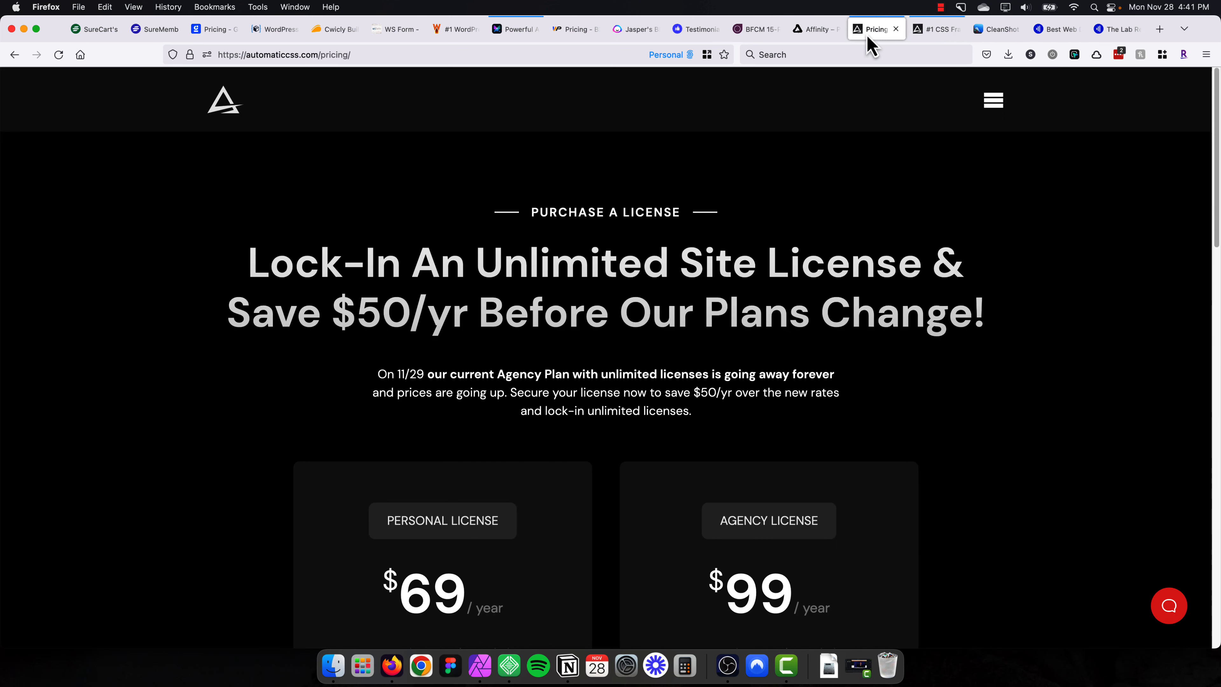
scroll("down", 3)
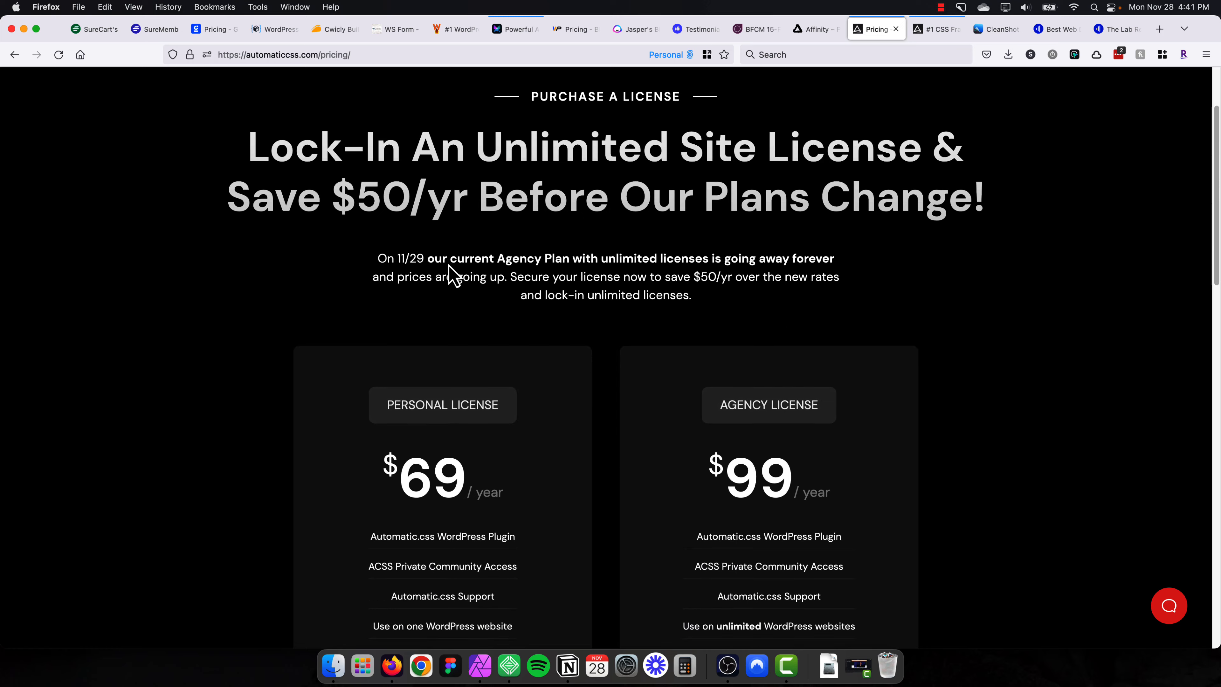
mouse_move(374, 278)
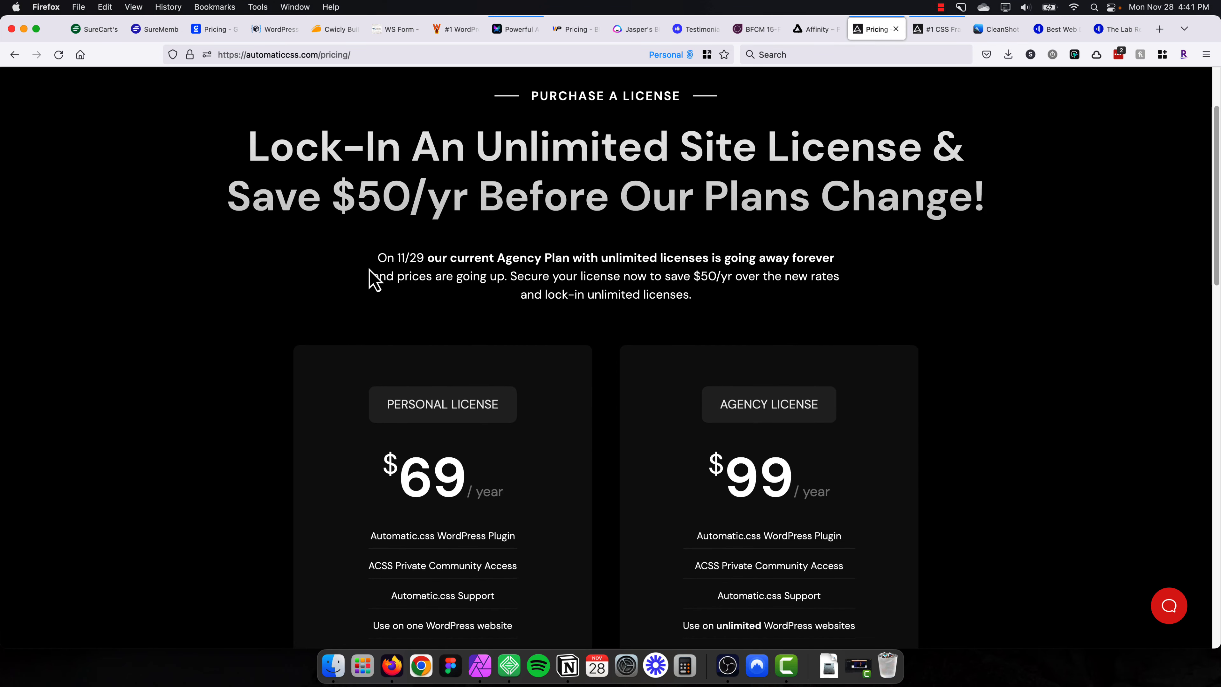
mouse_move(463, 279)
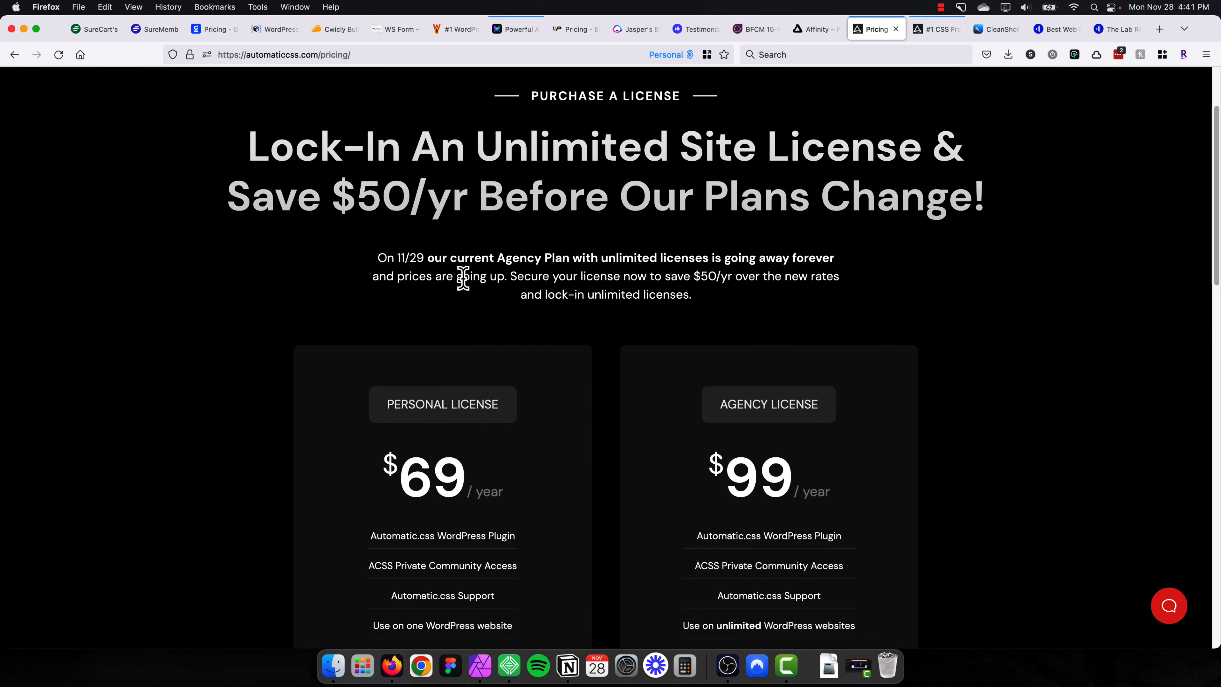
scroll("down", 3)
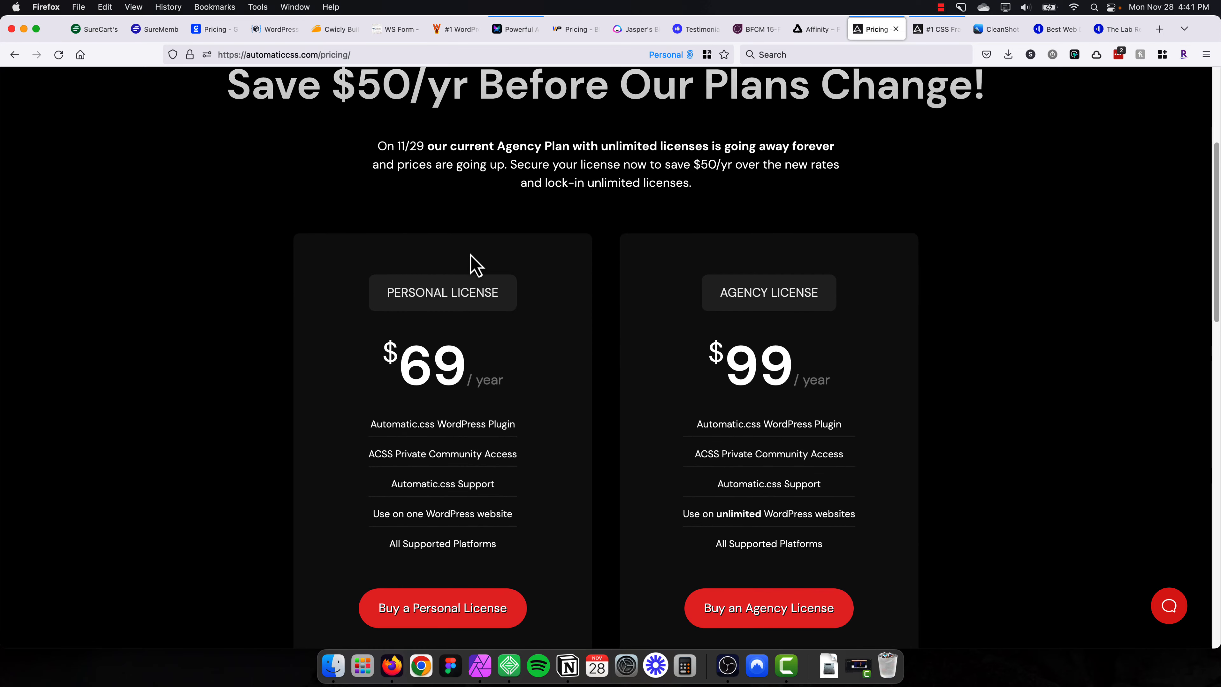
mouse_move(434, 136)
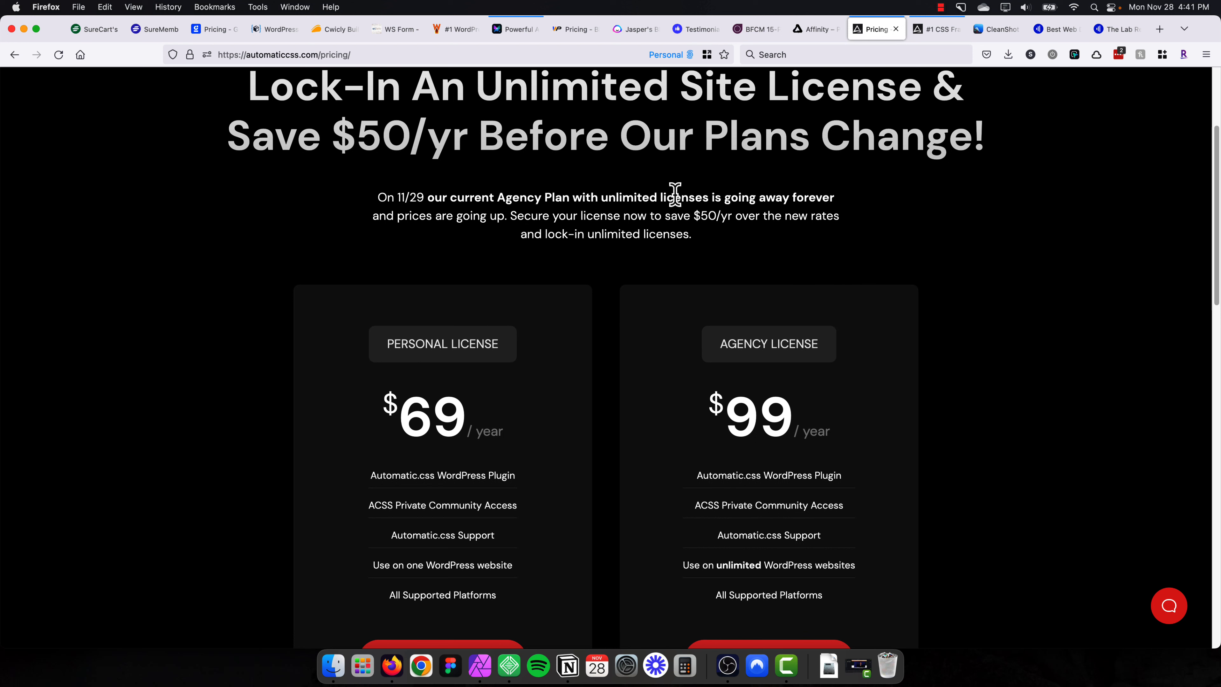
mouse_move(573, 461)
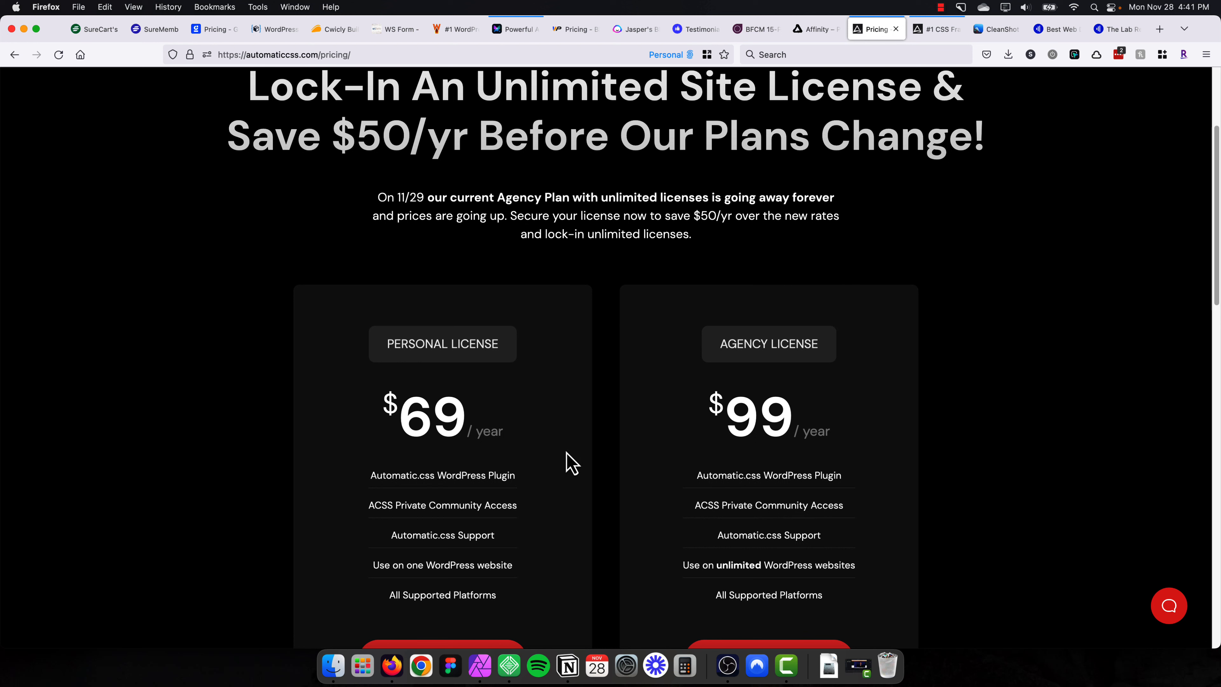
mouse_move(615, 479)
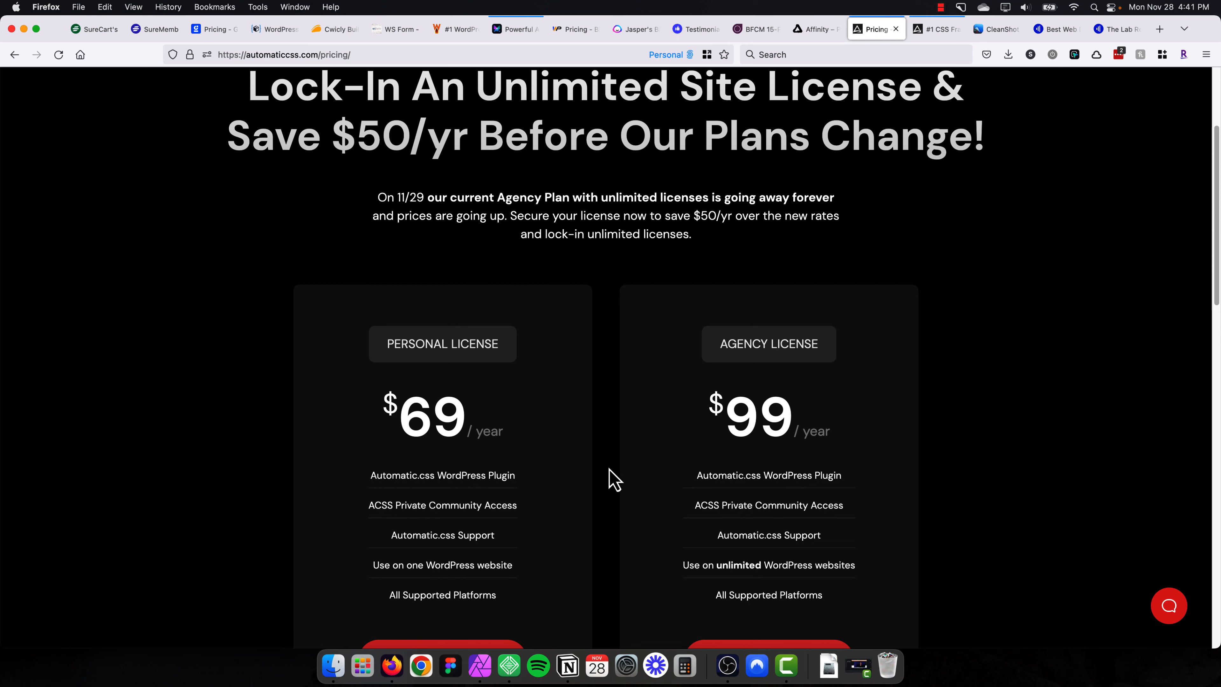
scroll("down", 3)
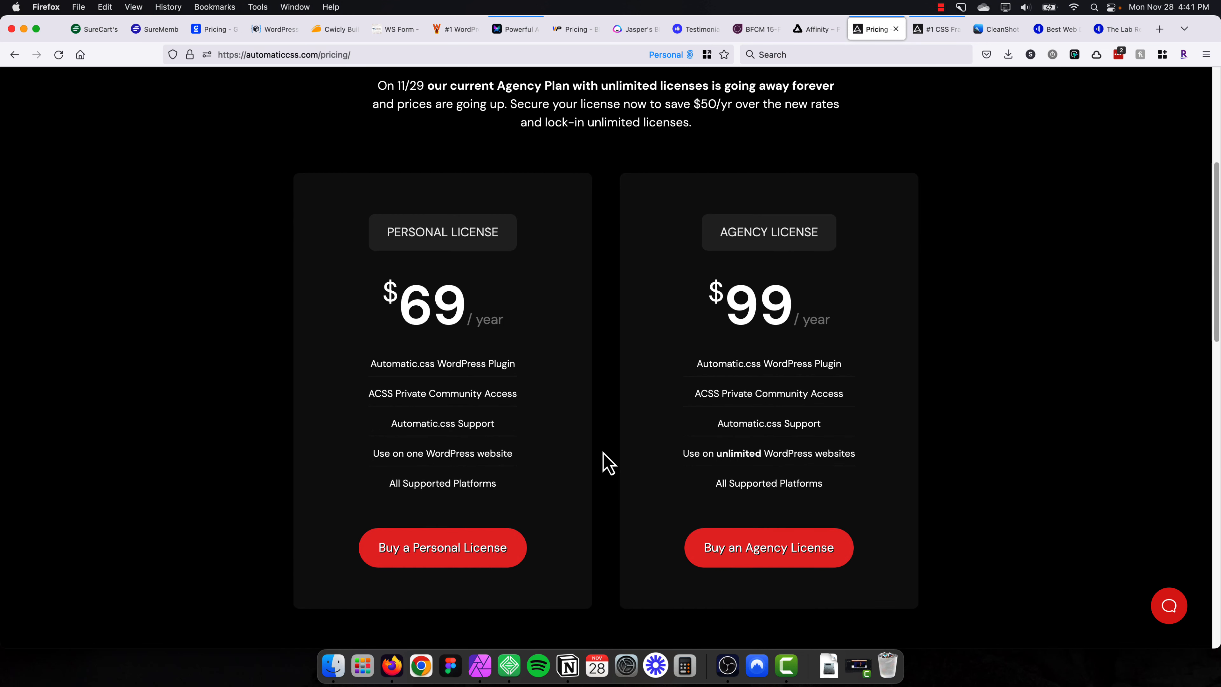
mouse_move(619, 436)
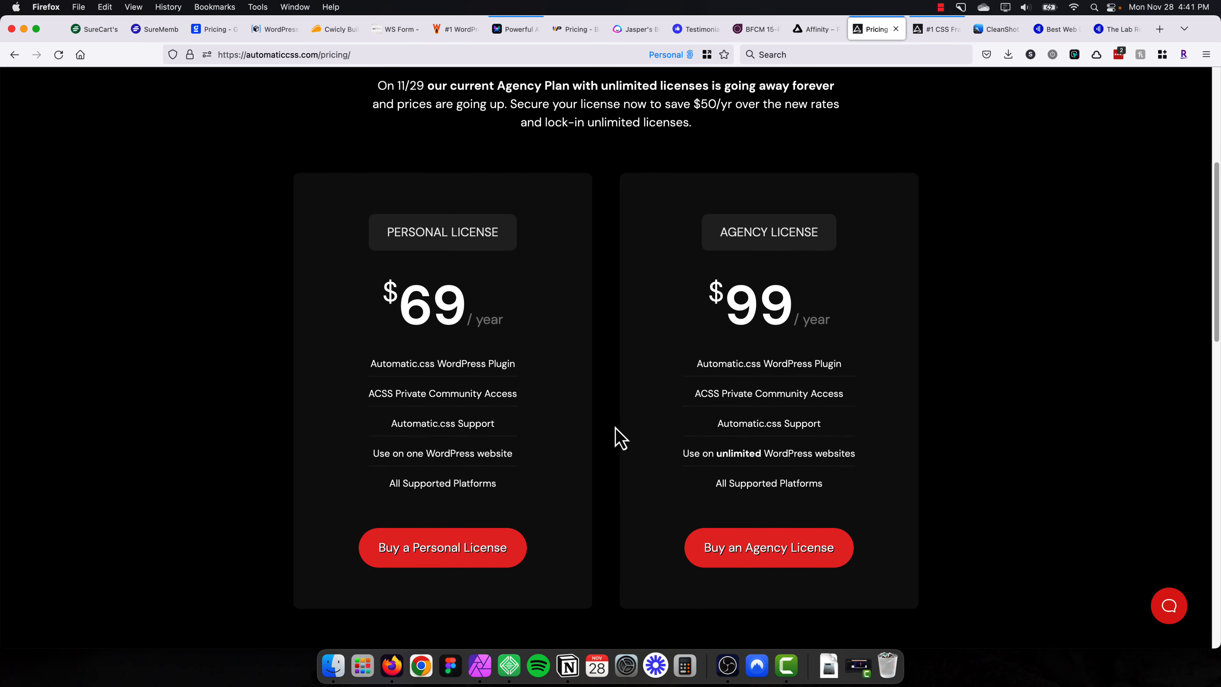
mouse_move(728, 305)
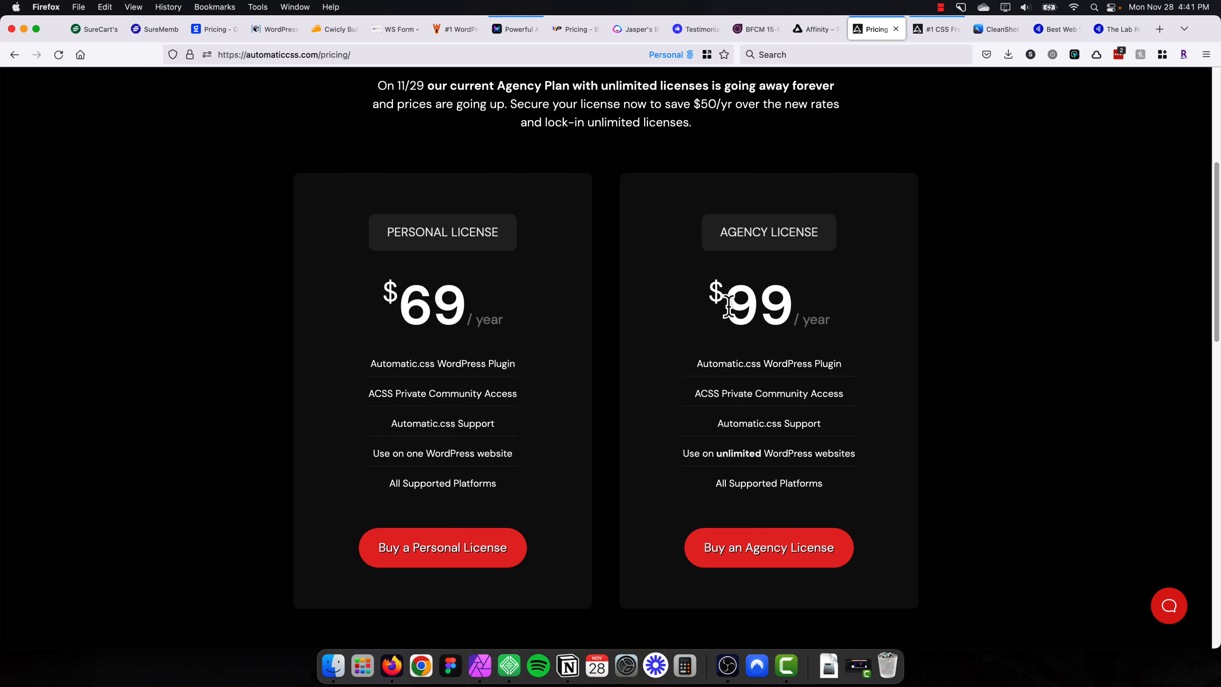
left_click(997, 29)
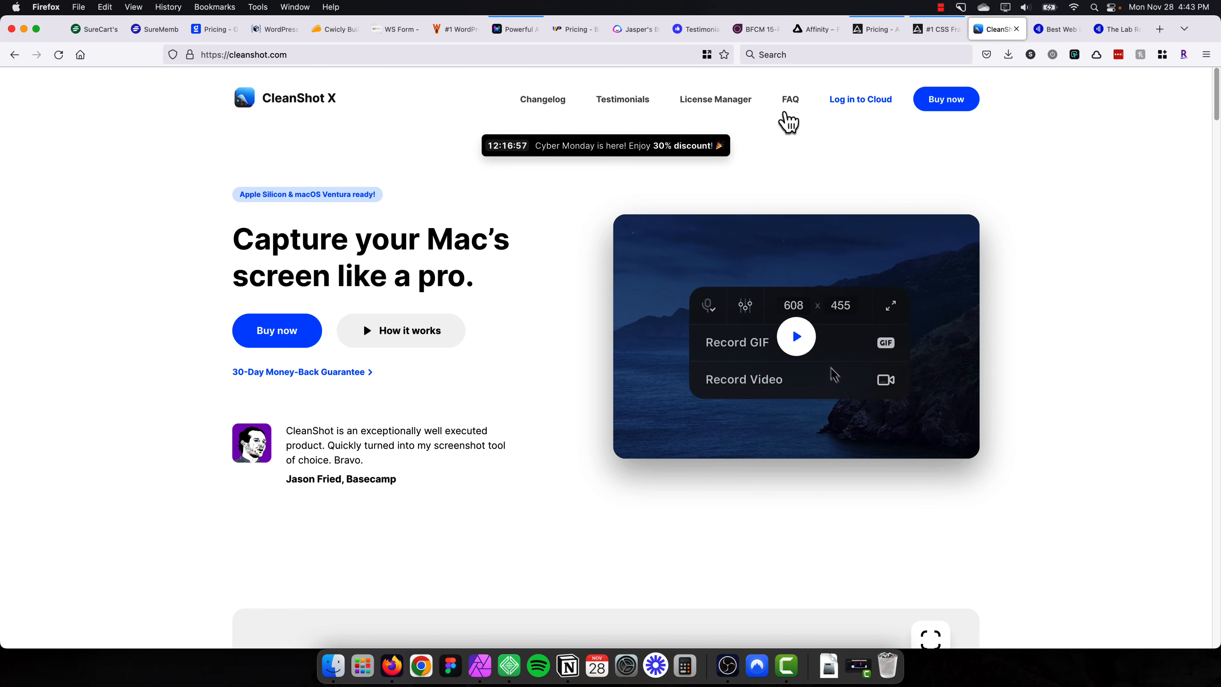
mouse_move(732, 117)
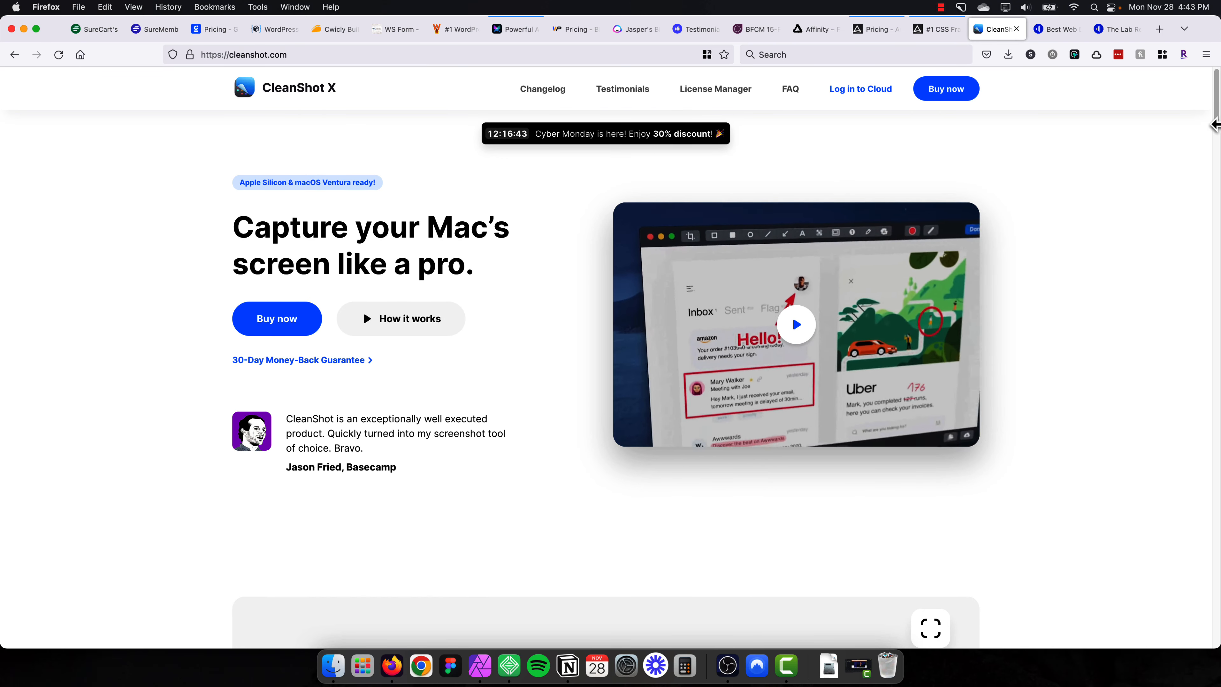
Scroll through CleanShot X's homepage feature sections beneath the Cyber Monday 30% banner.
scroll("down", 3)
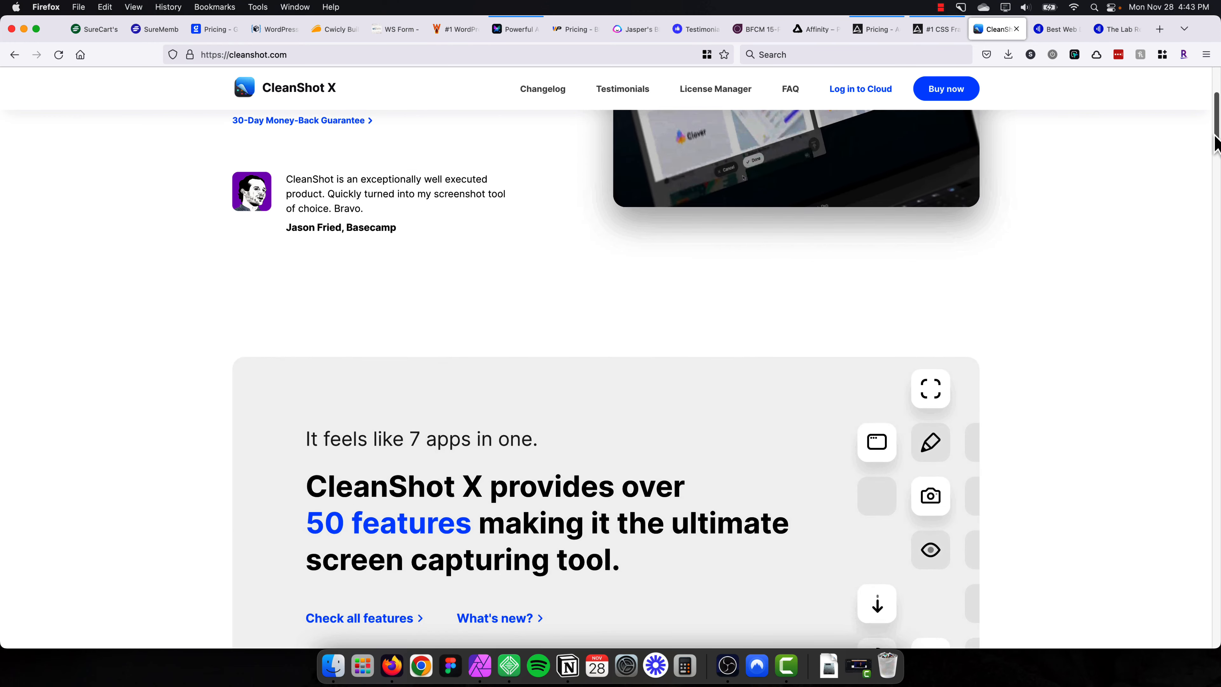
scroll("down", 3)
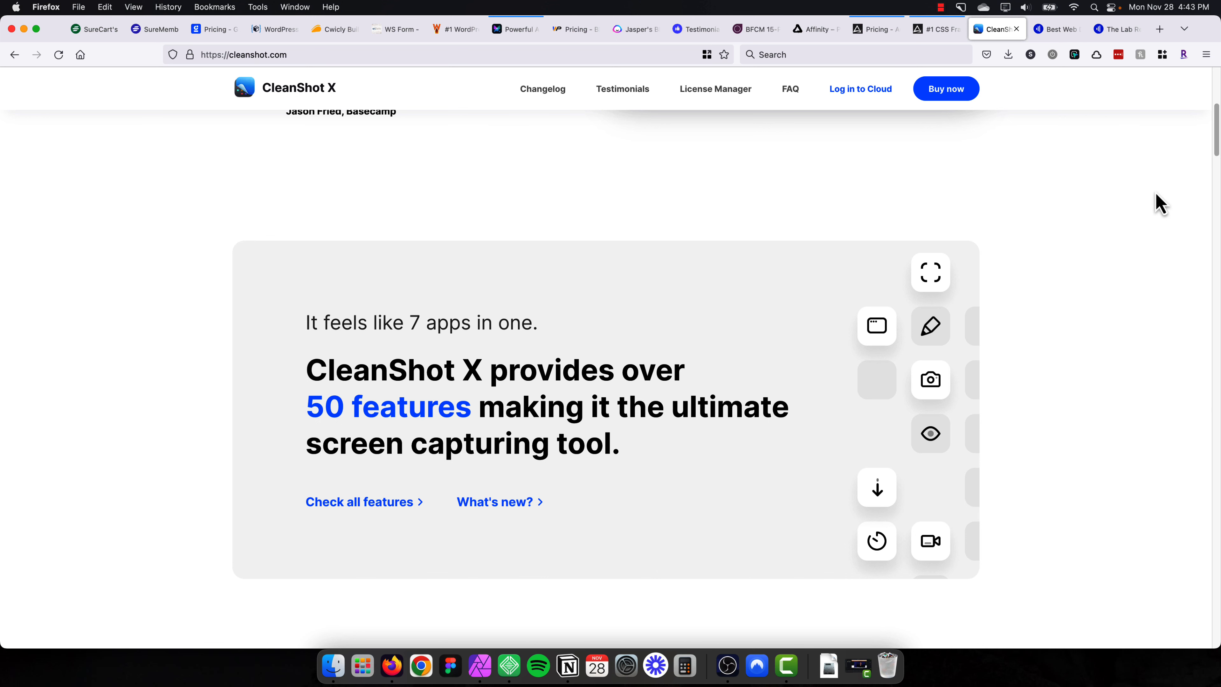
scroll("down", 3)
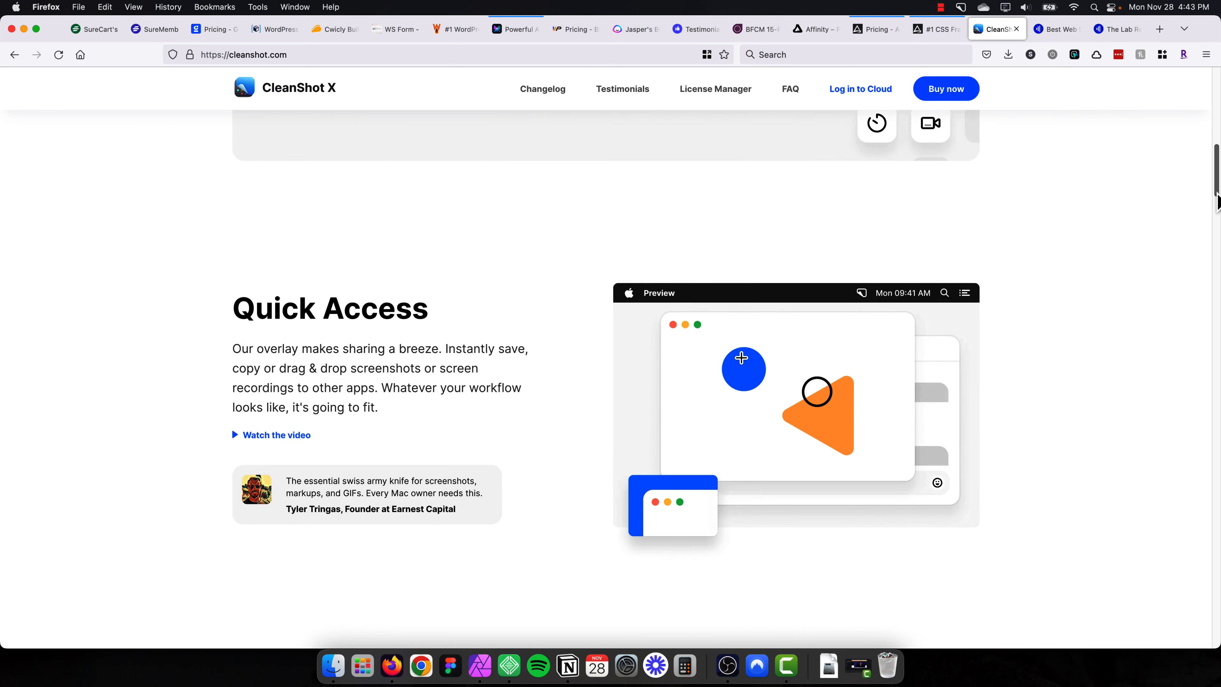
scroll("down", 3)
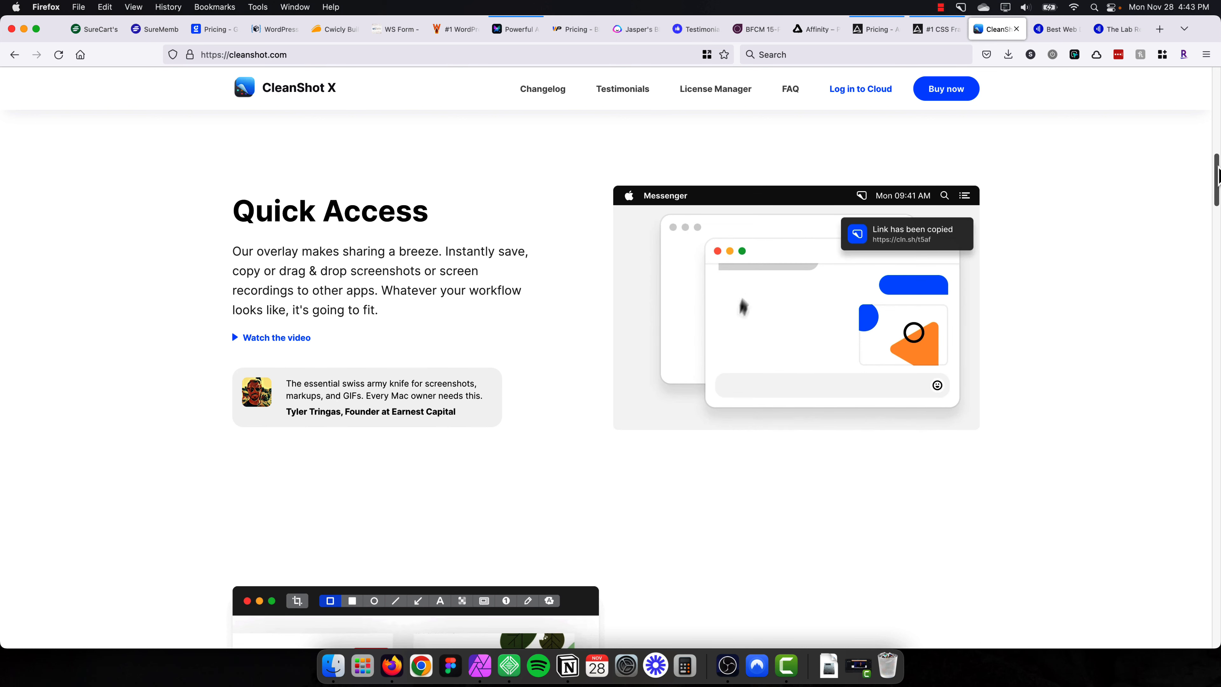
scroll("down", 3)
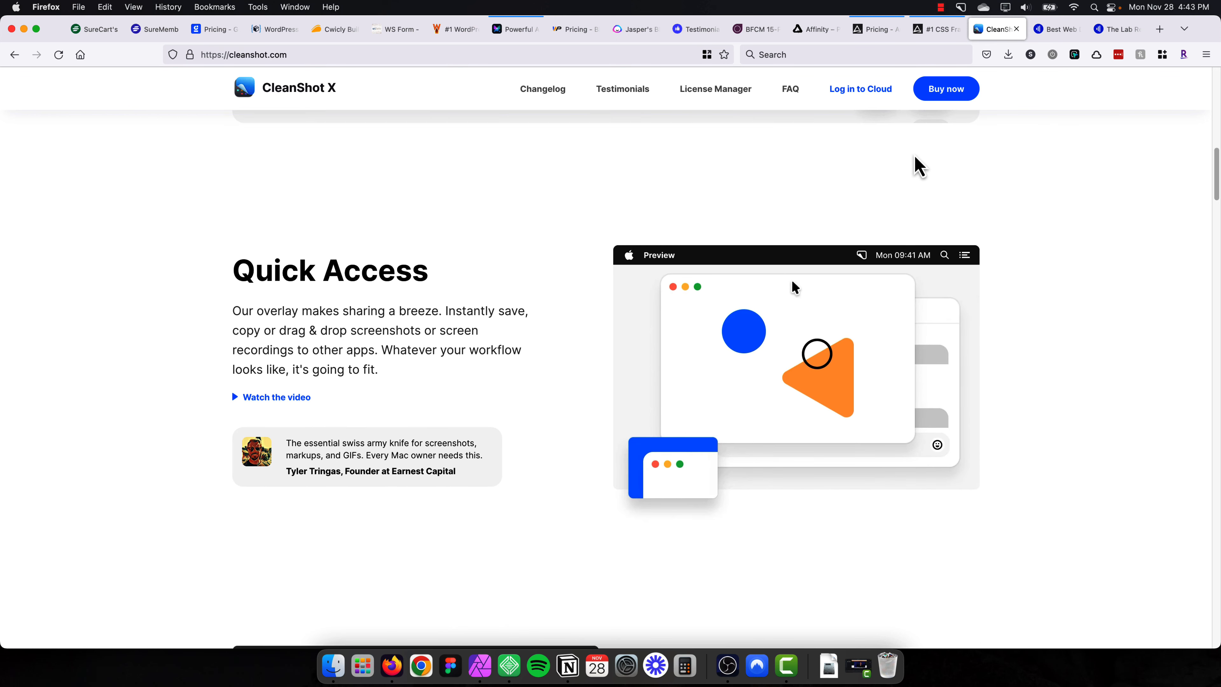
scroll("down", 3)
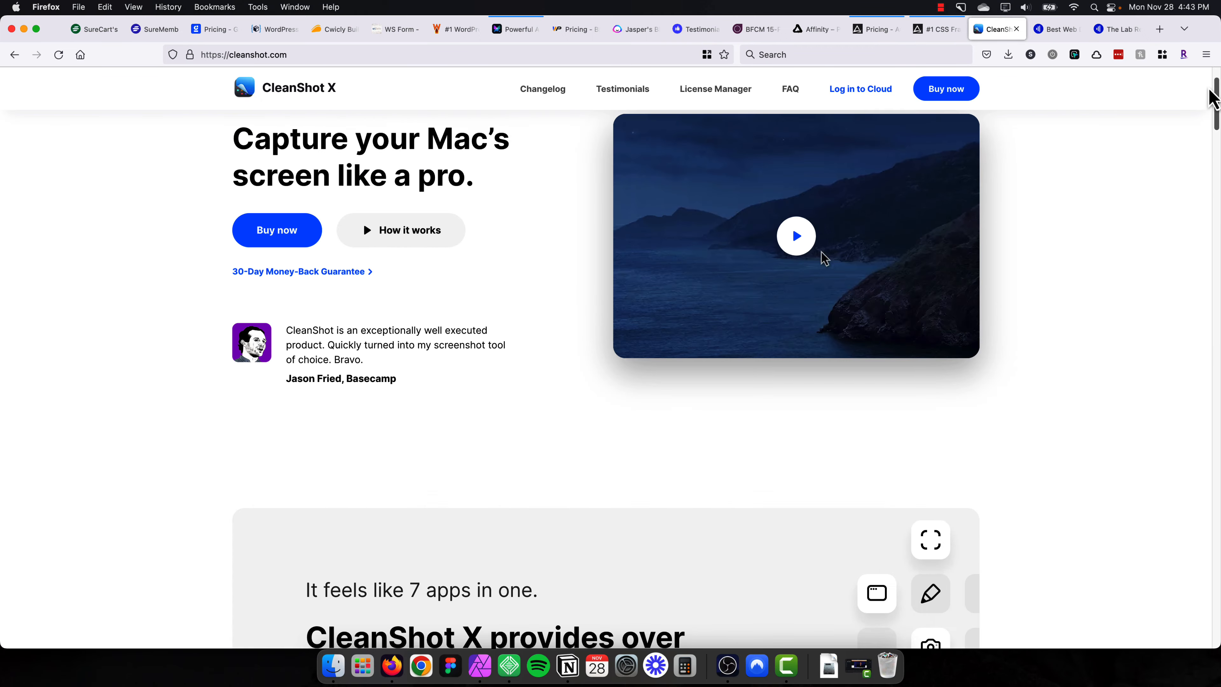
scroll("down", 3)
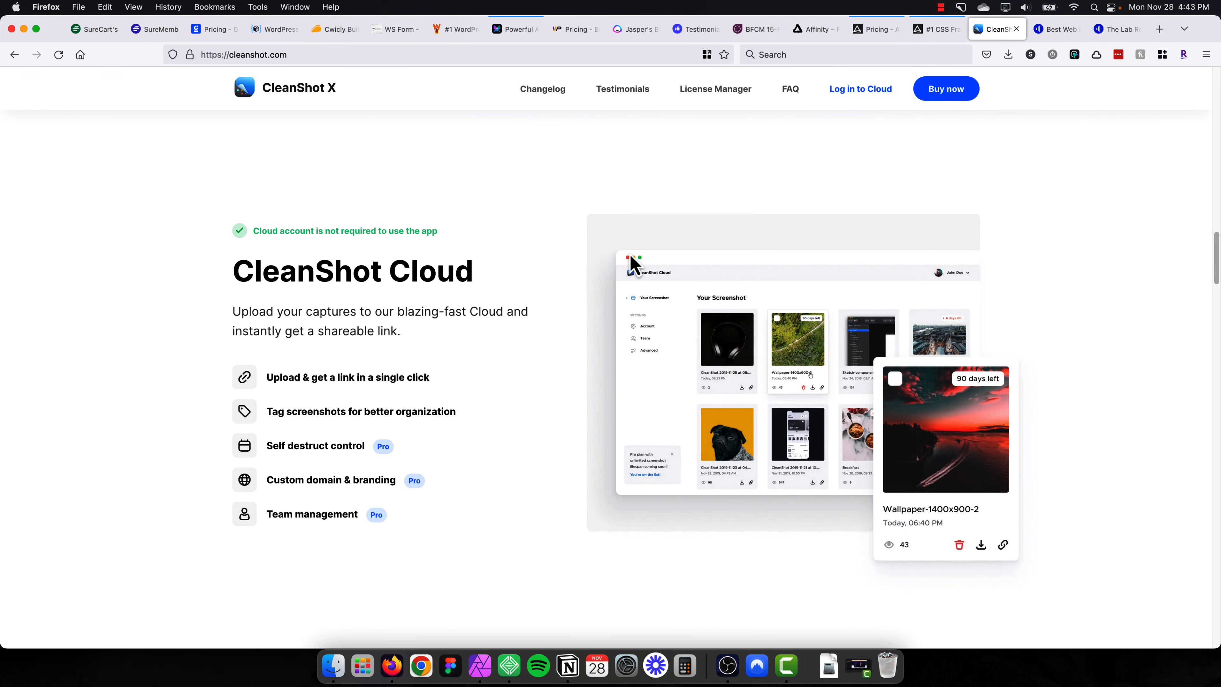
scroll("down", 3)
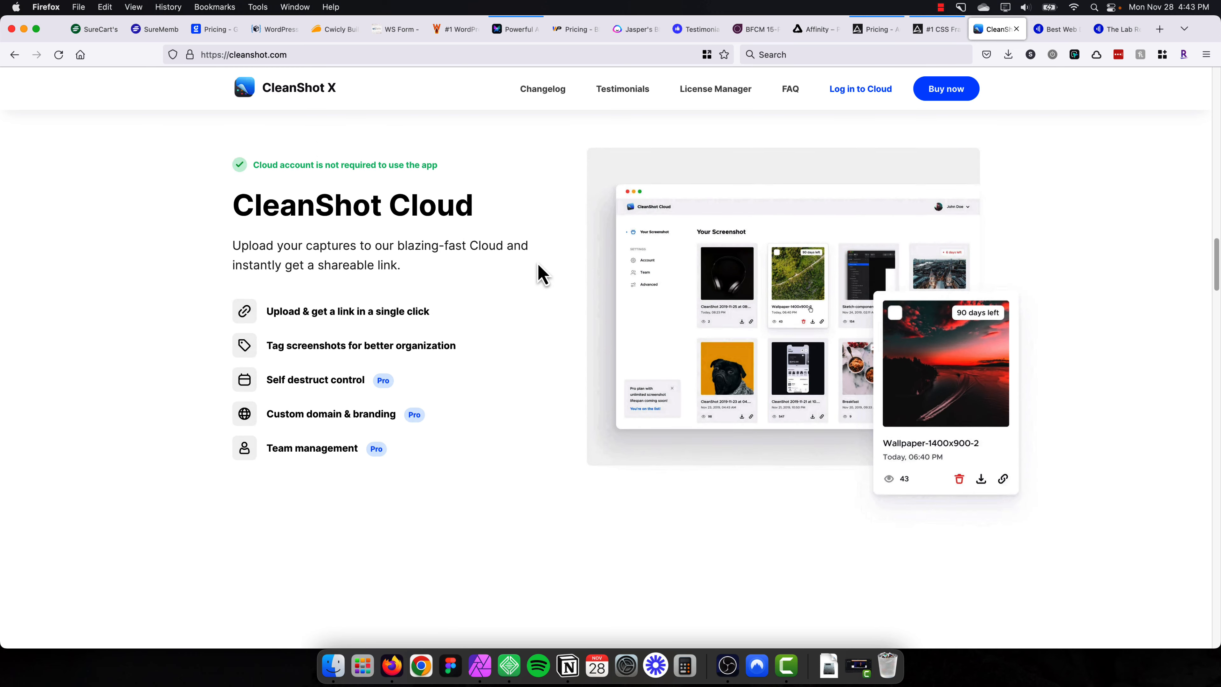
scroll("down", 3)
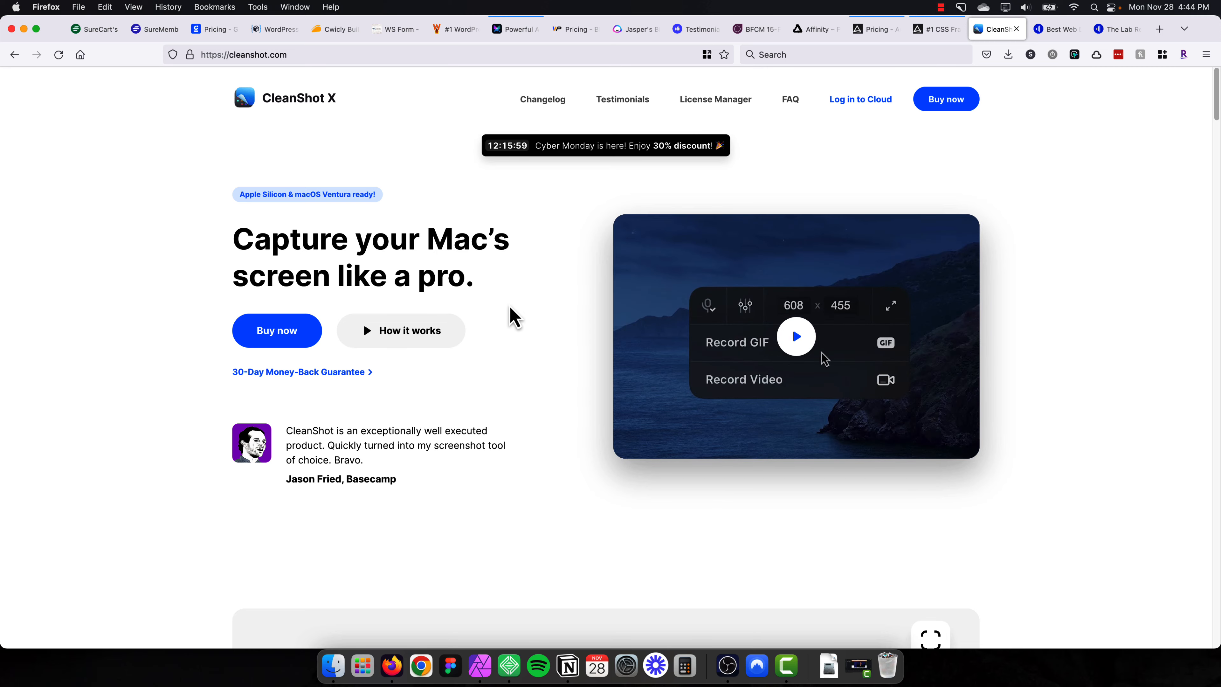
scroll("down", 3)
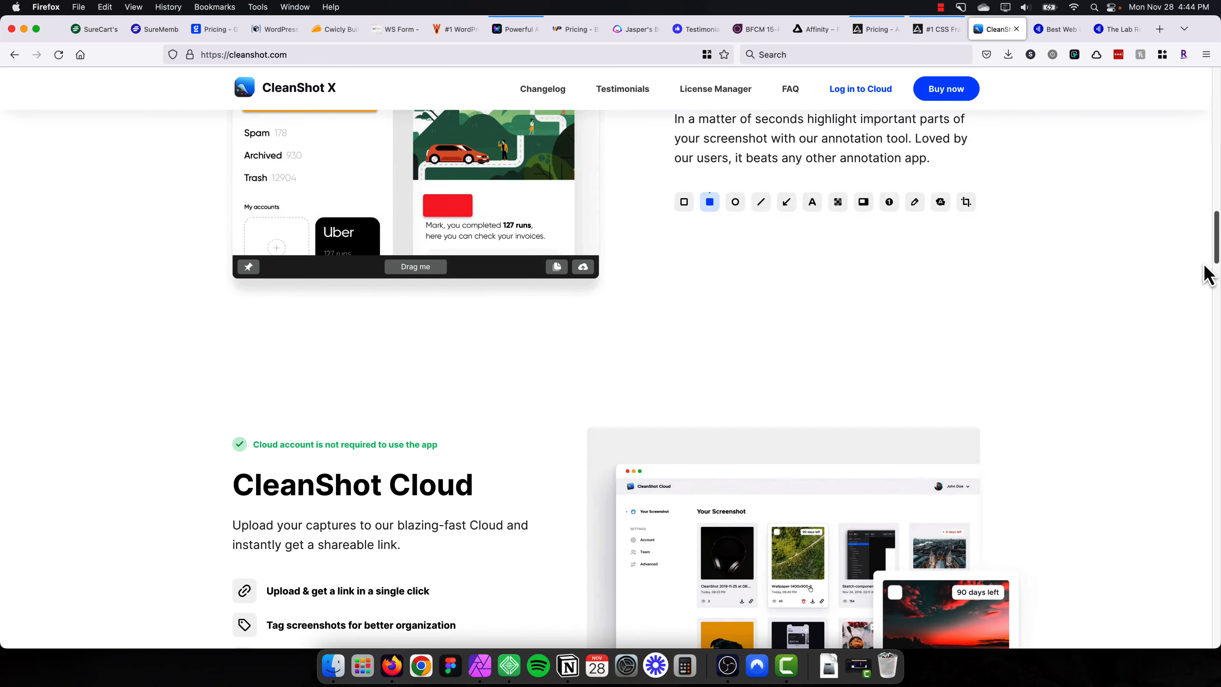
scroll("up", 3)
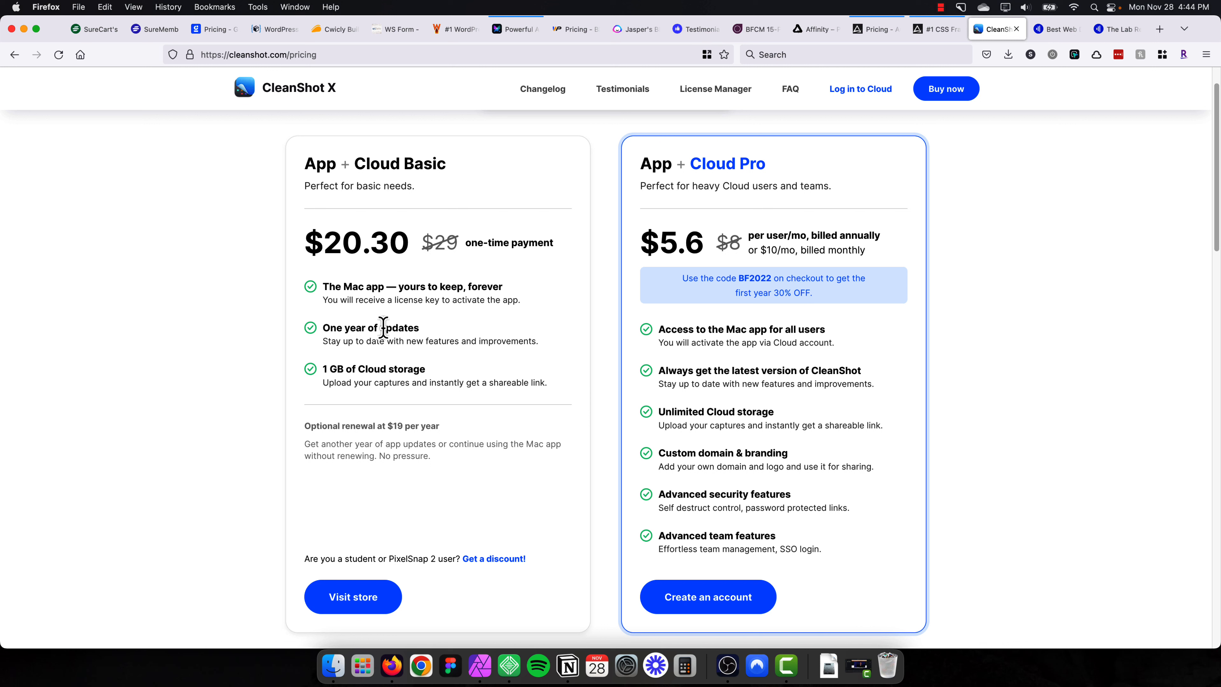
mouse_move(447, 335)
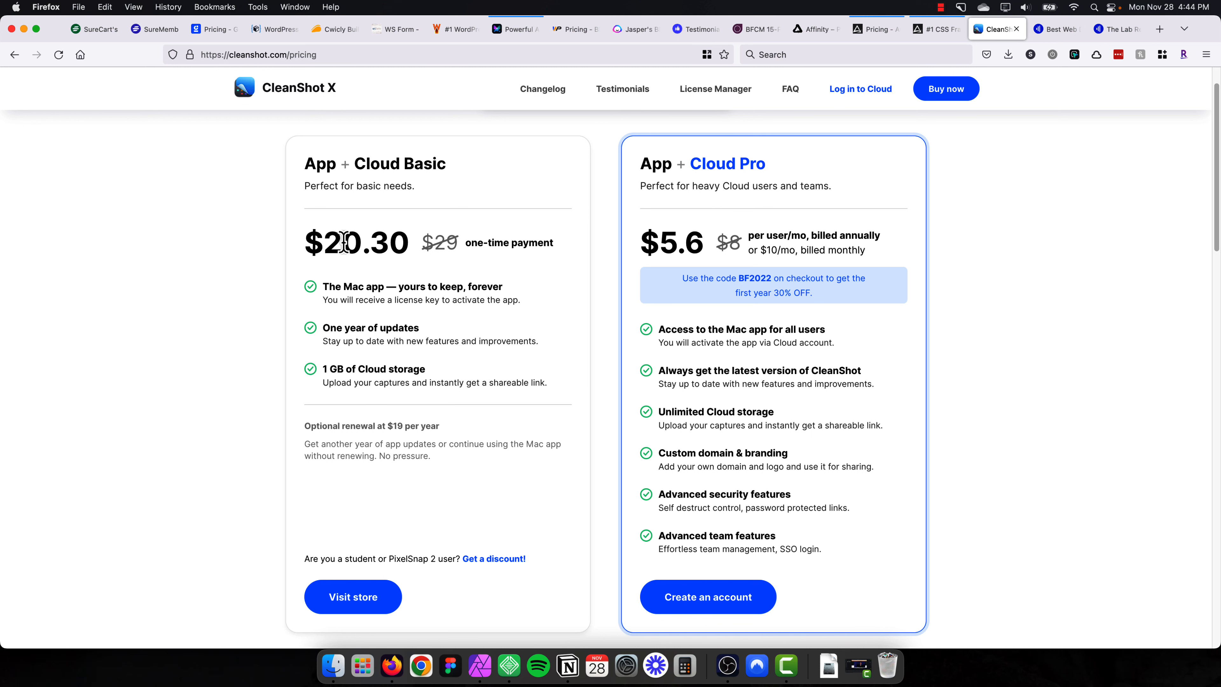
mouse_move(1139, 402)
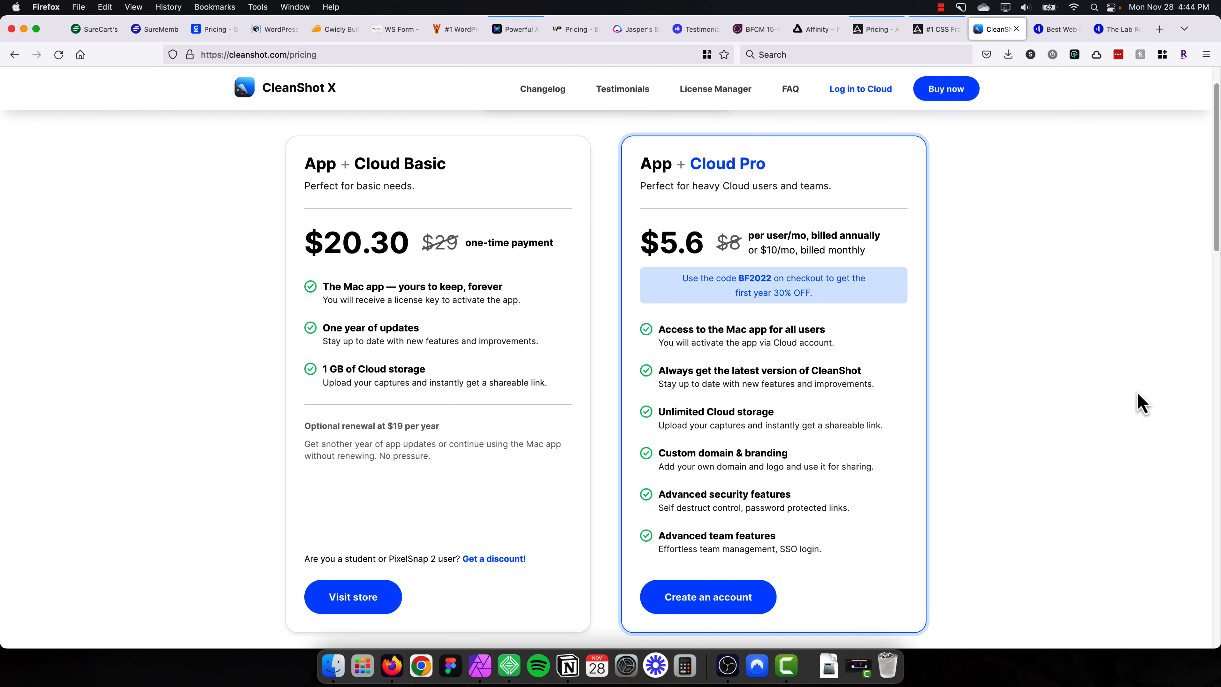
Scroll the CleanShot X pricing page to the App + Cloud Basic $20.30 and Cloud Pro $5.6 plans.
scroll("down", 3)
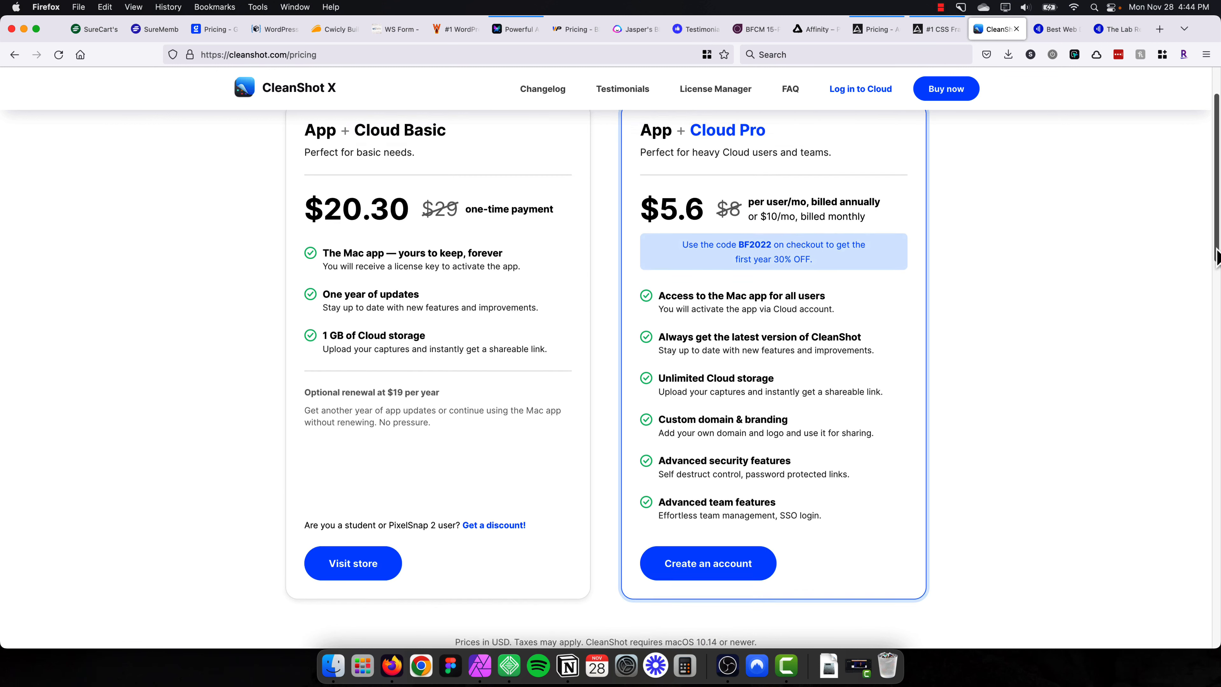